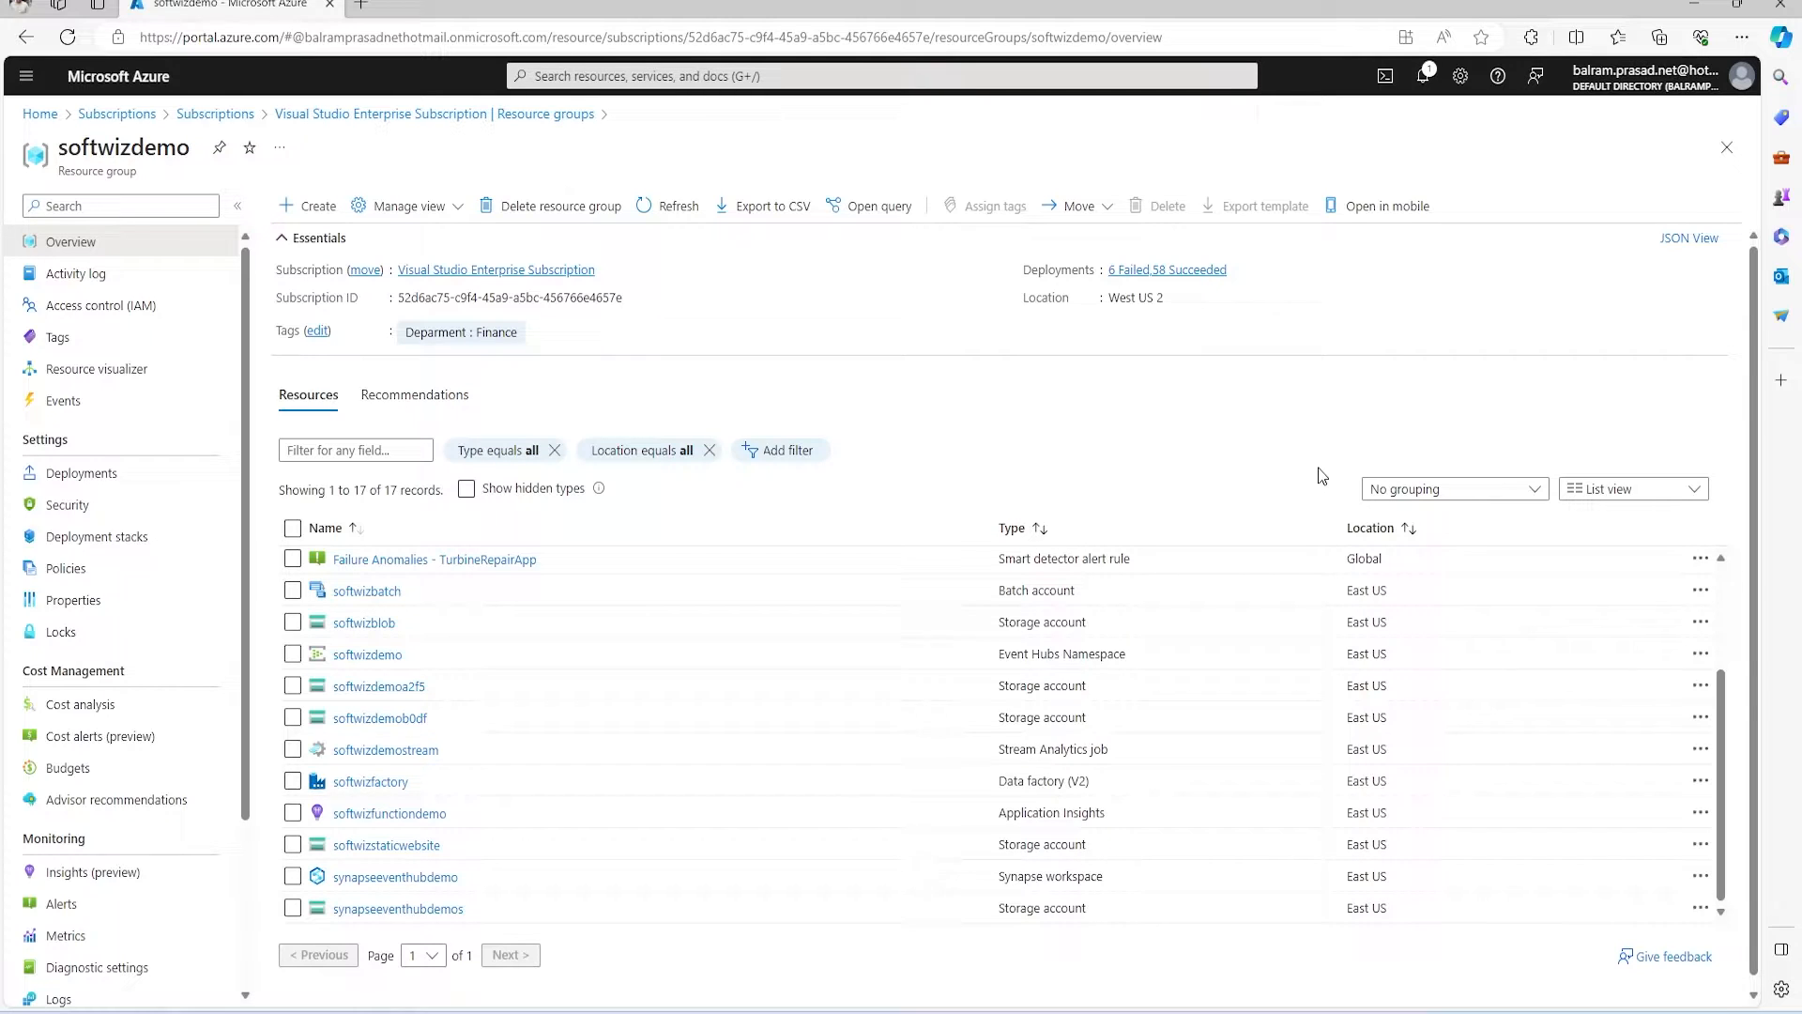
Open the softwizdemo resource group under the Visual Studio Enterprise Subscription.
{"action": "left_click", "coordinate": [117, 113]}
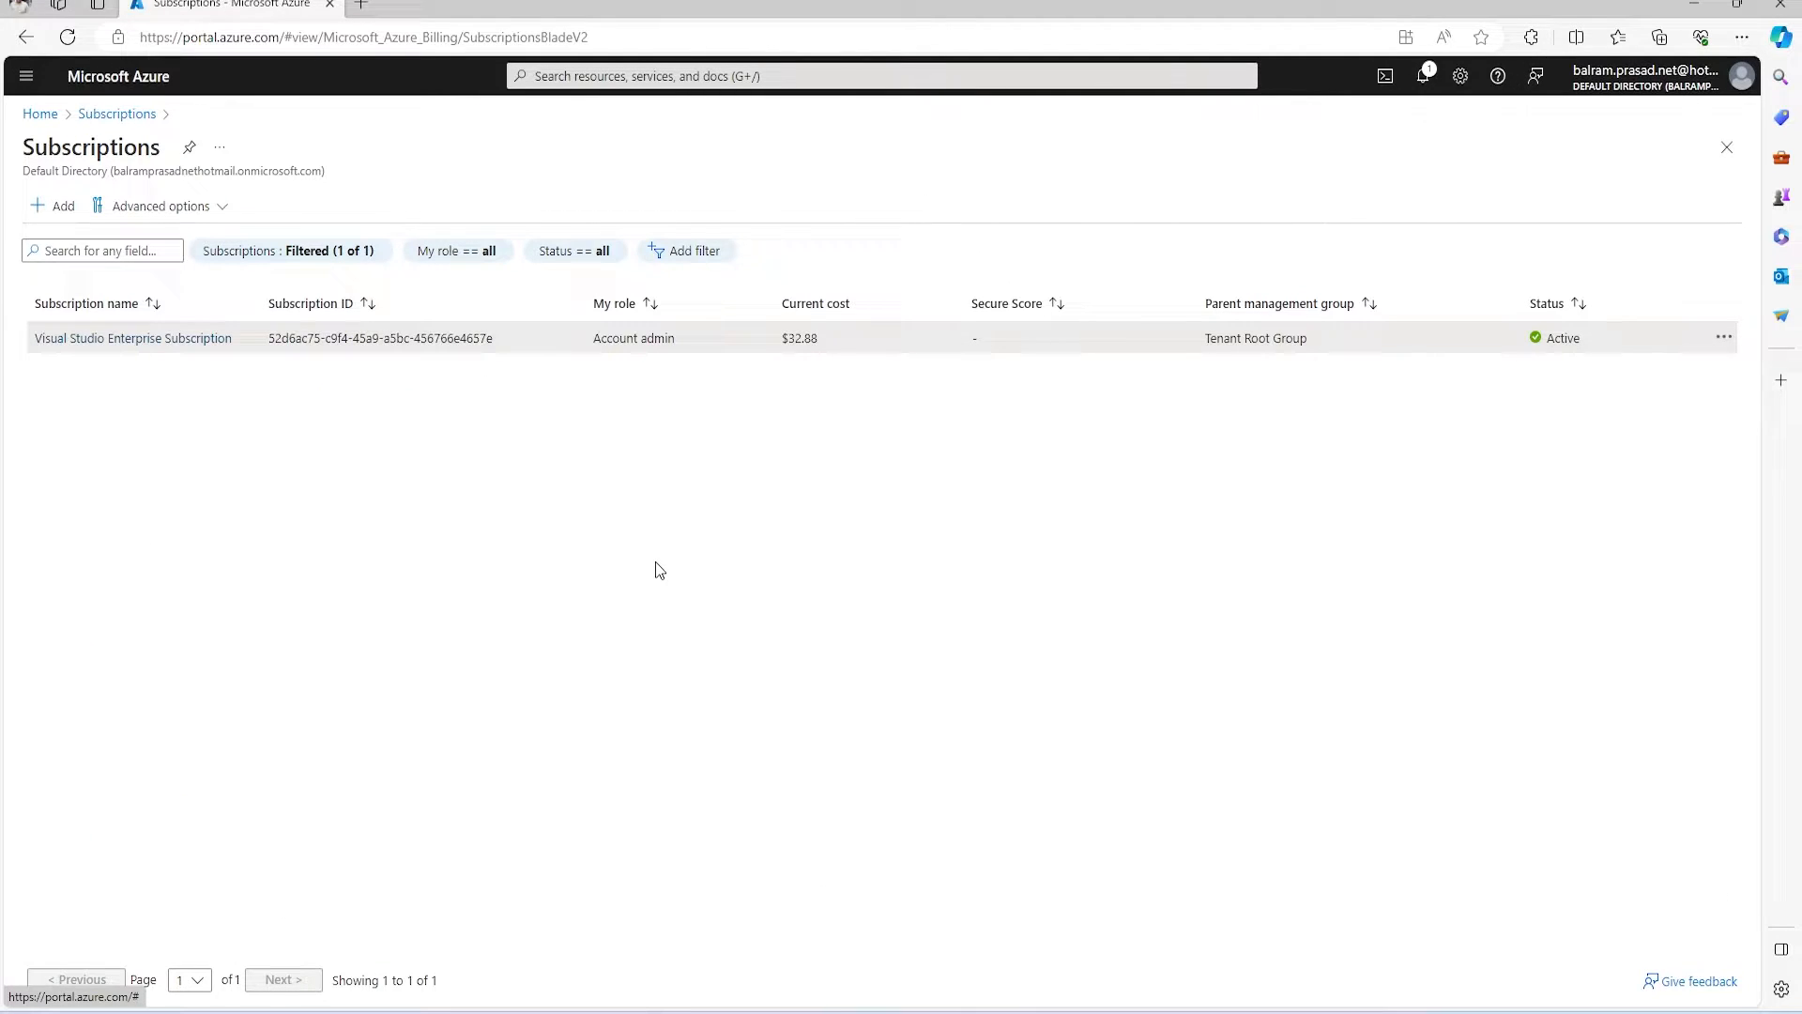
{"action": "left_click", "coordinate": [133, 338]}
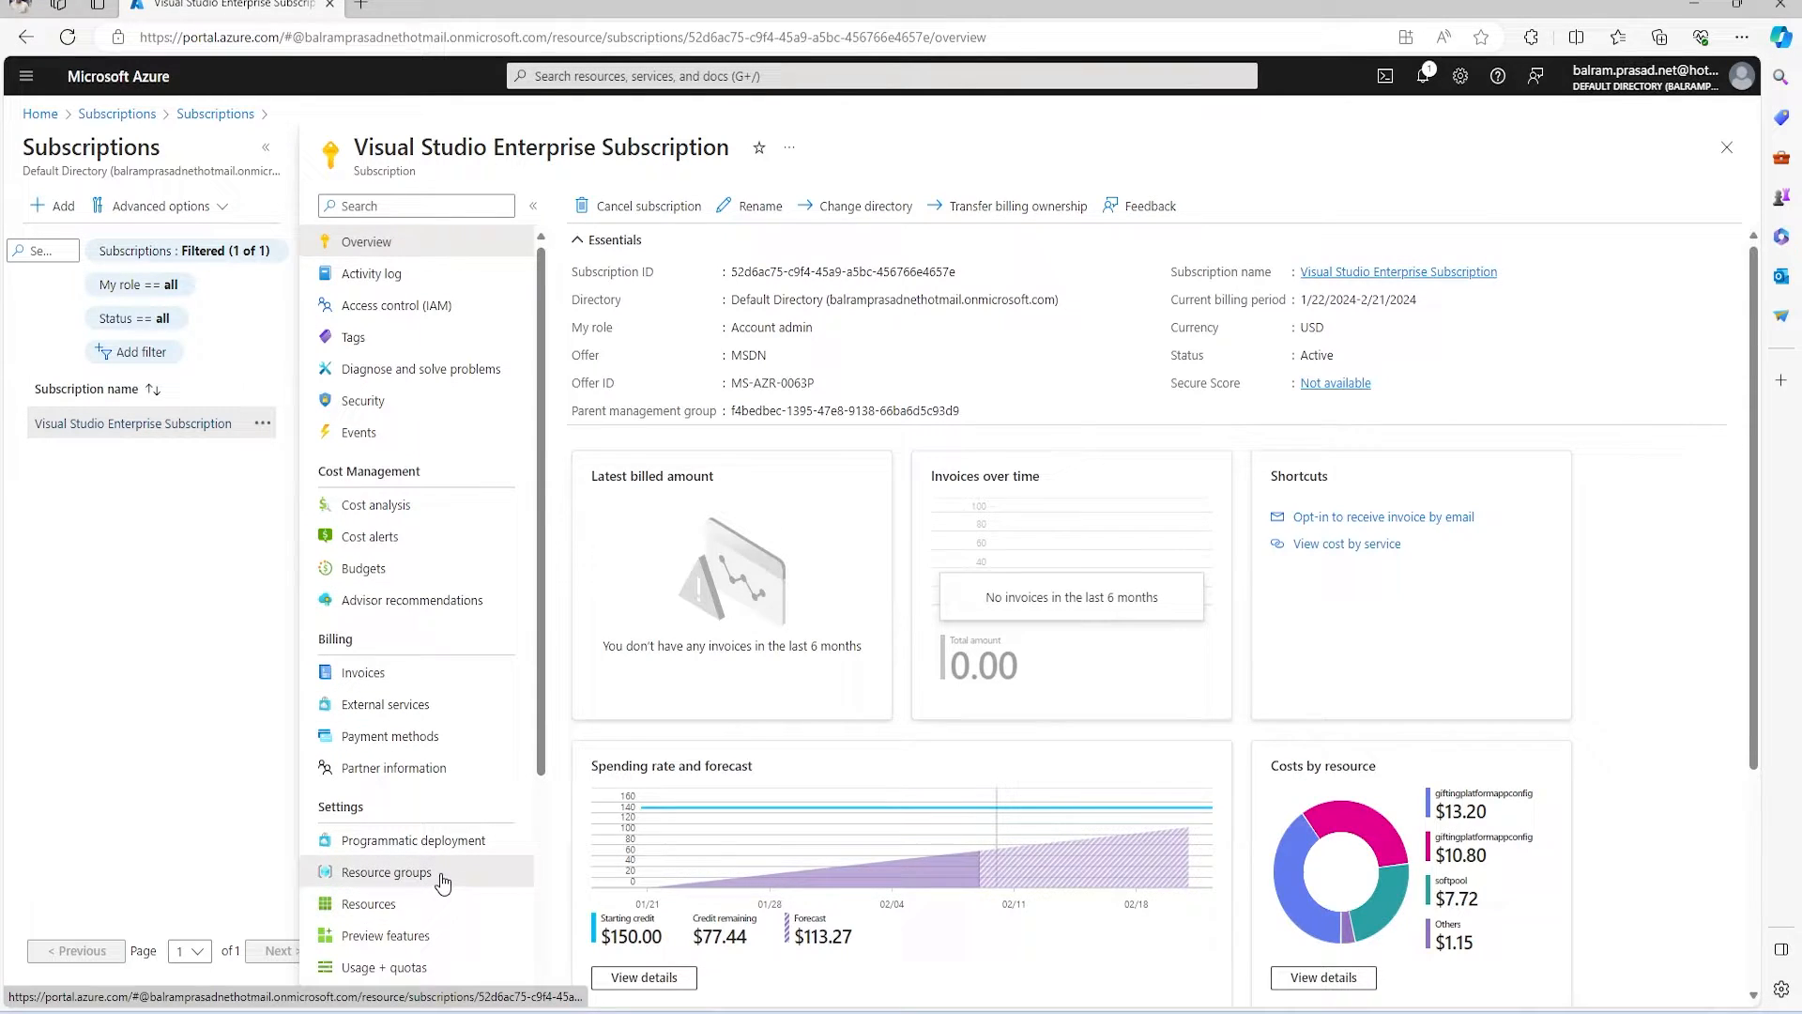
{"action": "left_click", "coordinate": [386, 872]}
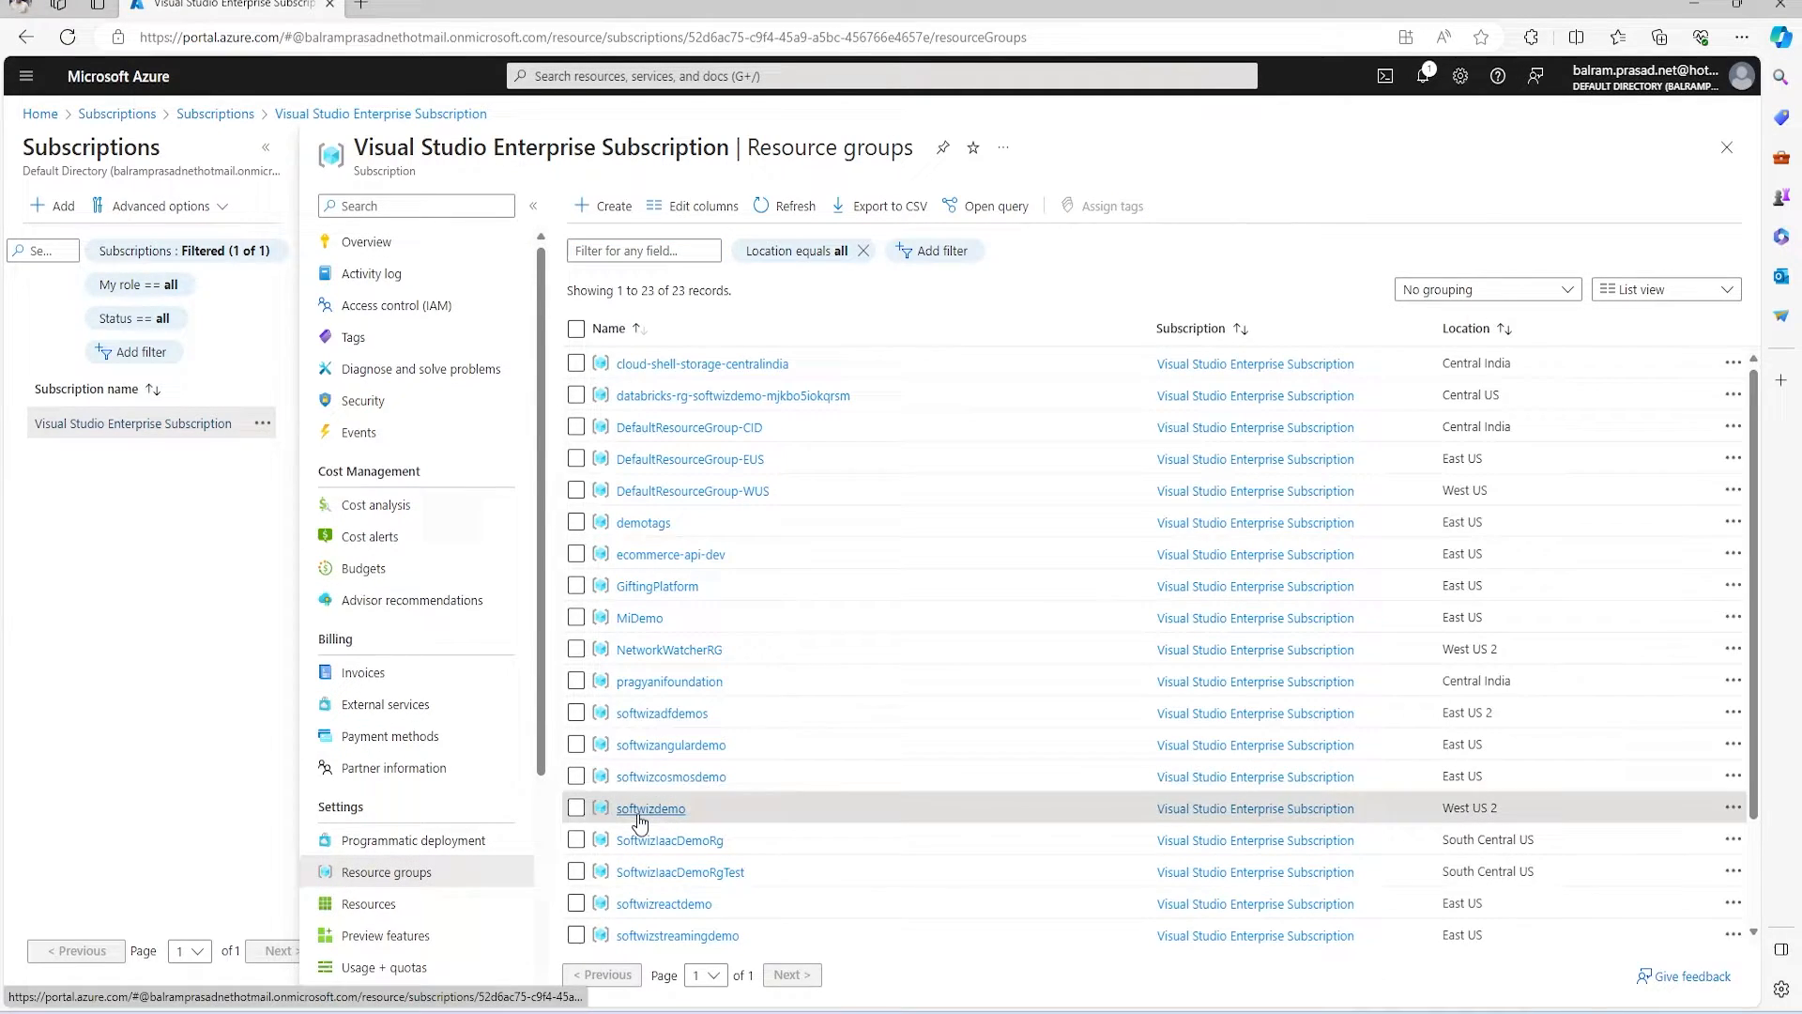
{"action": "left_click", "coordinate": [650, 808]}
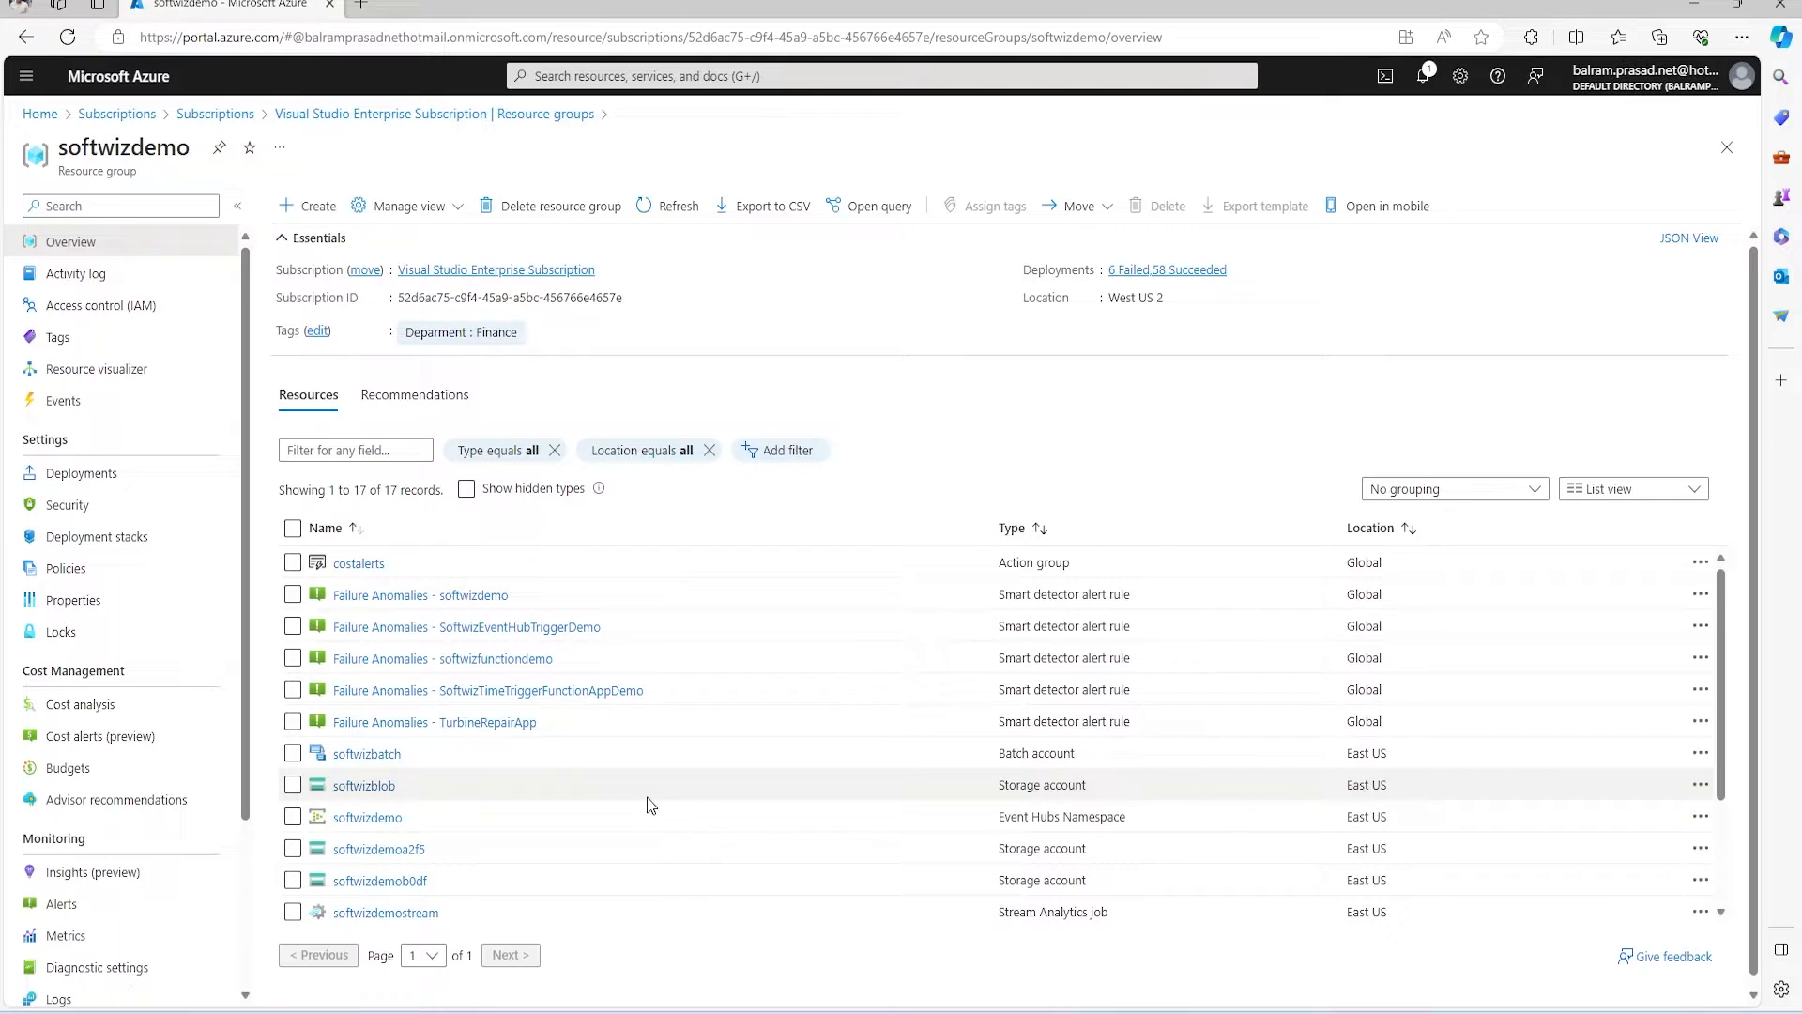
{"action": "mouse_move", "coordinate": [323, 208]}
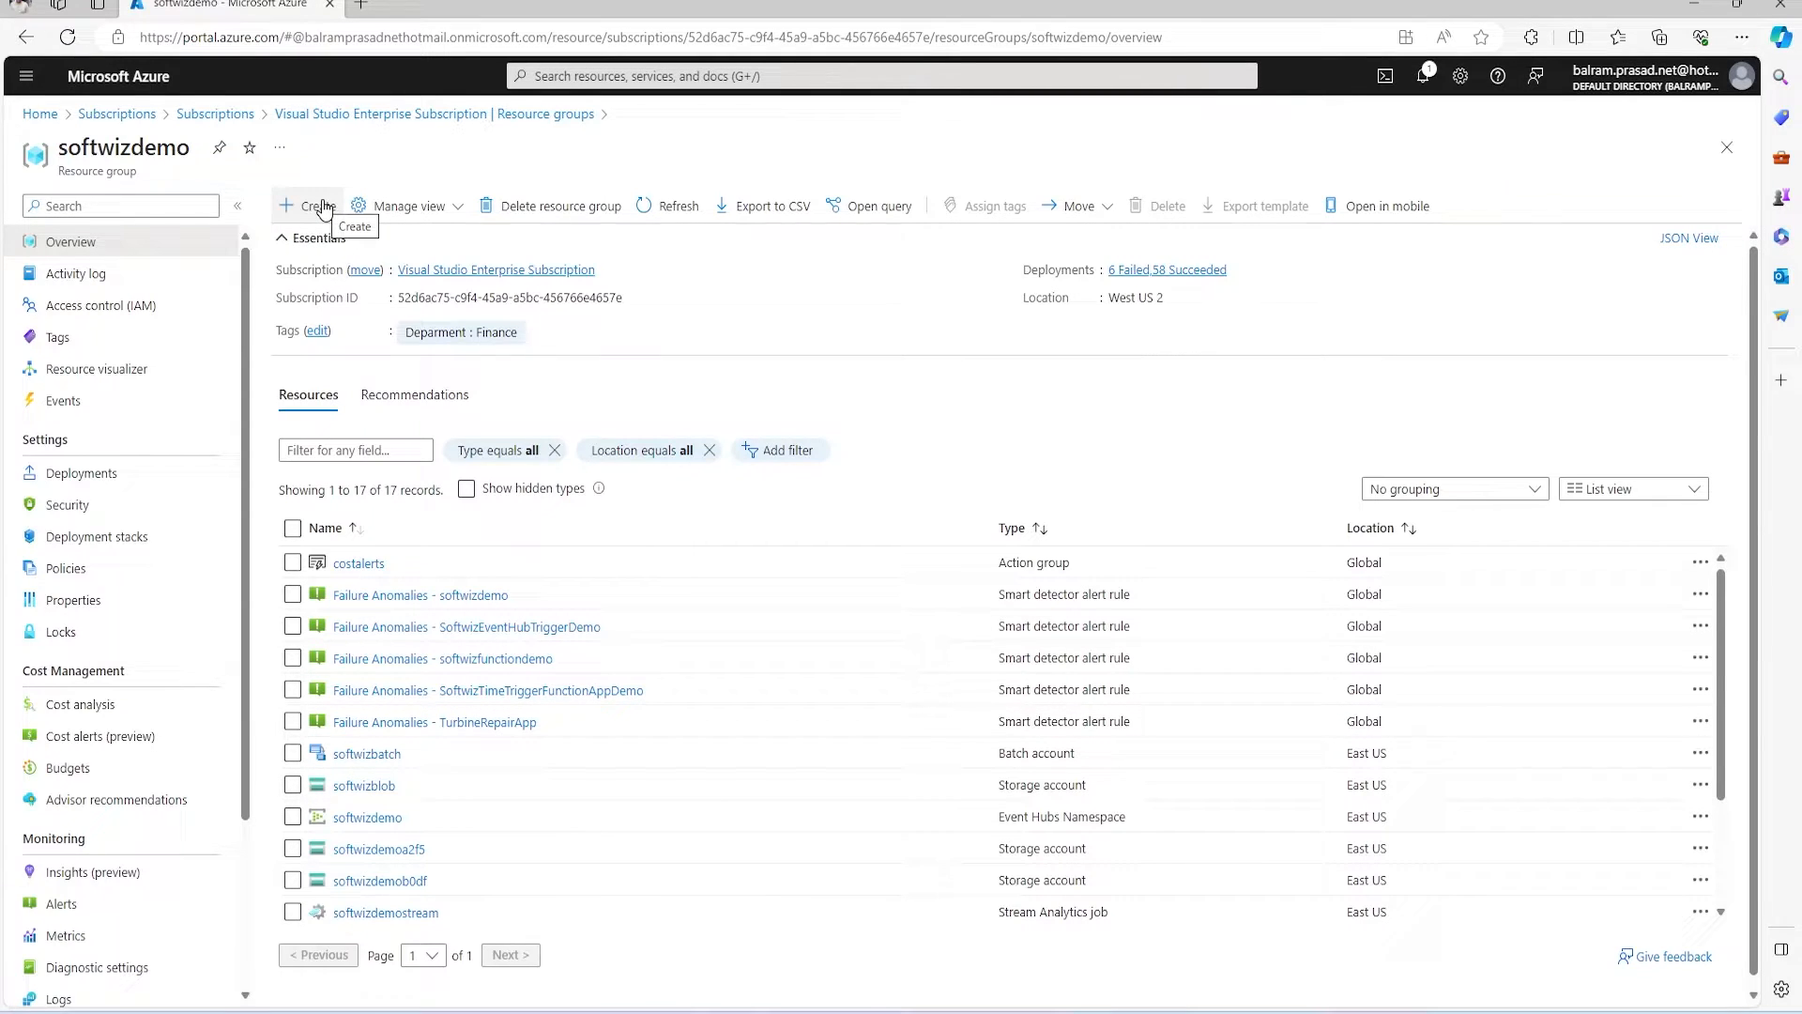
Find Azure Databricks in the Marketplace and start creating a workspace.
{"action": "left_click", "coordinate": [311, 206]}
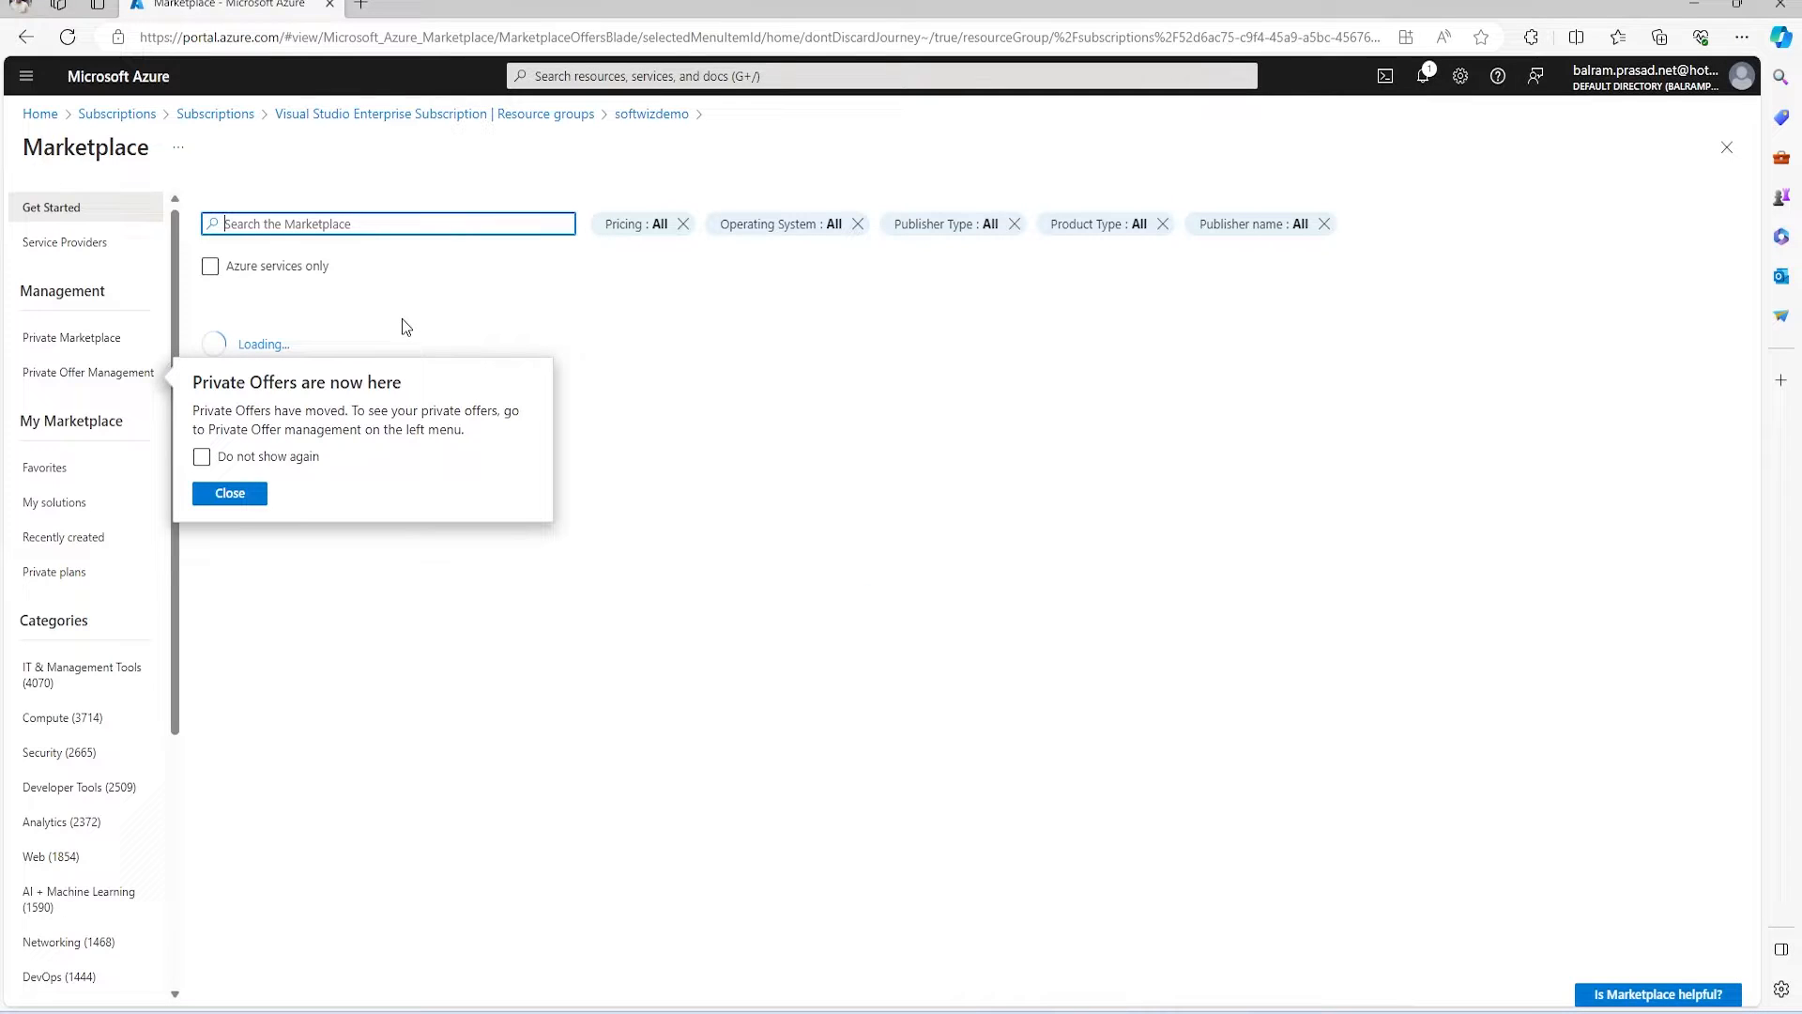
{"action": "left_click", "coordinate": [229, 493]}
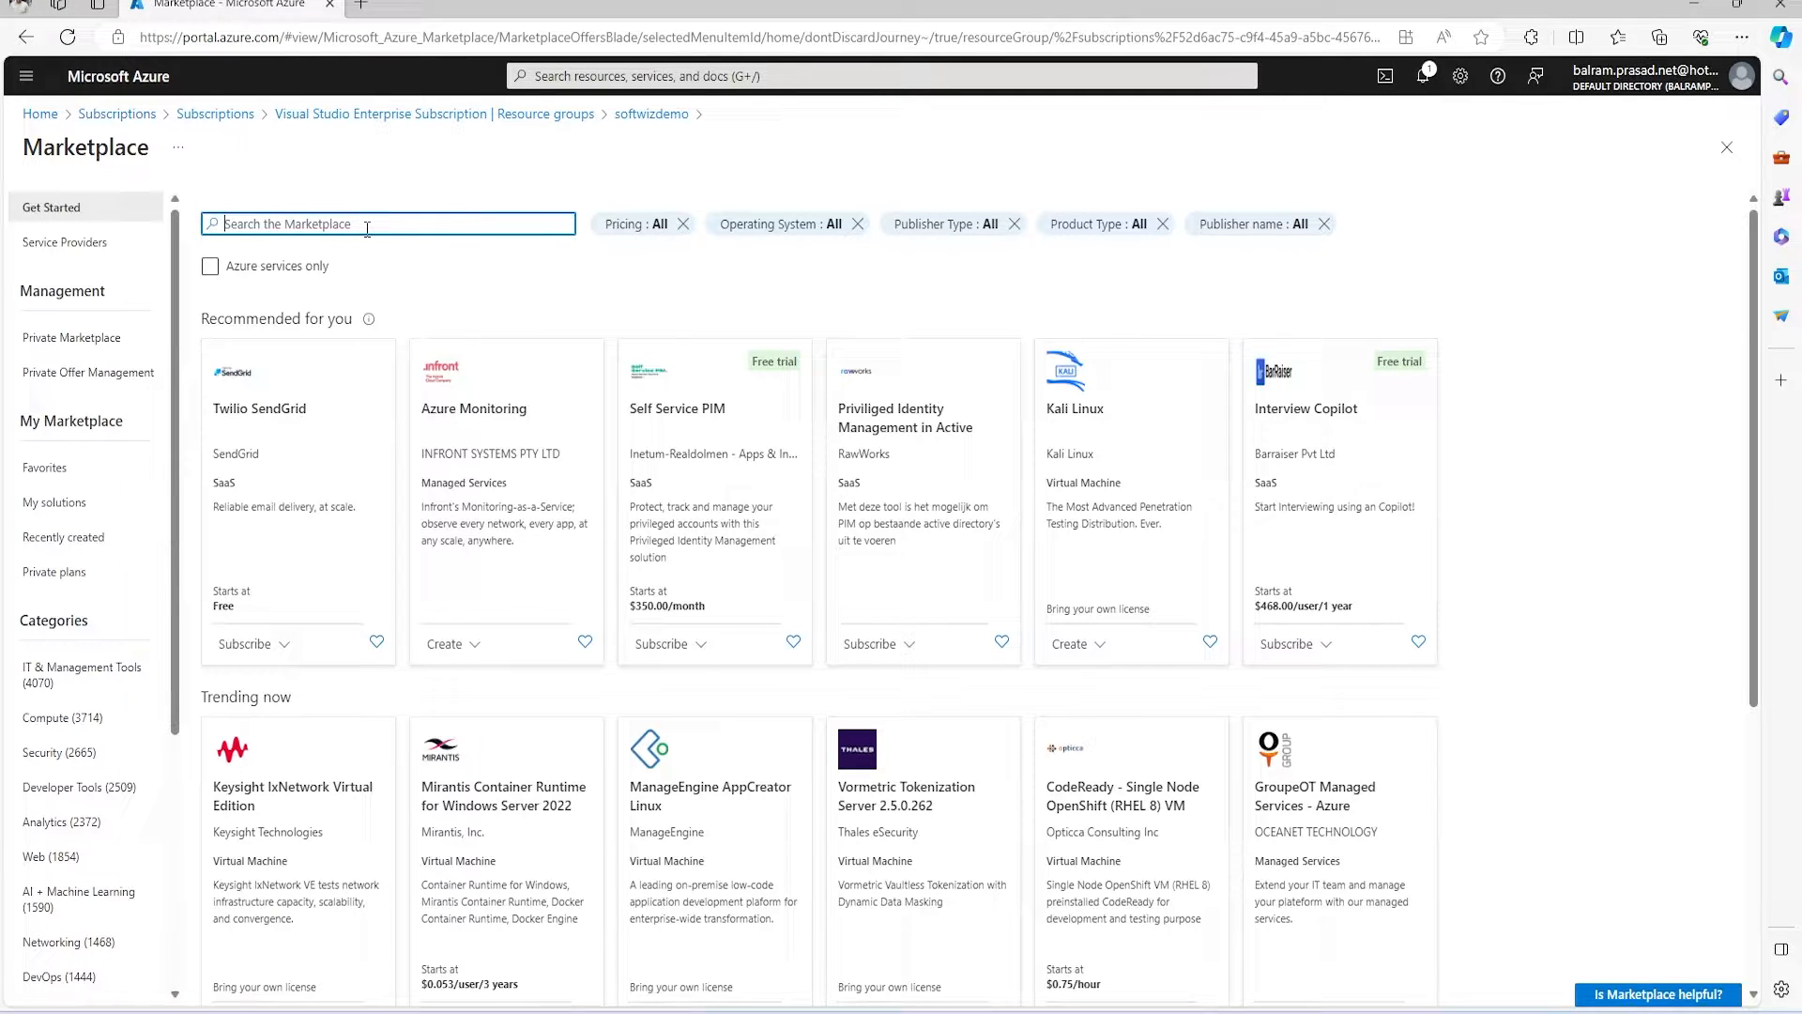
{"action": "type", "text": "azure data"}
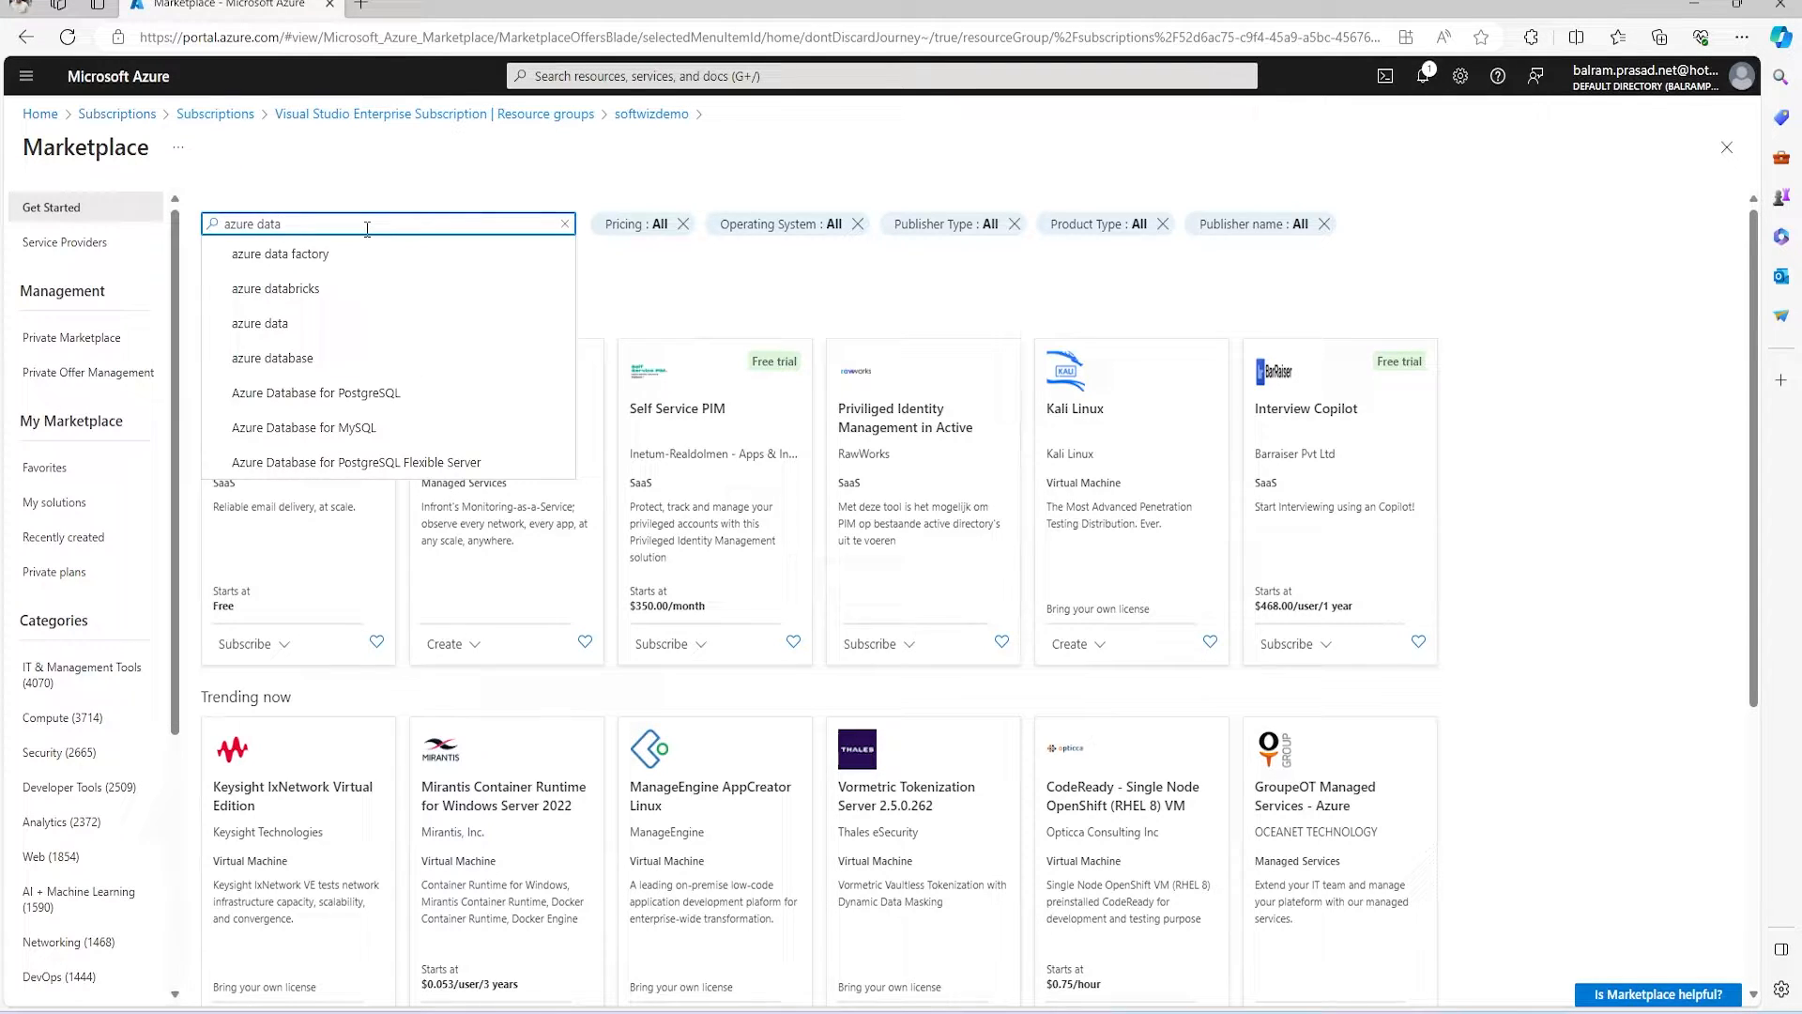
{"action": "left_click", "coordinate": [275, 288]}
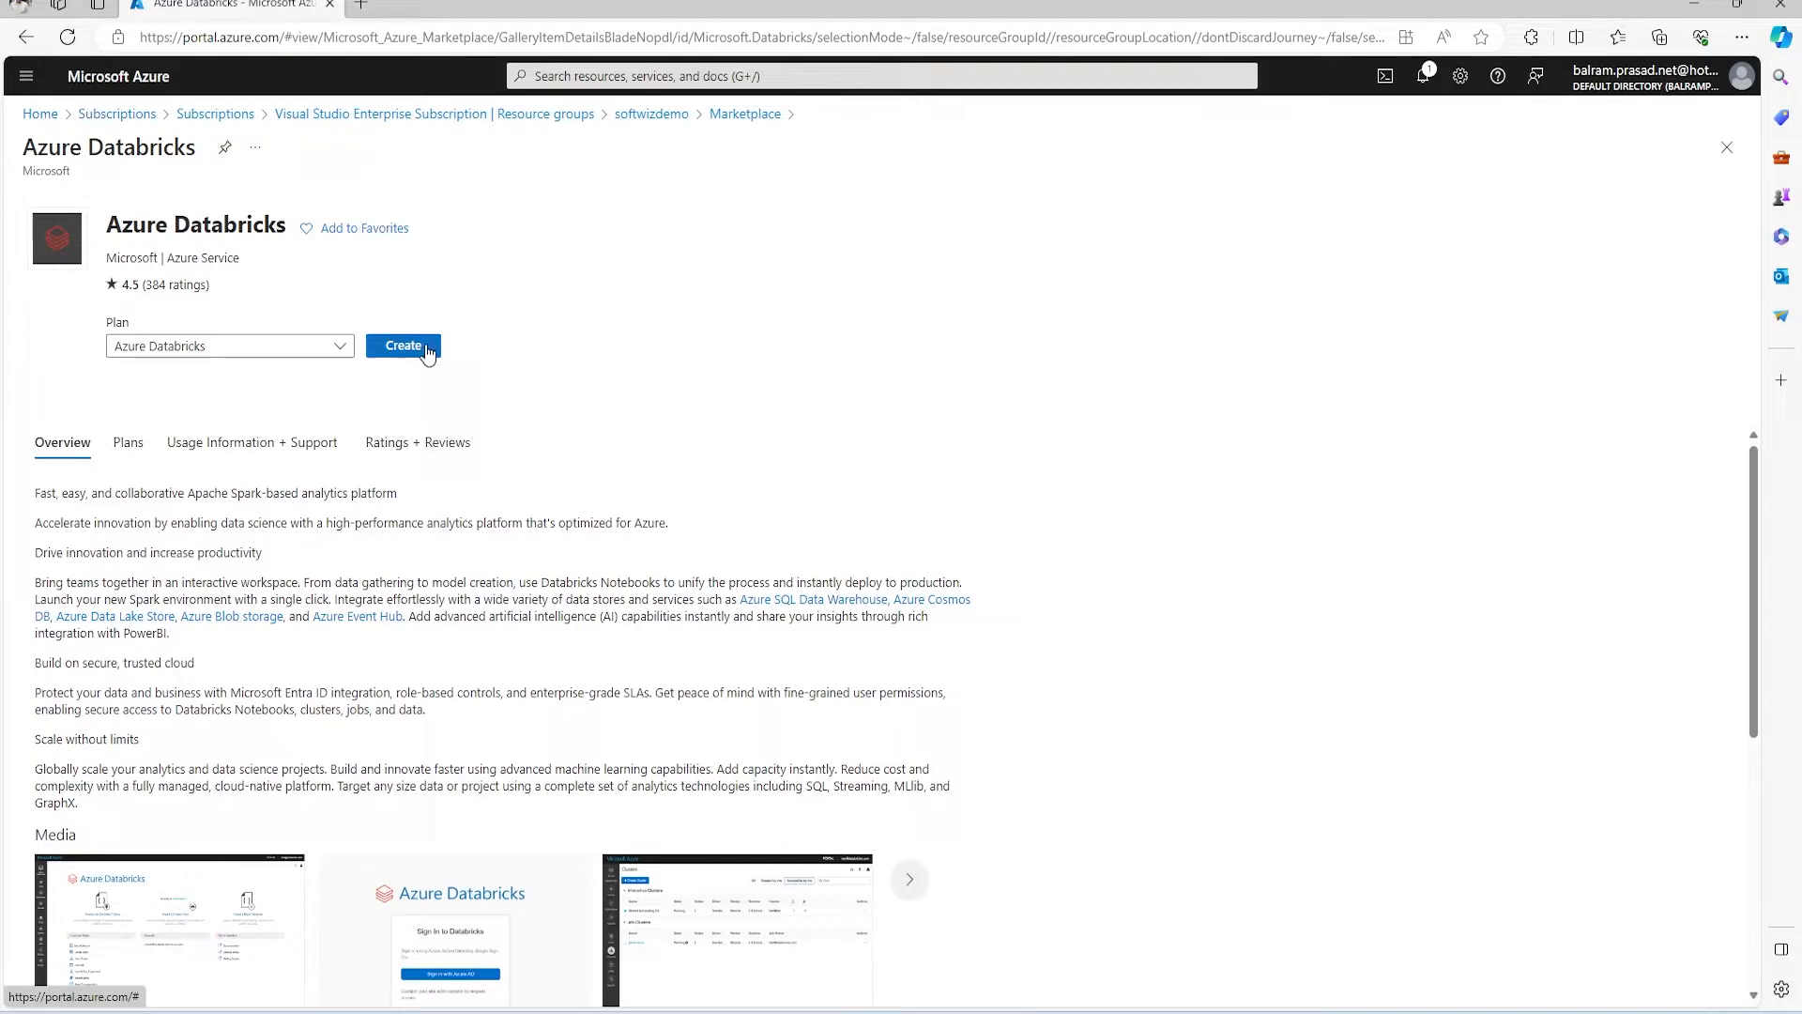
{"action": "left_click", "coordinate": [403, 345]}
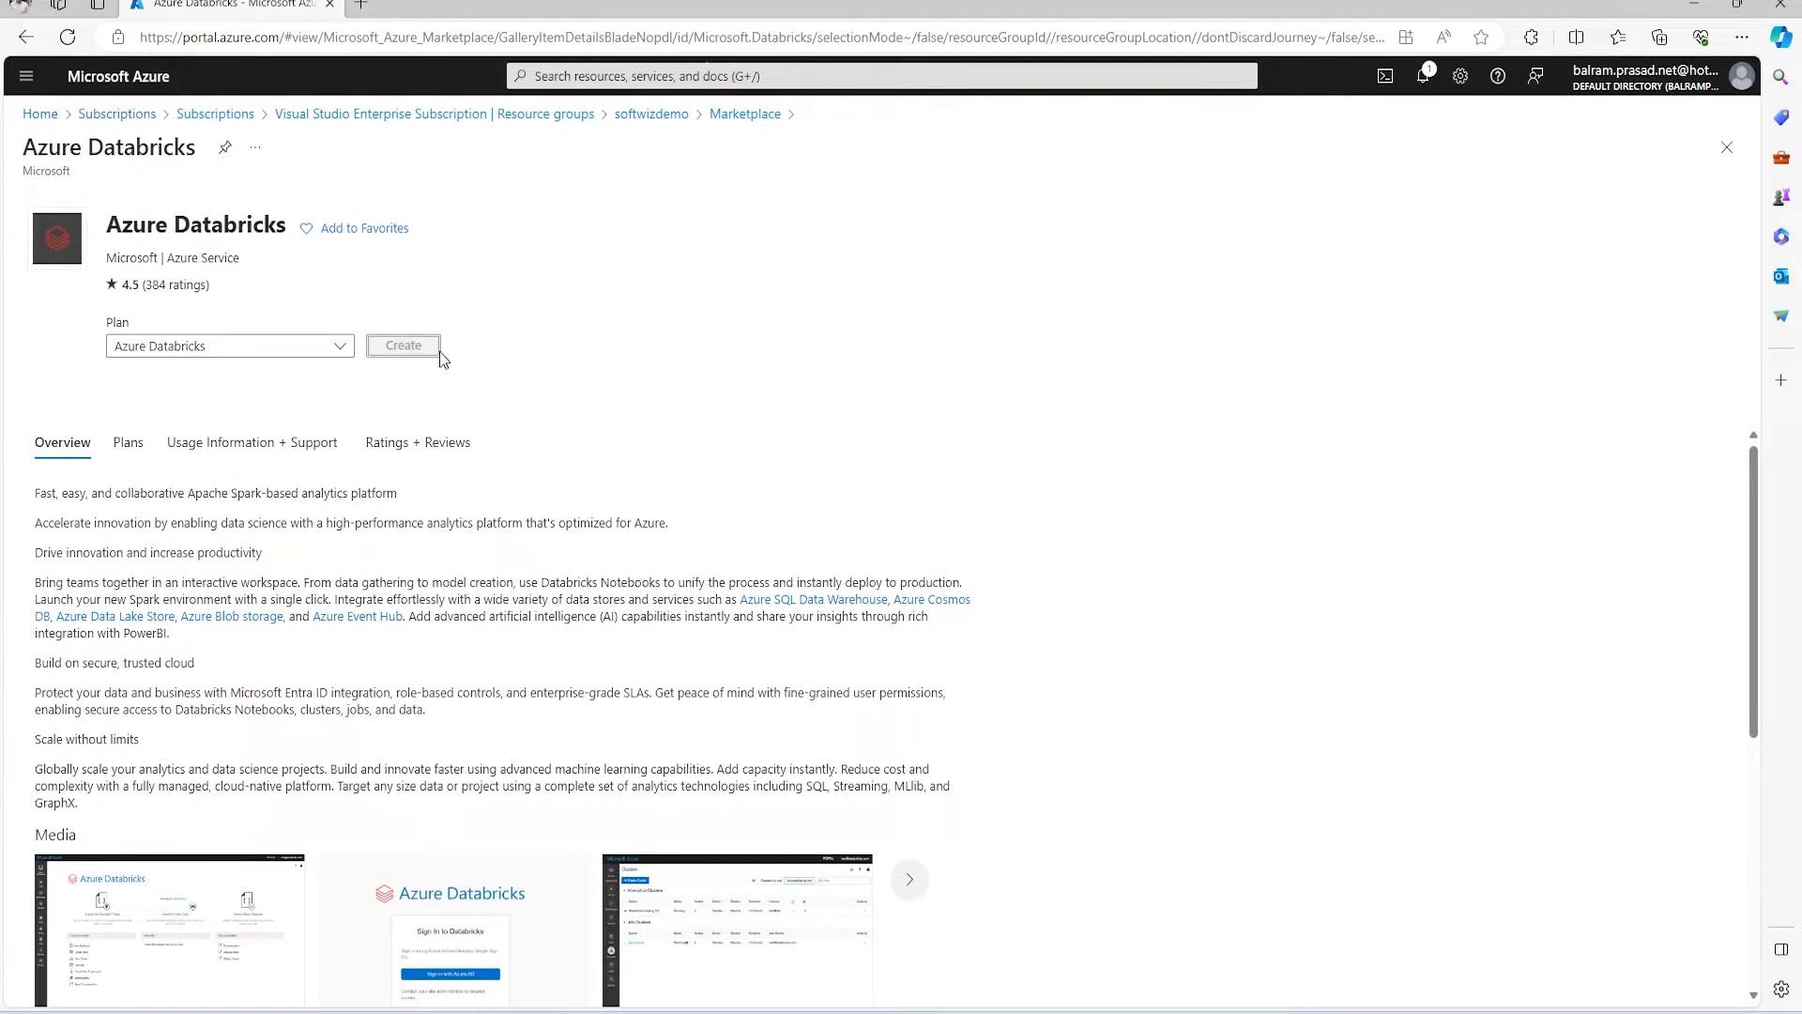
{"action": "left_click", "coordinate": [402, 345]}
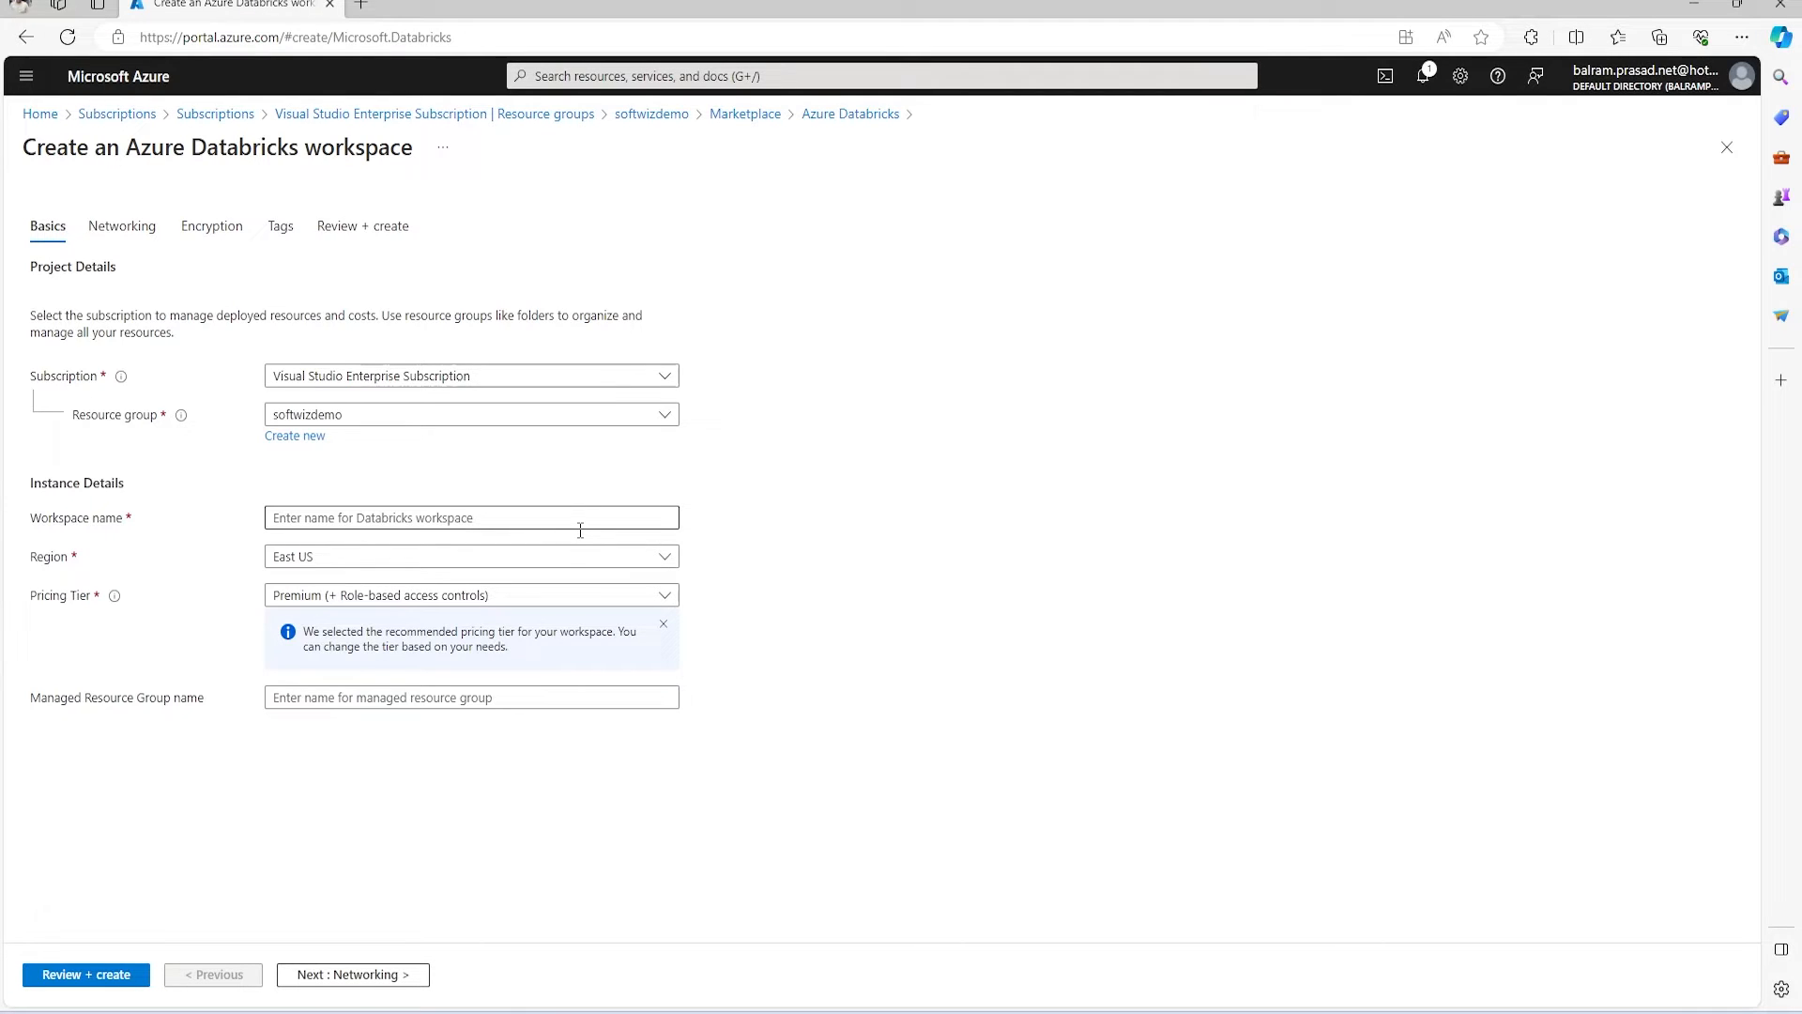
Enter 'softwizdemo' as the workspace name and keep the Premium pricing tier.
{"action": "left_click", "coordinate": [471, 517]}
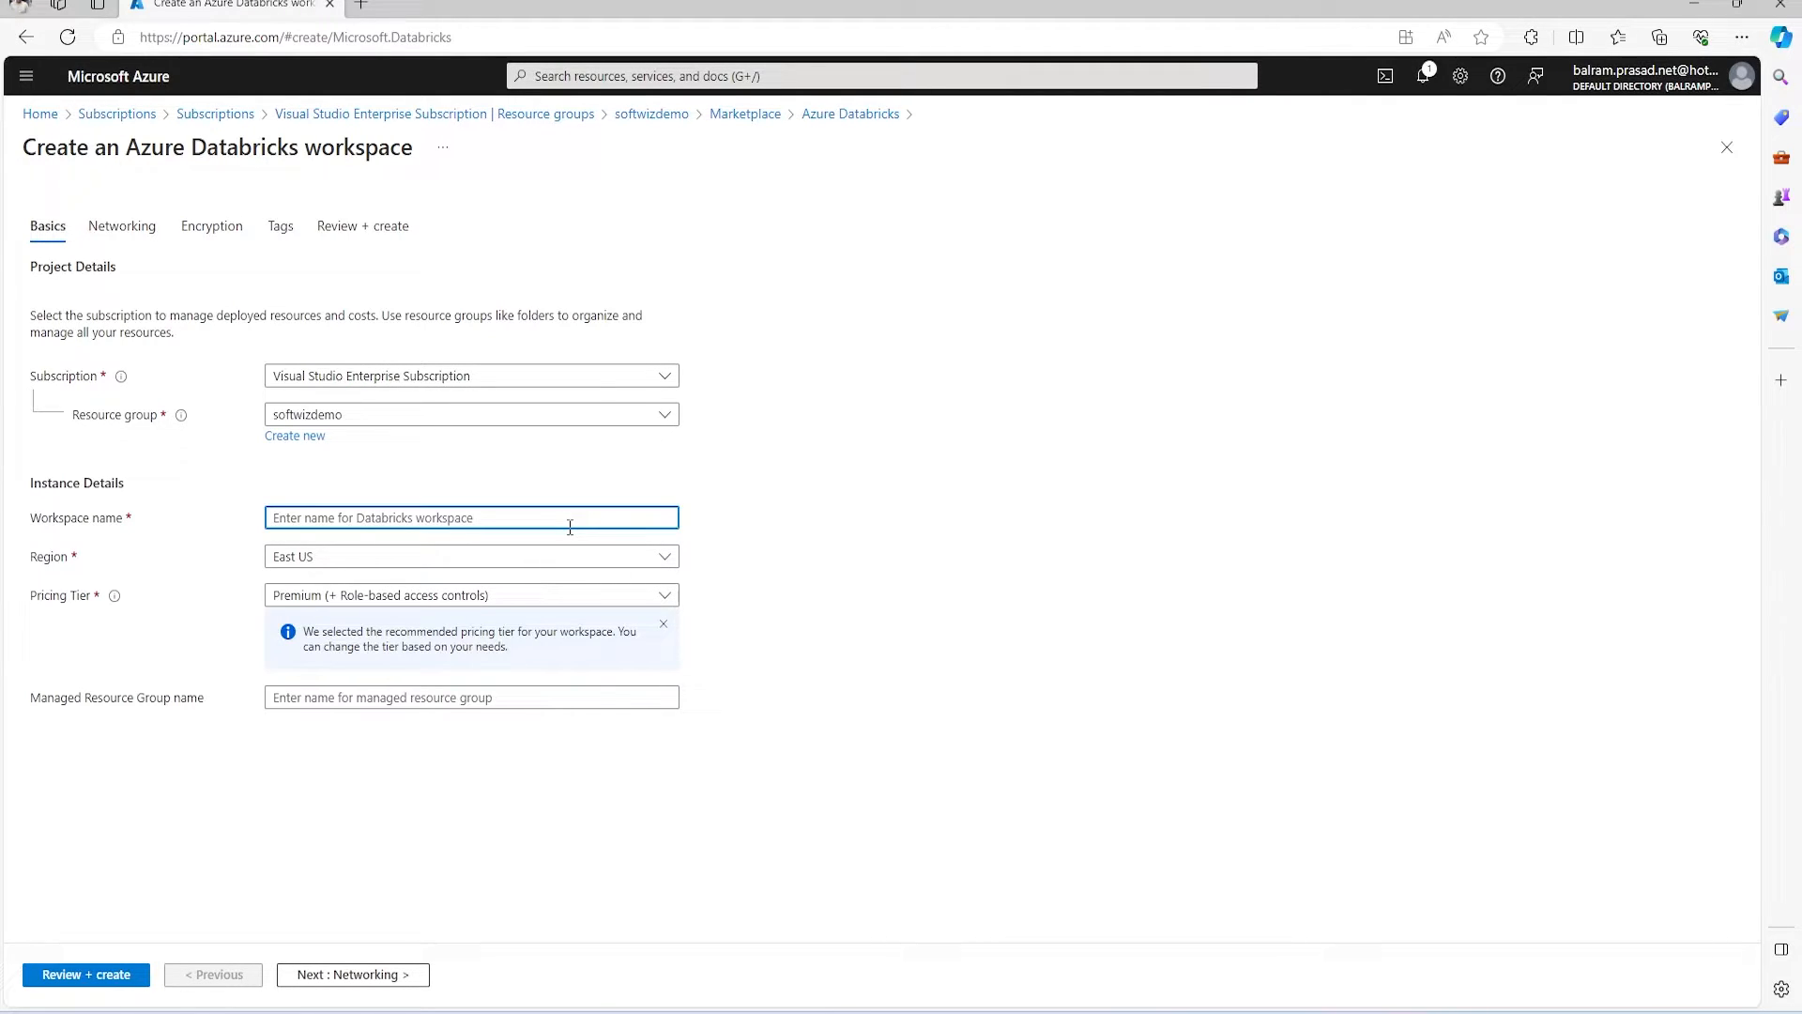
{"action": "type", "text": "softwizdemo"}
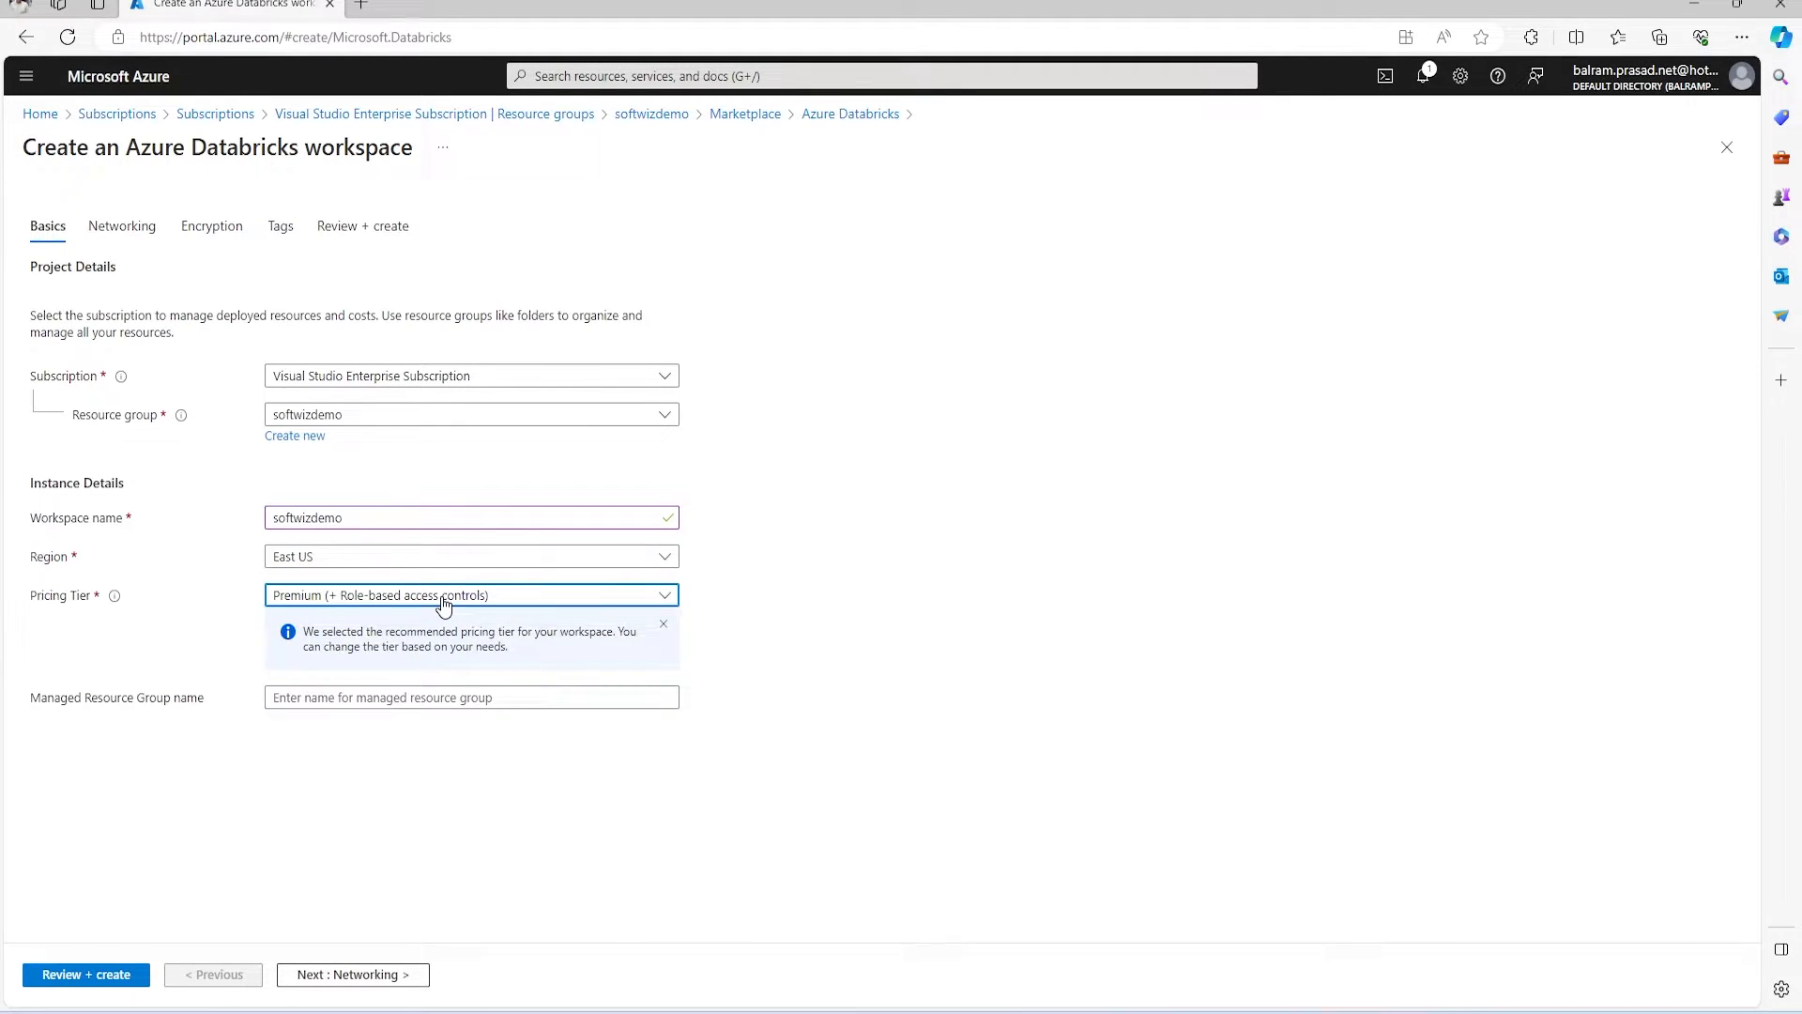
{"action": "left_click", "coordinate": [472, 595]}
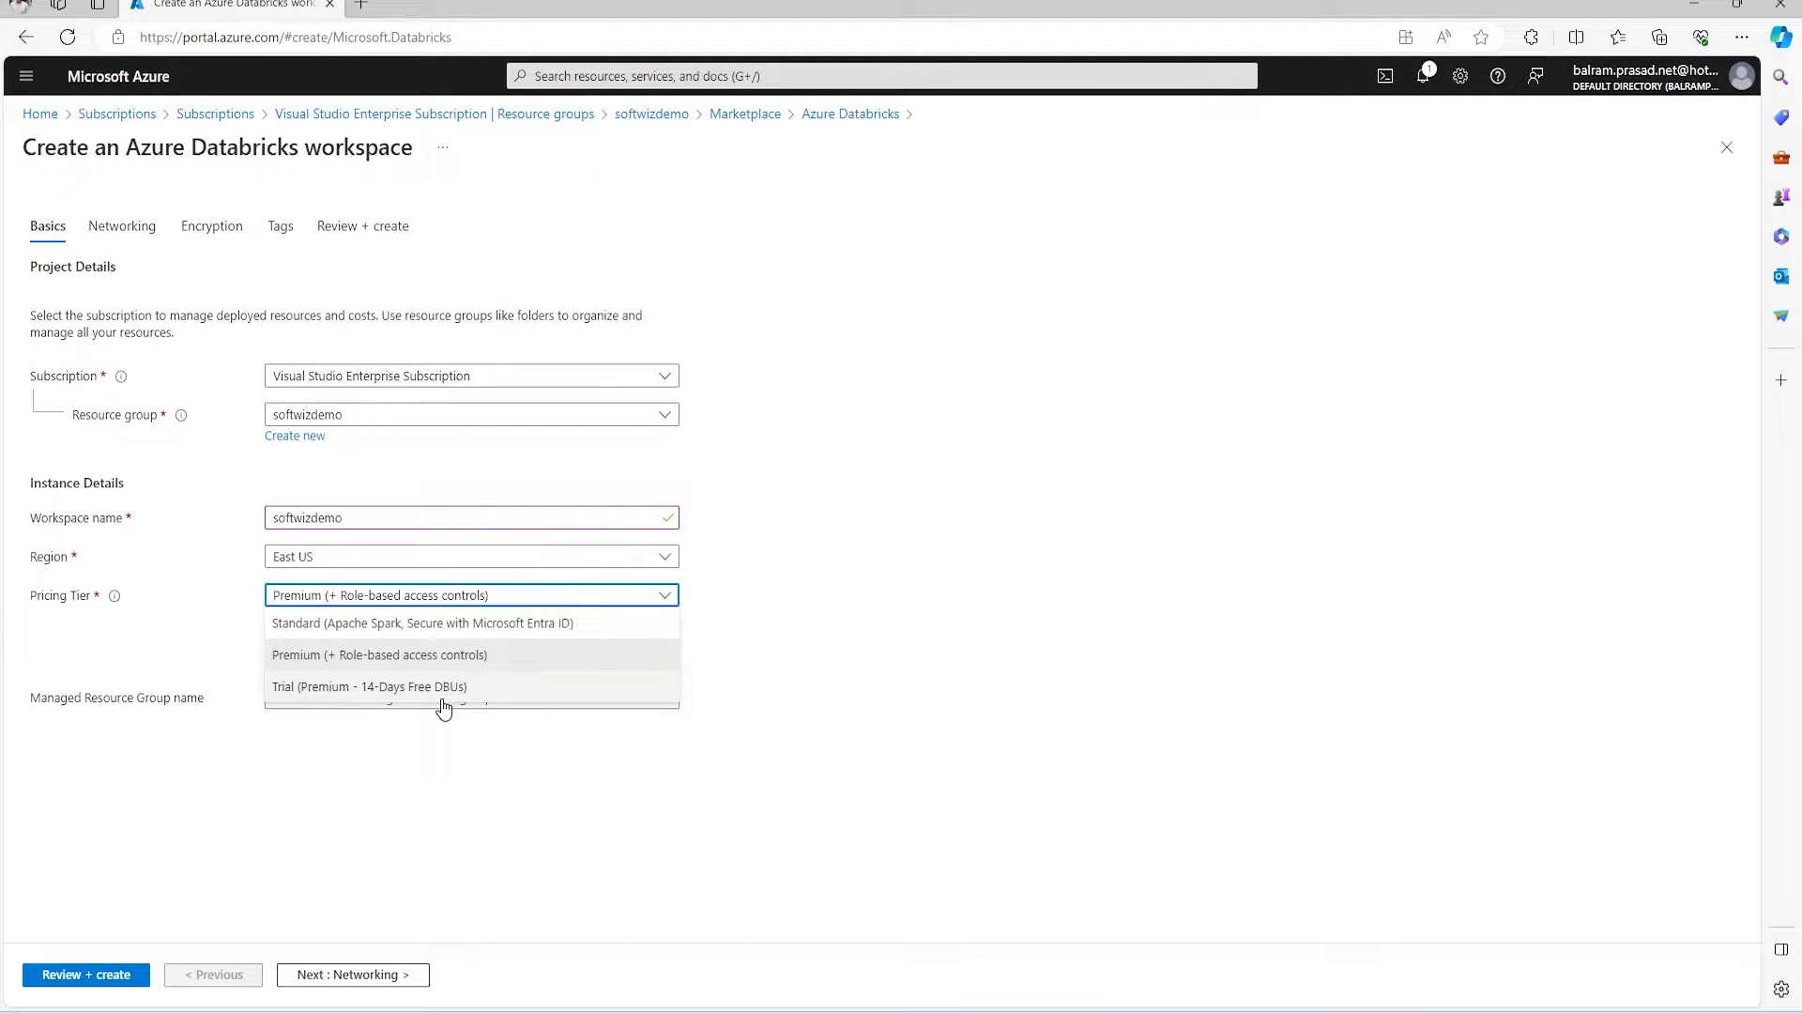
{"action": "mouse_move", "coordinate": [520, 639]}
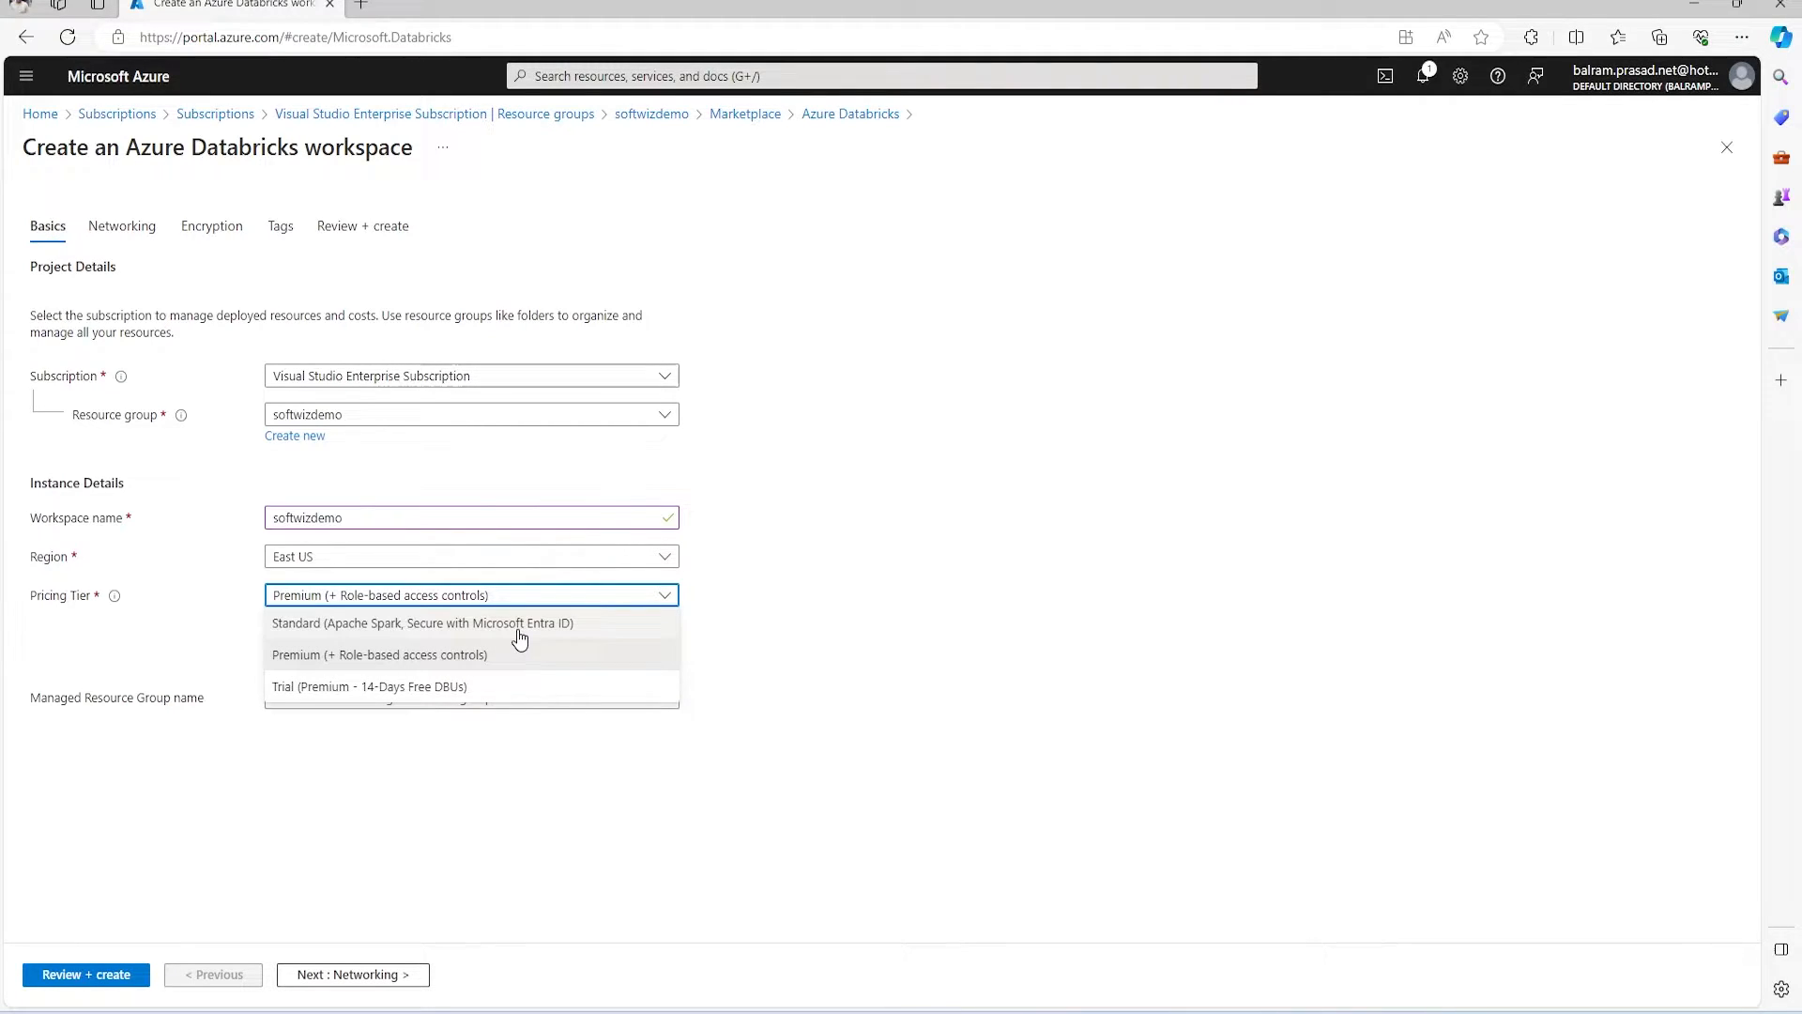
{"action": "left_click", "coordinate": [379, 654]}
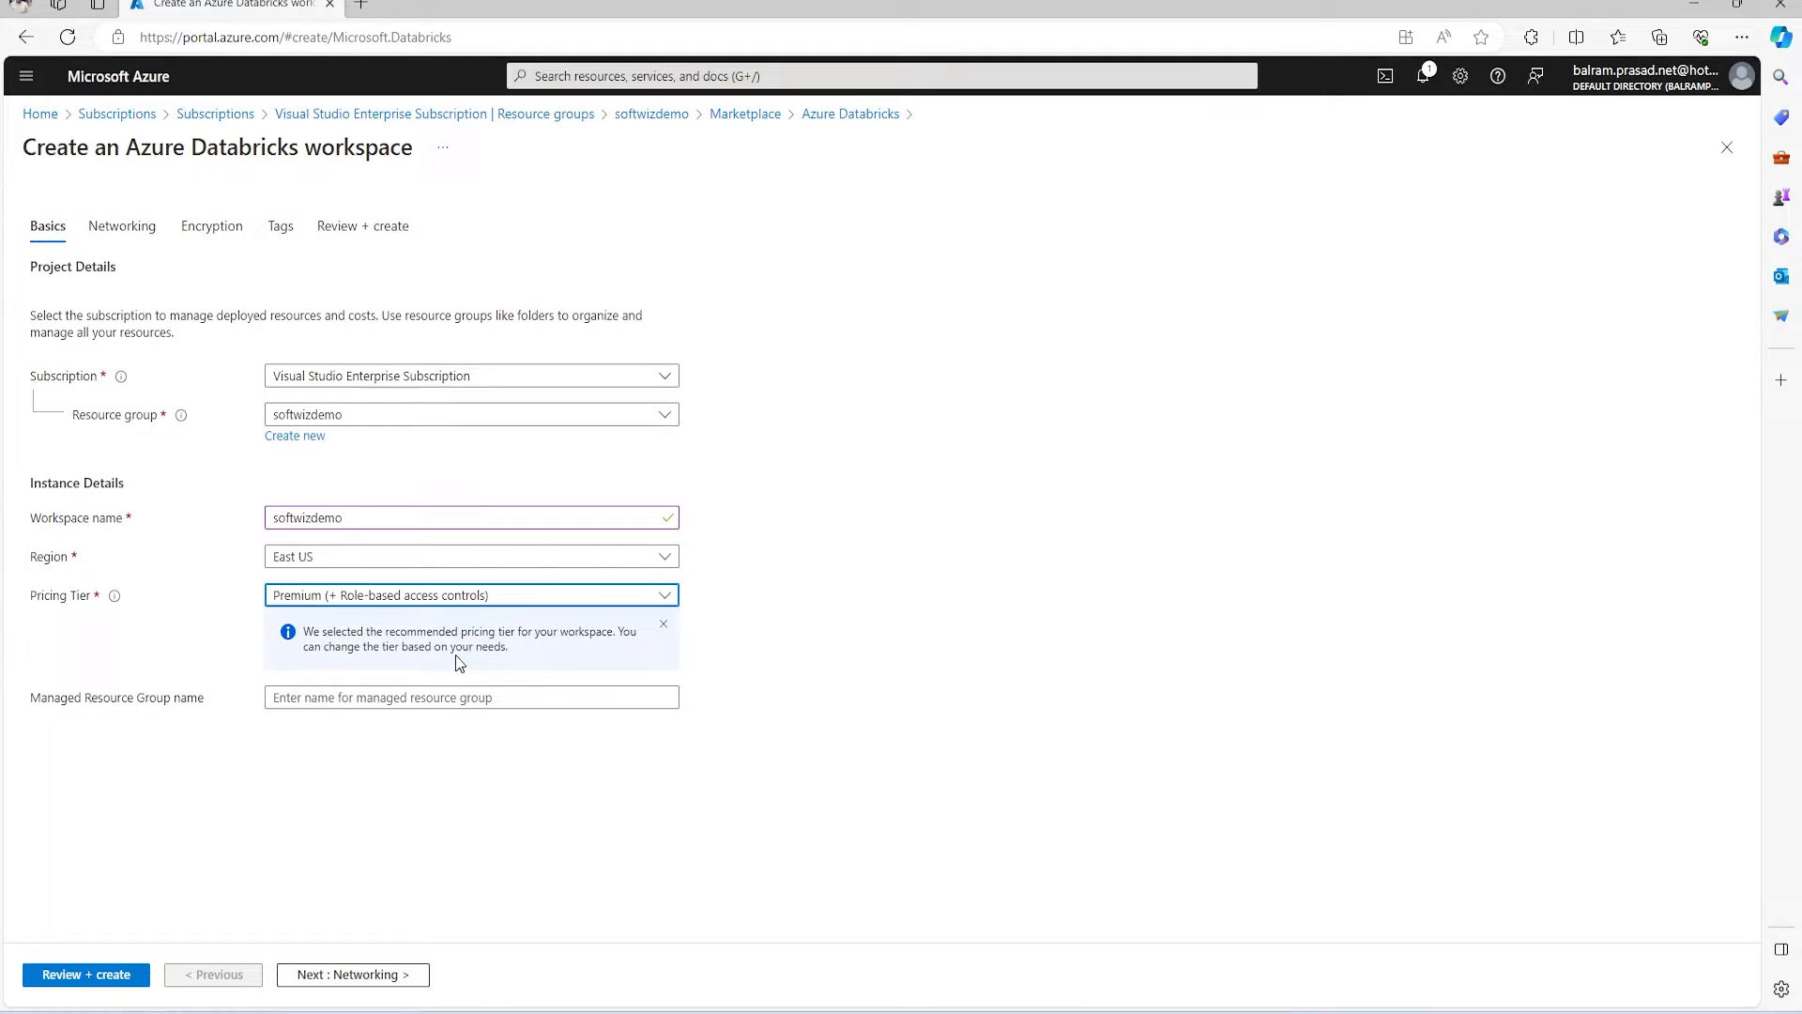
{"action": "mouse_move", "coordinate": [578, 870]}
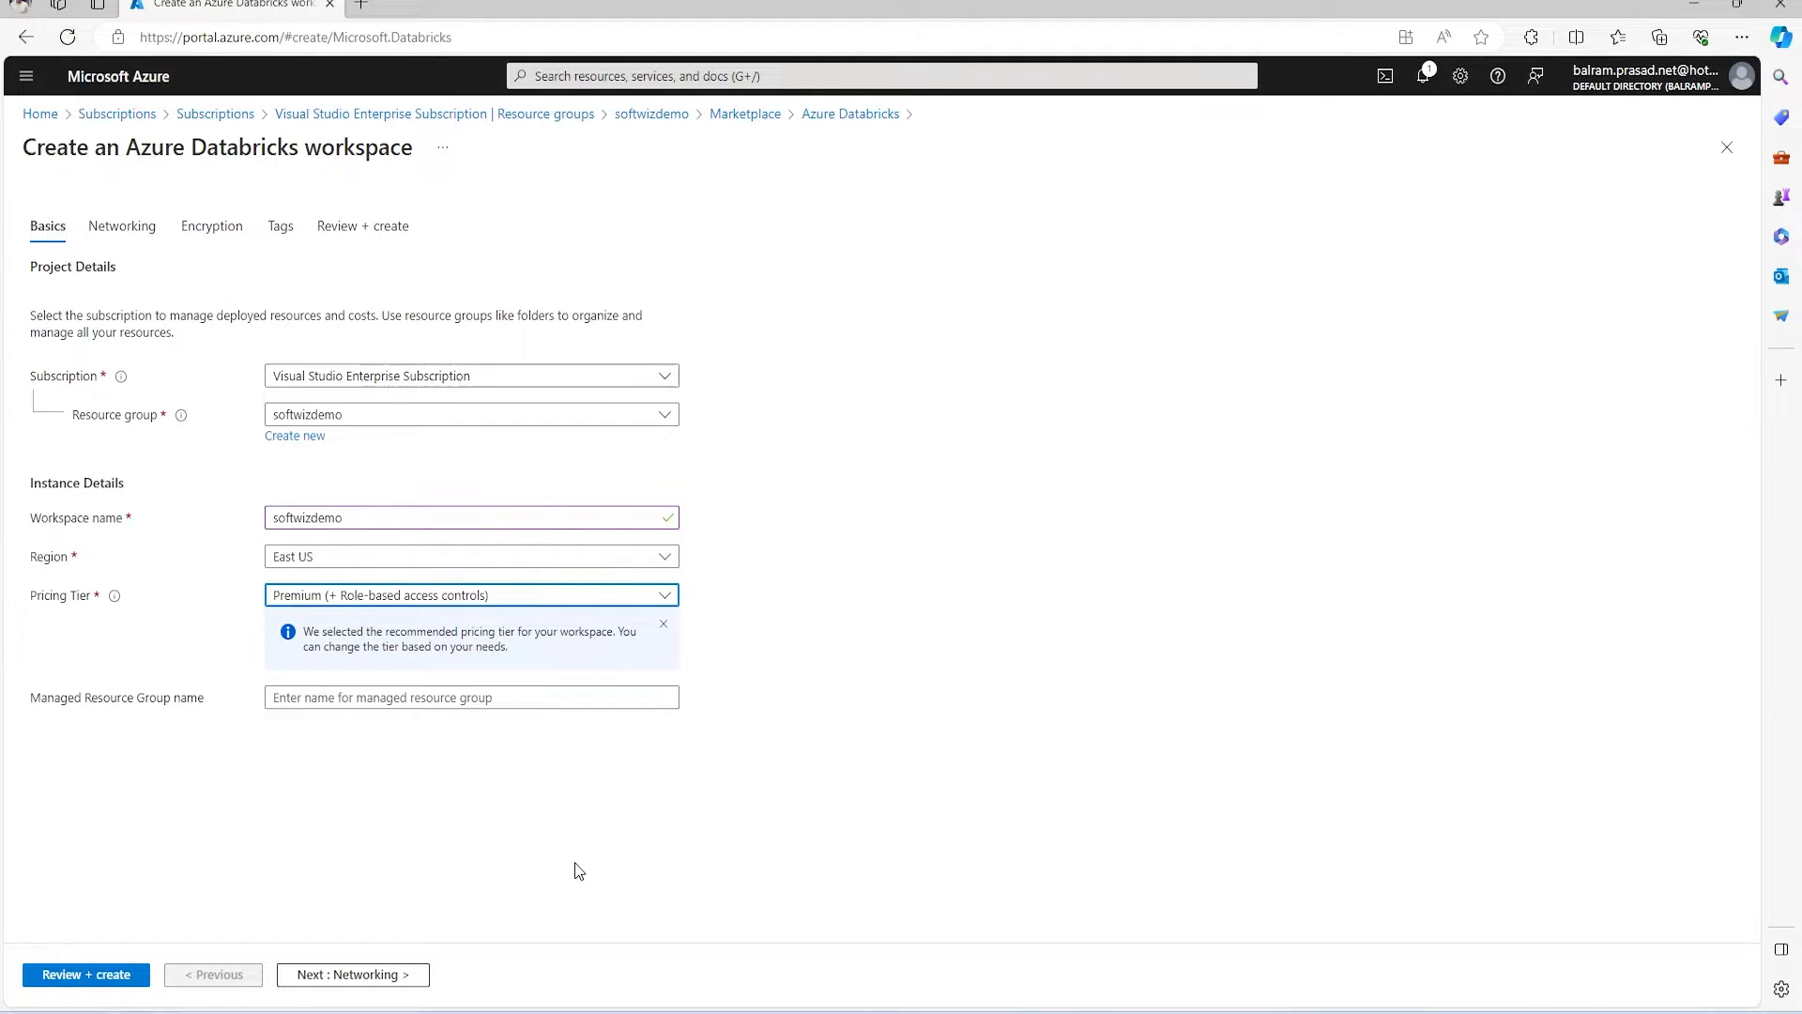
{"action": "mouse_move", "coordinate": [210, 721]}
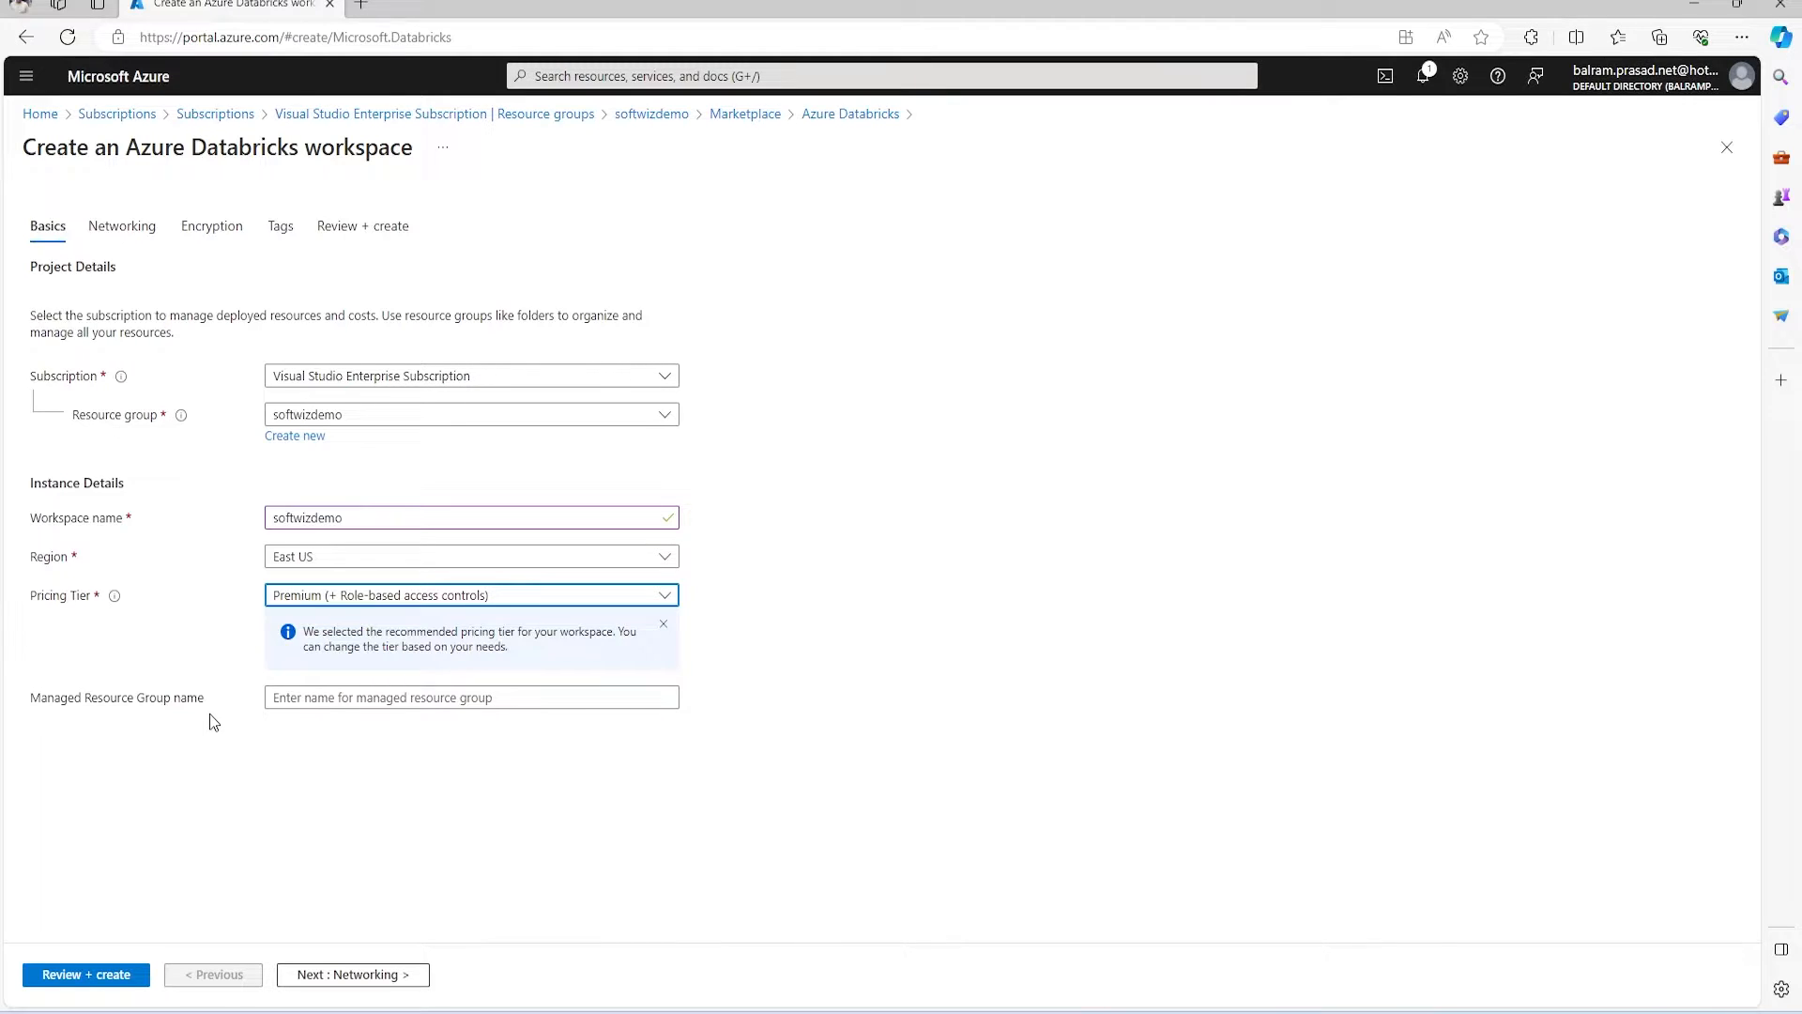
{"action": "mouse_move", "coordinate": [529, 847]}
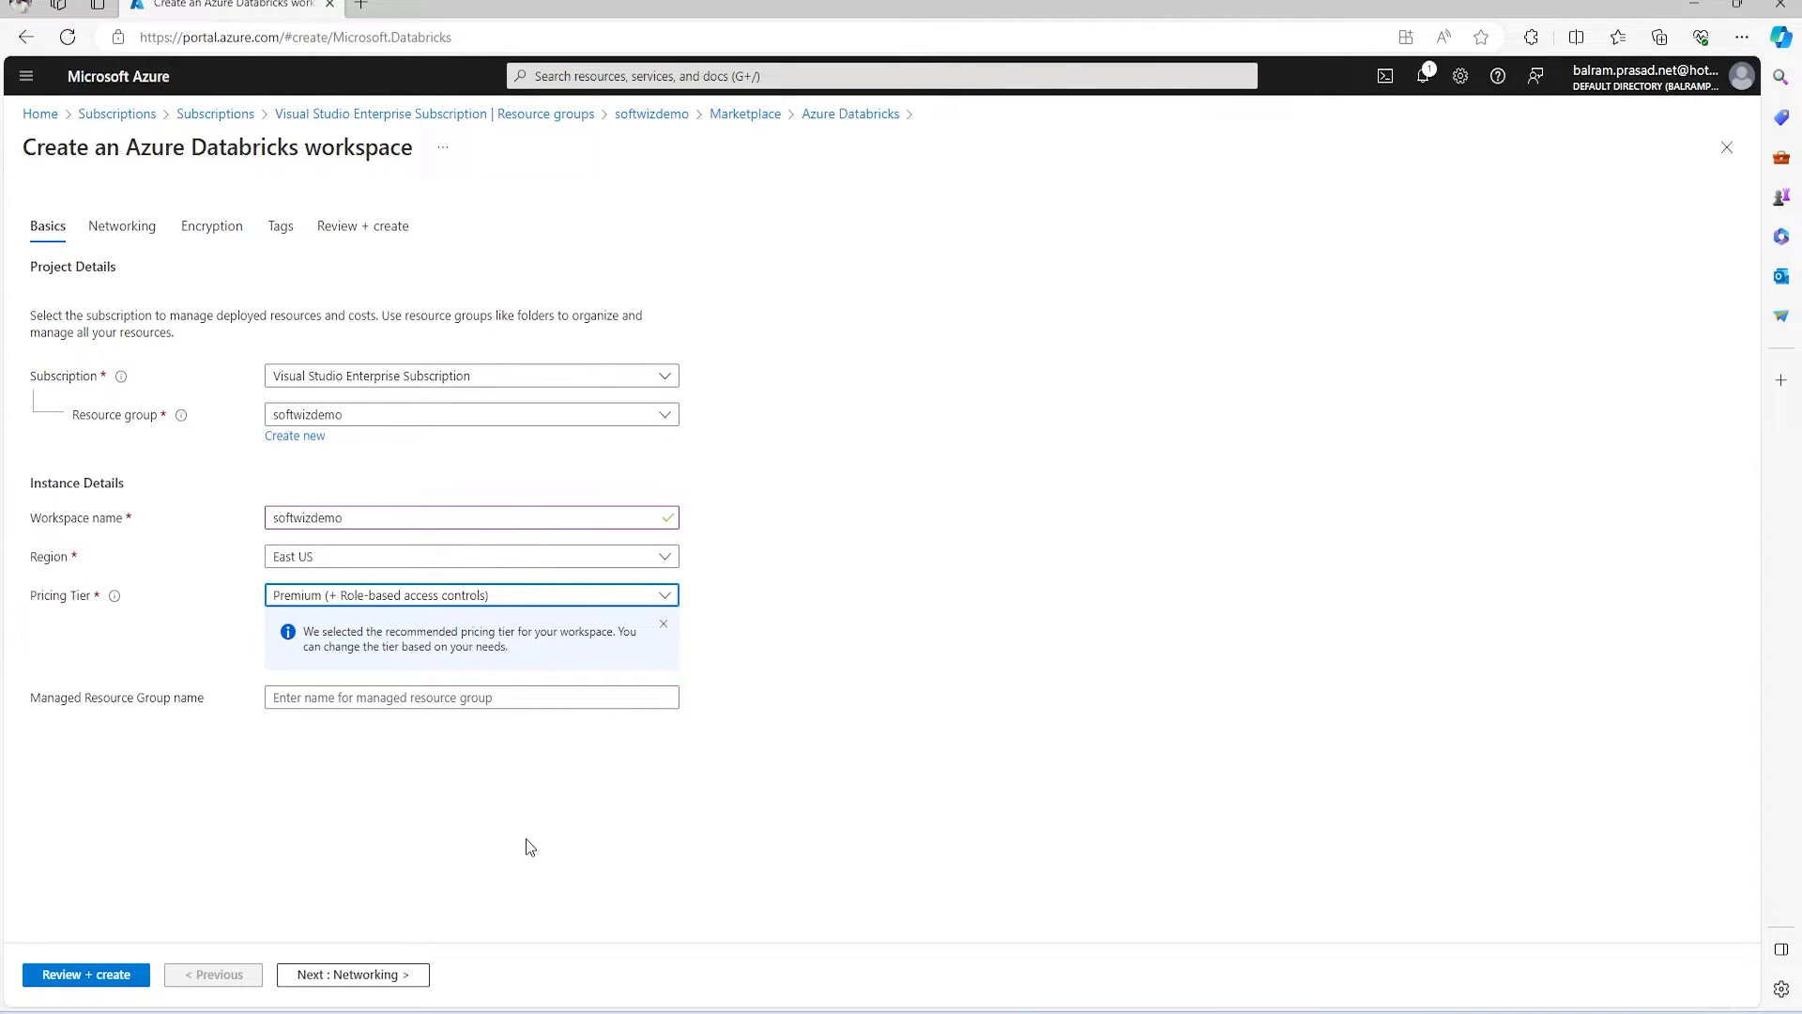
{"action": "mouse_move", "coordinate": [516, 836]}
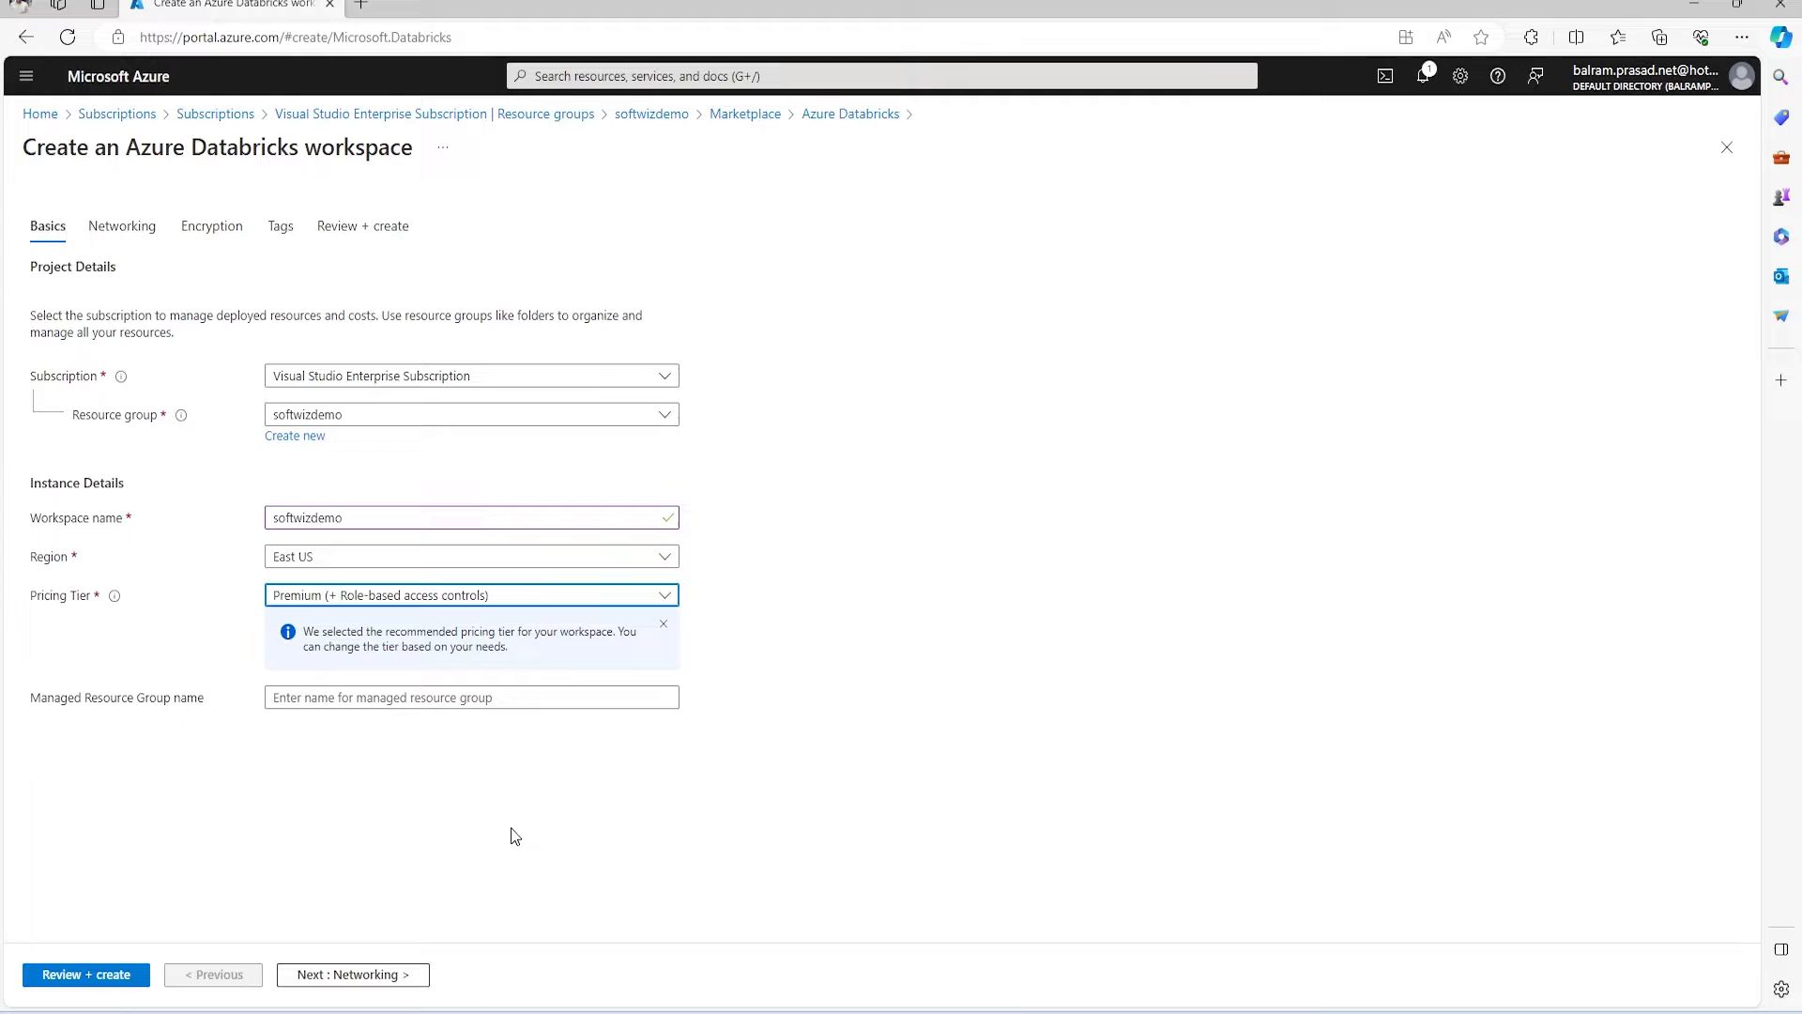
{"action": "mouse_move", "coordinate": [480, 852]}
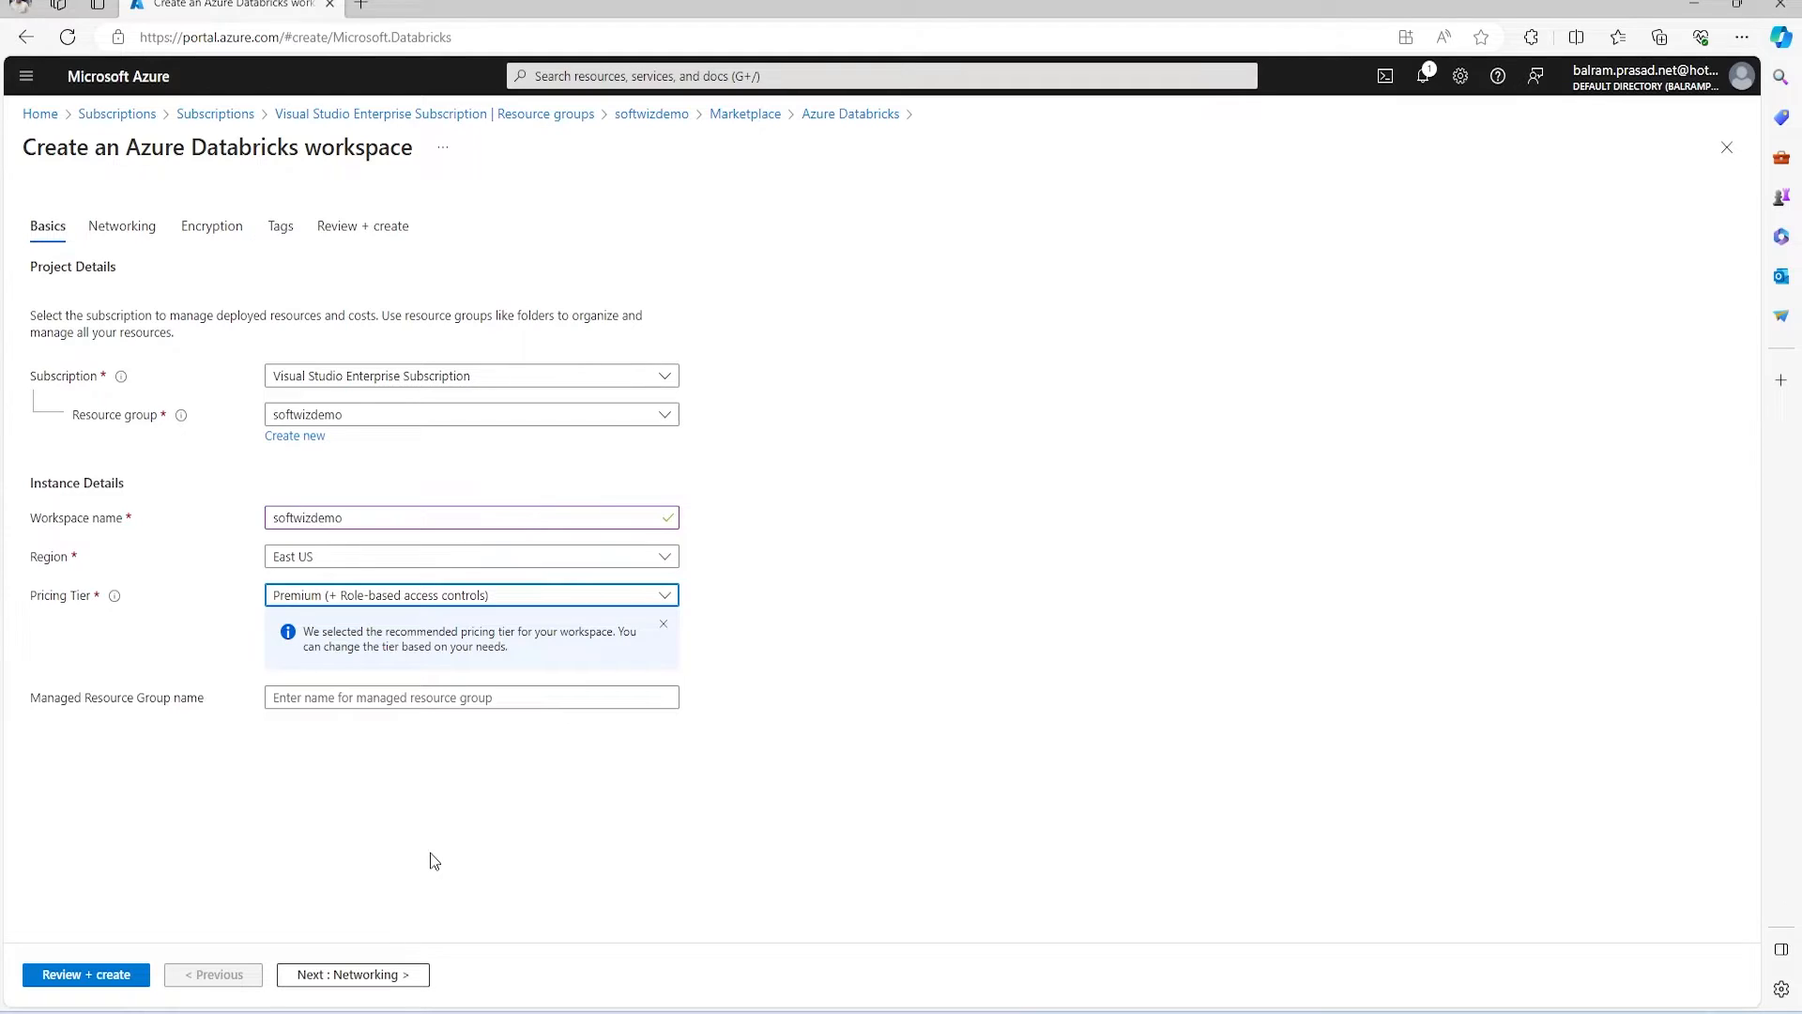
{"action": "mouse_move", "coordinate": [361, 723]}
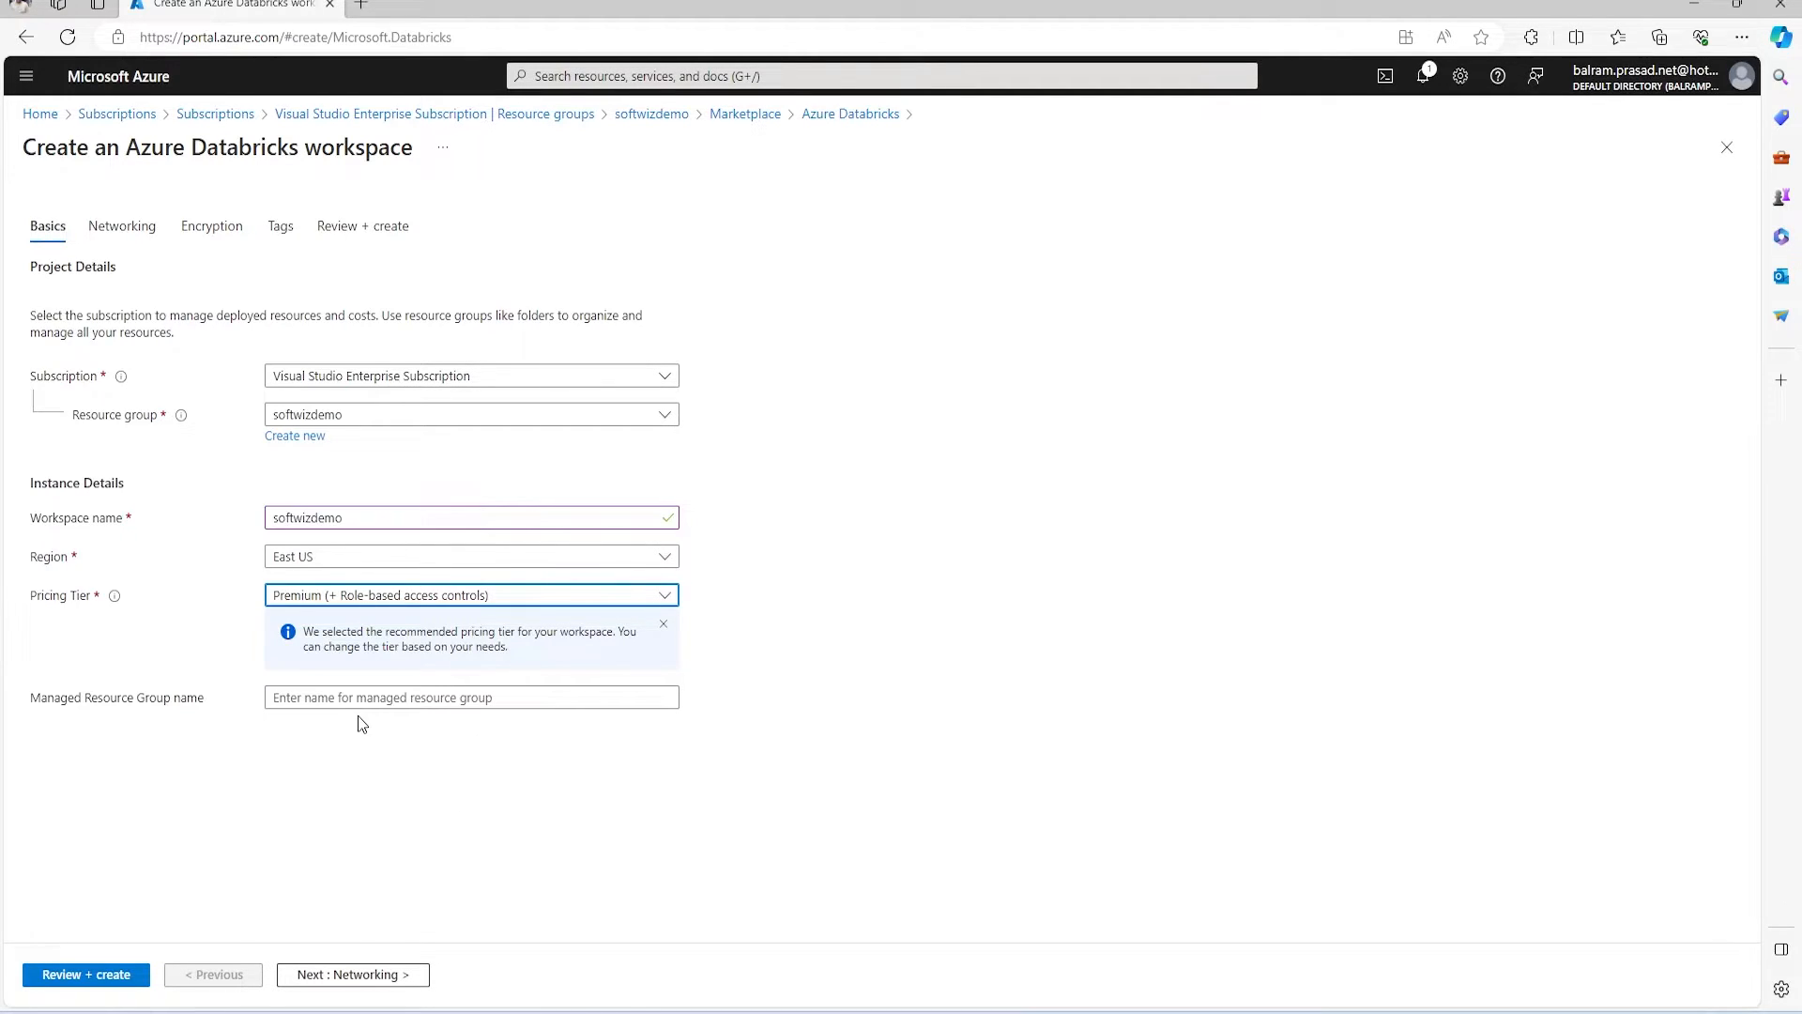
{"action": "mouse_move", "coordinate": [427, 984]}
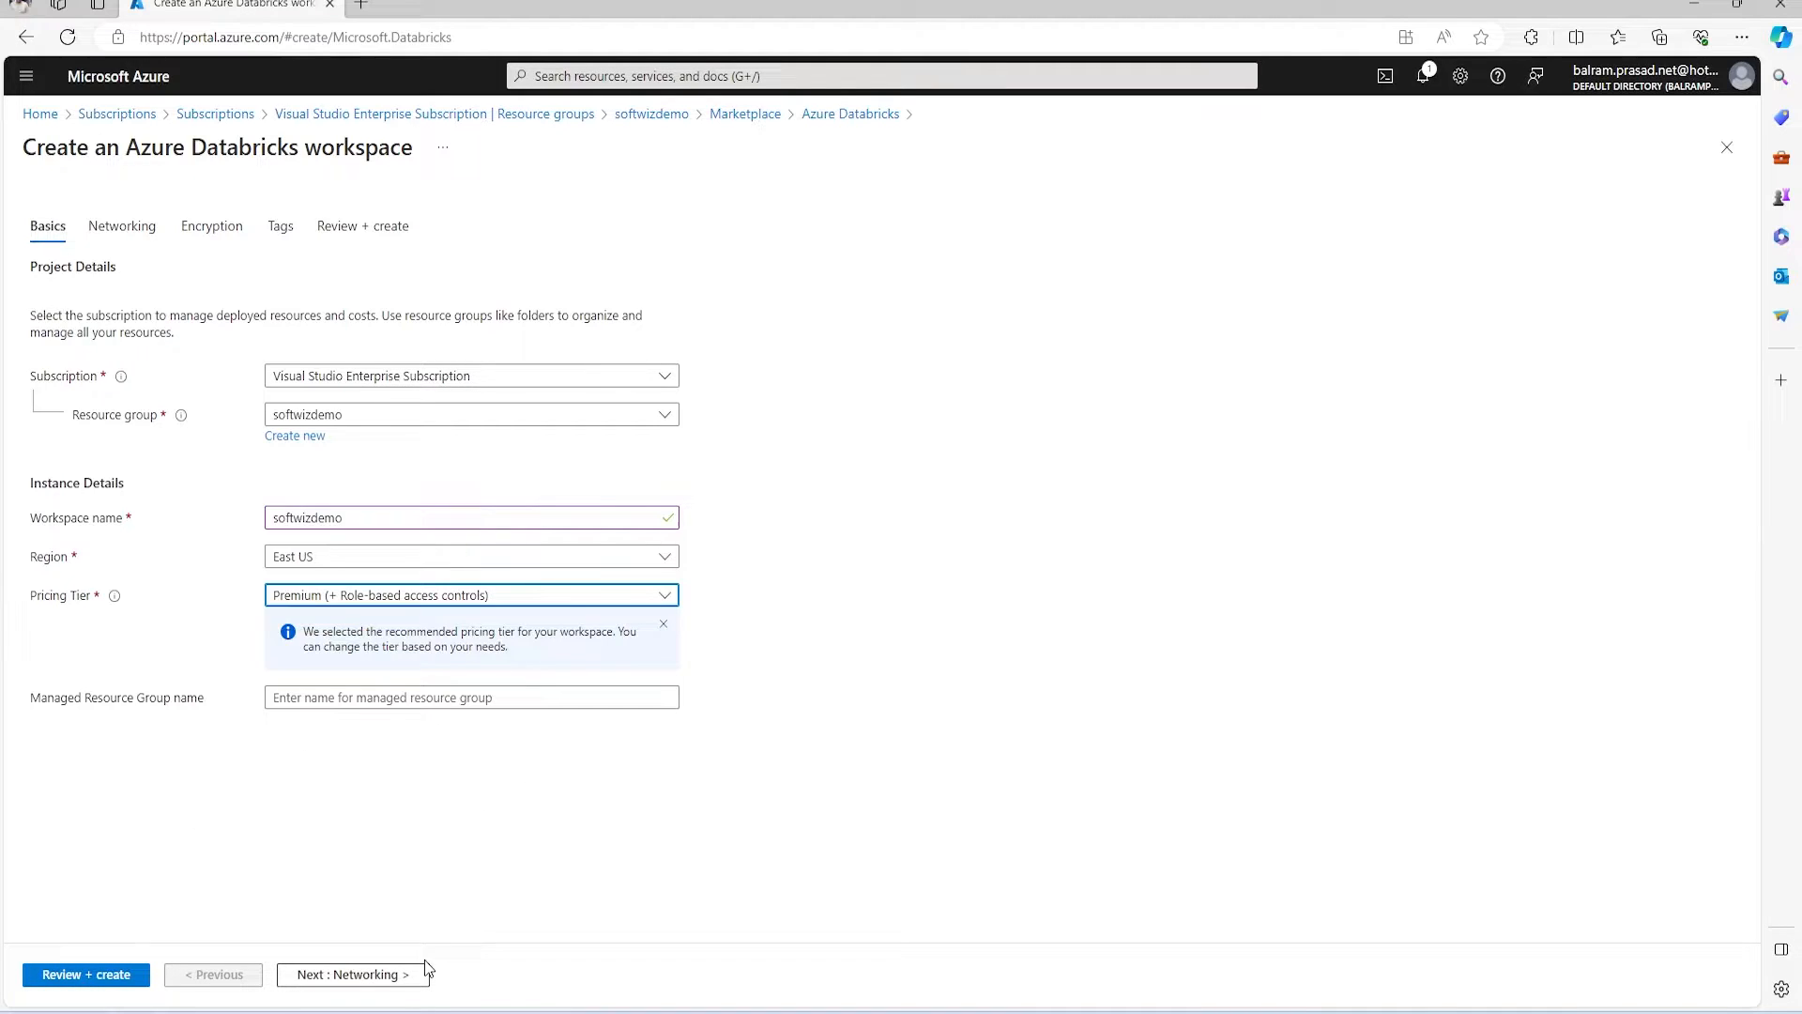
Keep networking defaults and leave Enable Infrastructure Encryption unchecked.
{"action": "left_click", "coordinate": [352, 974]}
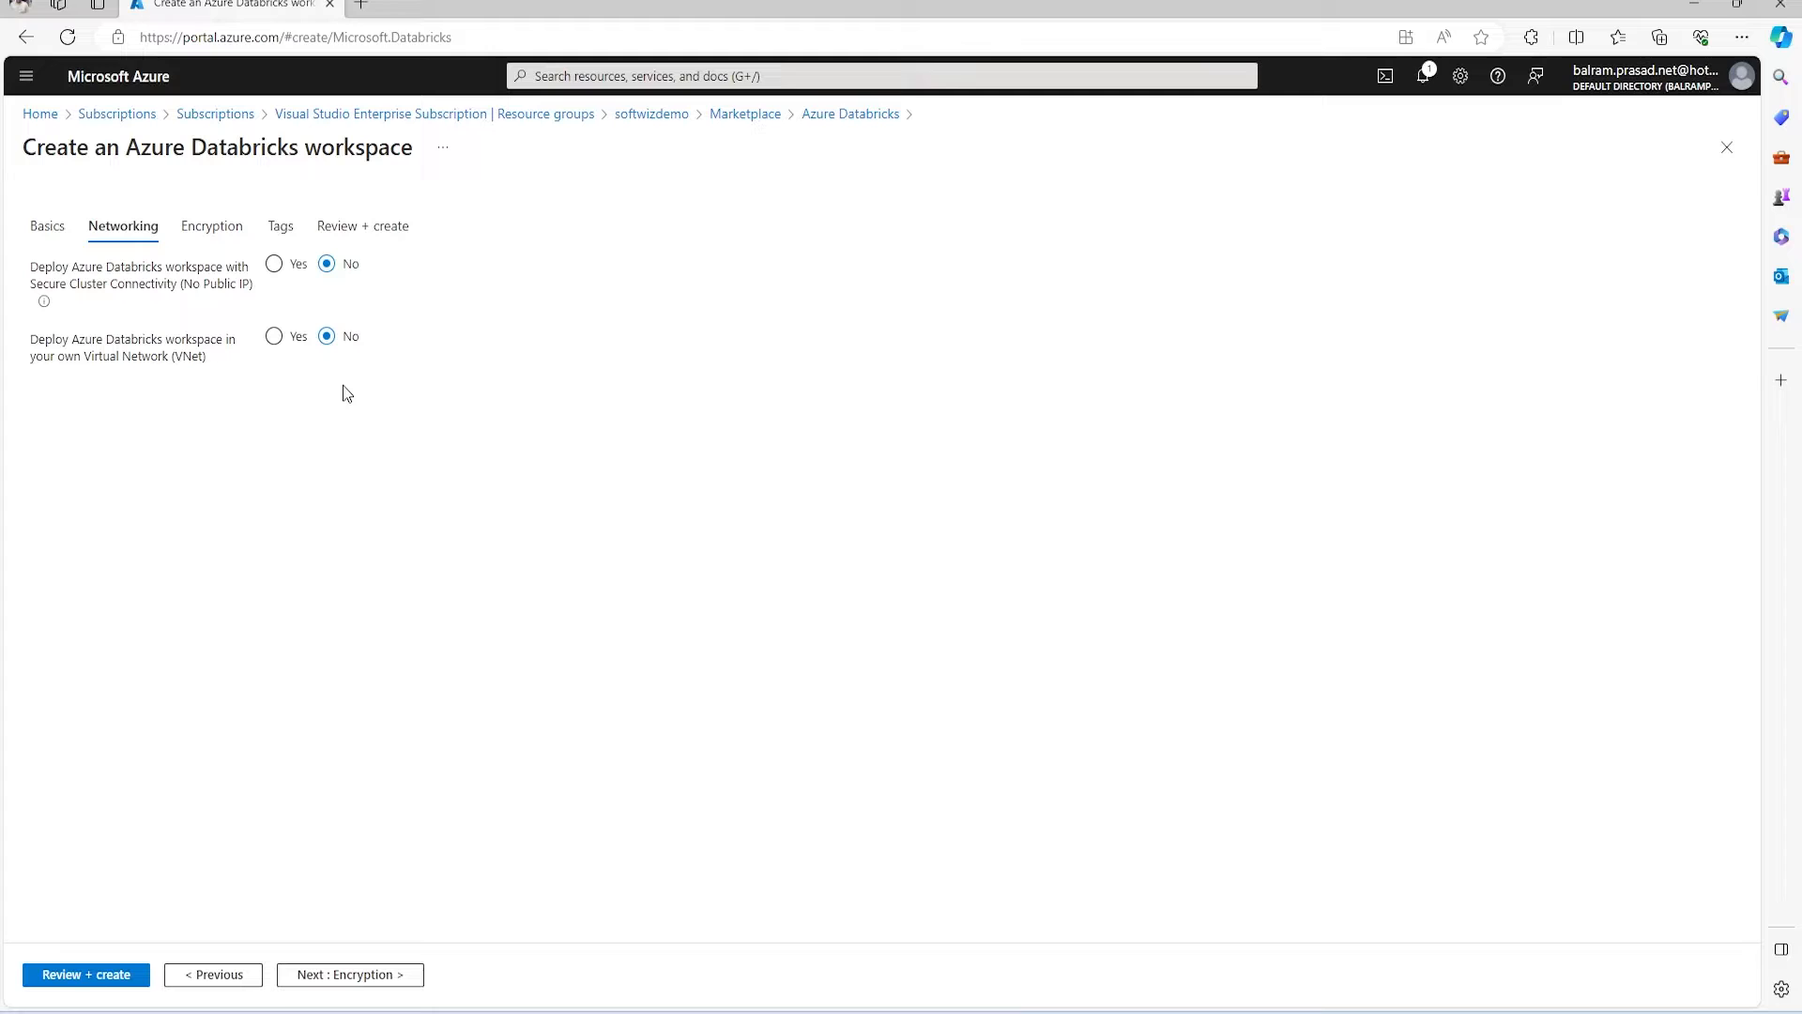
{"action": "mouse_move", "coordinate": [469, 396]}
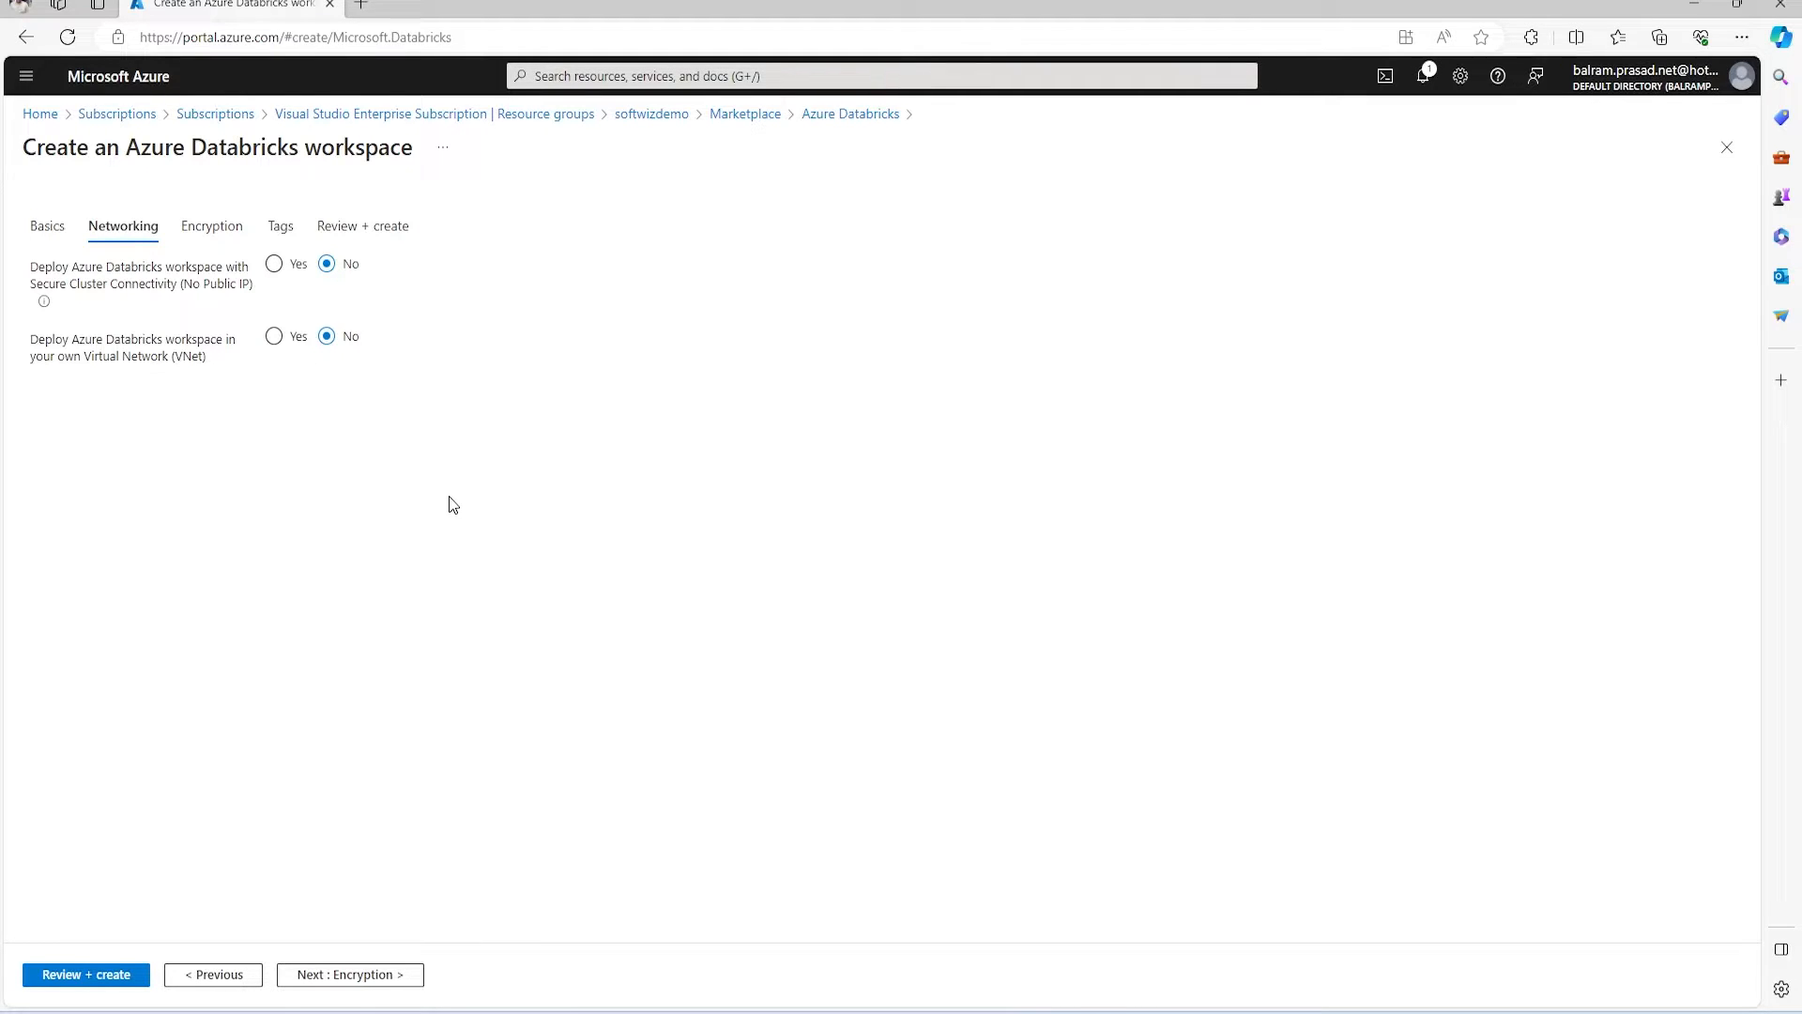
{"action": "left_click", "coordinate": [349, 974]}
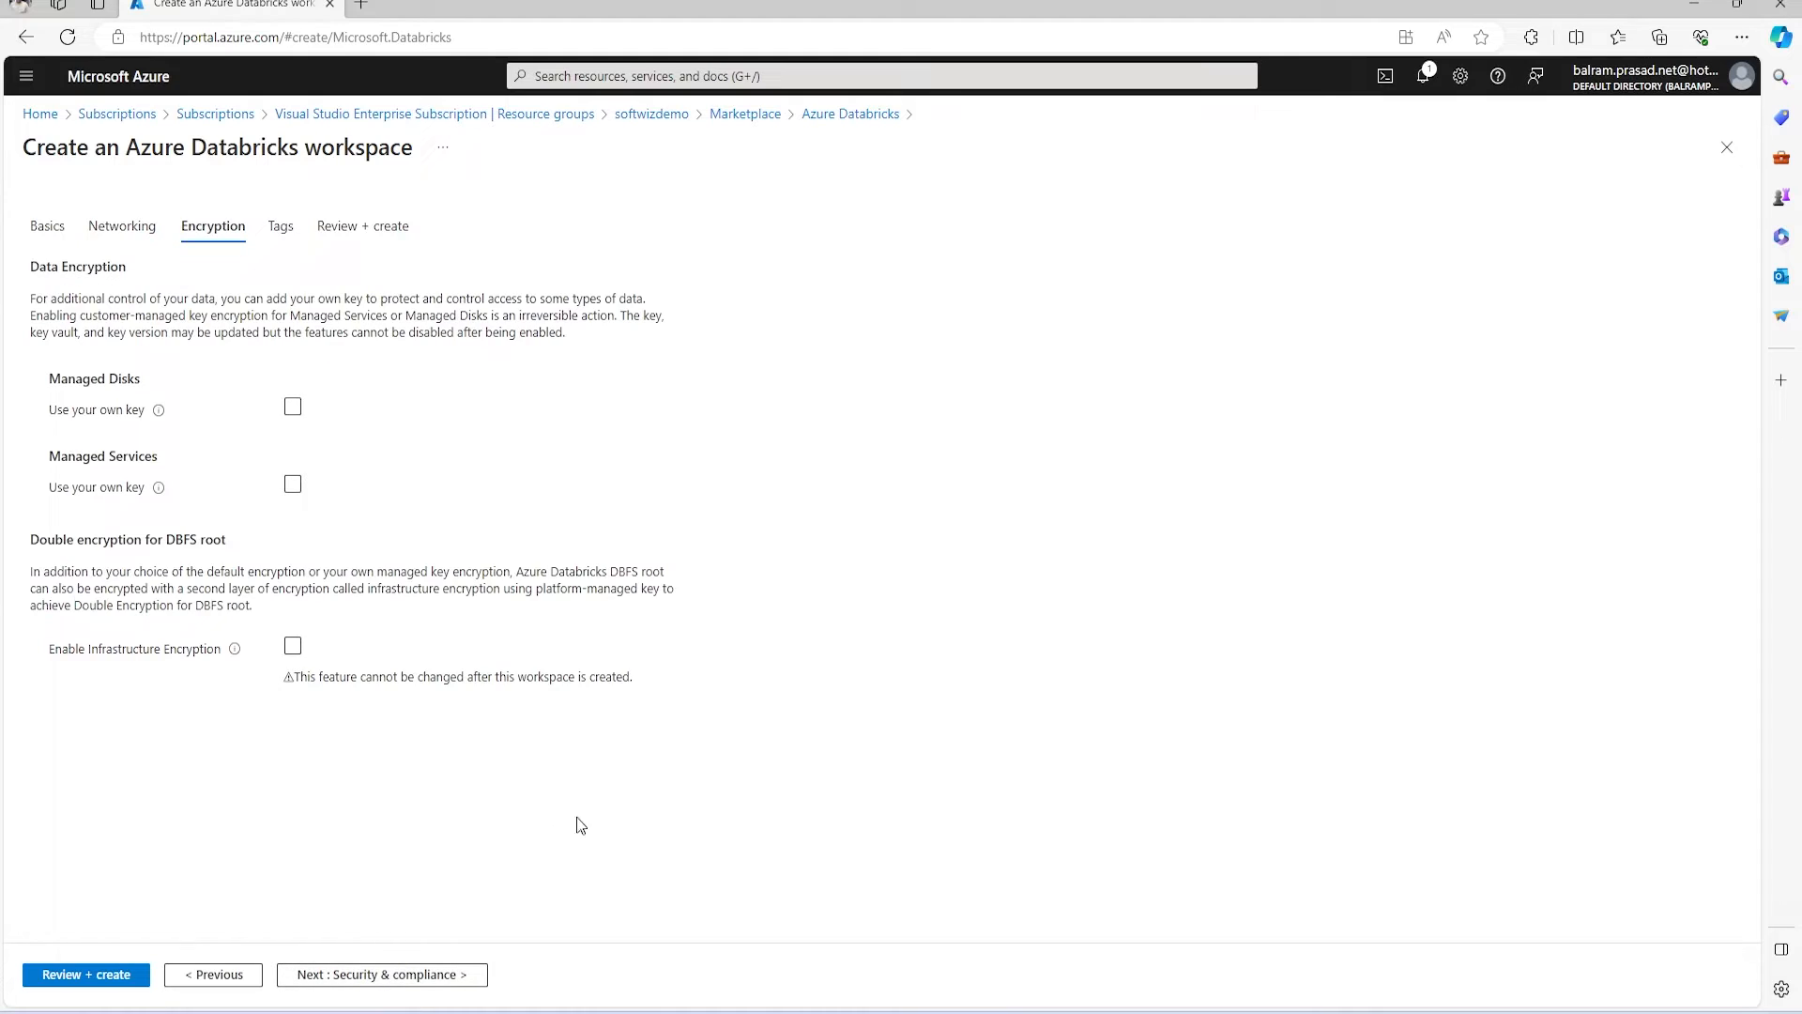
{"action": "left_click", "coordinate": [292, 645]}
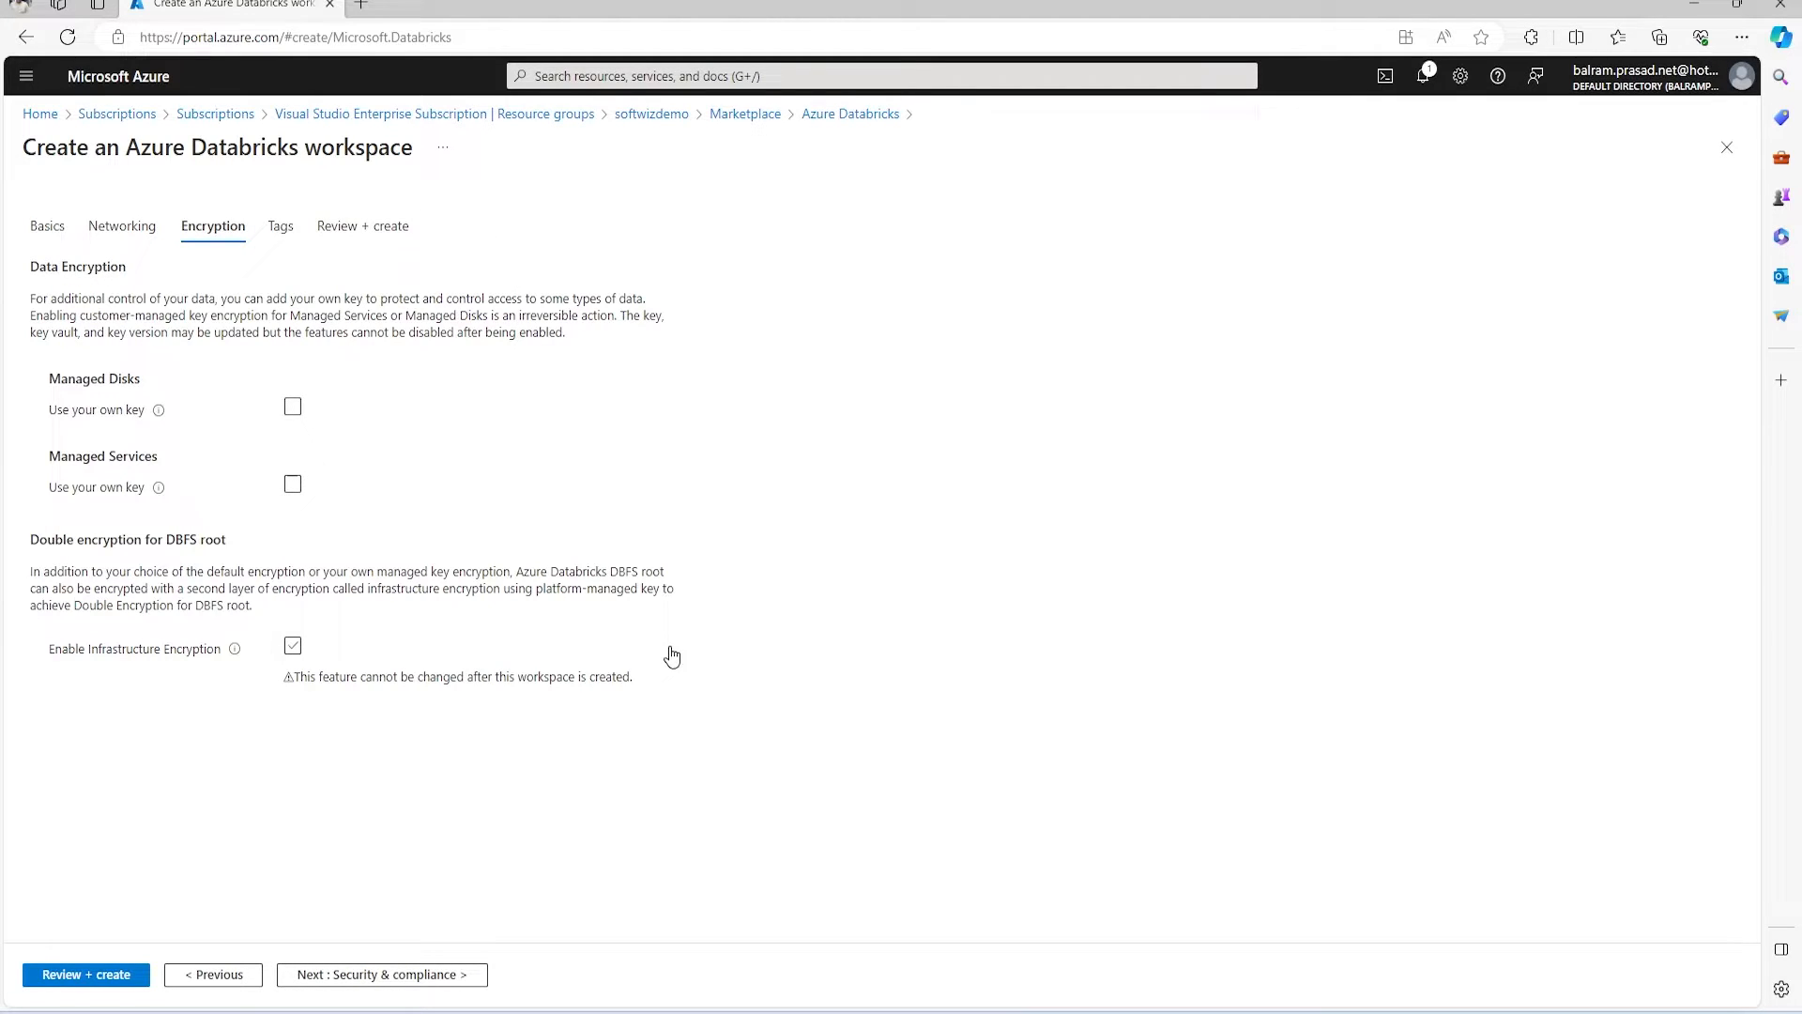
{"action": "mouse_move", "coordinate": [673, 650]}
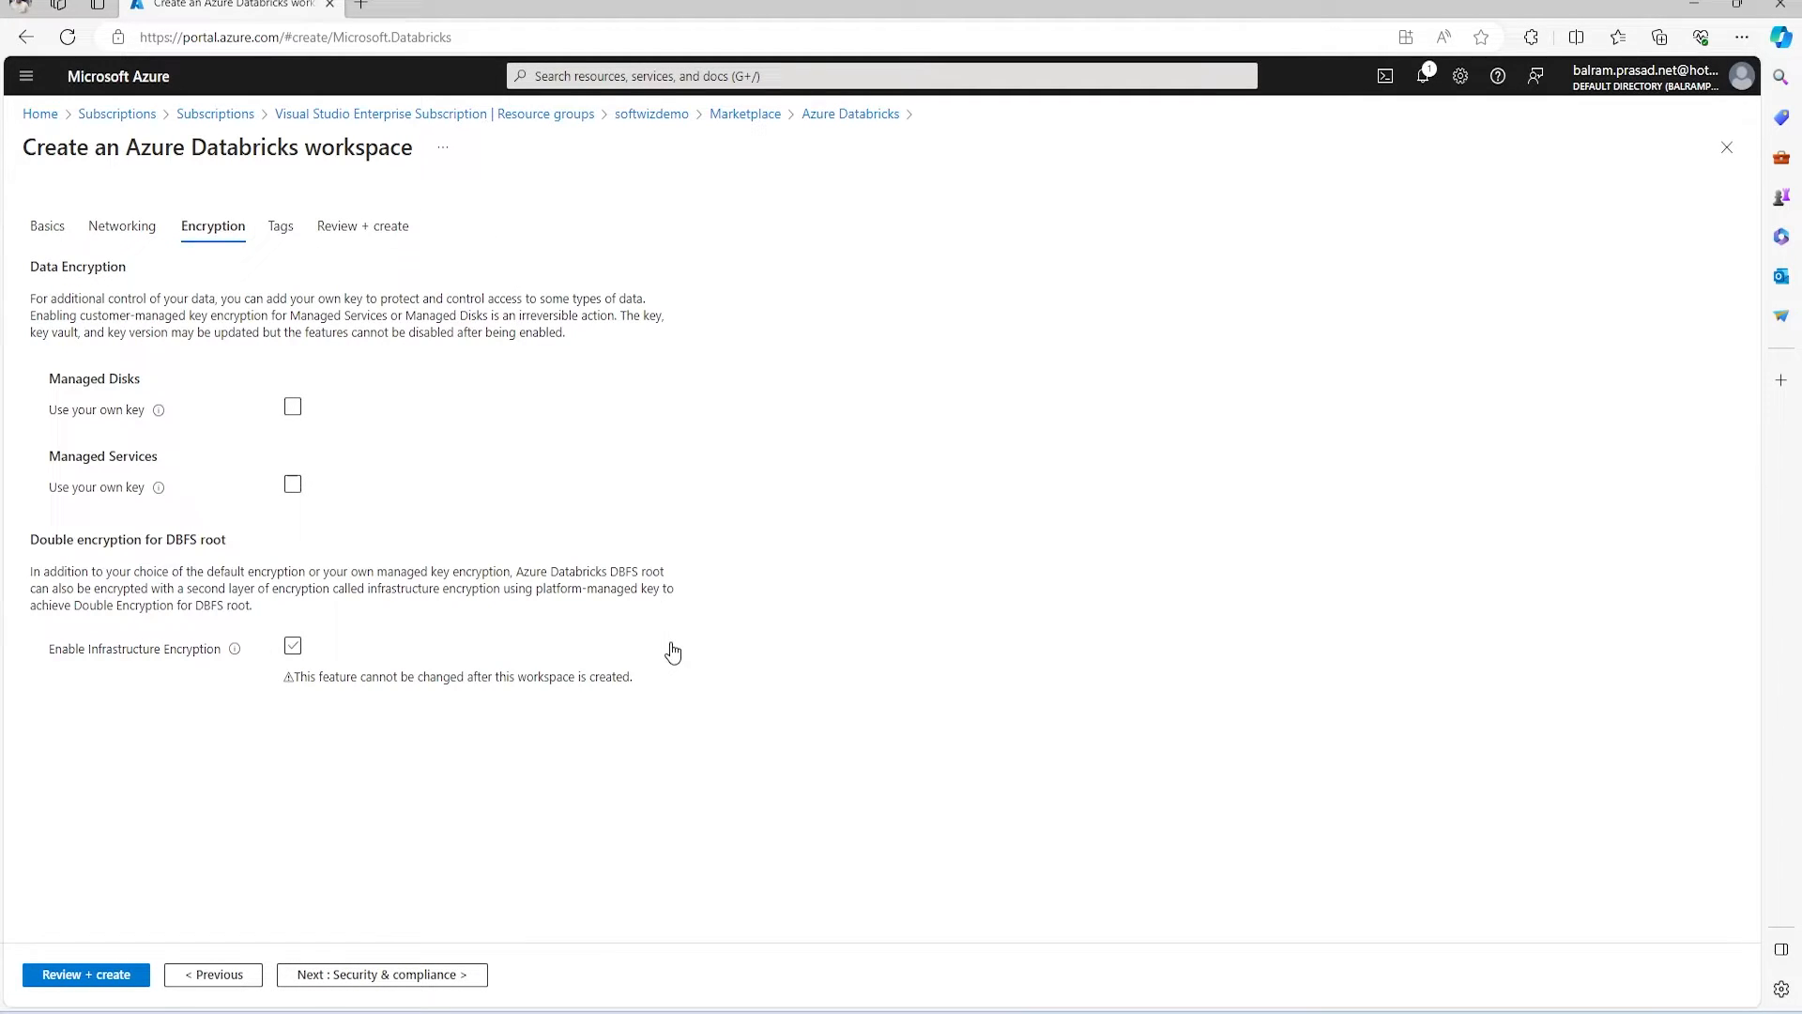
{"action": "left_click", "coordinate": [293, 645]}
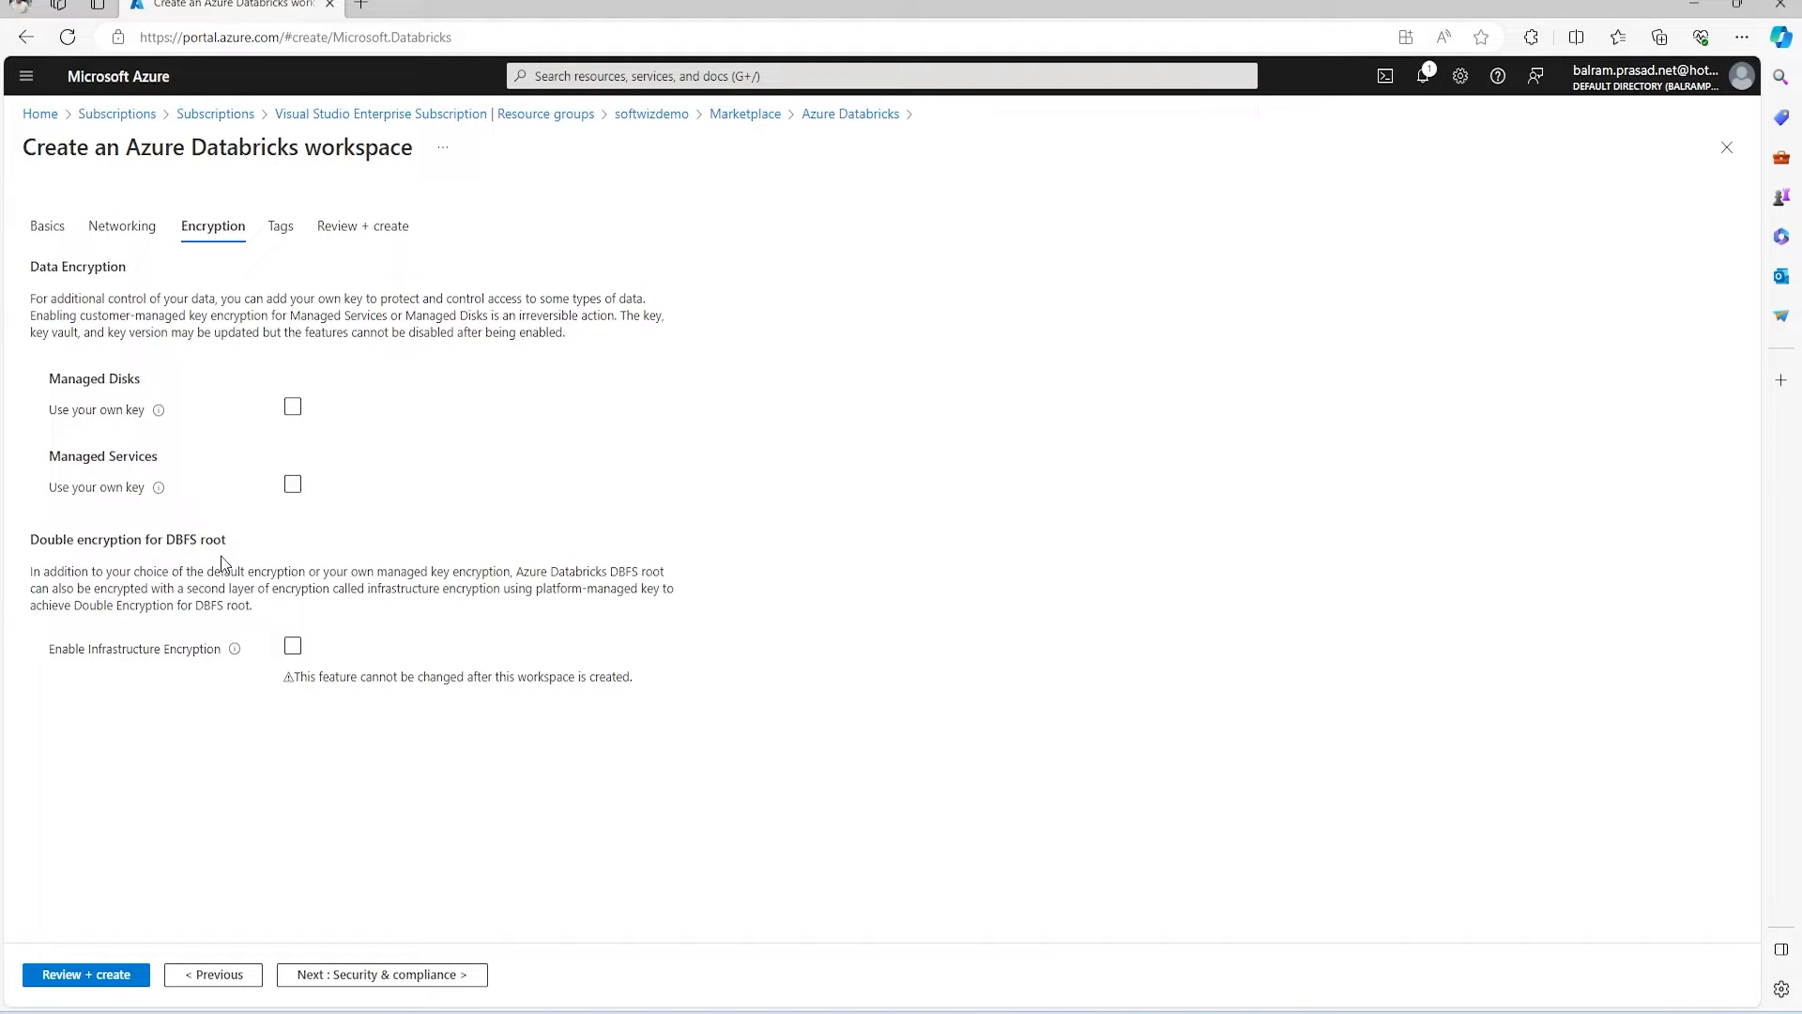
{"action": "mouse_move", "coordinate": [417, 991]}
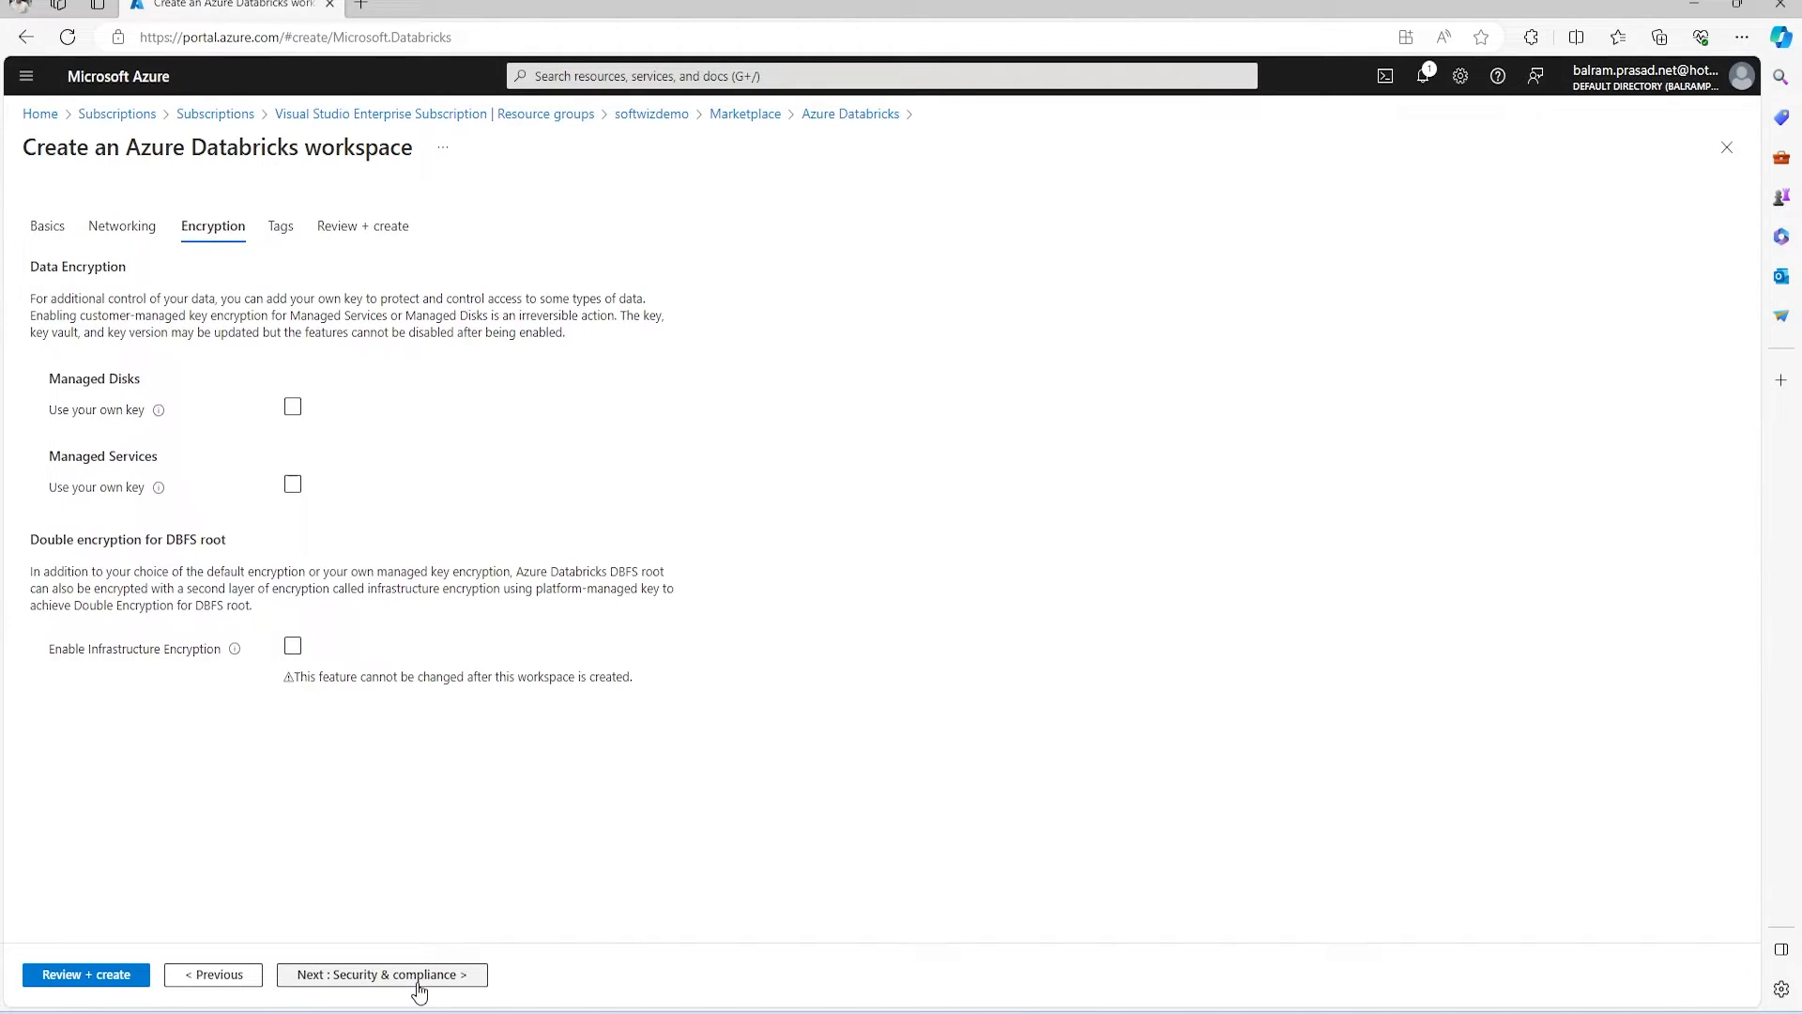
Skip tags, pass Review + create validation, and submit the softwizdemo deployment.
{"action": "left_click", "coordinate": [385, 974]}
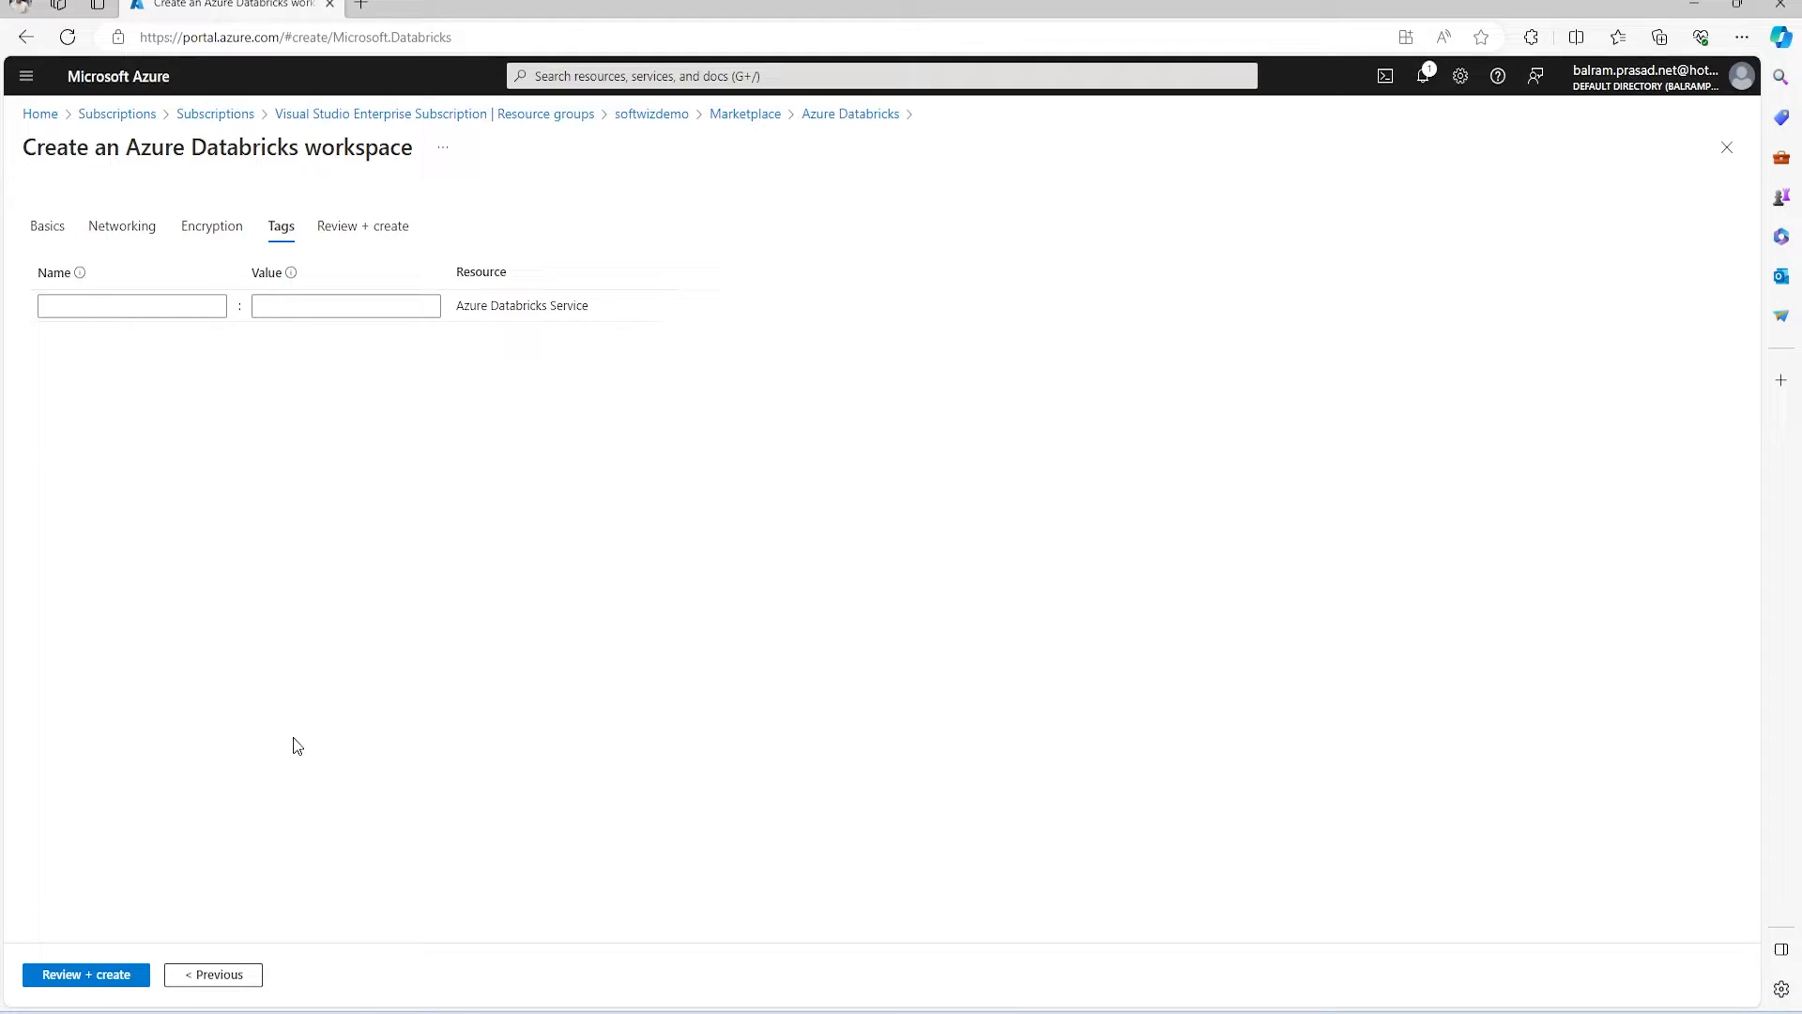
{"action": "mouse_move", "coordinate": [31, 910]}
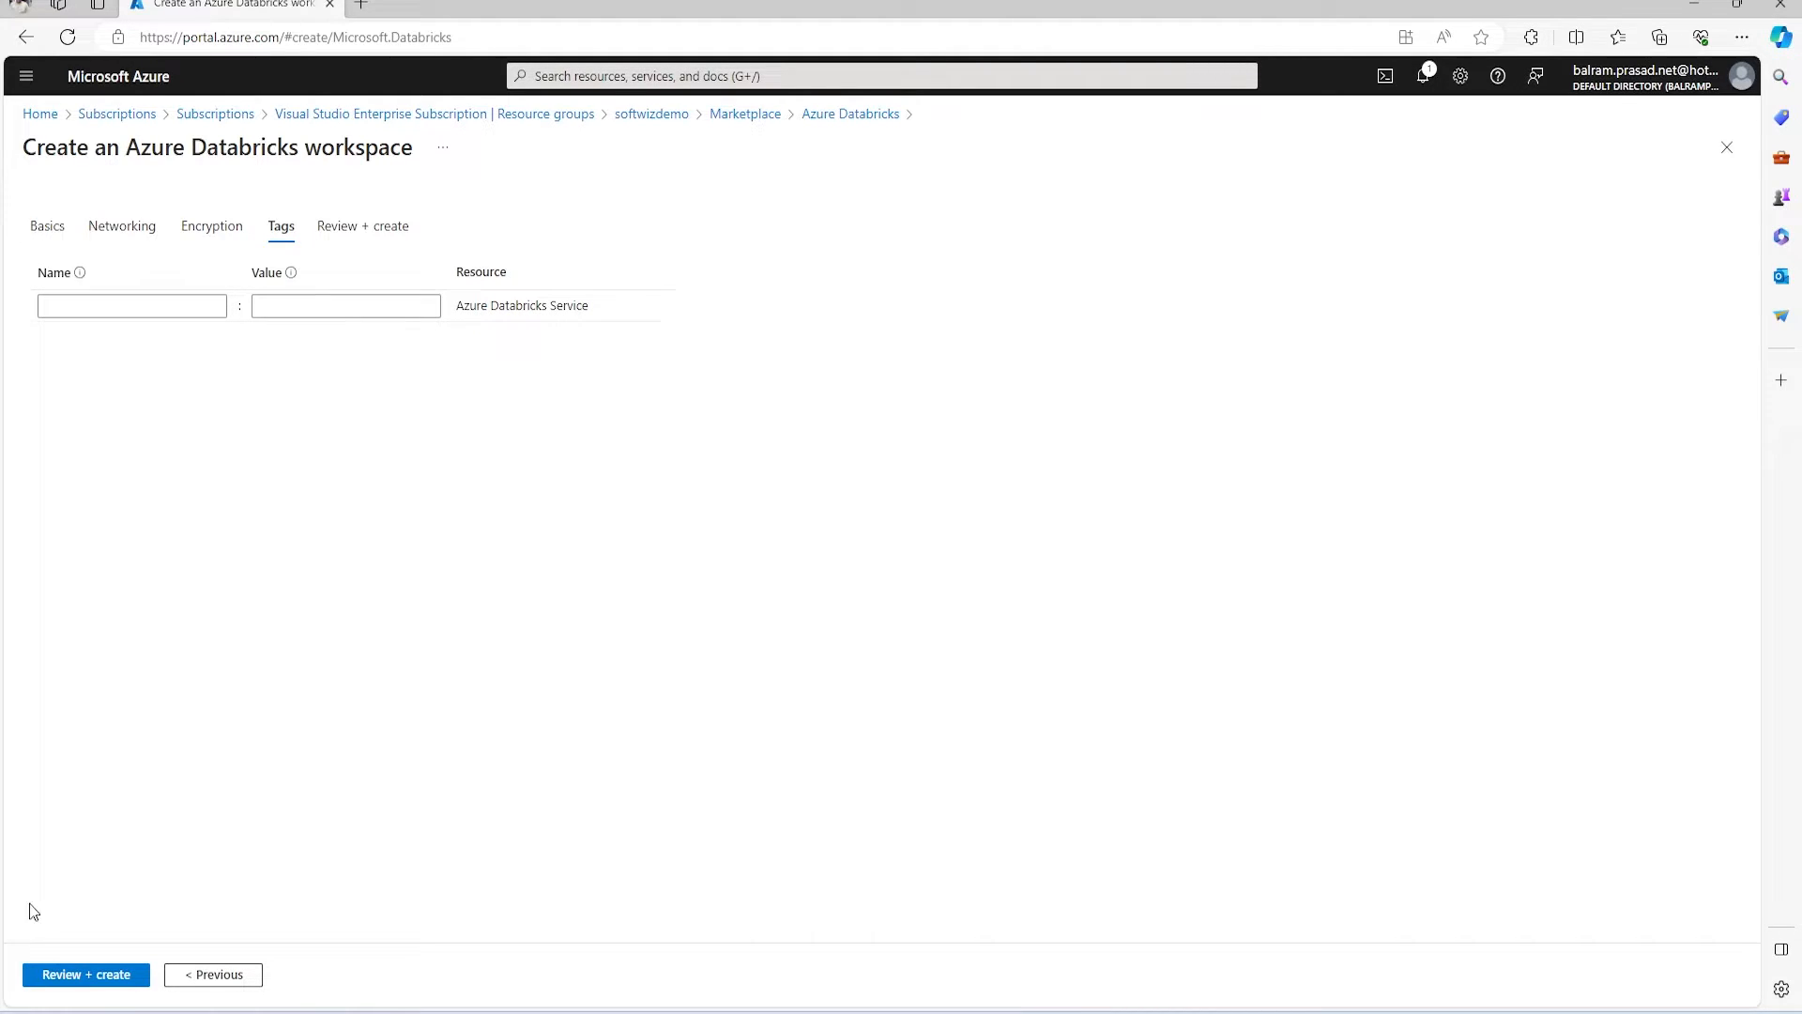
{"action": "left_click", "coordinate": [86, 974]}
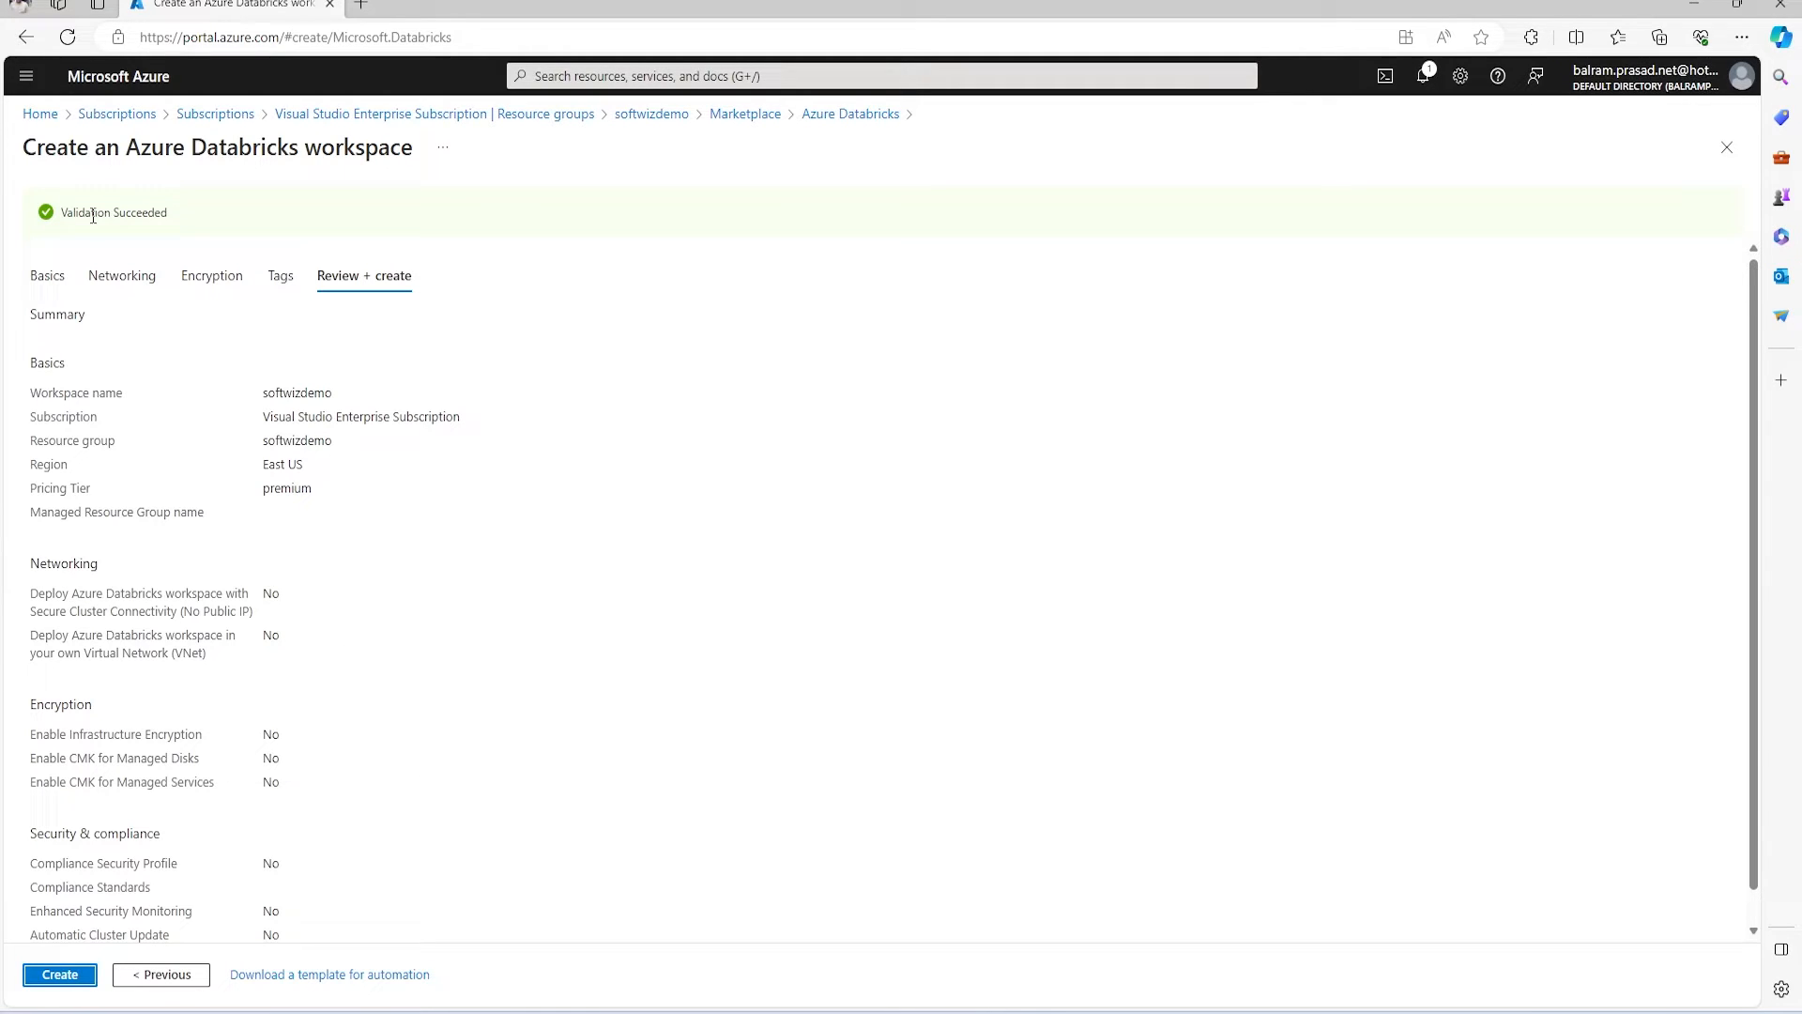
{"action": "left_click", "coordinate": [59, 974]}
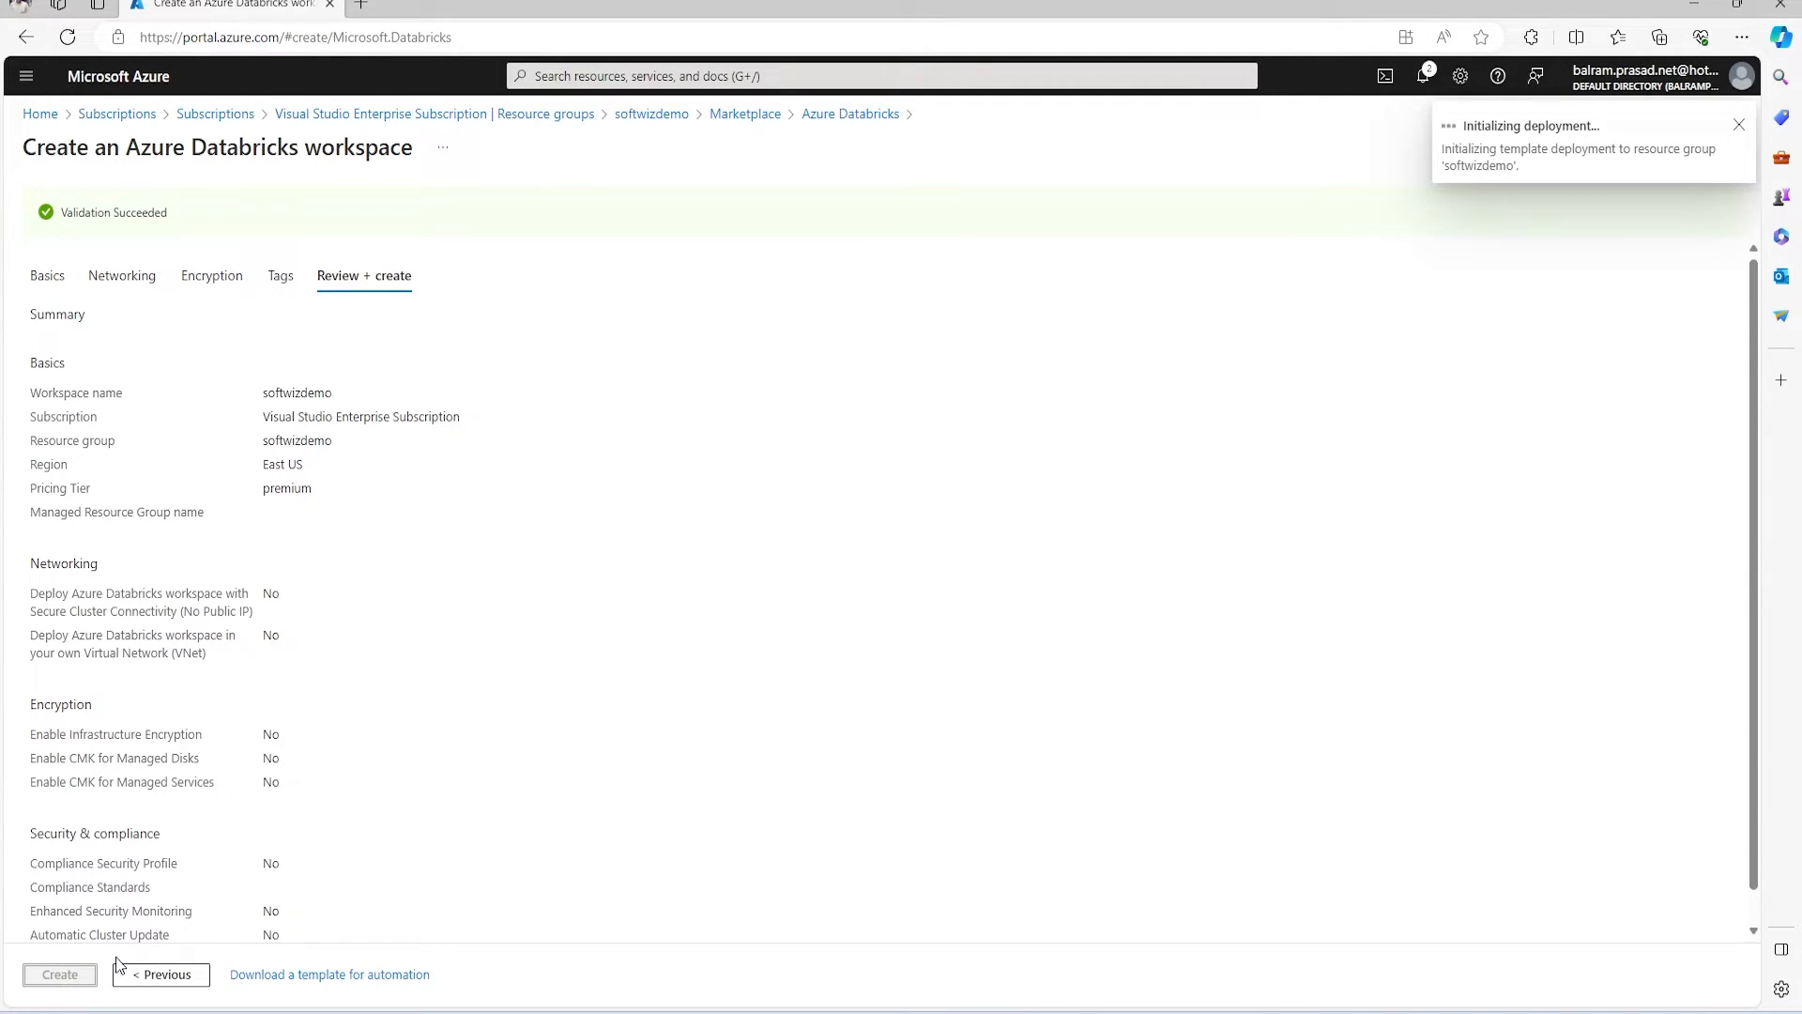
{"action": "left_click", "coordinate": [59, 974]}
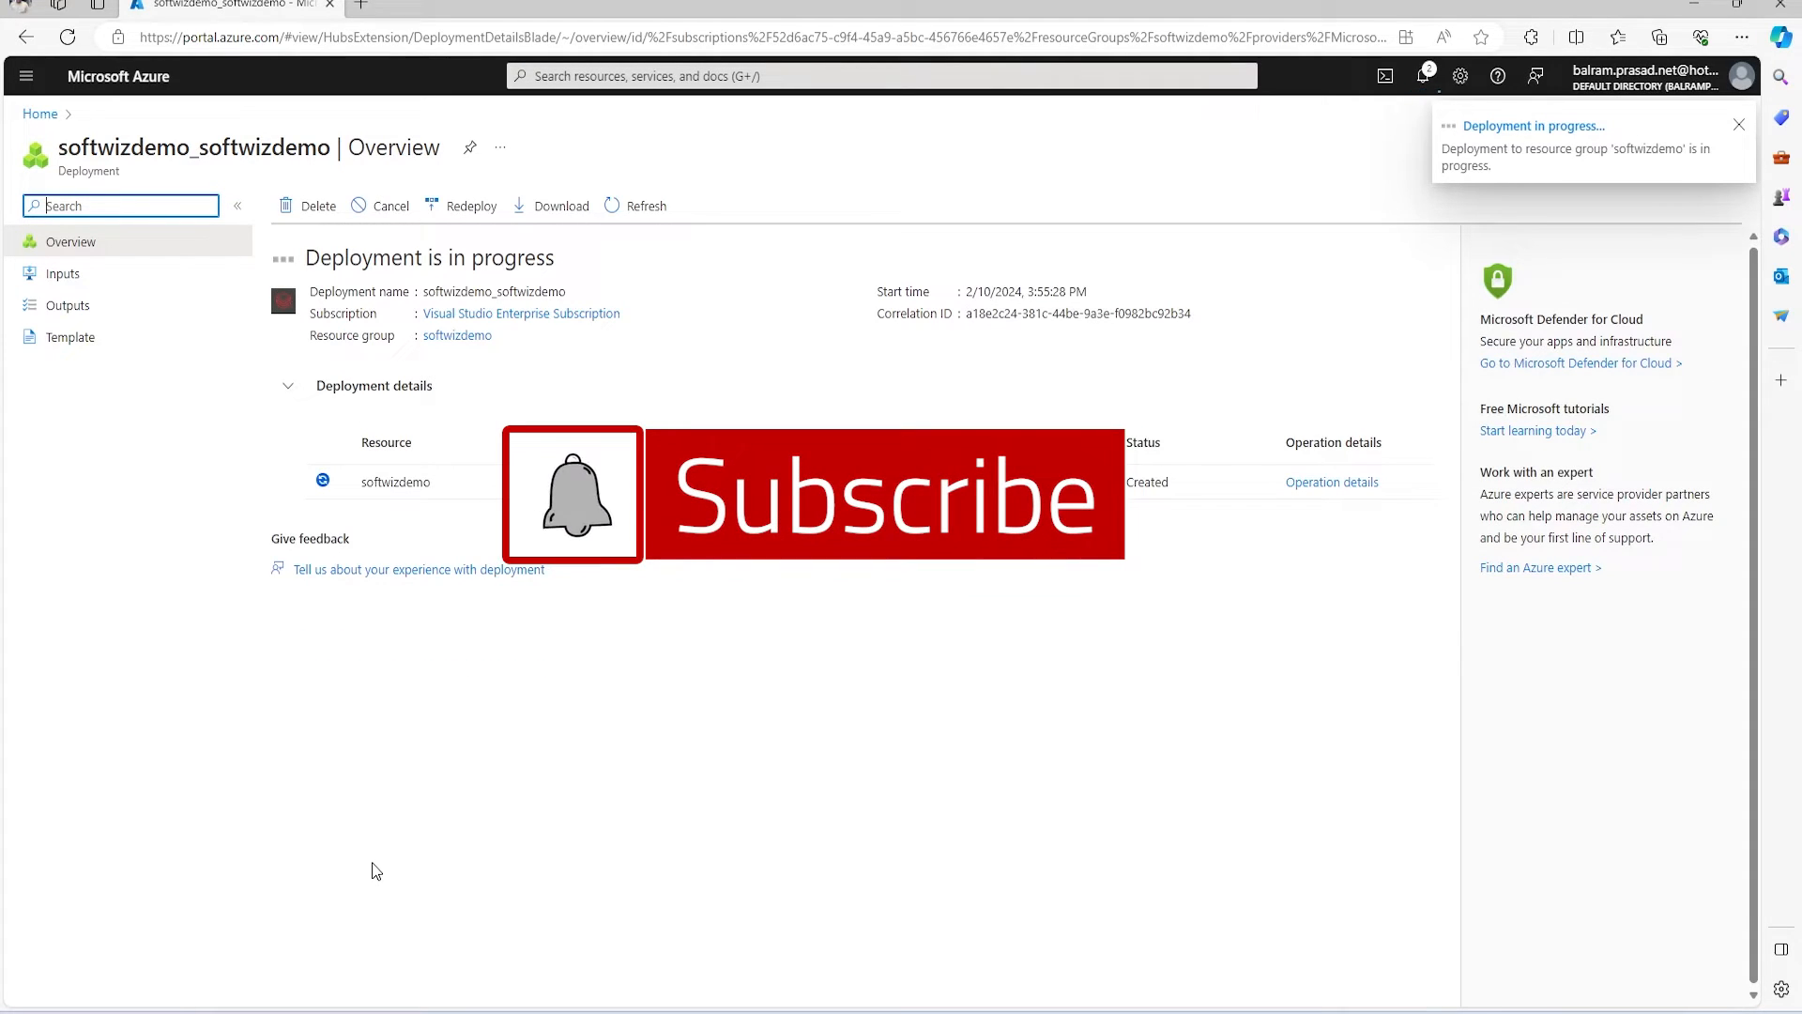
Wait until the softwizdemo deployment reports 'Your deployment is complete'.
{"action": "left_click", "coordinate": [1737, 124]}
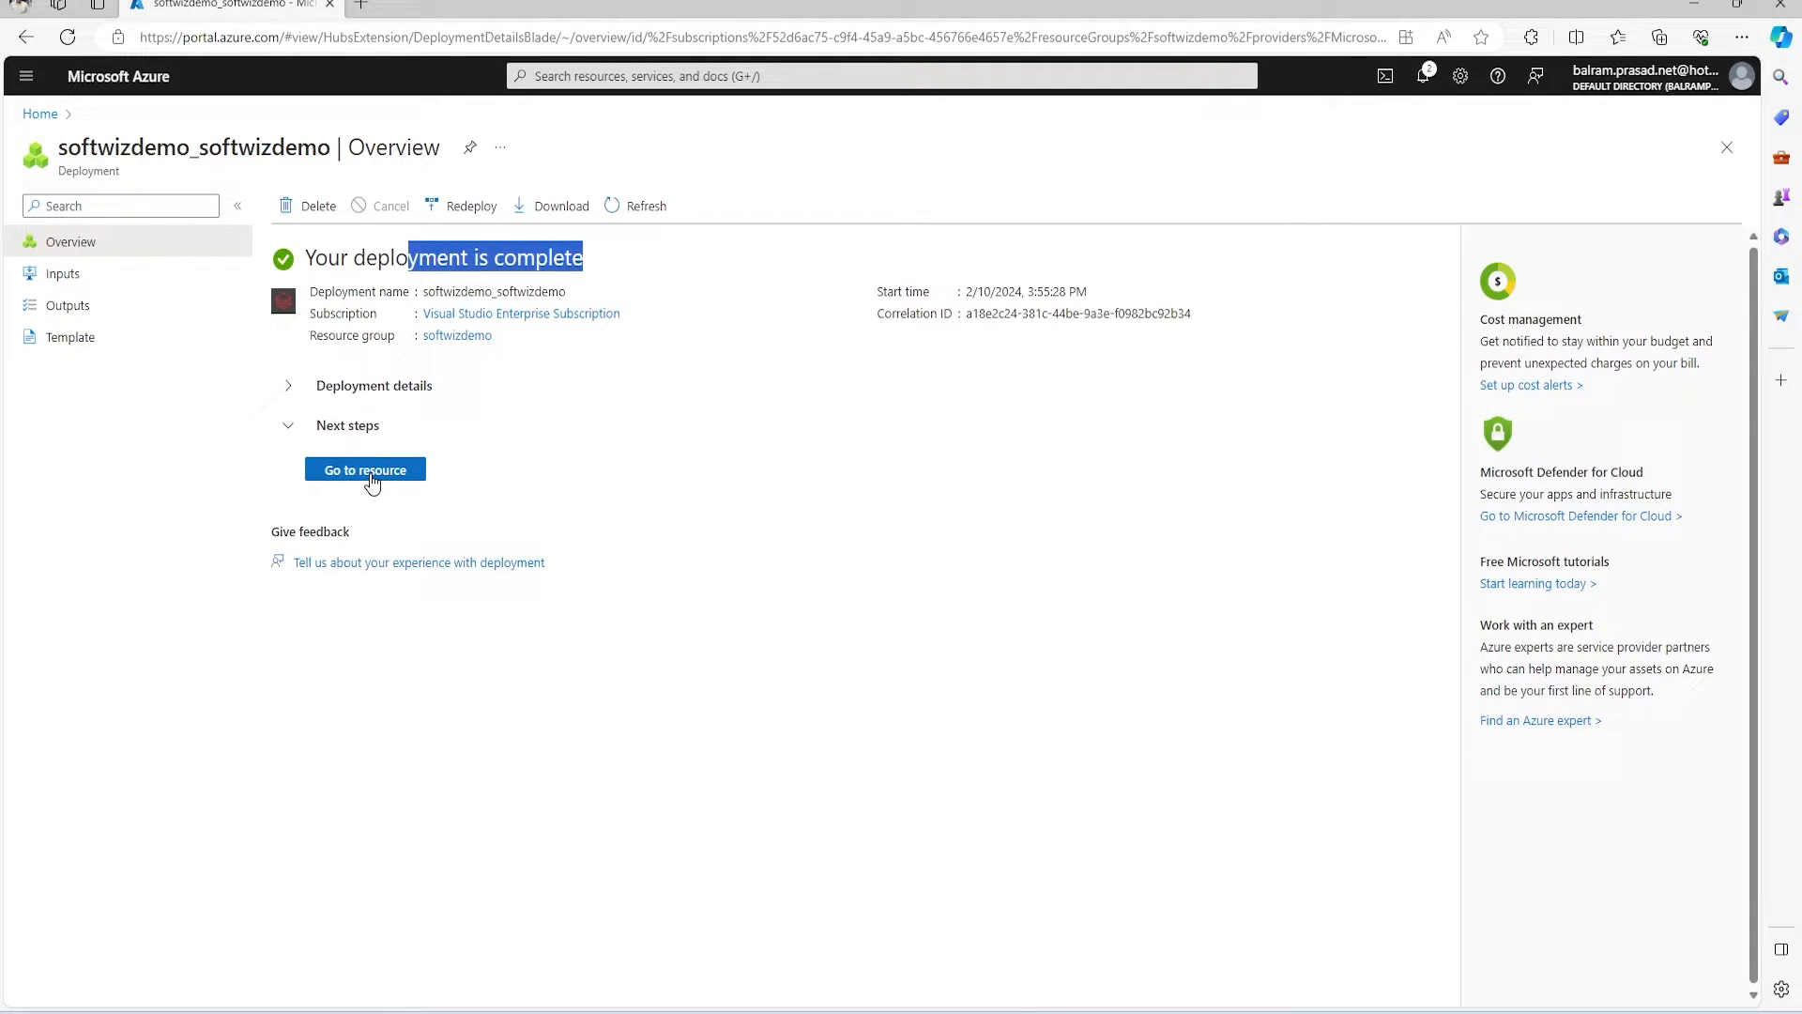
Go to the softwizdemo resource and launch its Databricks workspace.
{"action": "left_click", "coordinate": [365, 469]}
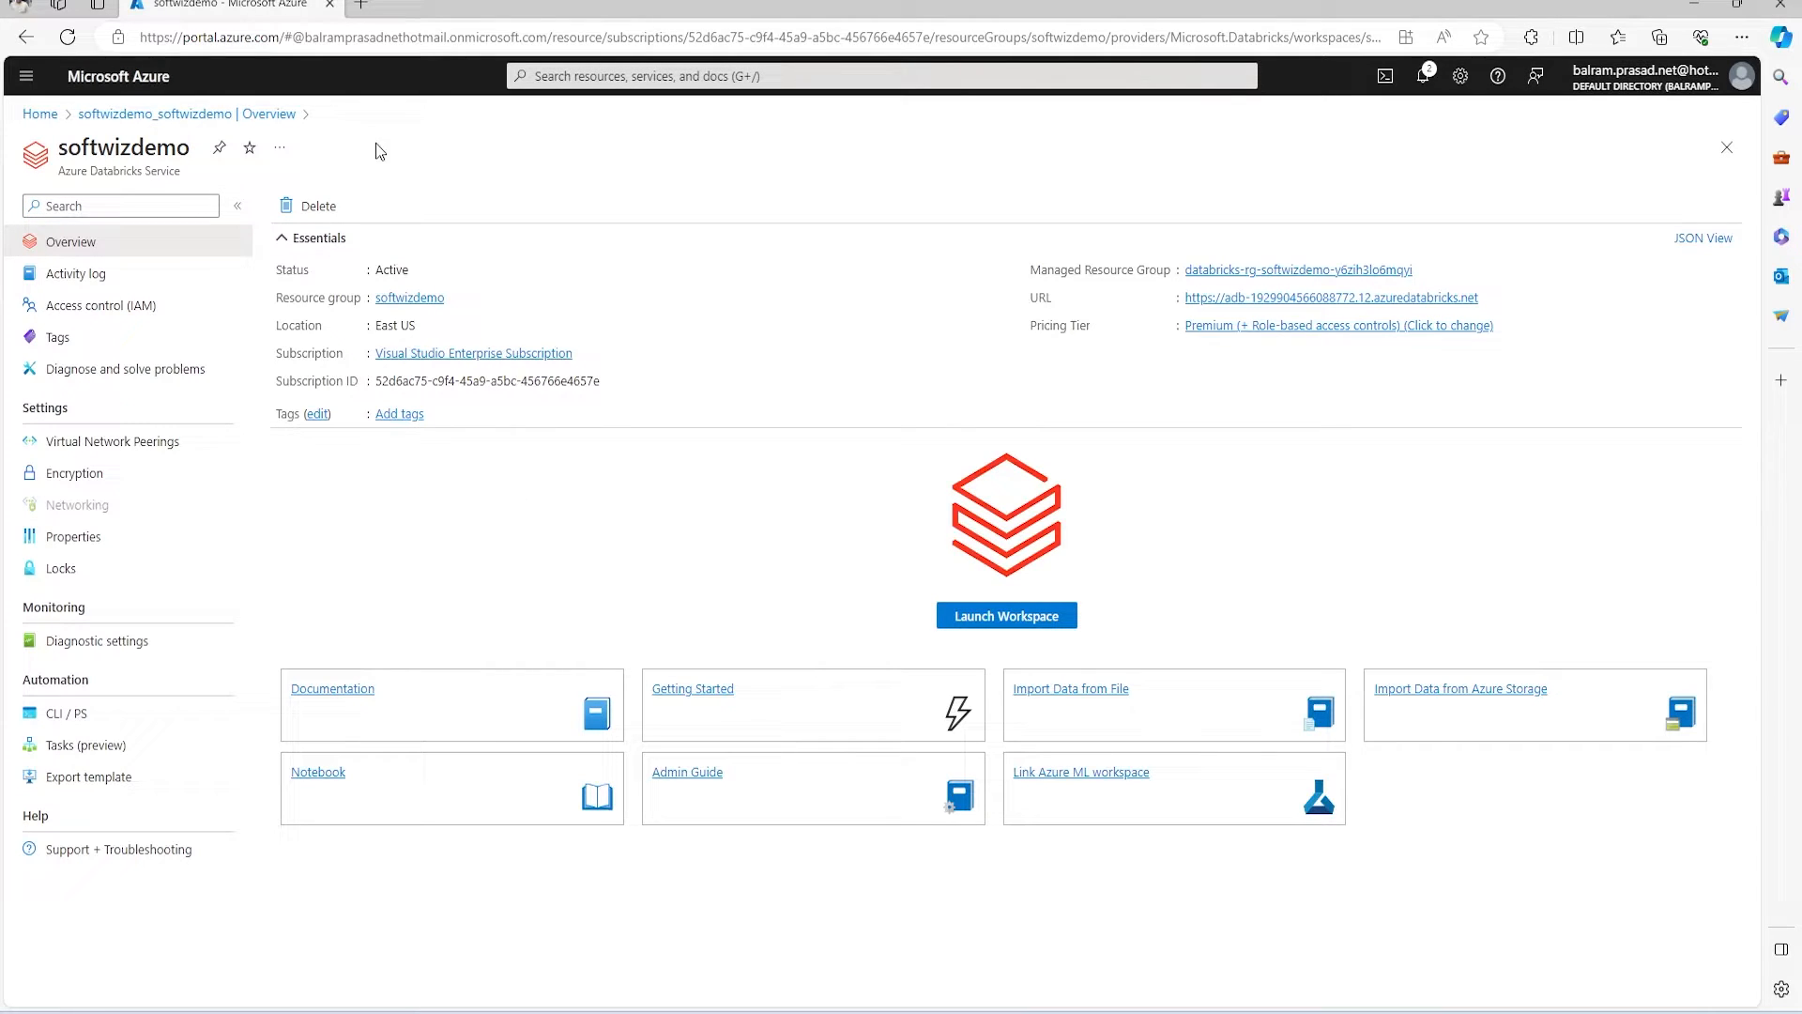
{"action": "mouse_move", "coordinate": [1242, 271]}
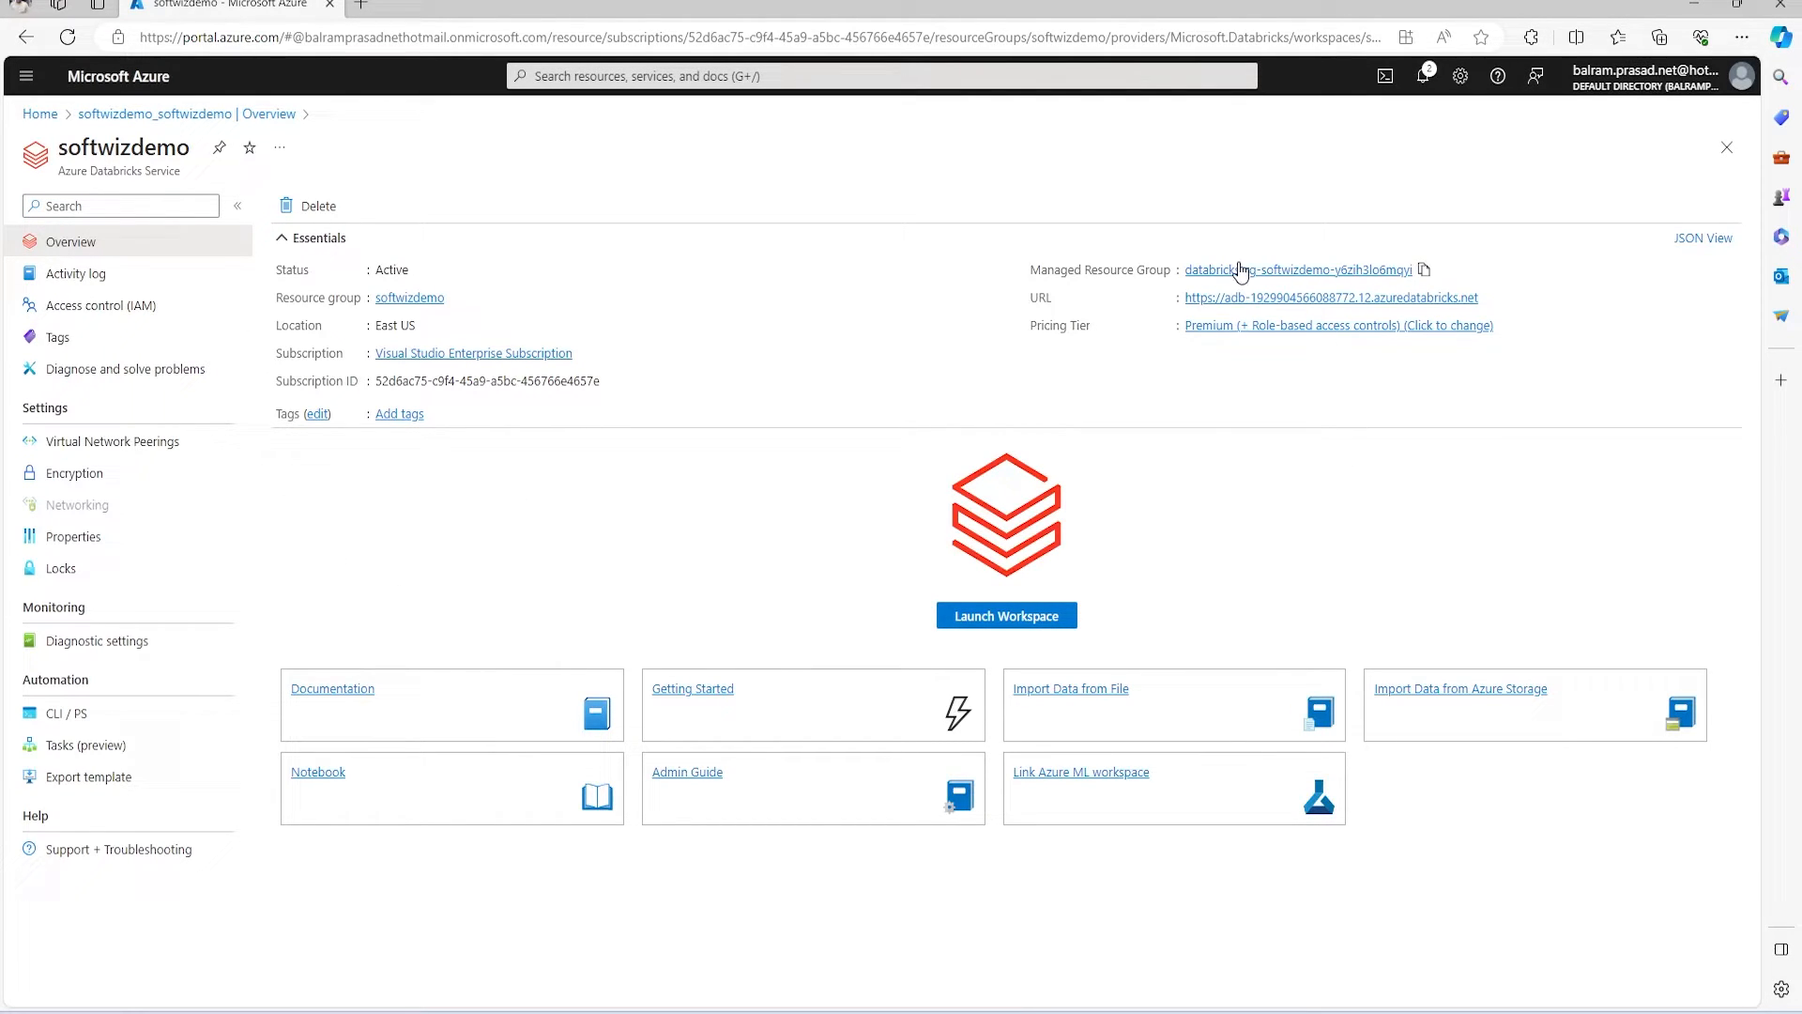
{"action": "mouse_move", "coordinate": [1344, 279]}
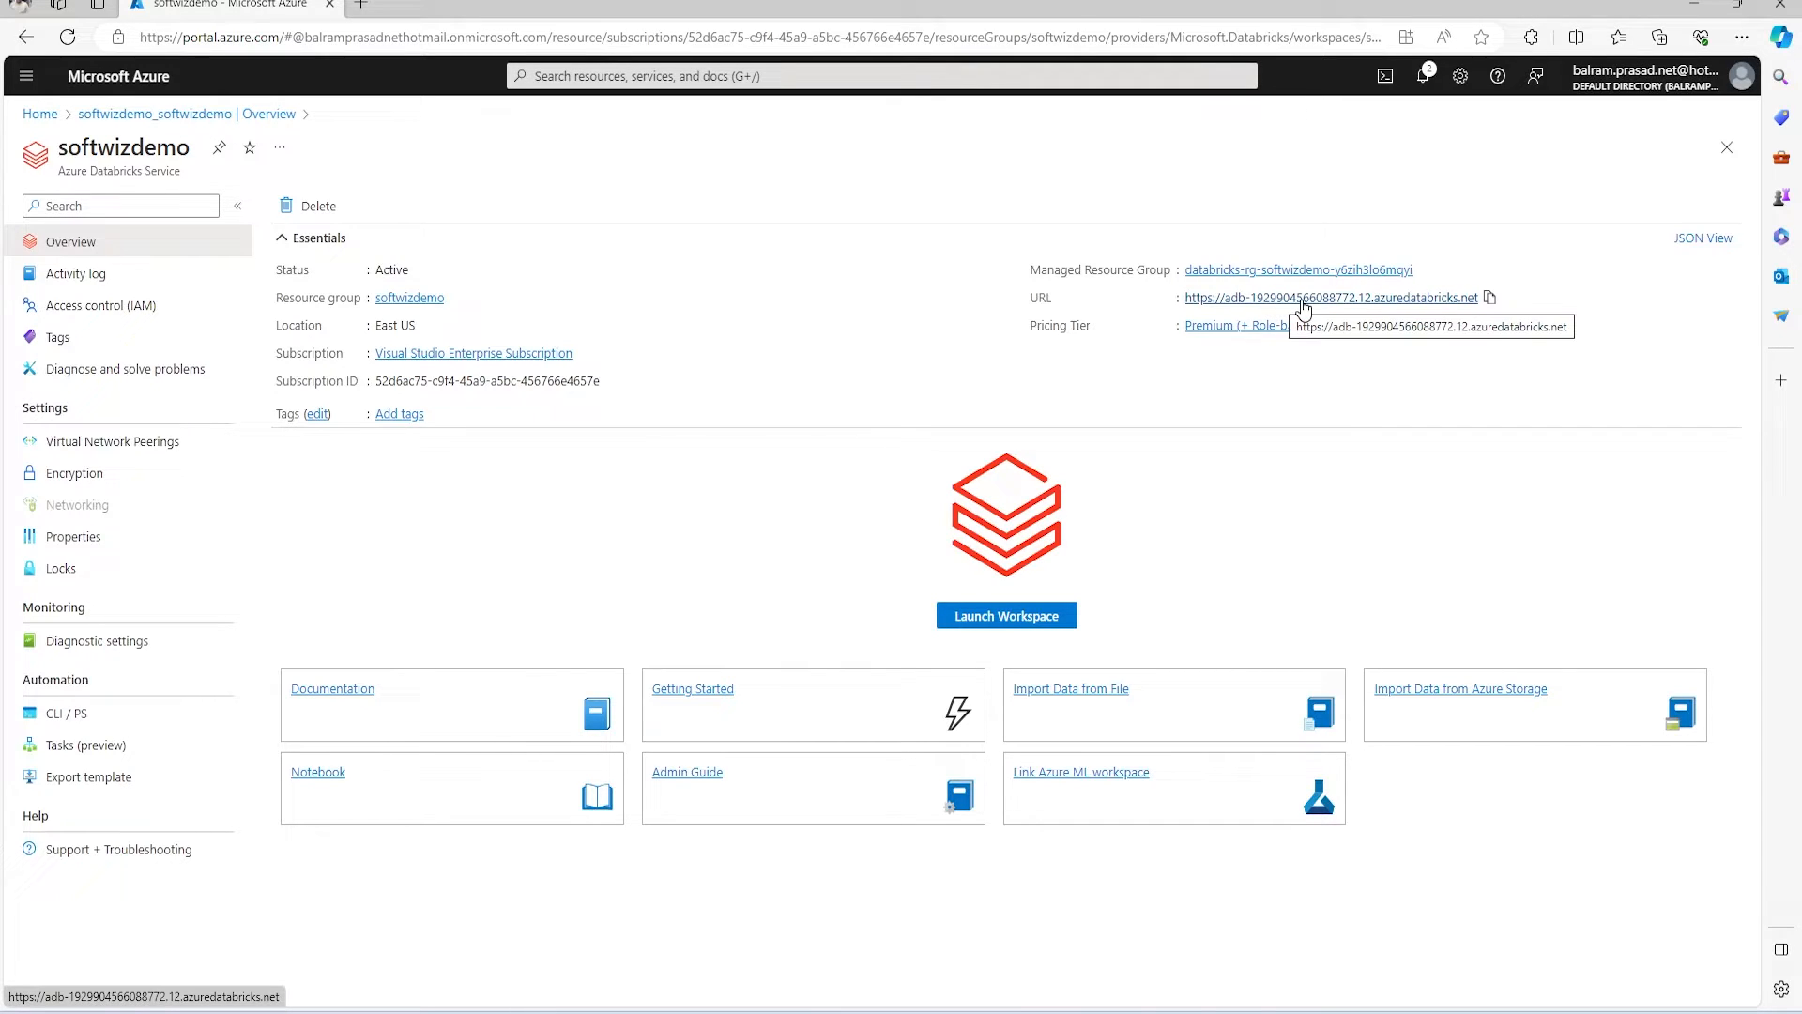
{"action": "mouse_move", "coordinate": [1127, 402]}
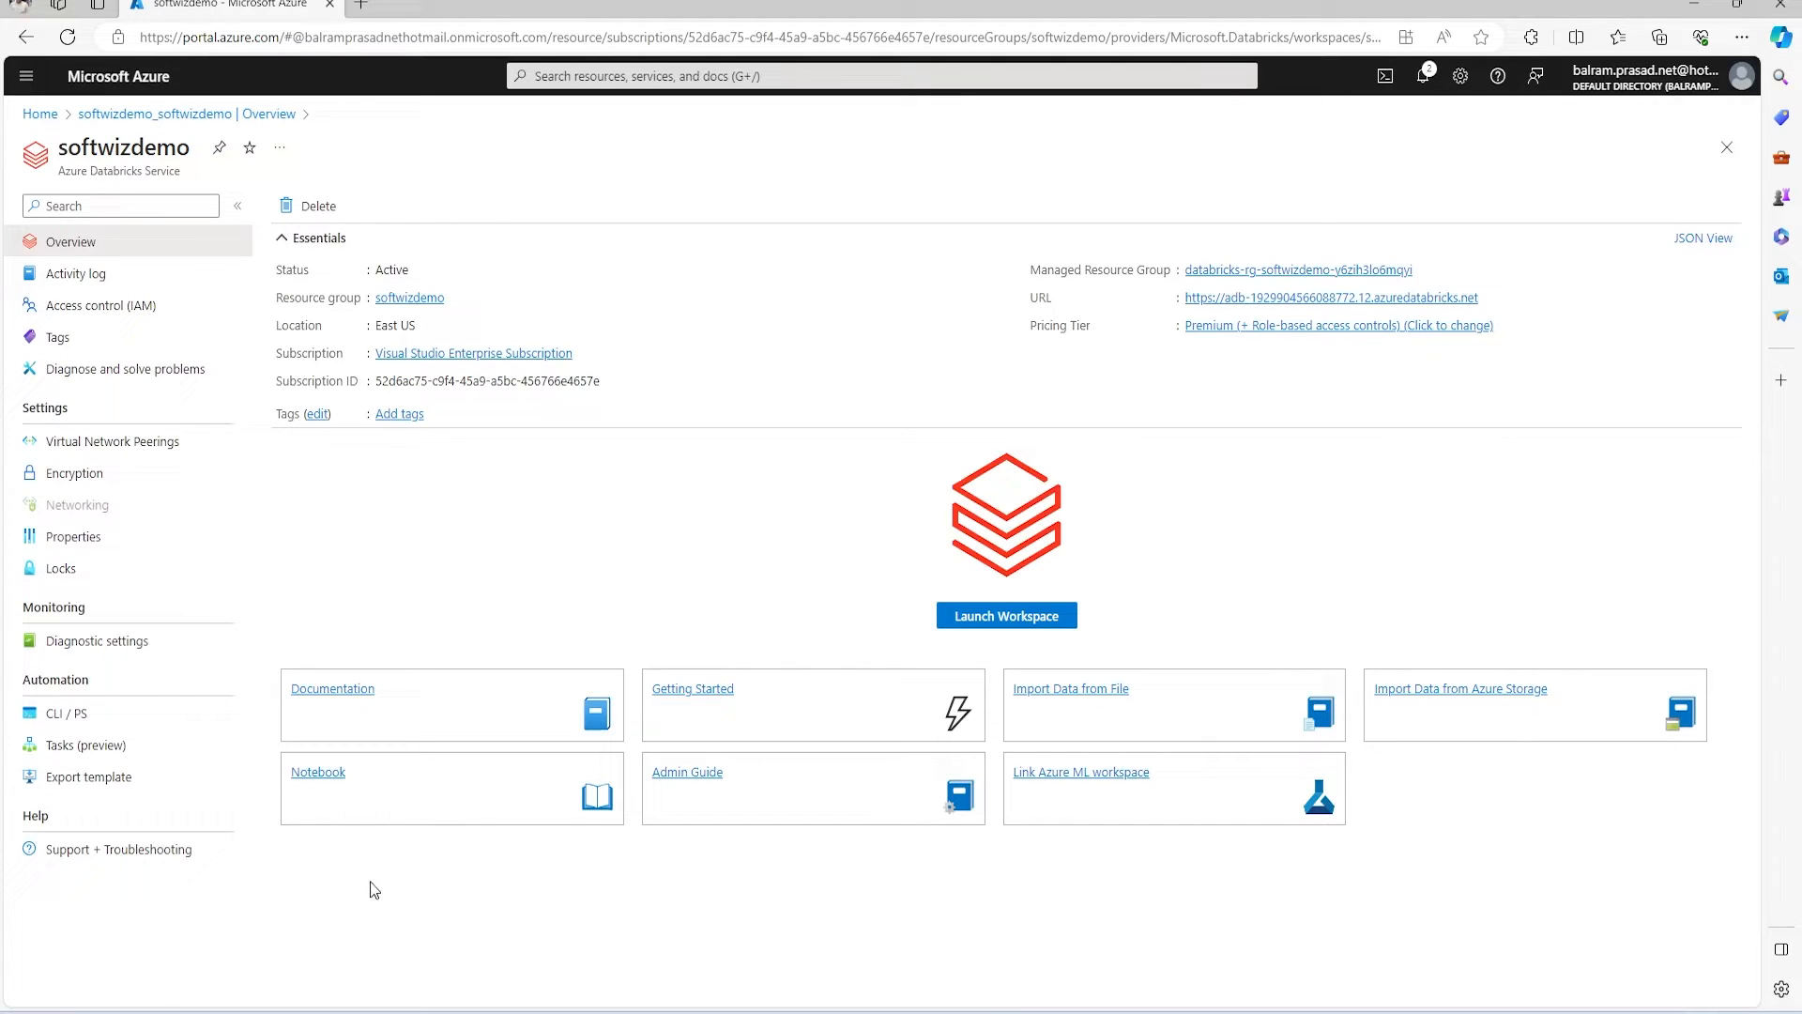
{"action": "mouse_move", "coordinate": [1177, 654]}
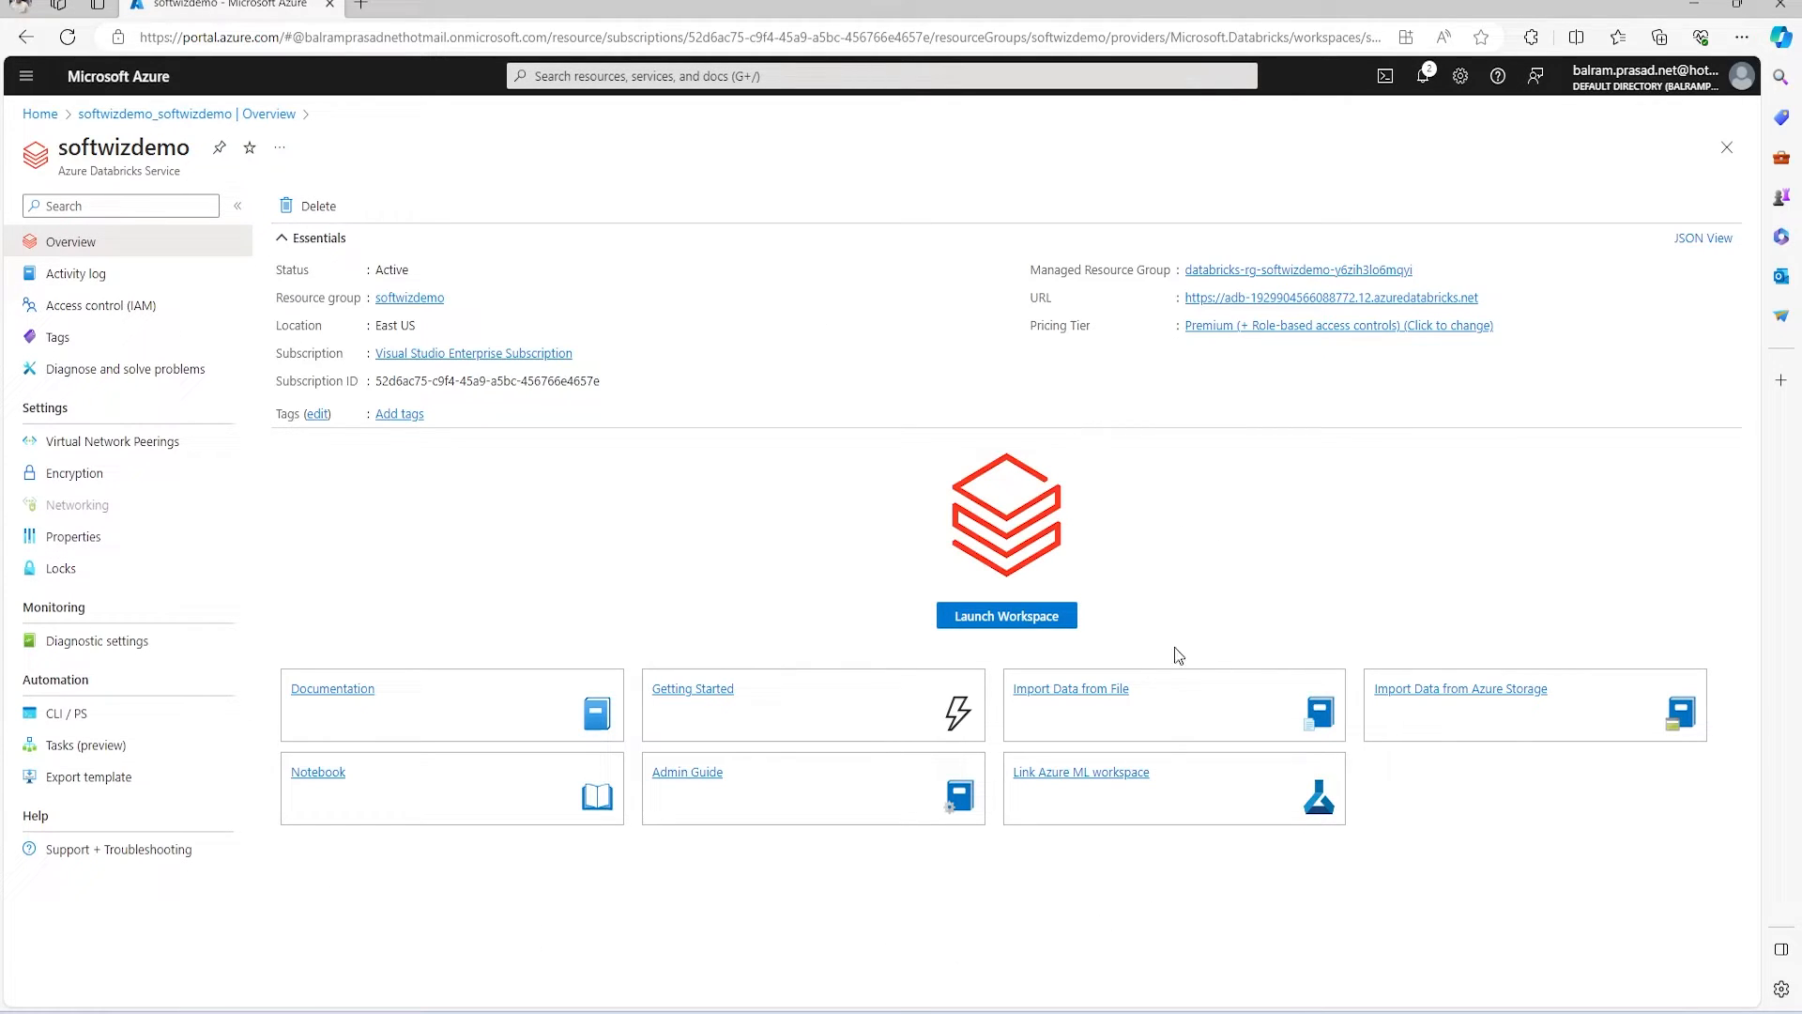
{"action": "mouse_move", "coordinate": [1032, 631]}
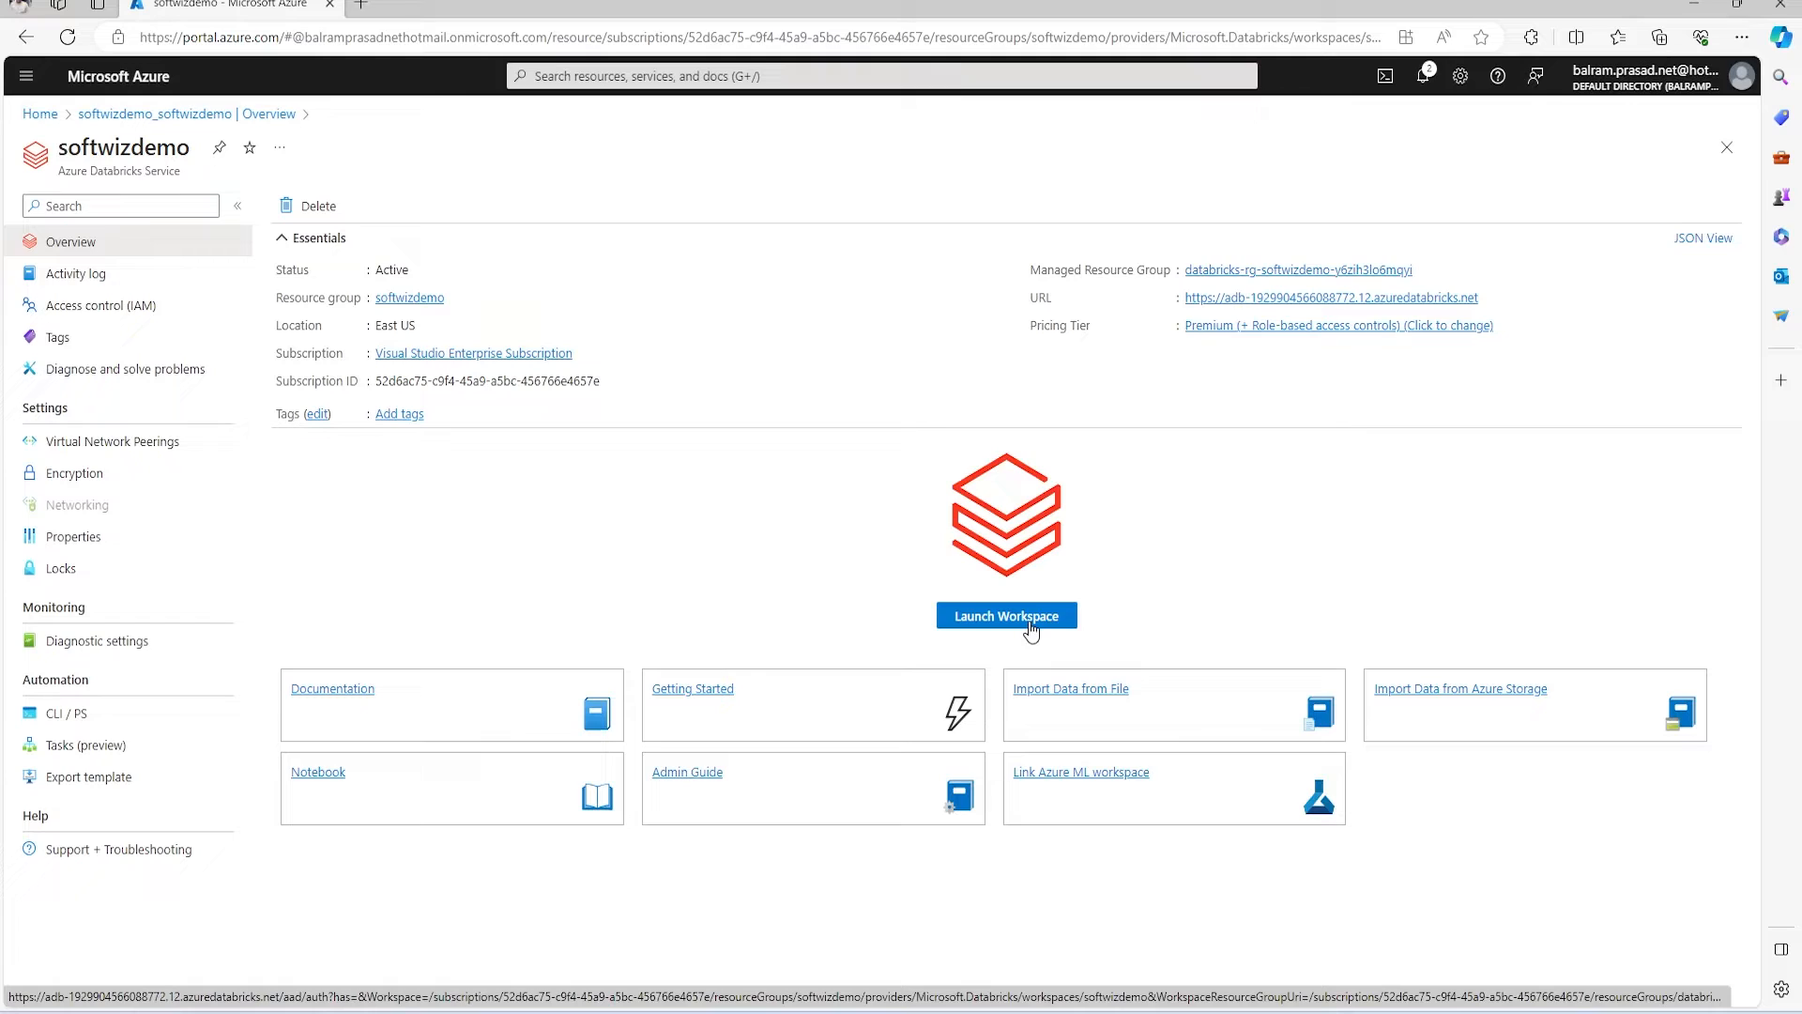
{"action": "left_click", "coordinate": [1007, 616]}
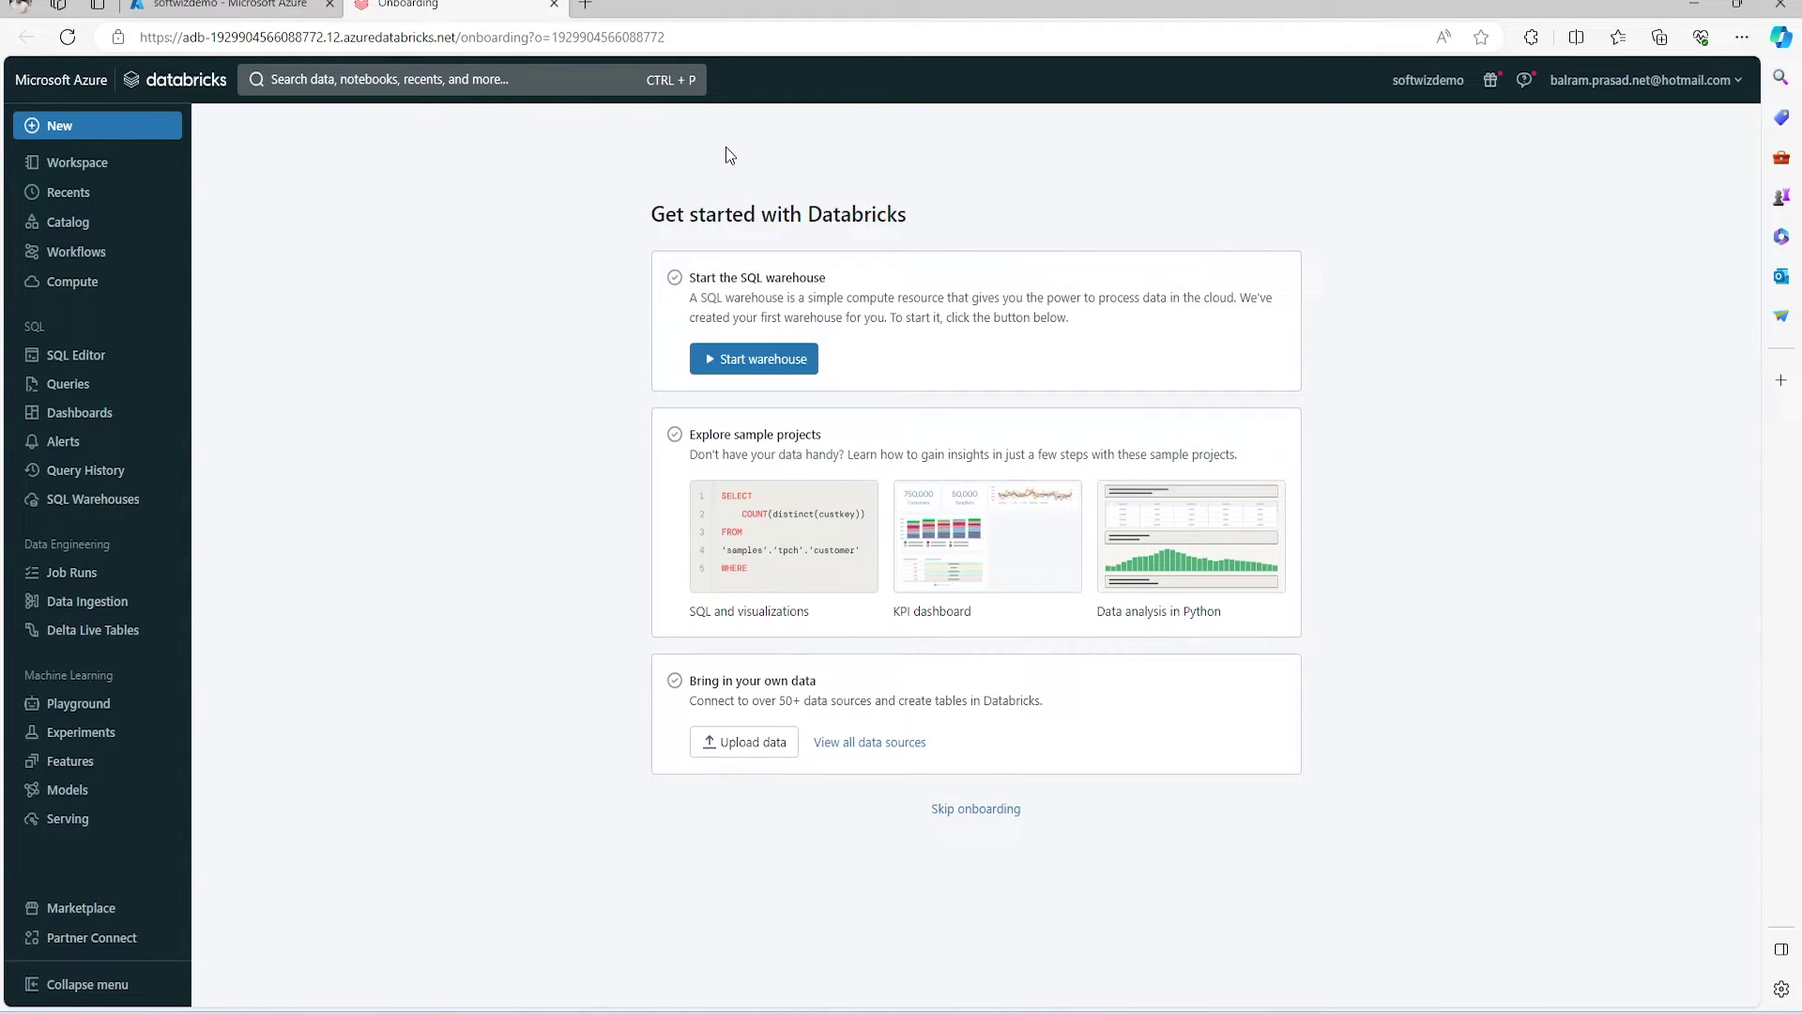
{"action": "mouse_move", "coordinate": [815, 697]}
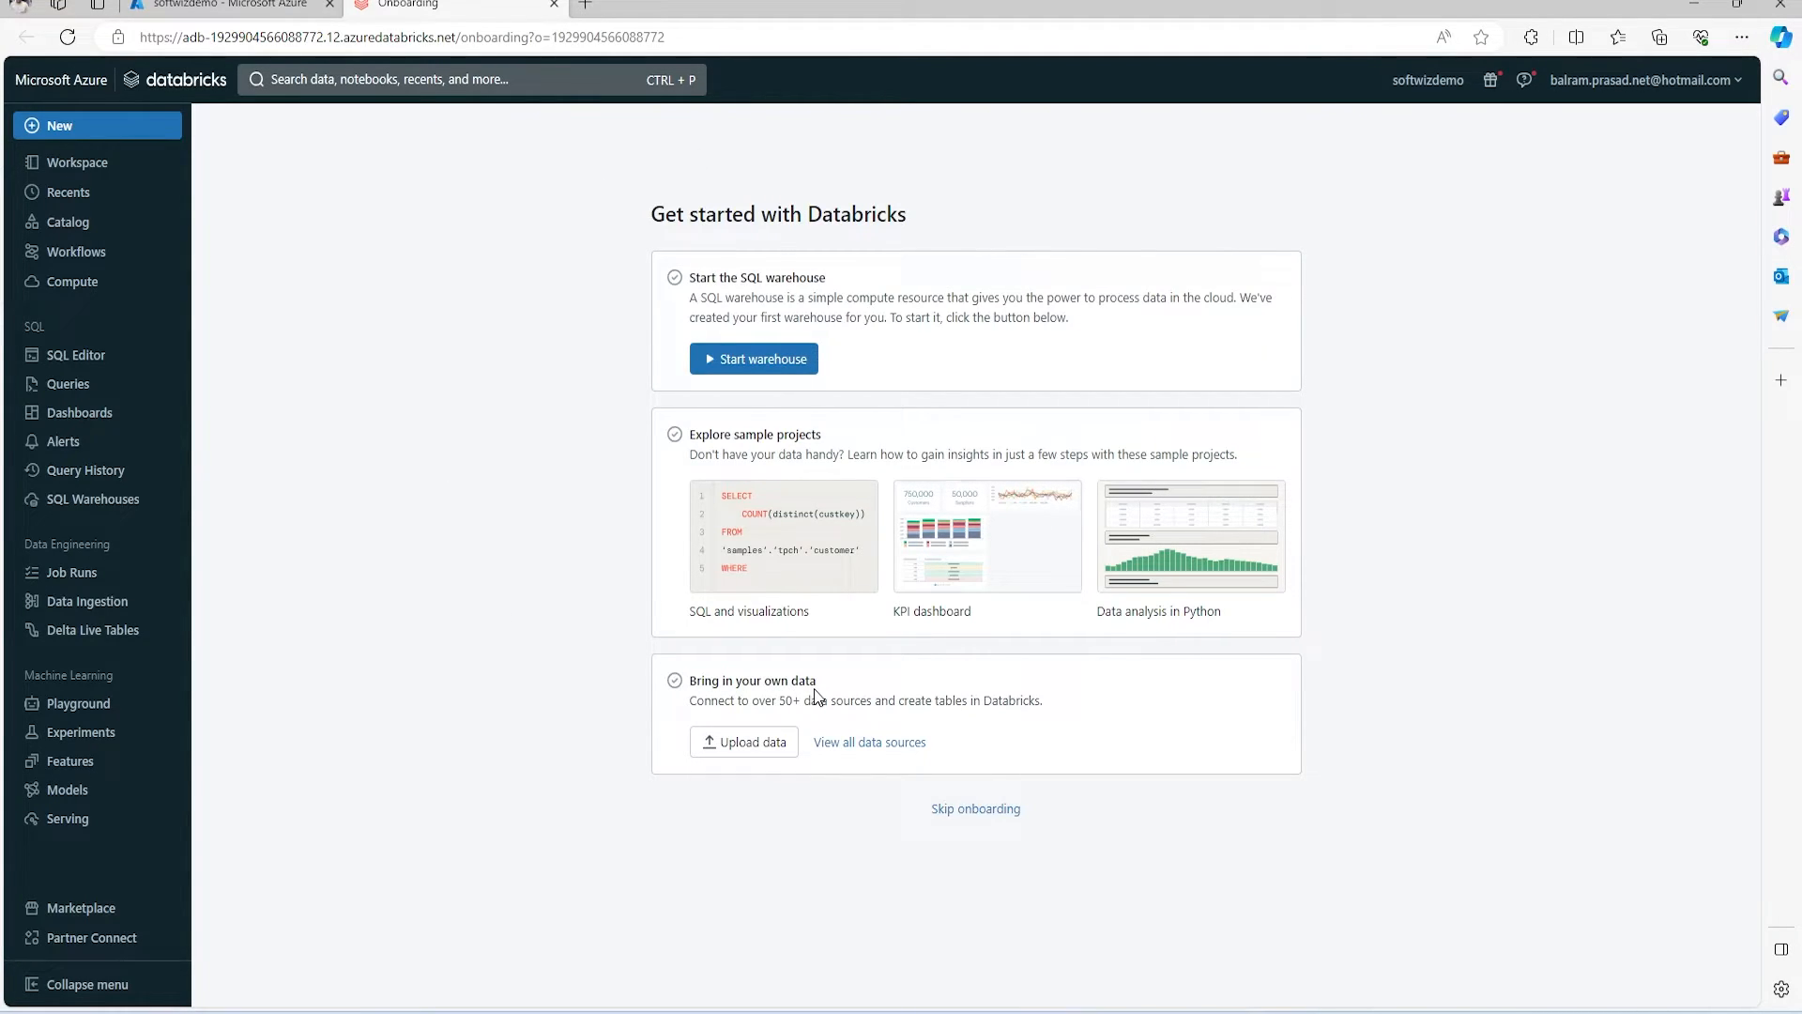
{"action": "mouse_move", "coordinate": [683, 730]}
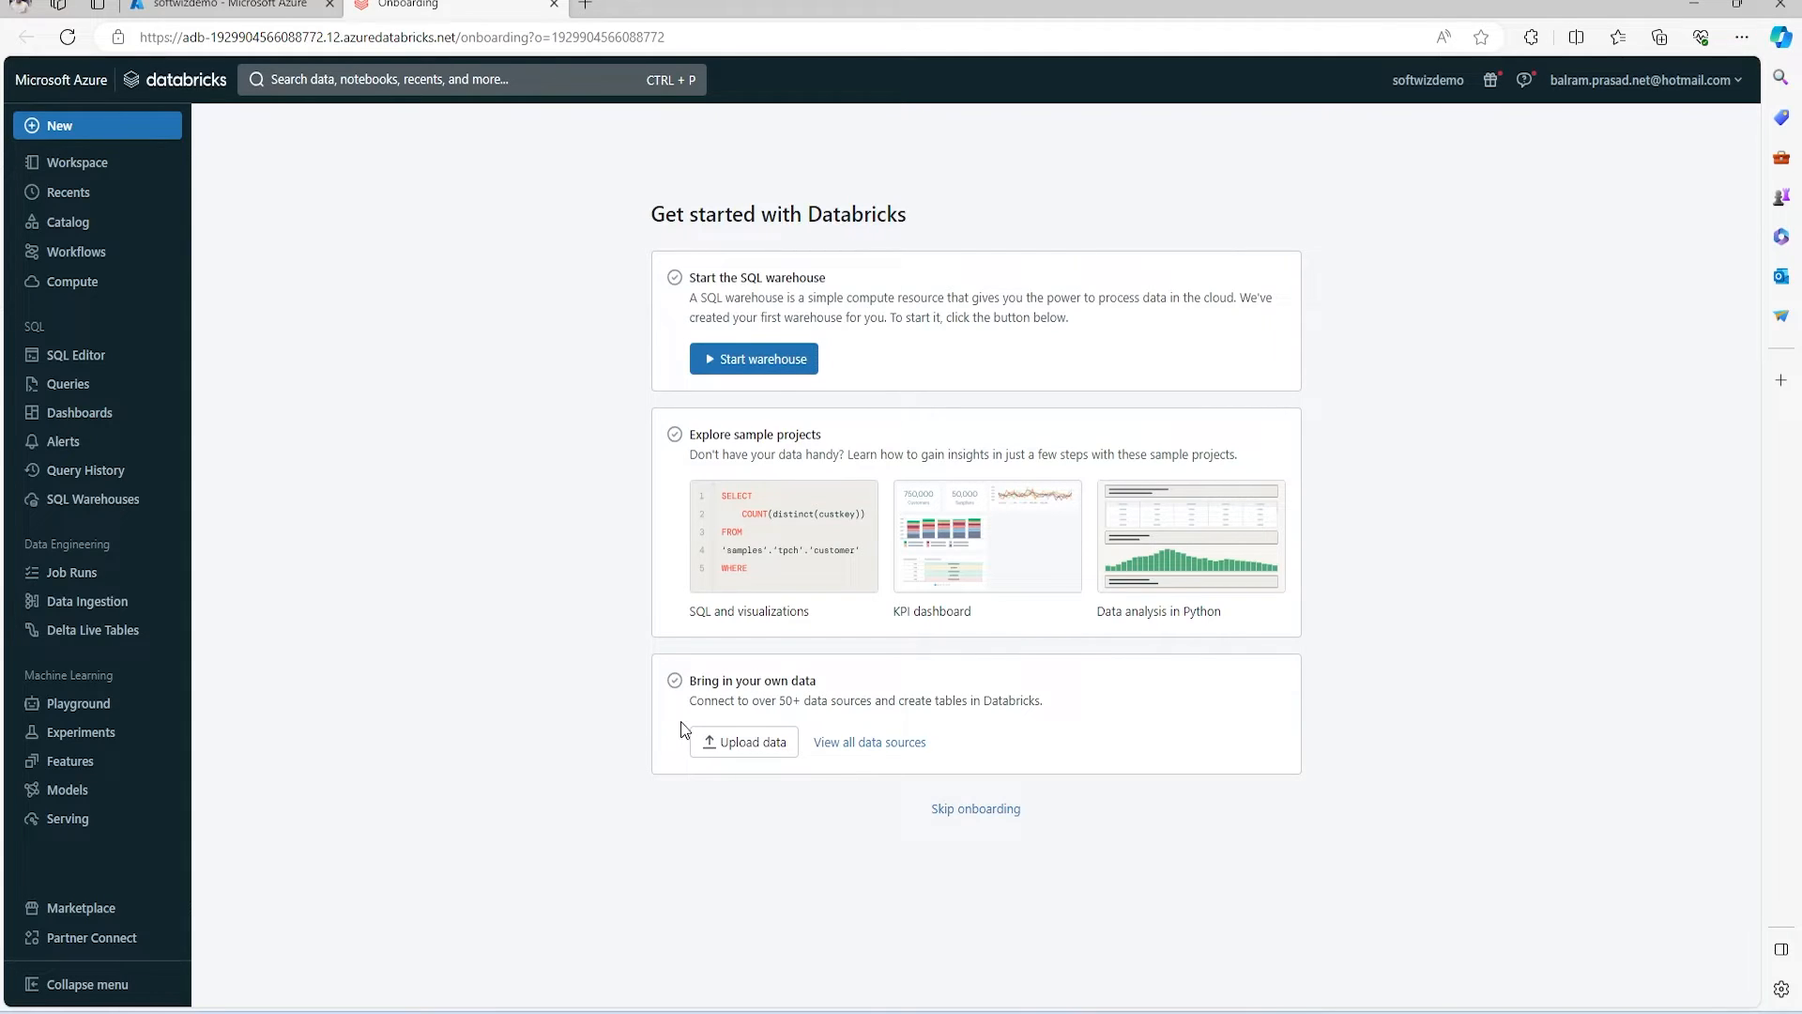
{"action": "mouse_move", "coordinate": [886, 721]}
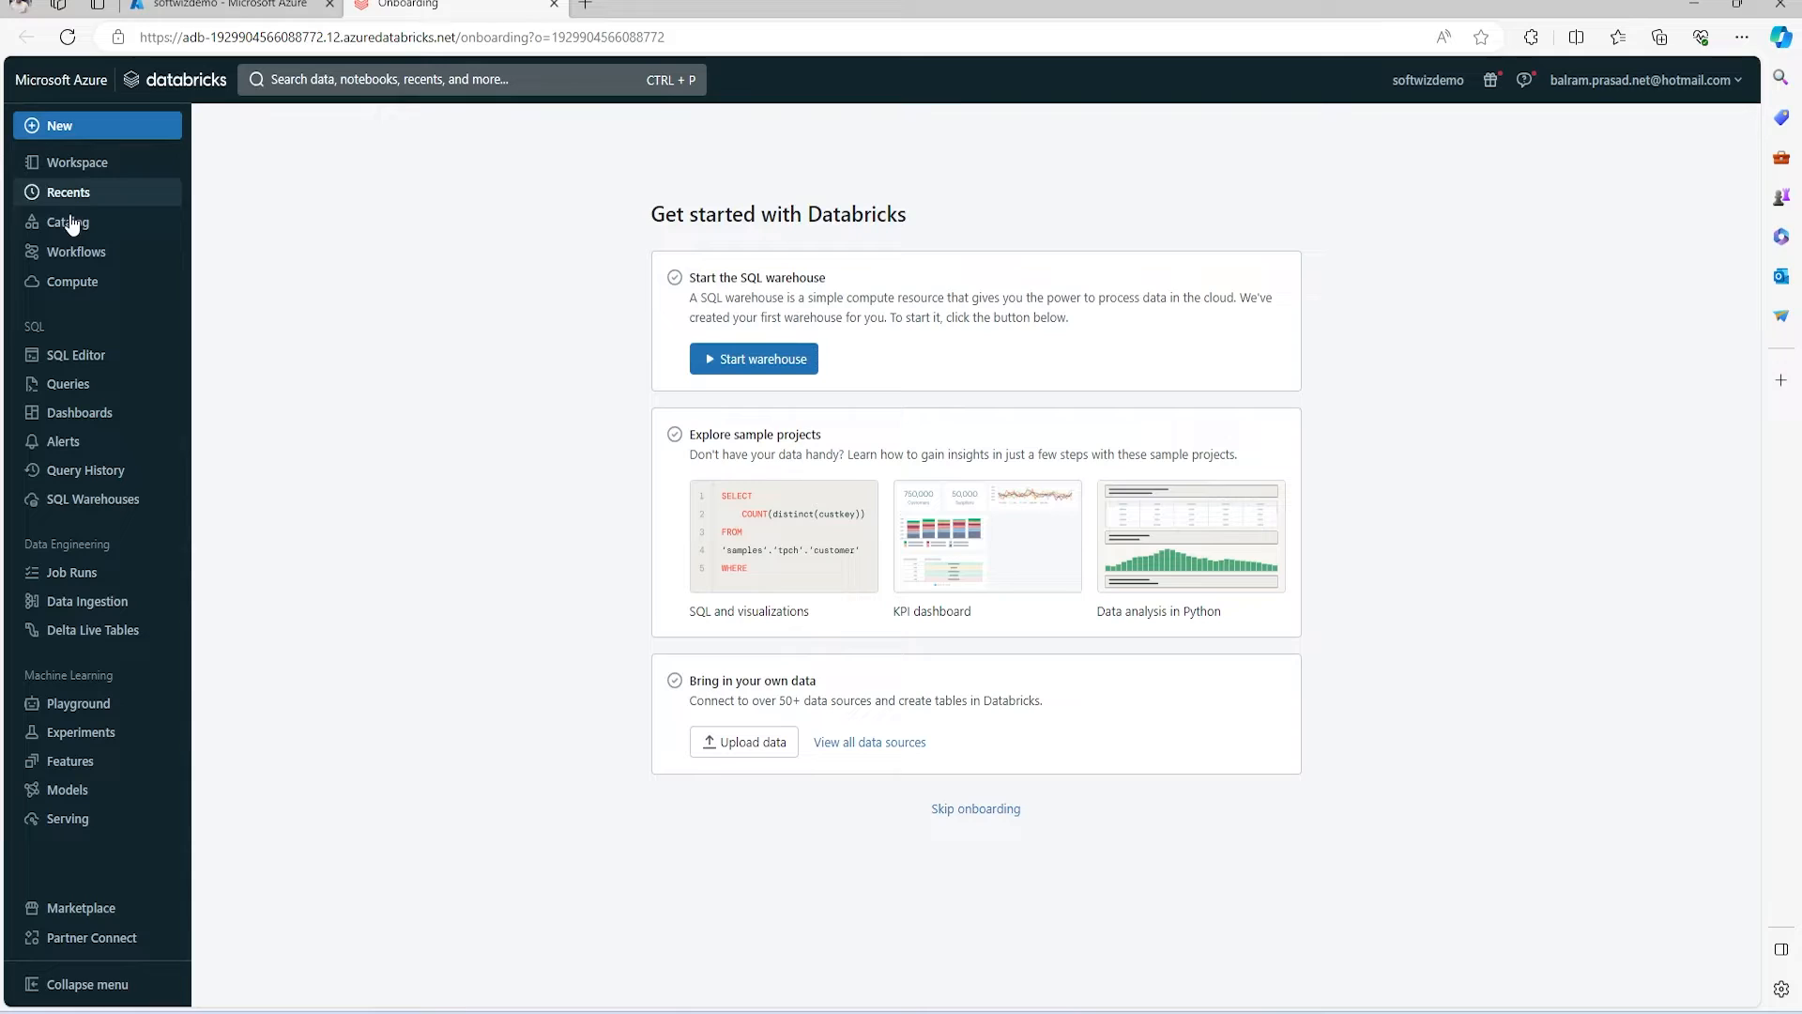
Open the Workspace browser, showing the empty home folder.
{"action": "left_click", "coordinate": [79, 162]}
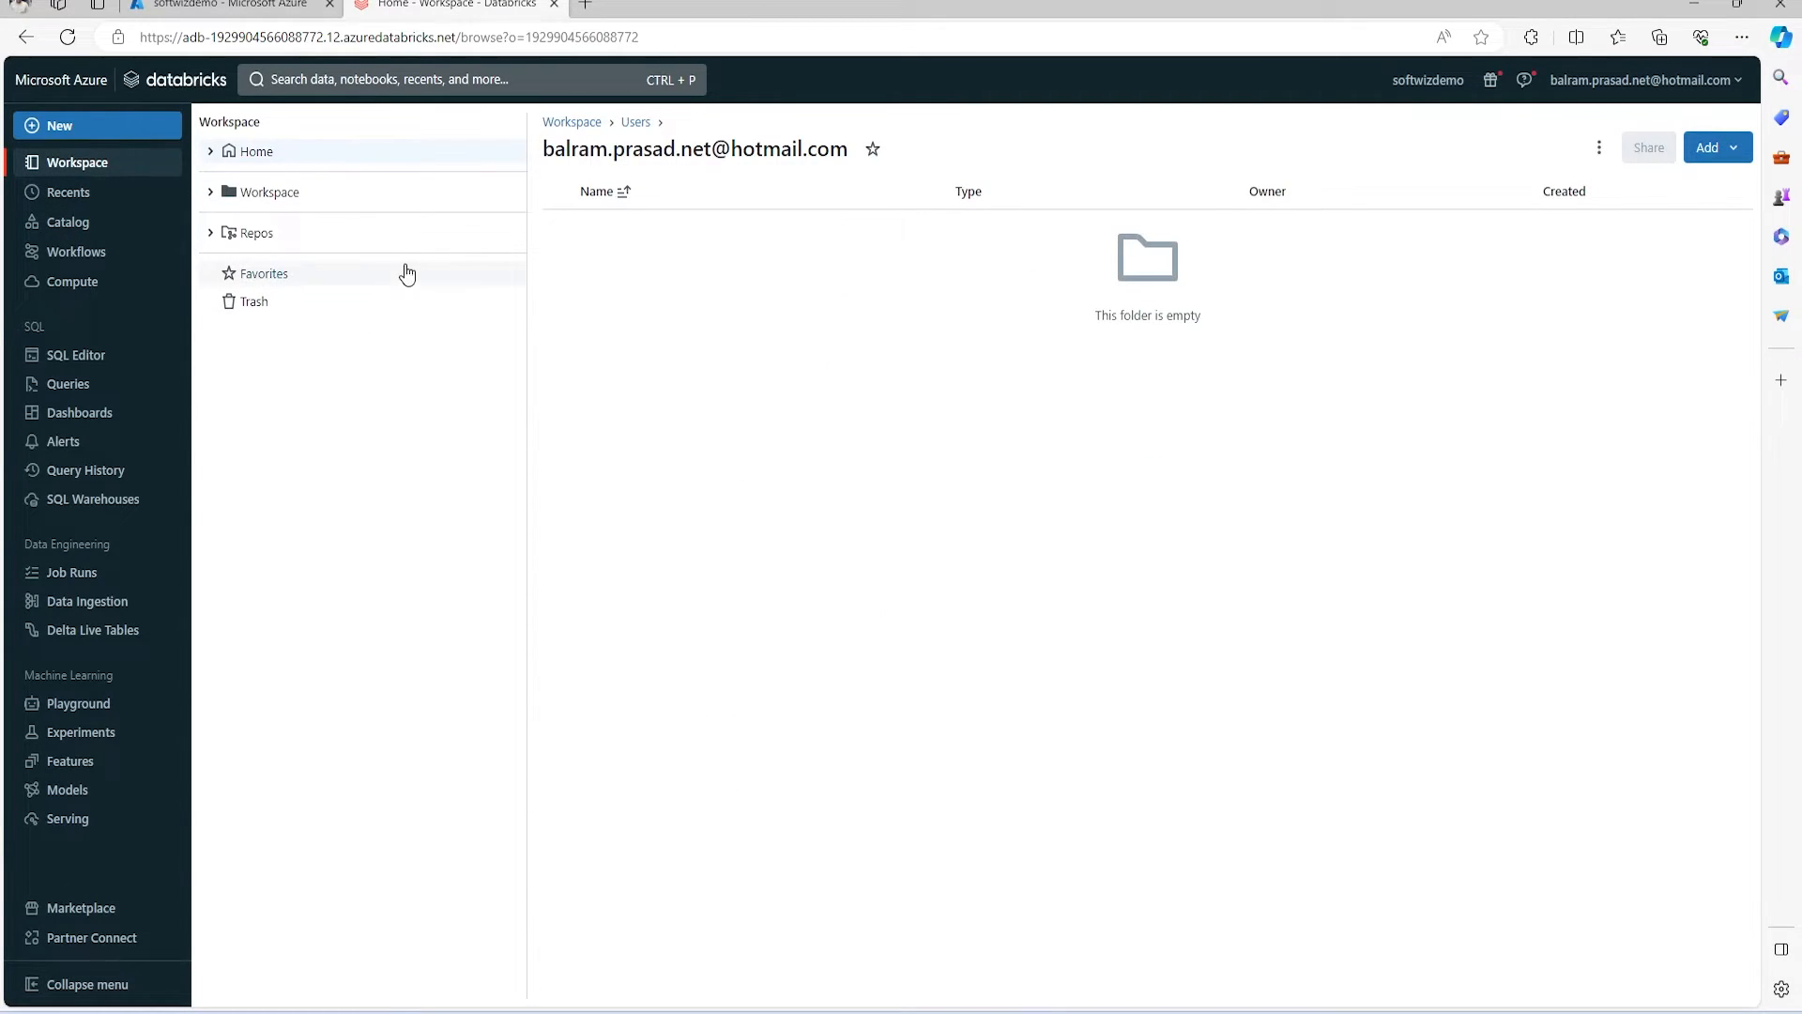
{"action": "mouse_move", "coordinate": [277, 239]}
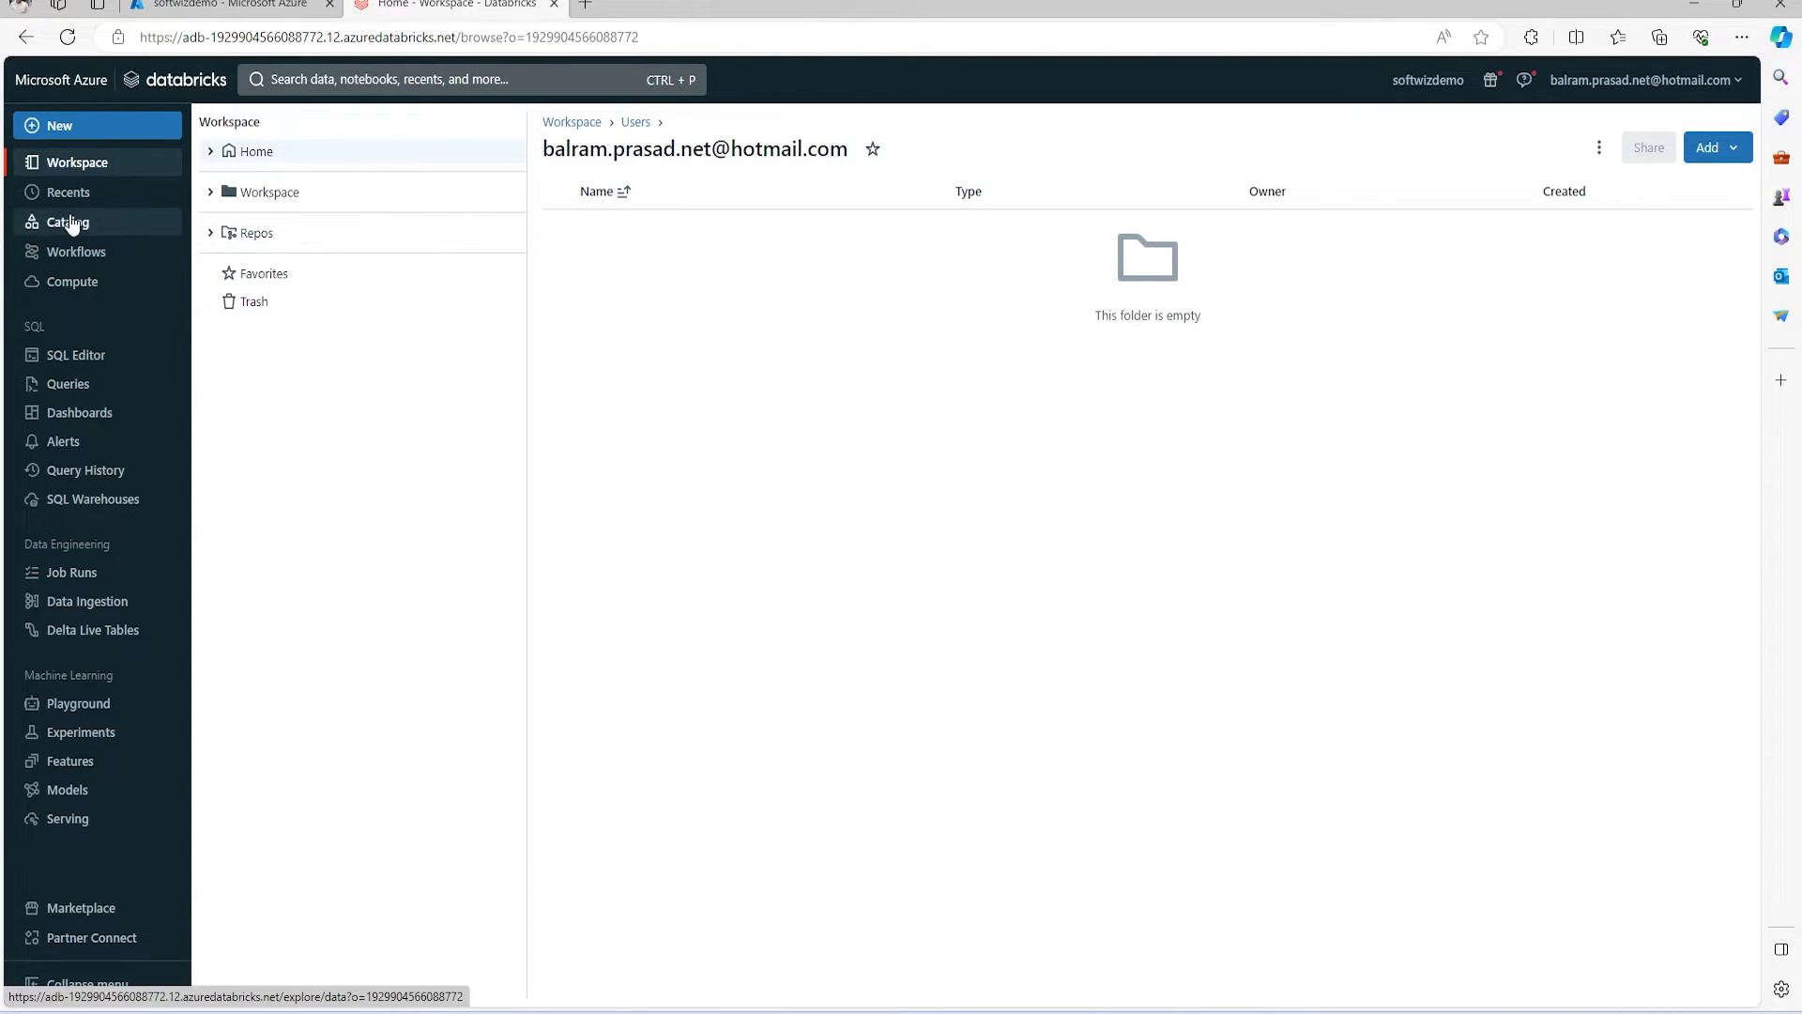
Browse the empty Catalog, Workflows and Compute pages, ending on Queries.
{"action": "left_click", "coordinate": [64, 222]}
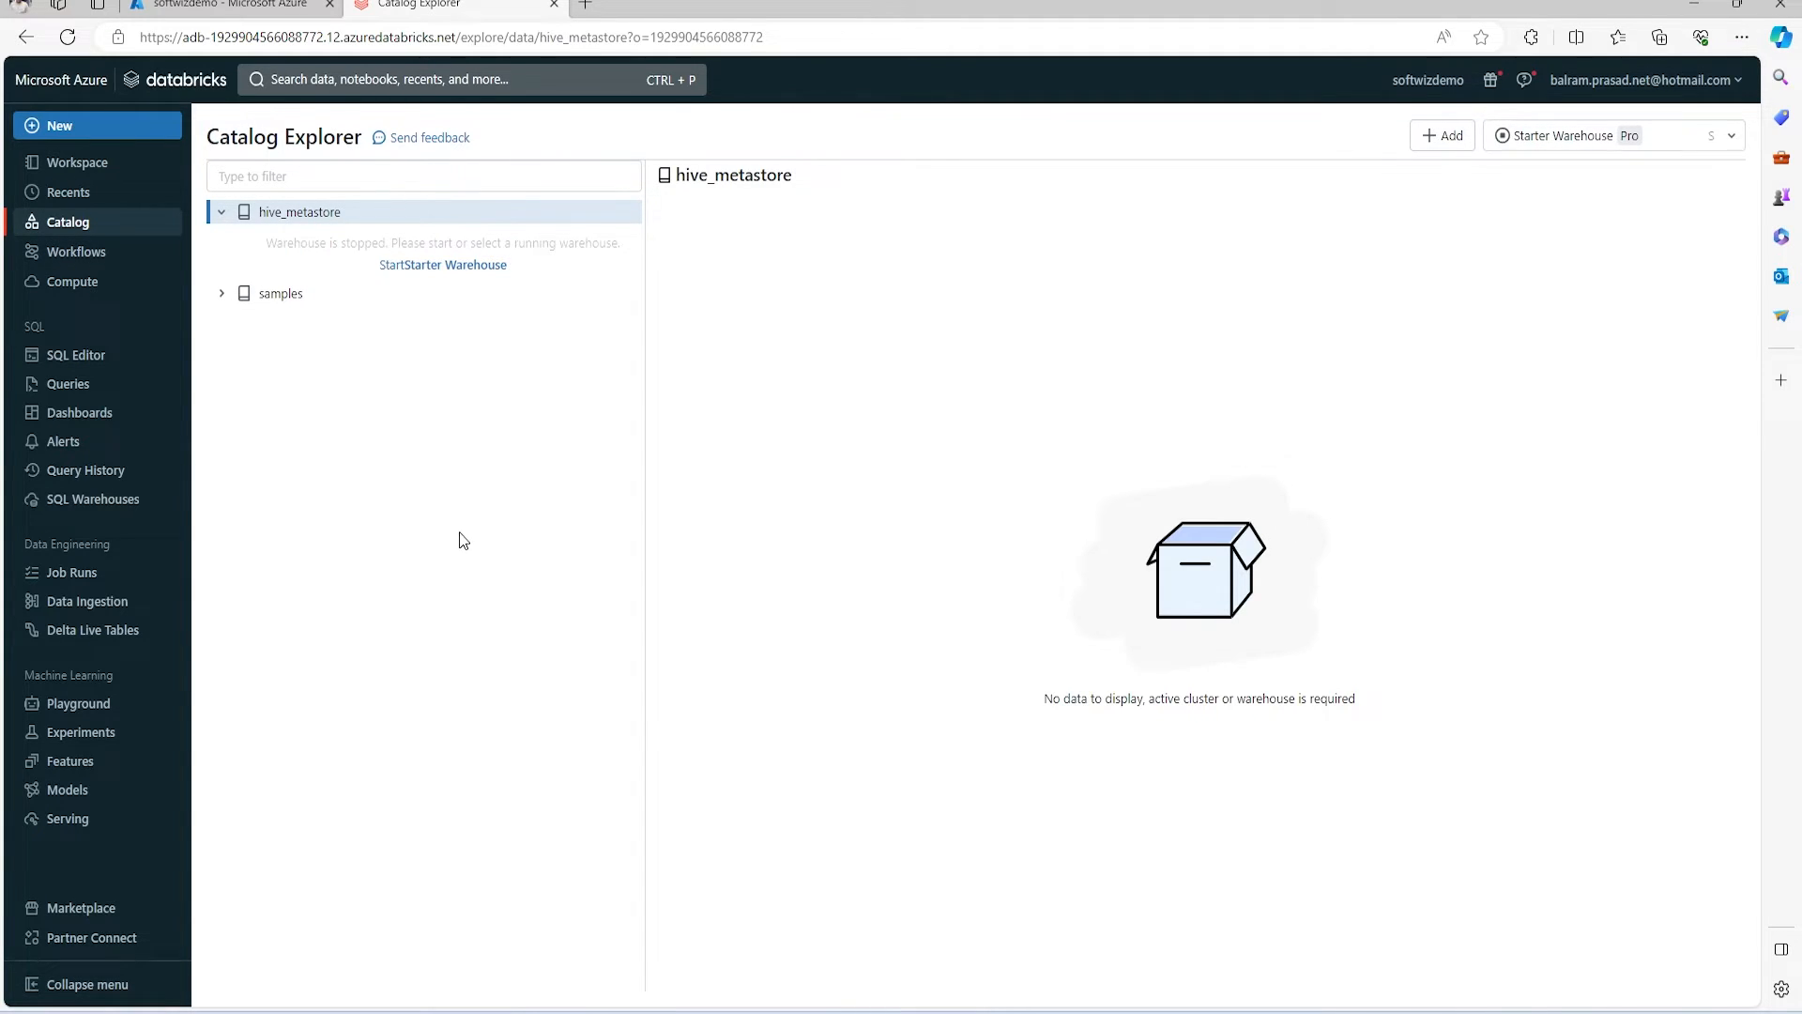
{"action": "left_click", "coordinate": [77, 251]}
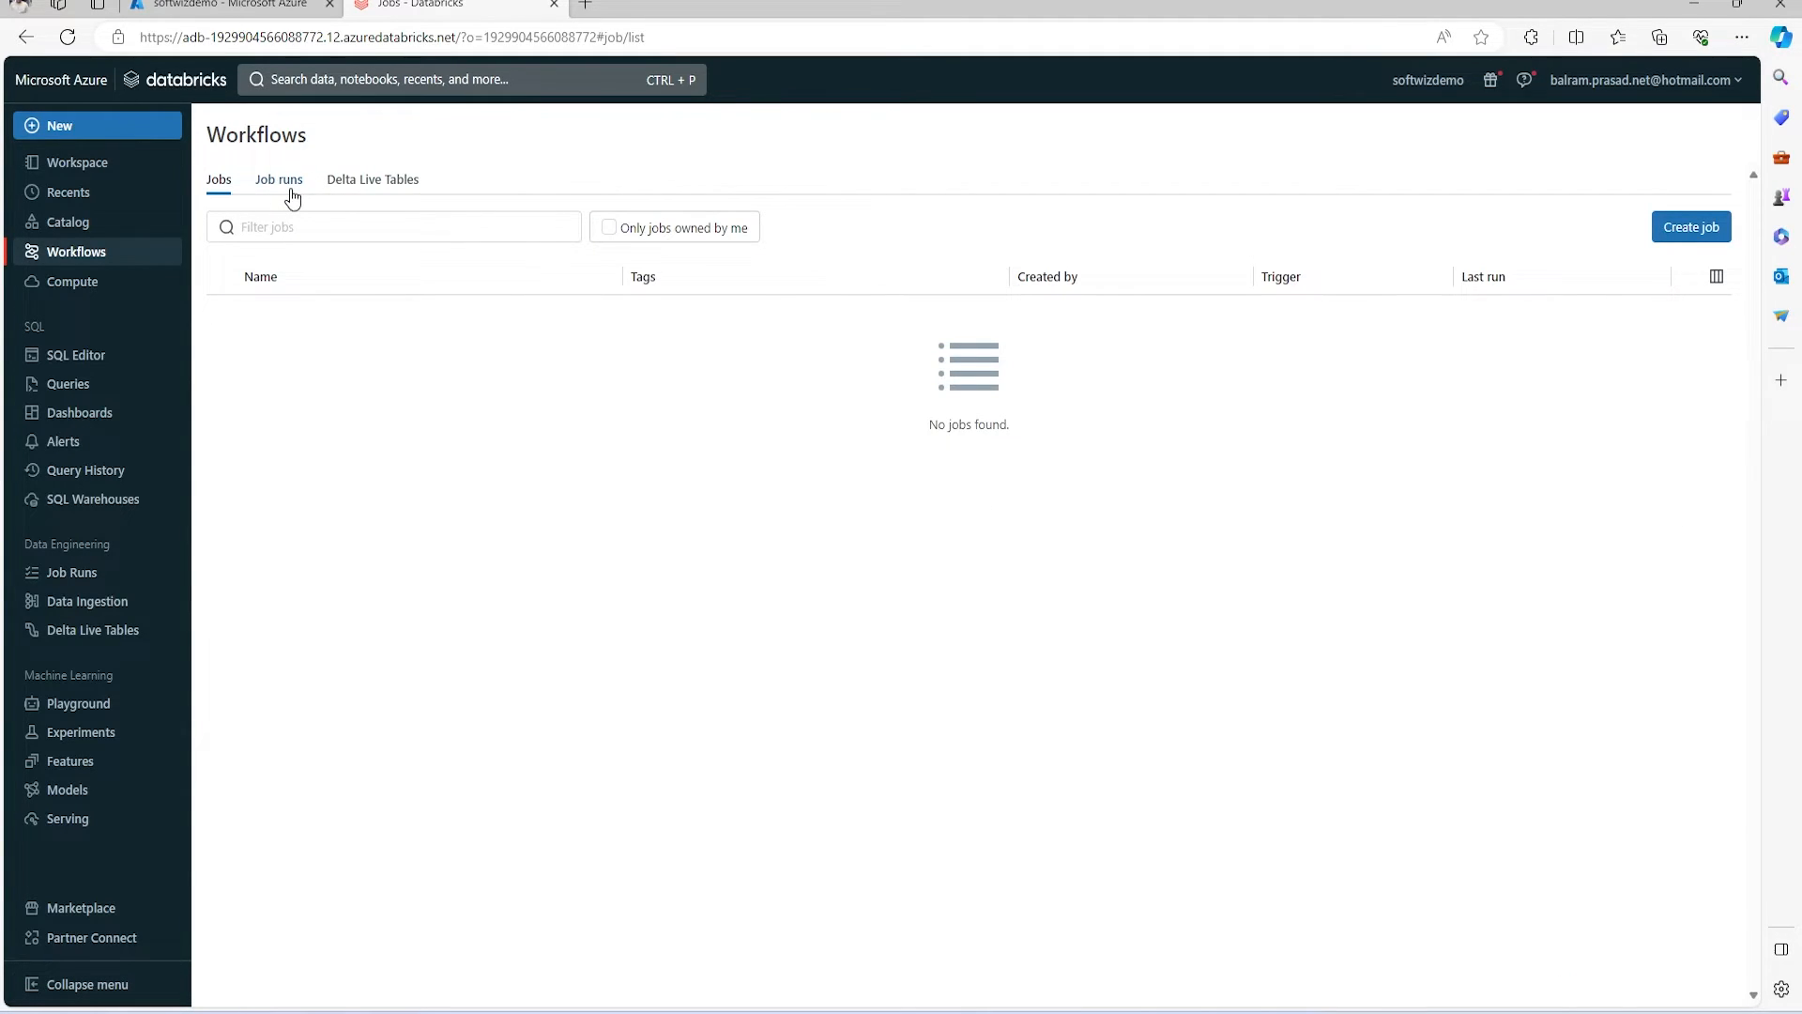
{"action": "left_click", "coordinate": [72, 281]}
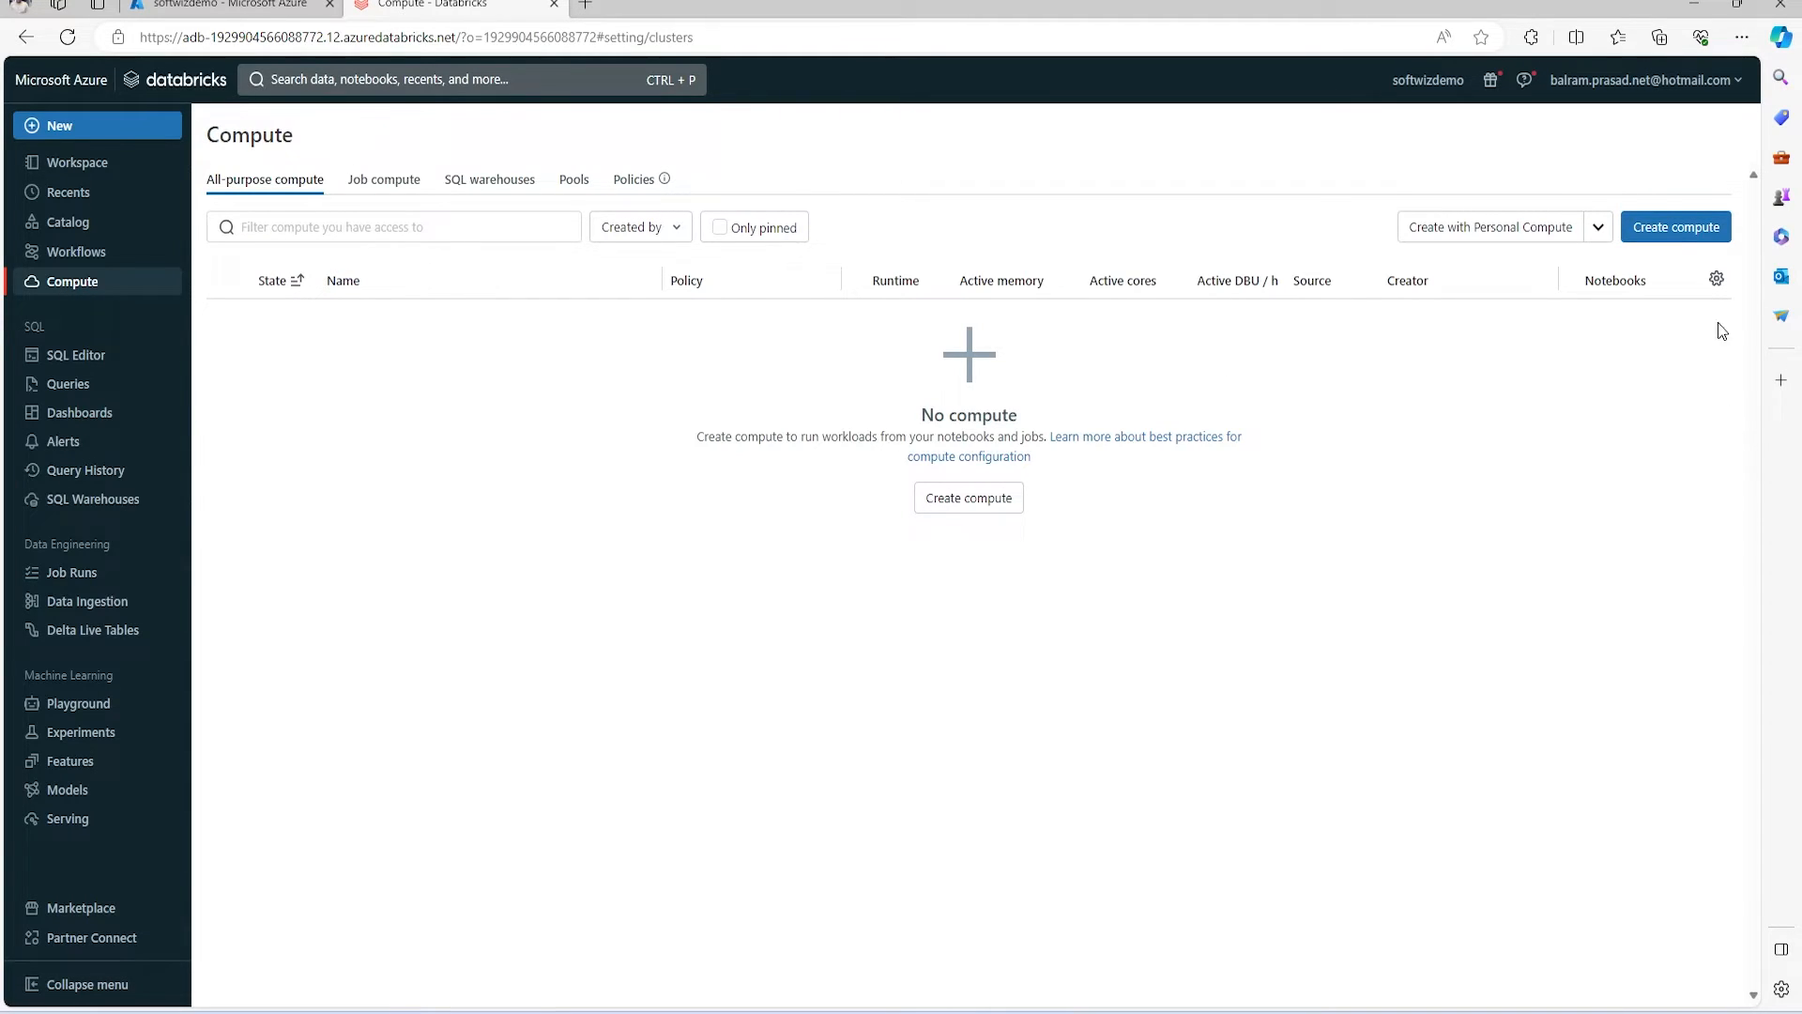
{"action": "mouse_move", "coordinate": [1422, 359]}
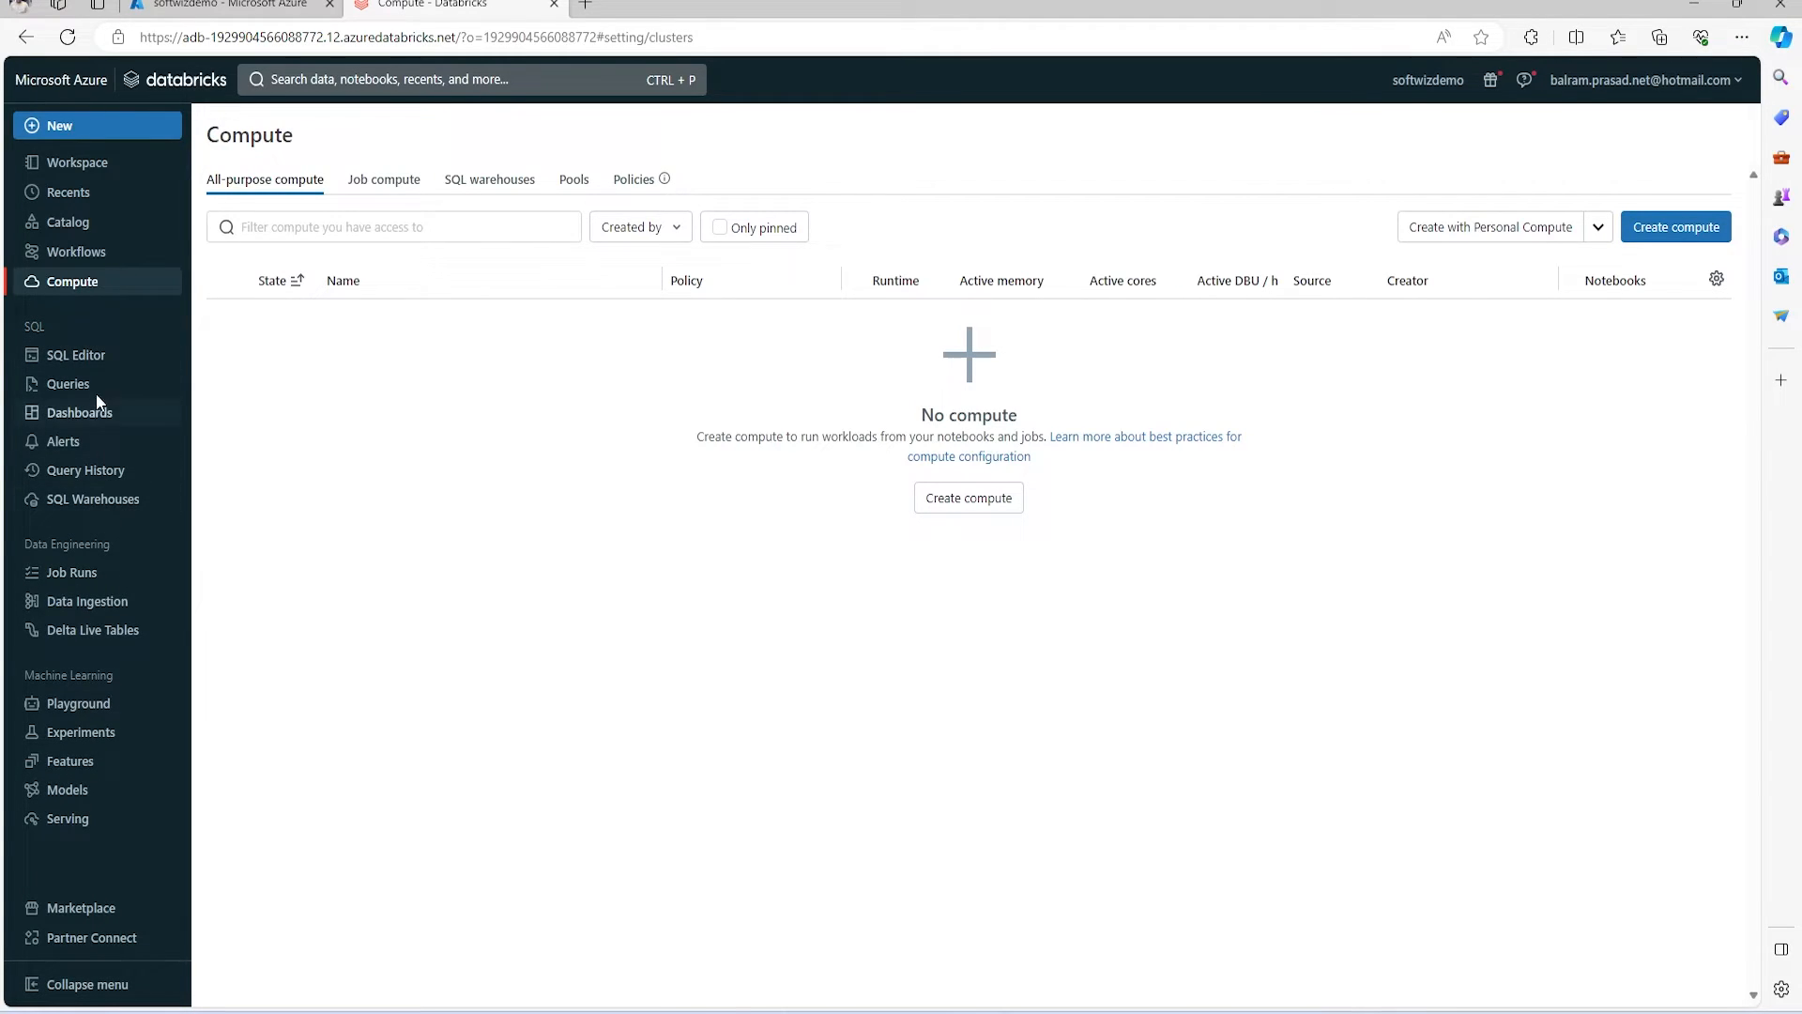
{"action": "left_click", "coordinate": [75, 354]}
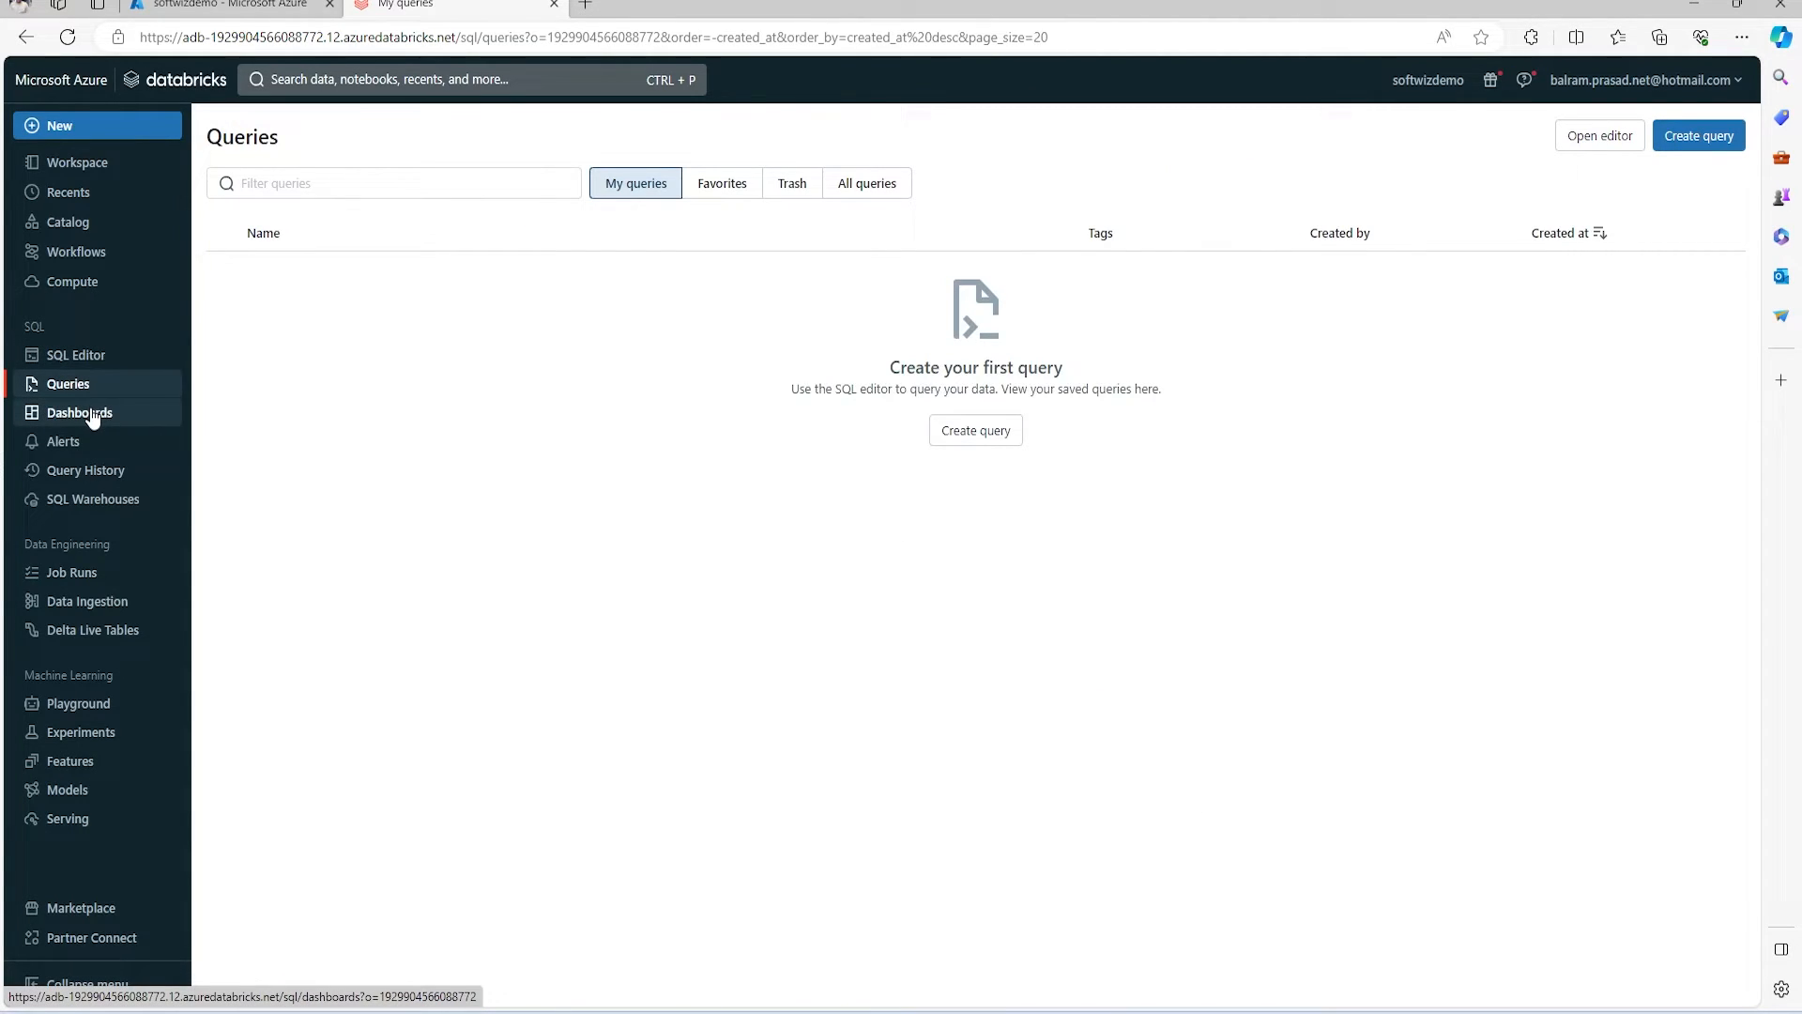
View Dashboards, Query History, SQL Warehouses (Starter Warehouse), then Job Runs.
{"action": "left_click", "coordinate": [79, 412]}
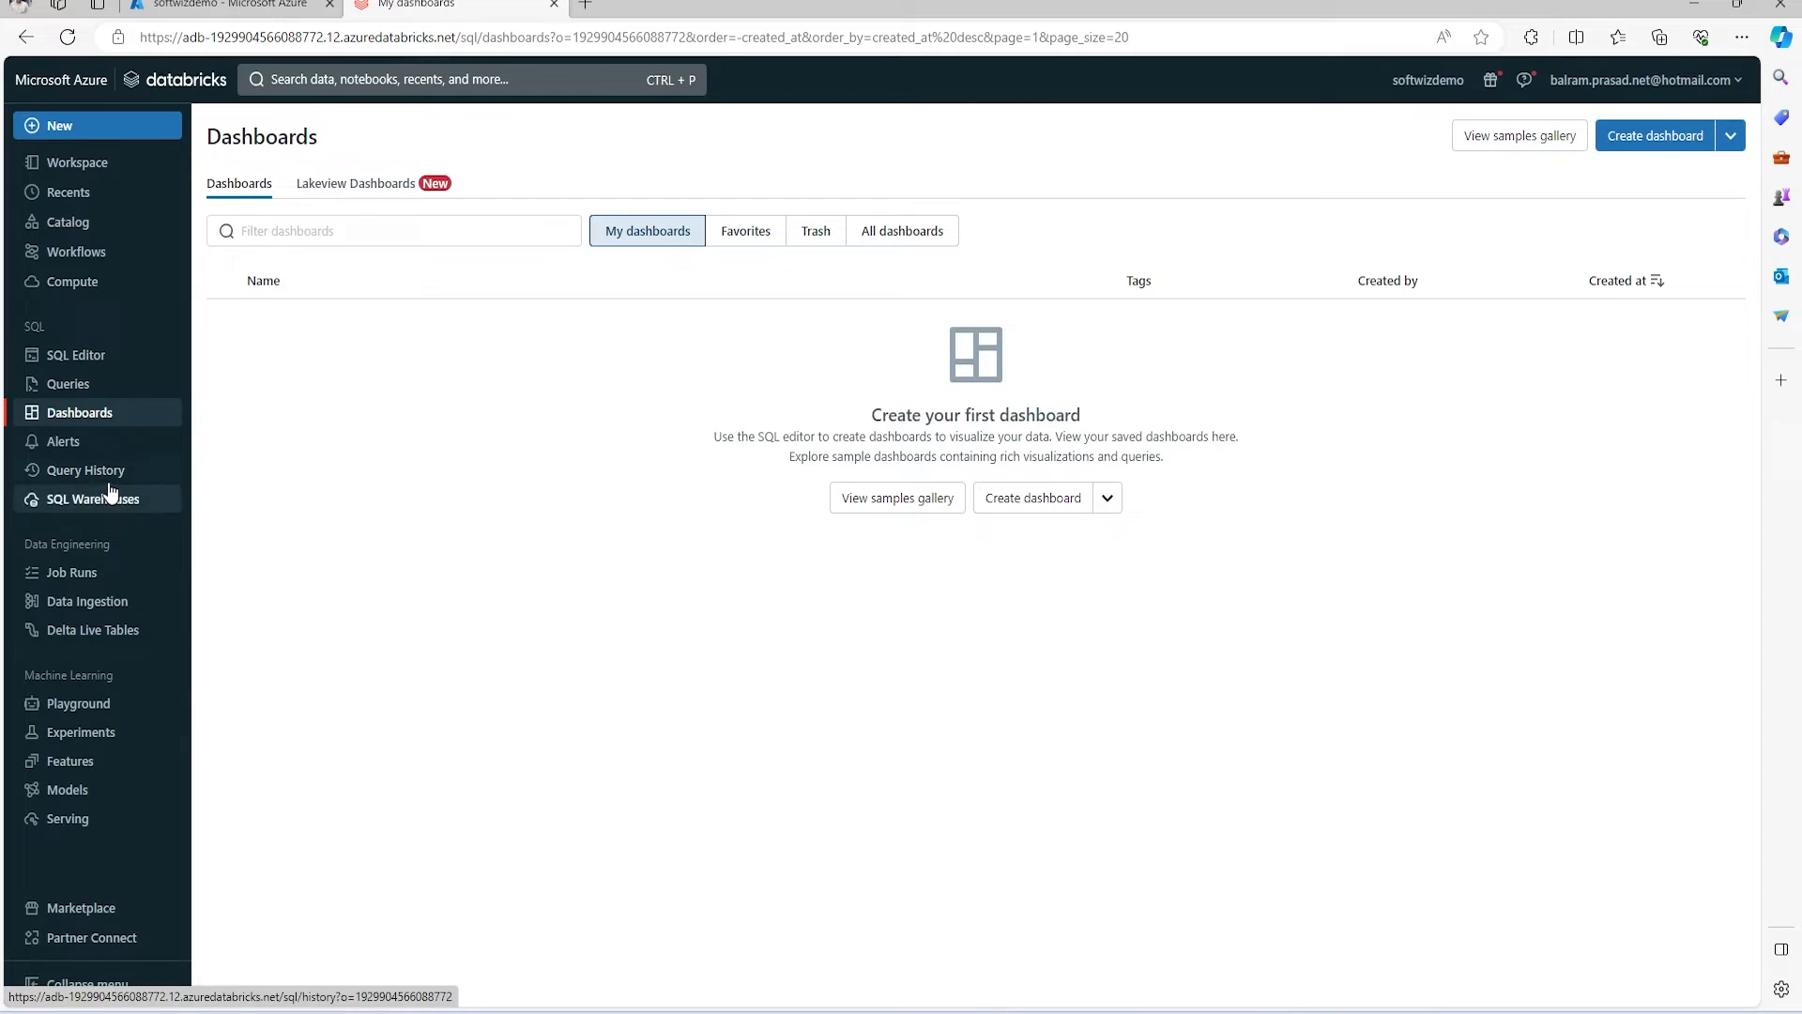
{"action": "left_click", "coordinate": [86, 470]}
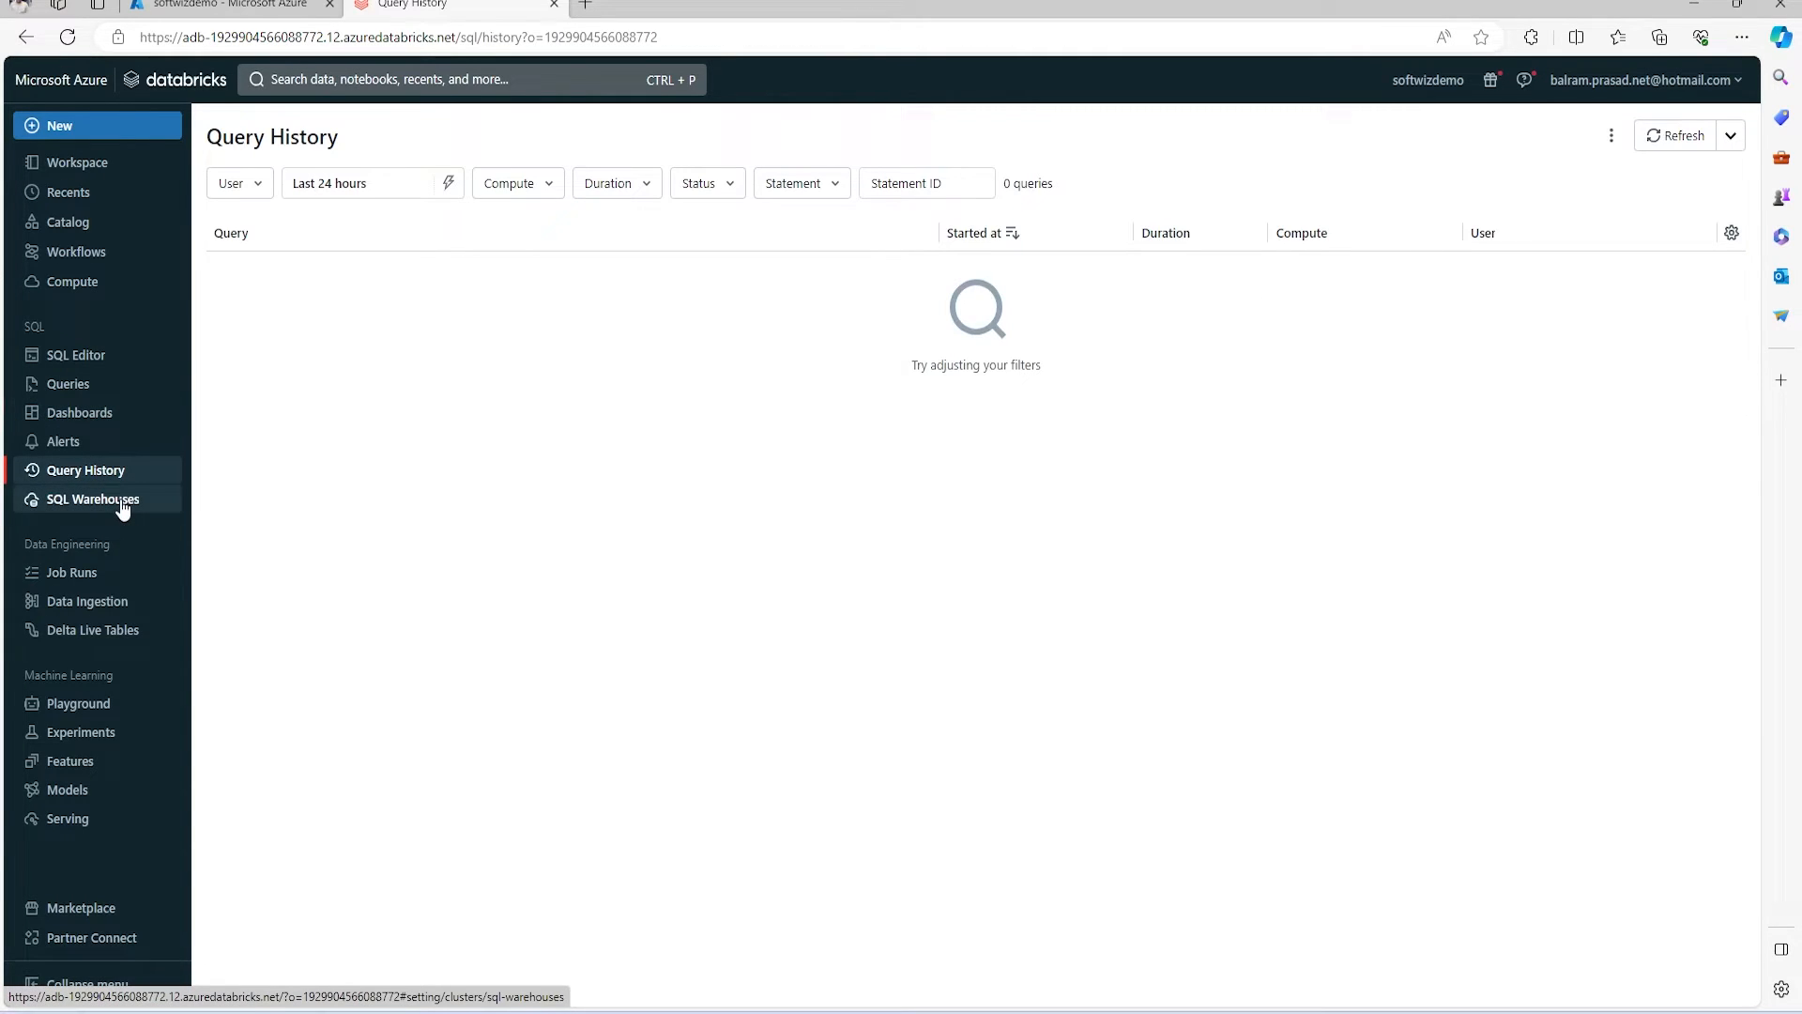
{"action": "left_click", "coordinate": [92, 498]}
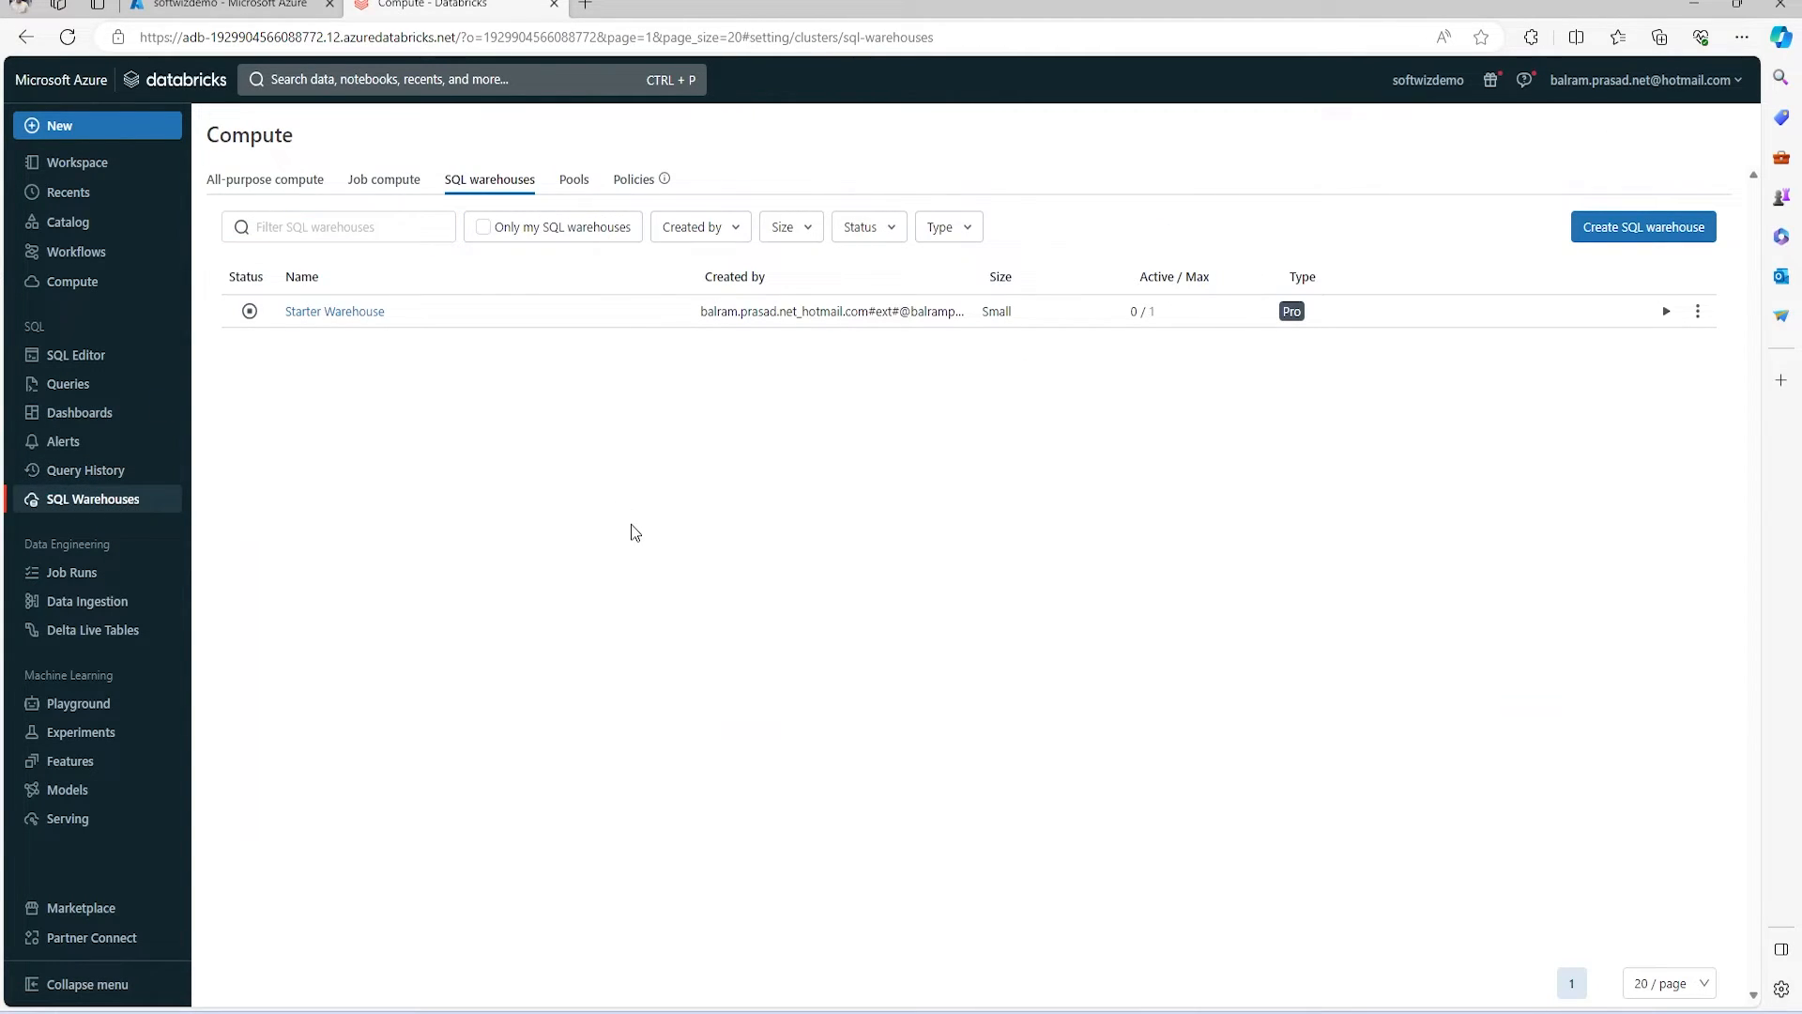
{"action": "mouse_move", "coordinate": [28, 581]}
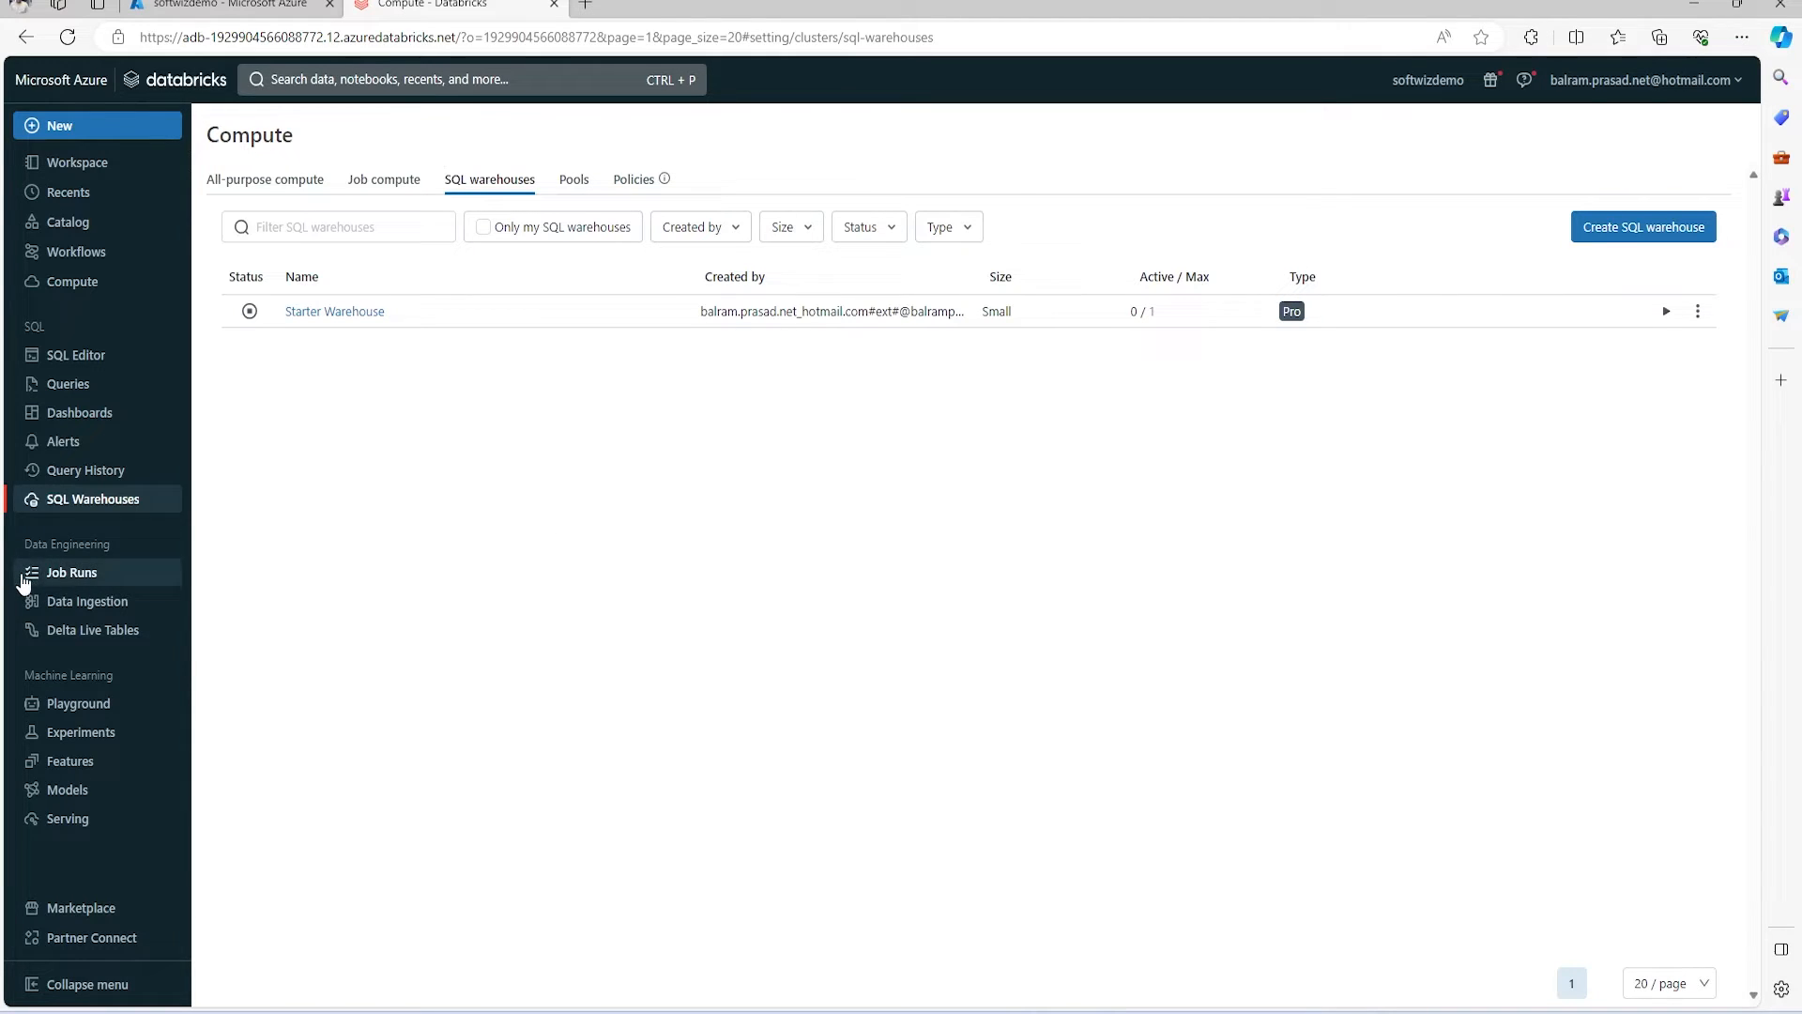
{"action": "mouse_move", "coordinate": [103, 578]}
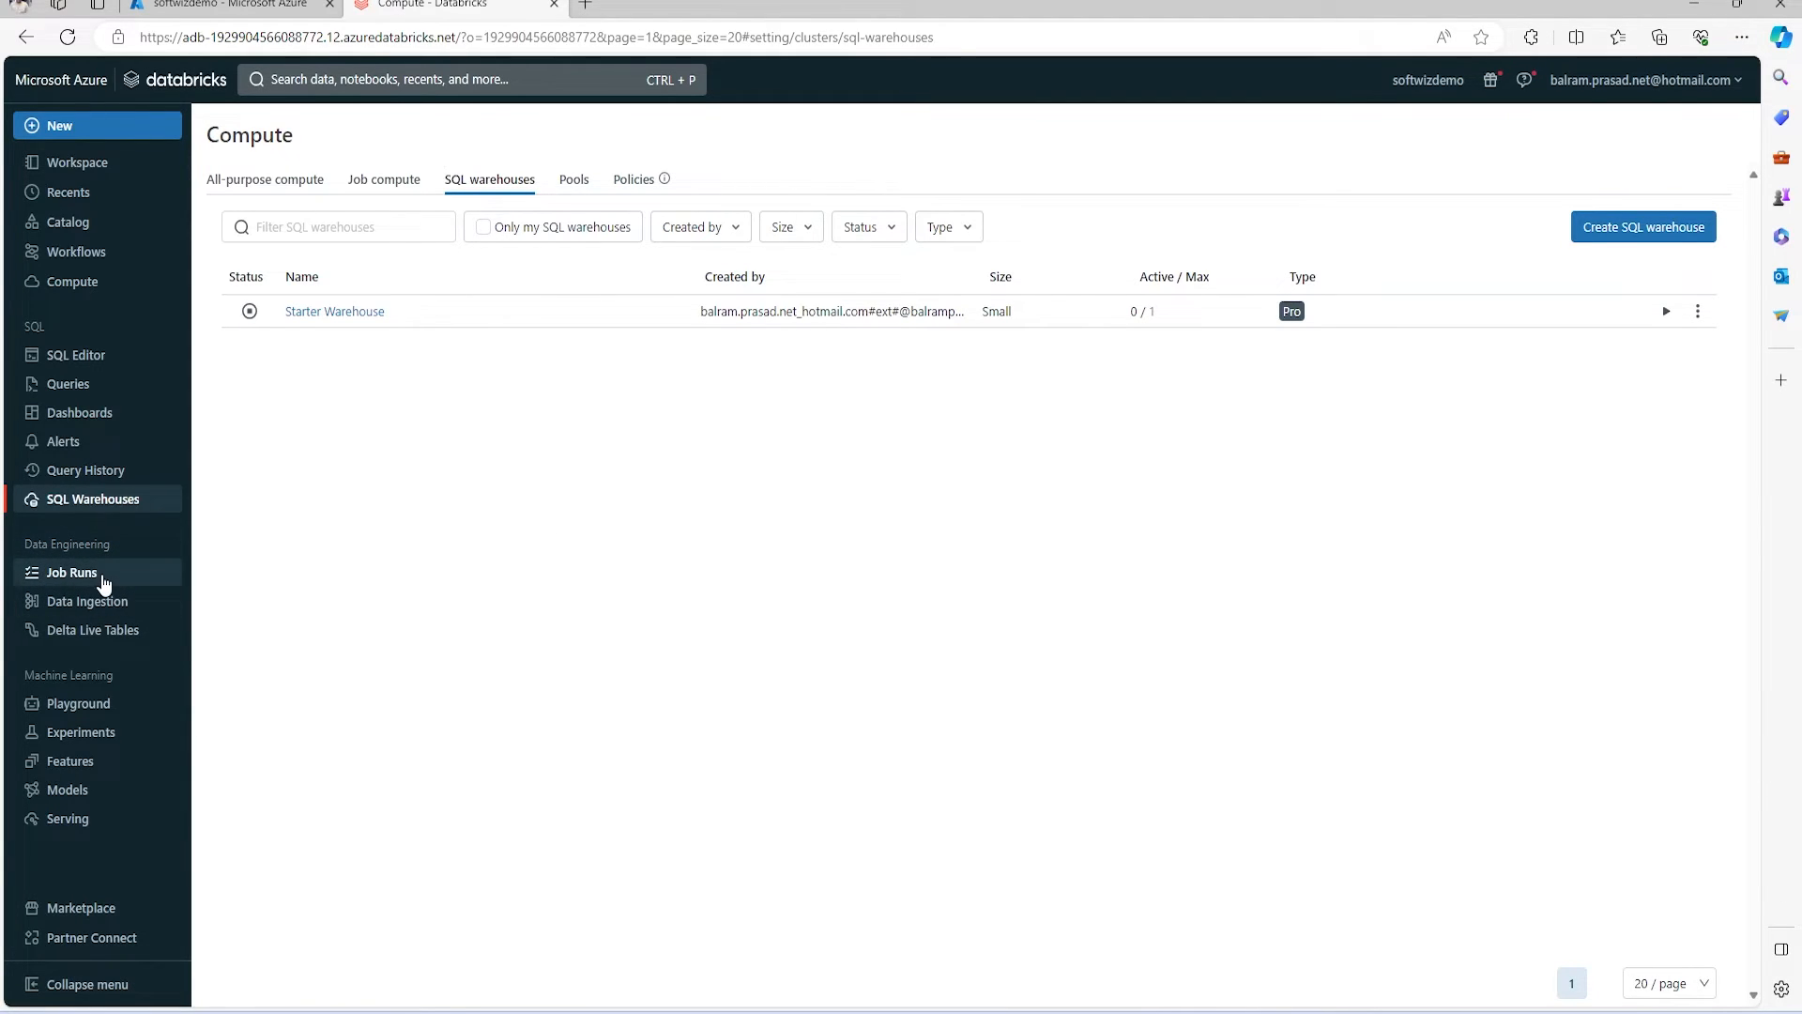
{"action": "left_click", "coordinate": [71, 573]}
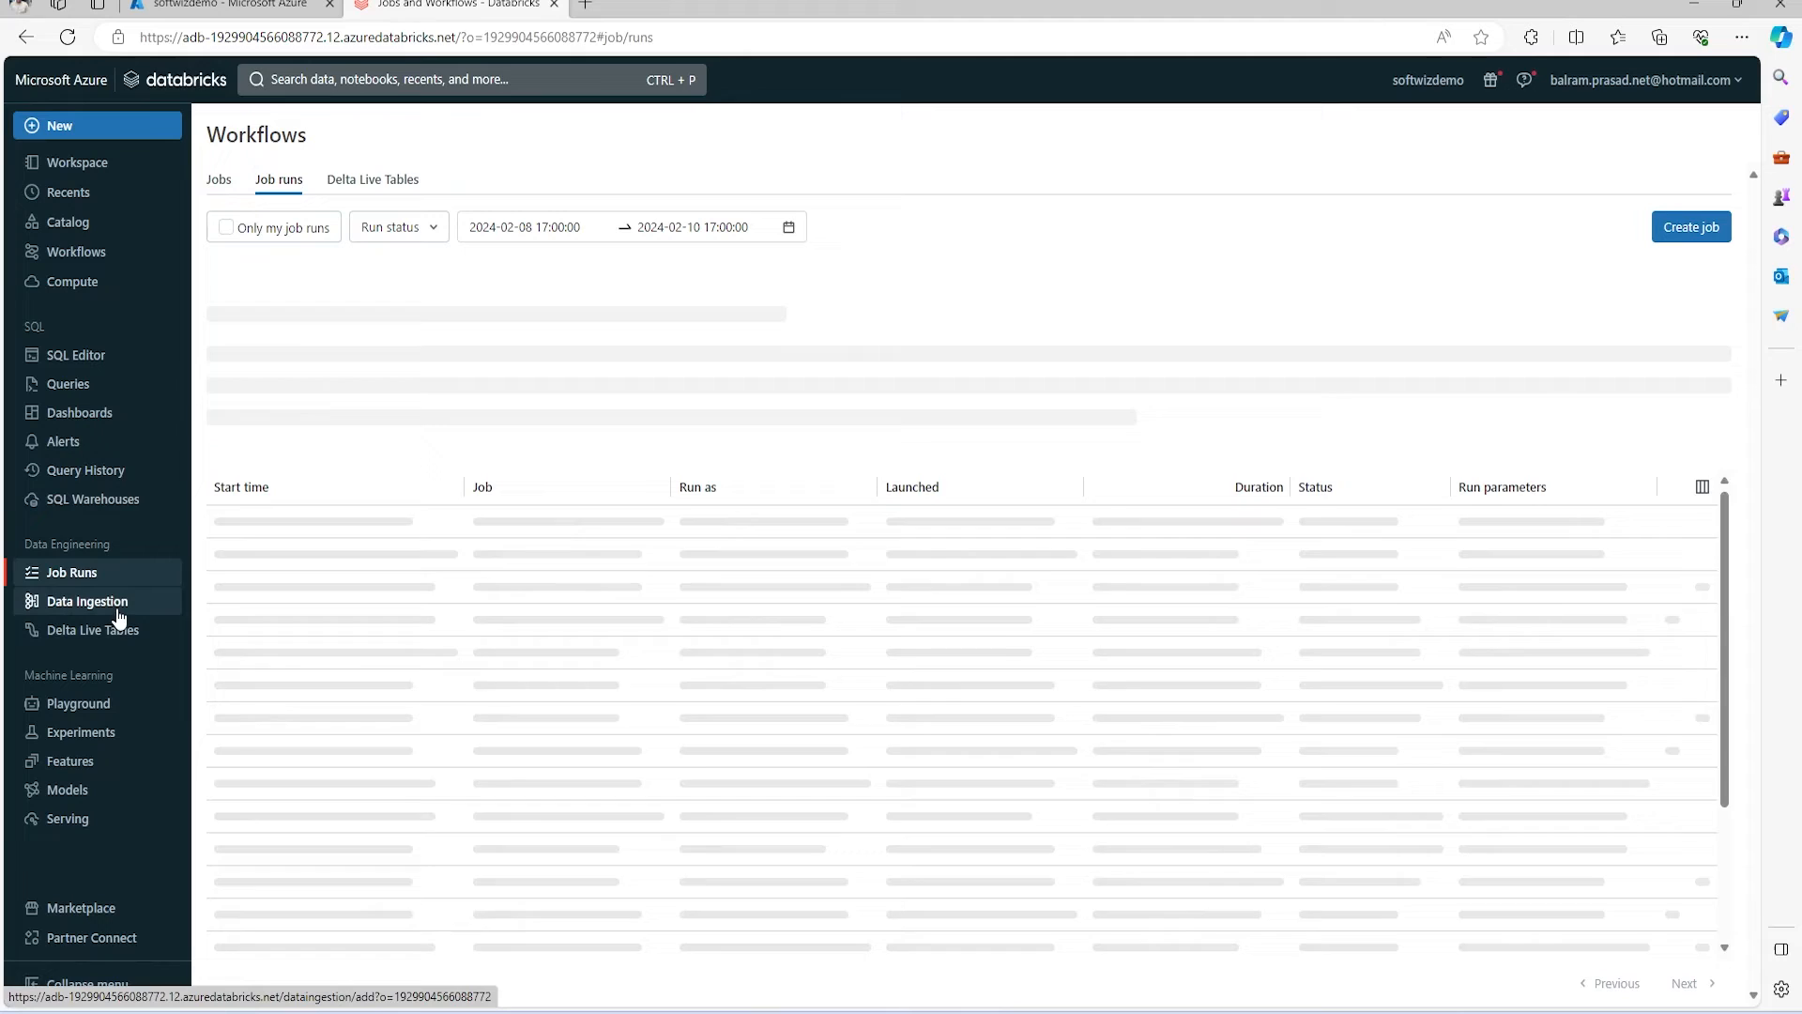
Open Data Ingestion to see local upload, native integrations and Fivetran sources.
{"action": "left_click", "coordinate": [85, 601]}
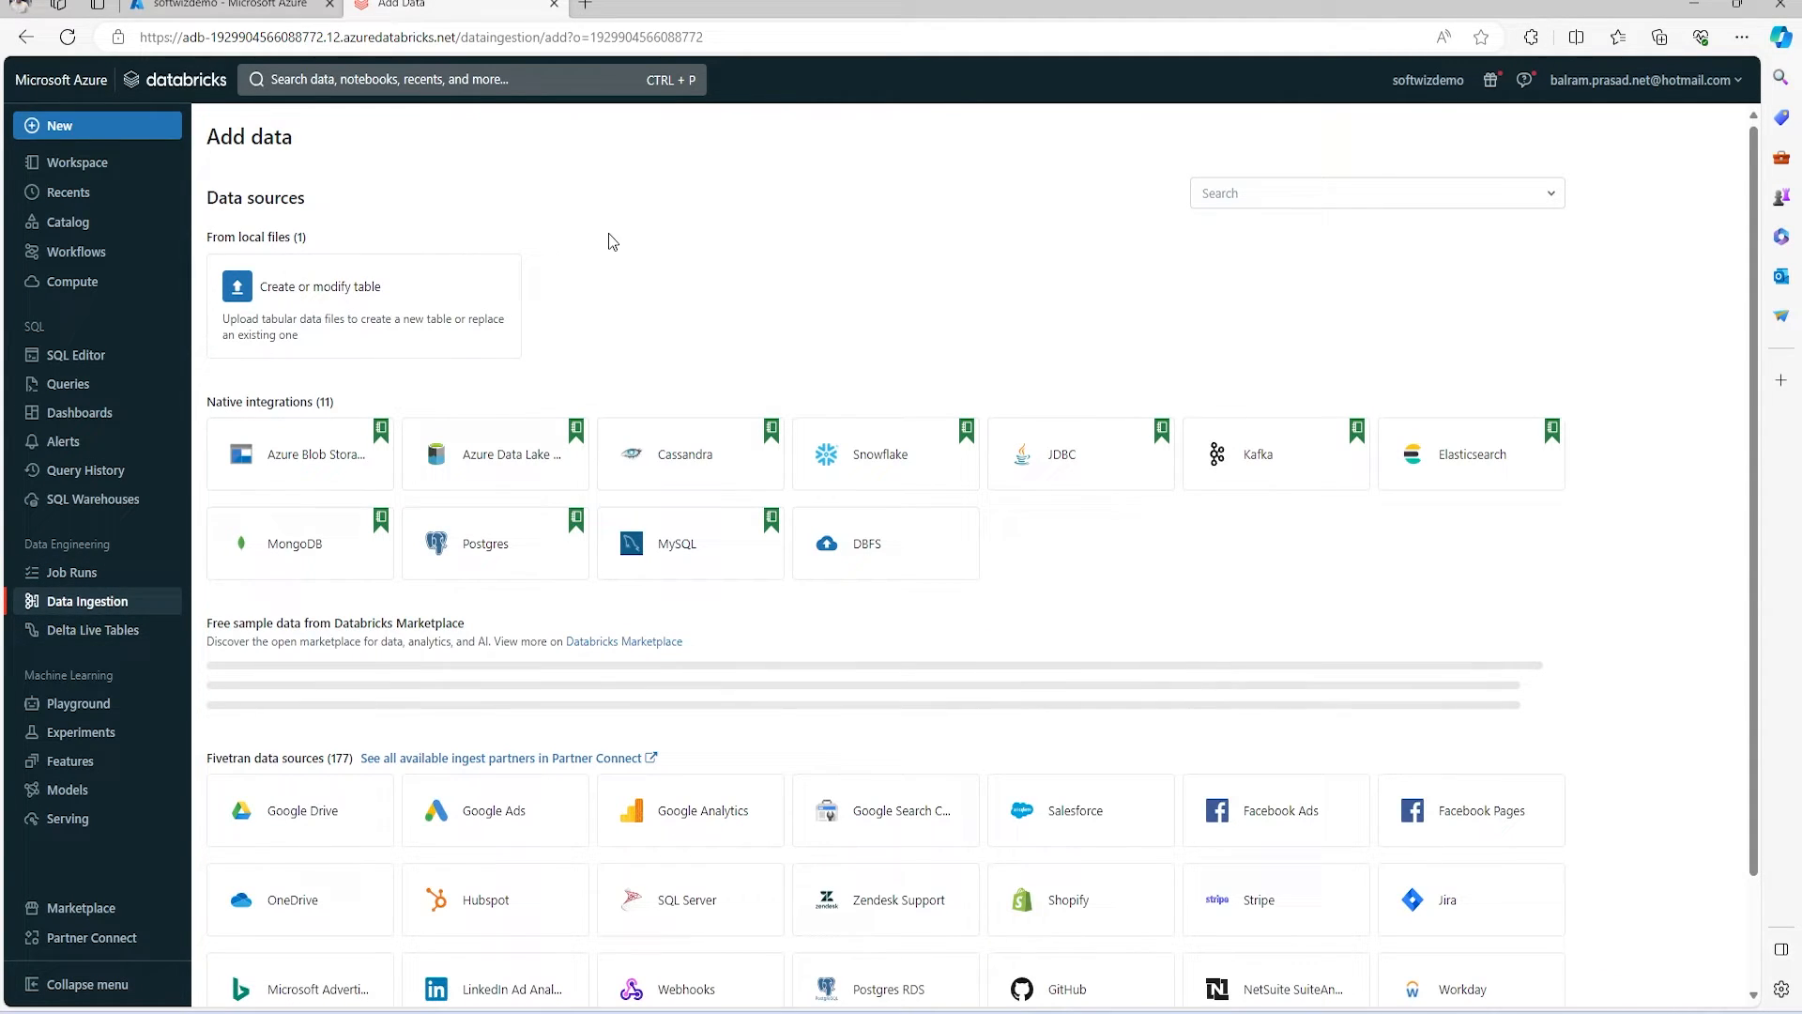
{"action": "mouse_move", "coordinate": [1490, 646]}
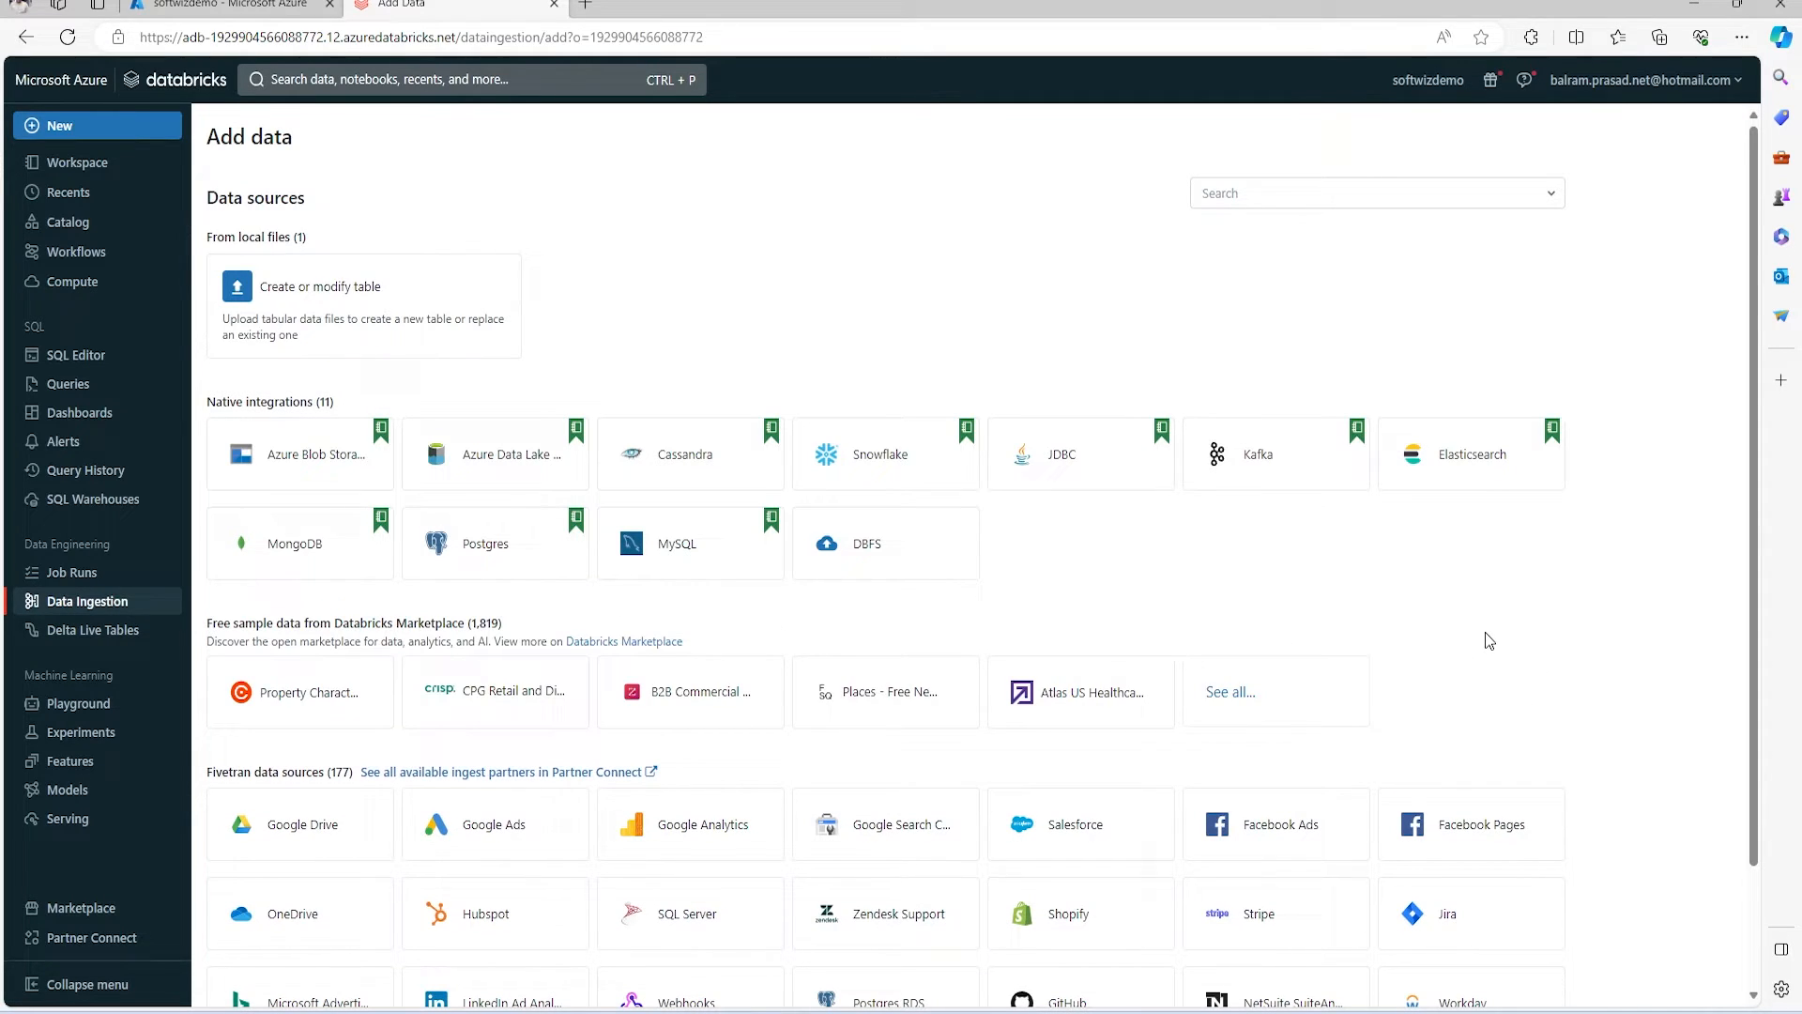
{"action": "mouse_move", "coordinate": [260, 476]}
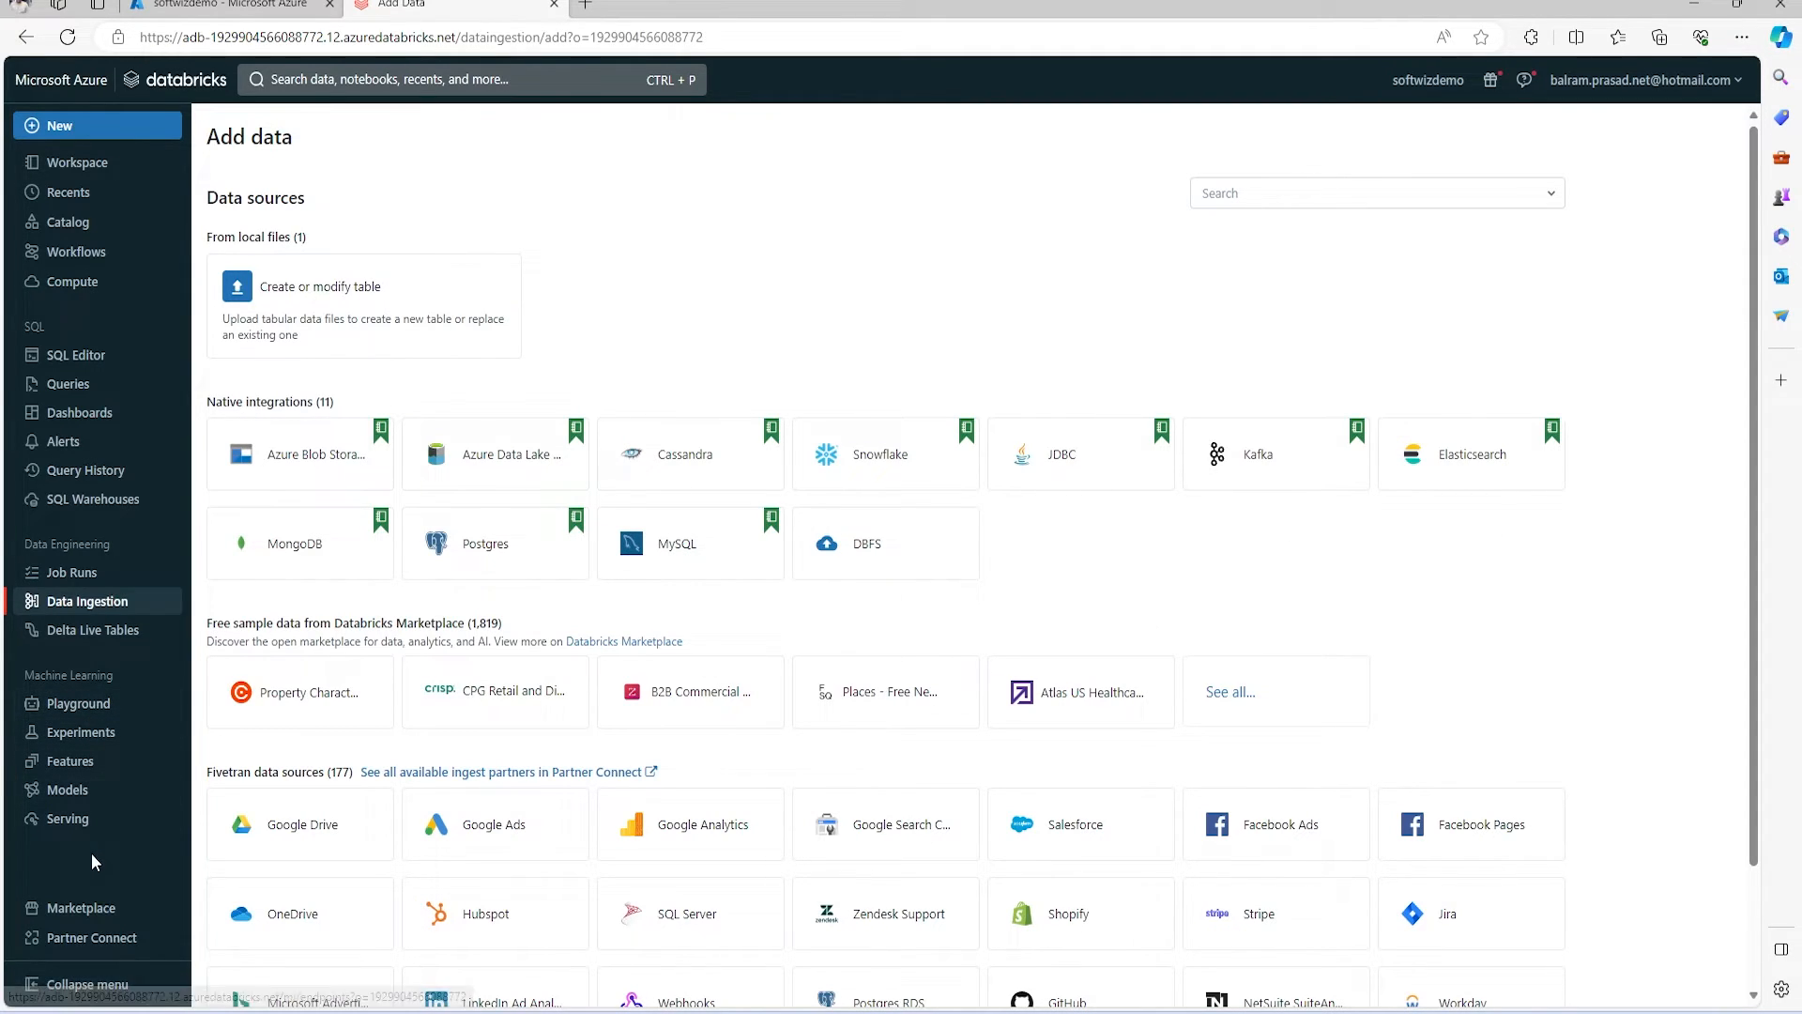
{"action": "mouse_move", "coordinate": [104, 753]}
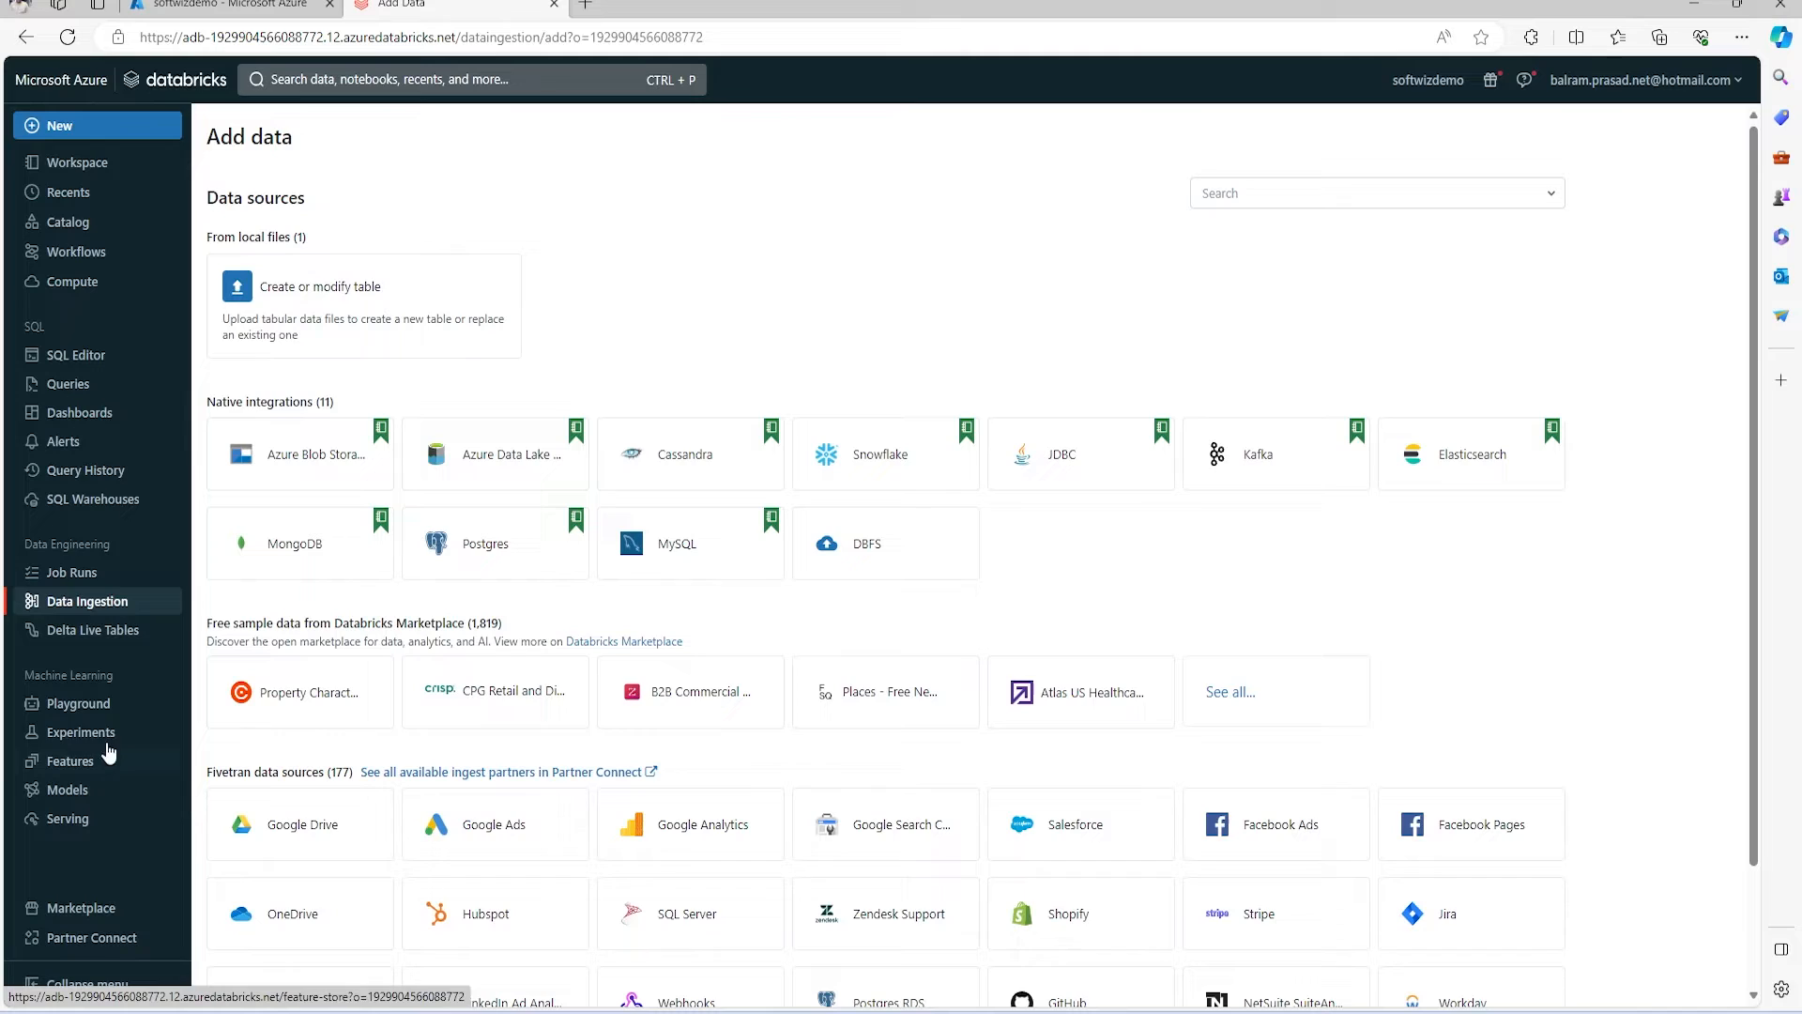
View the empty Experiments and Features pages, then go to the Marketplace.
{"action": "left_click", "coordinate": [80, 731]}
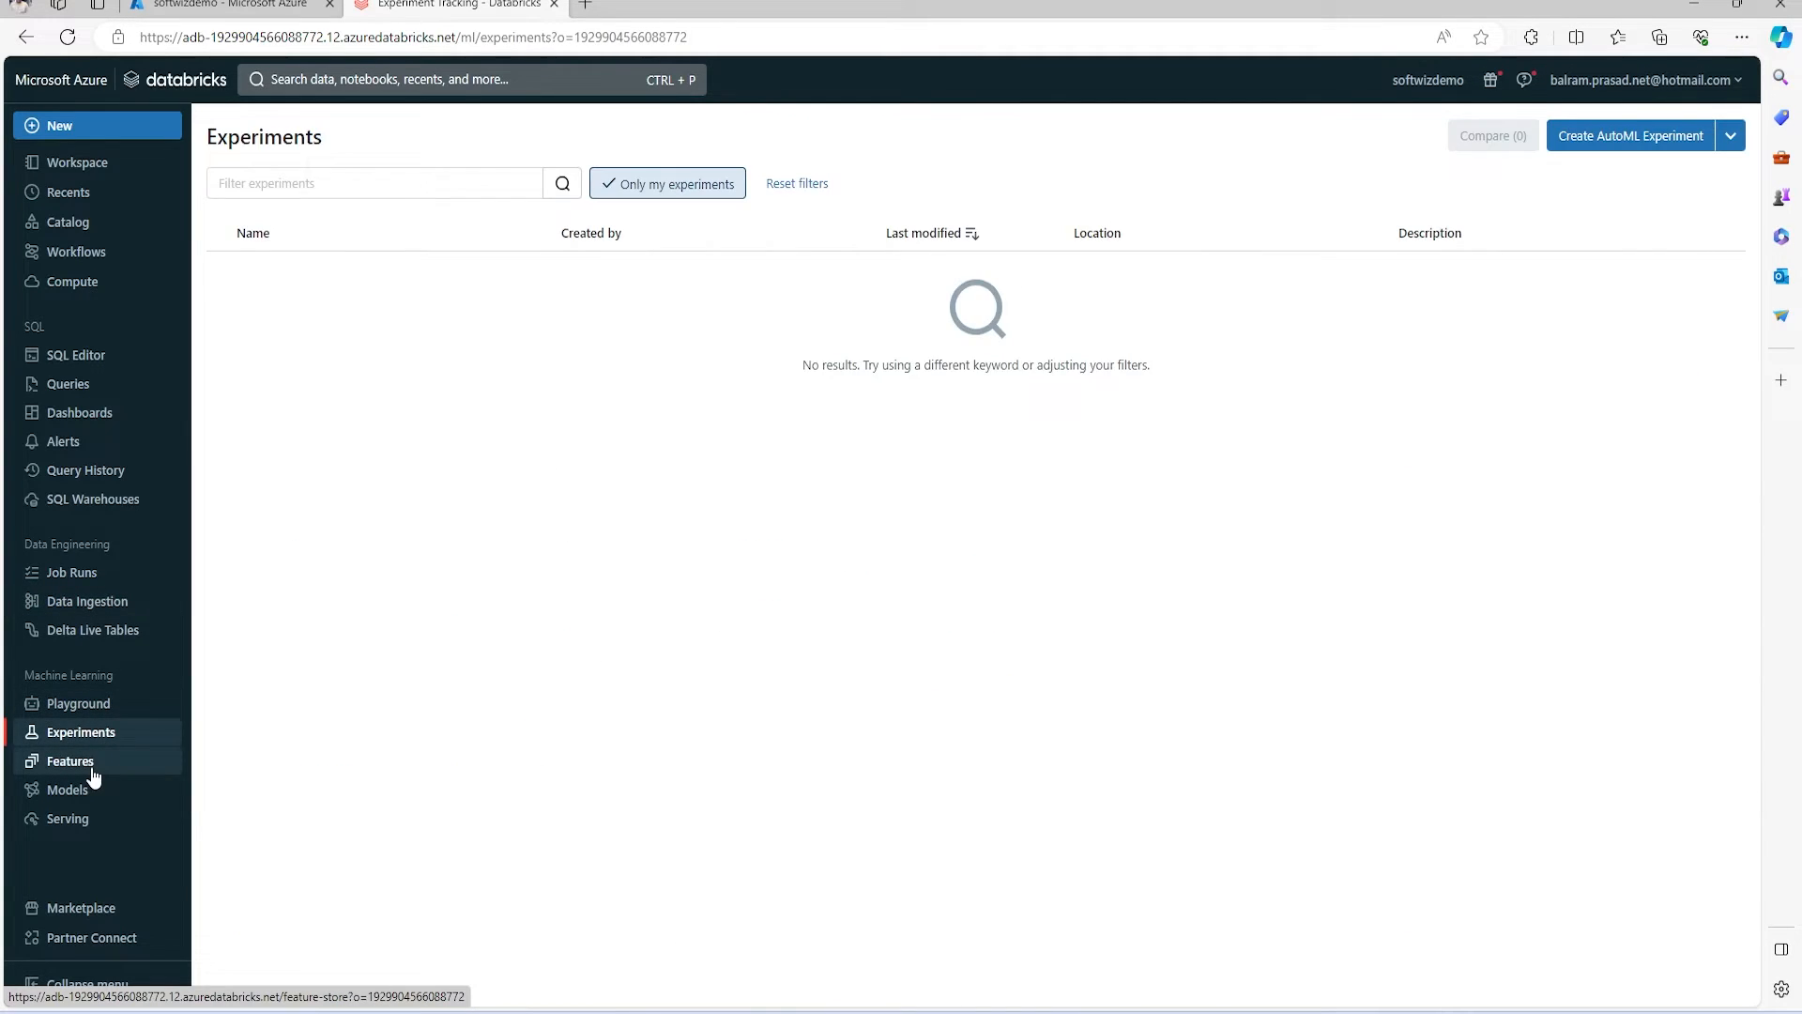
{"action": "left_click", "coordinate": [69, 761]}
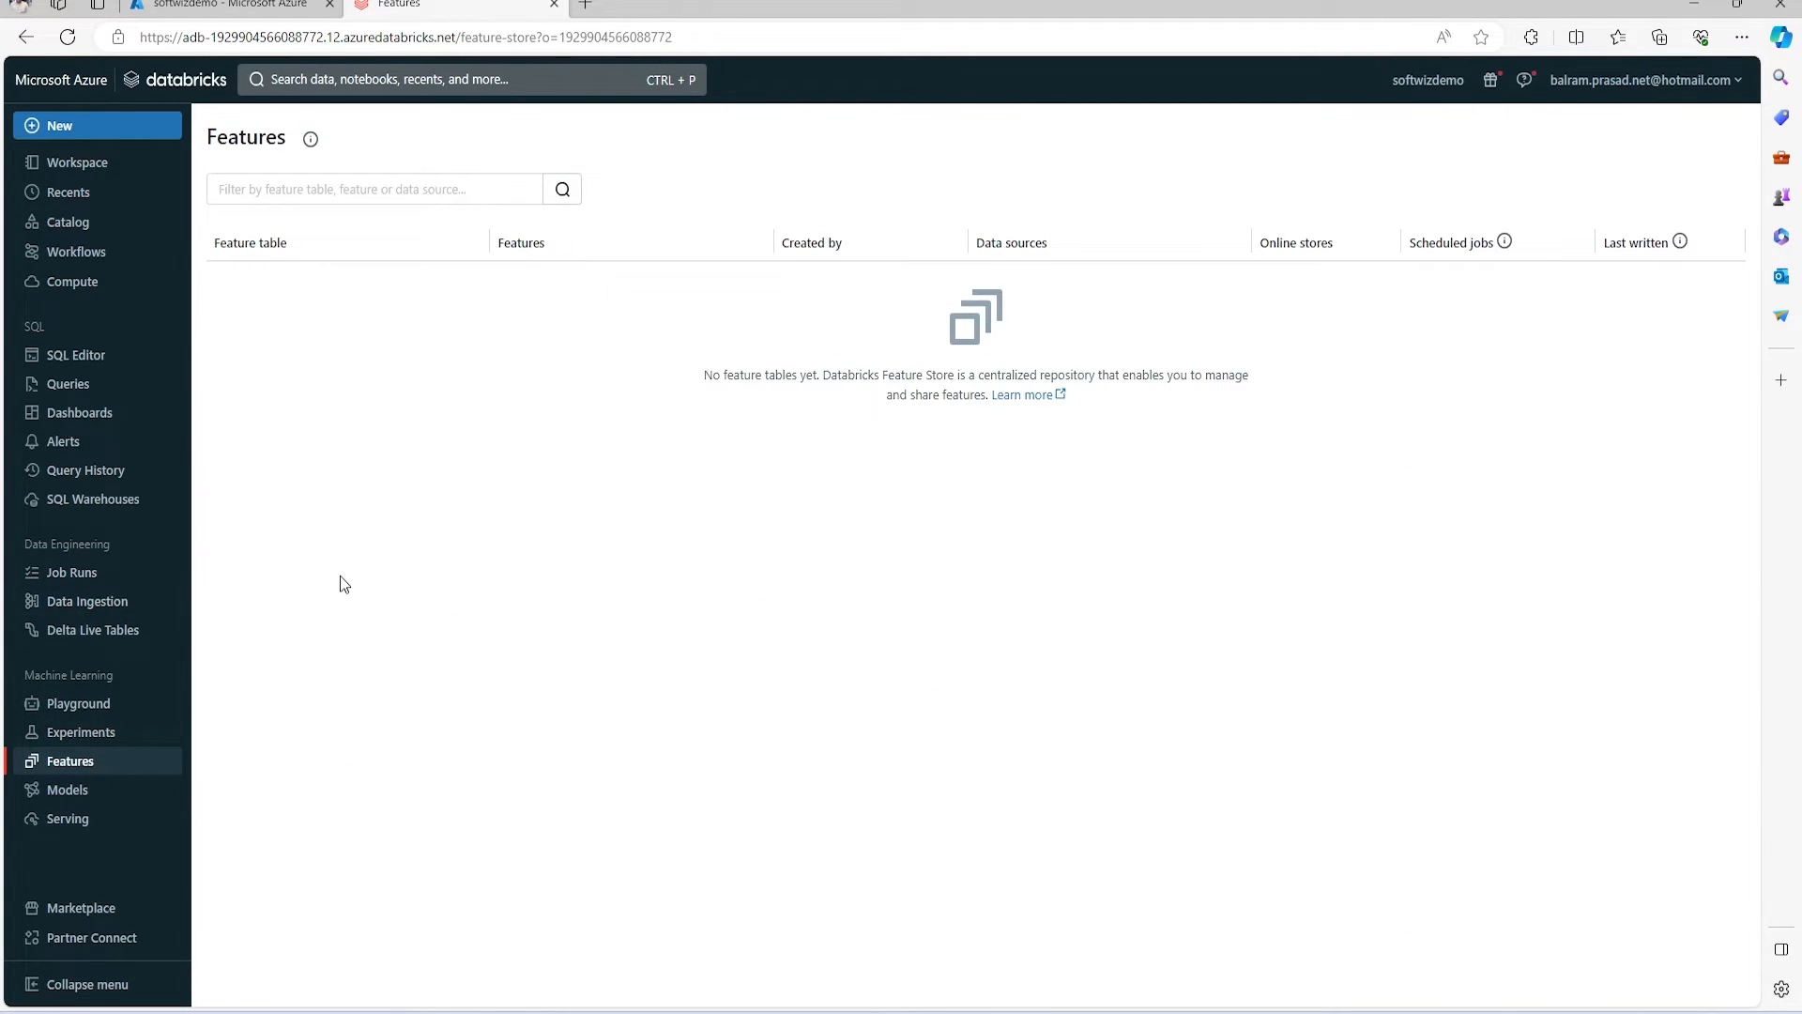
{"action": "mouse_move", "coordinate": [77, 328]}
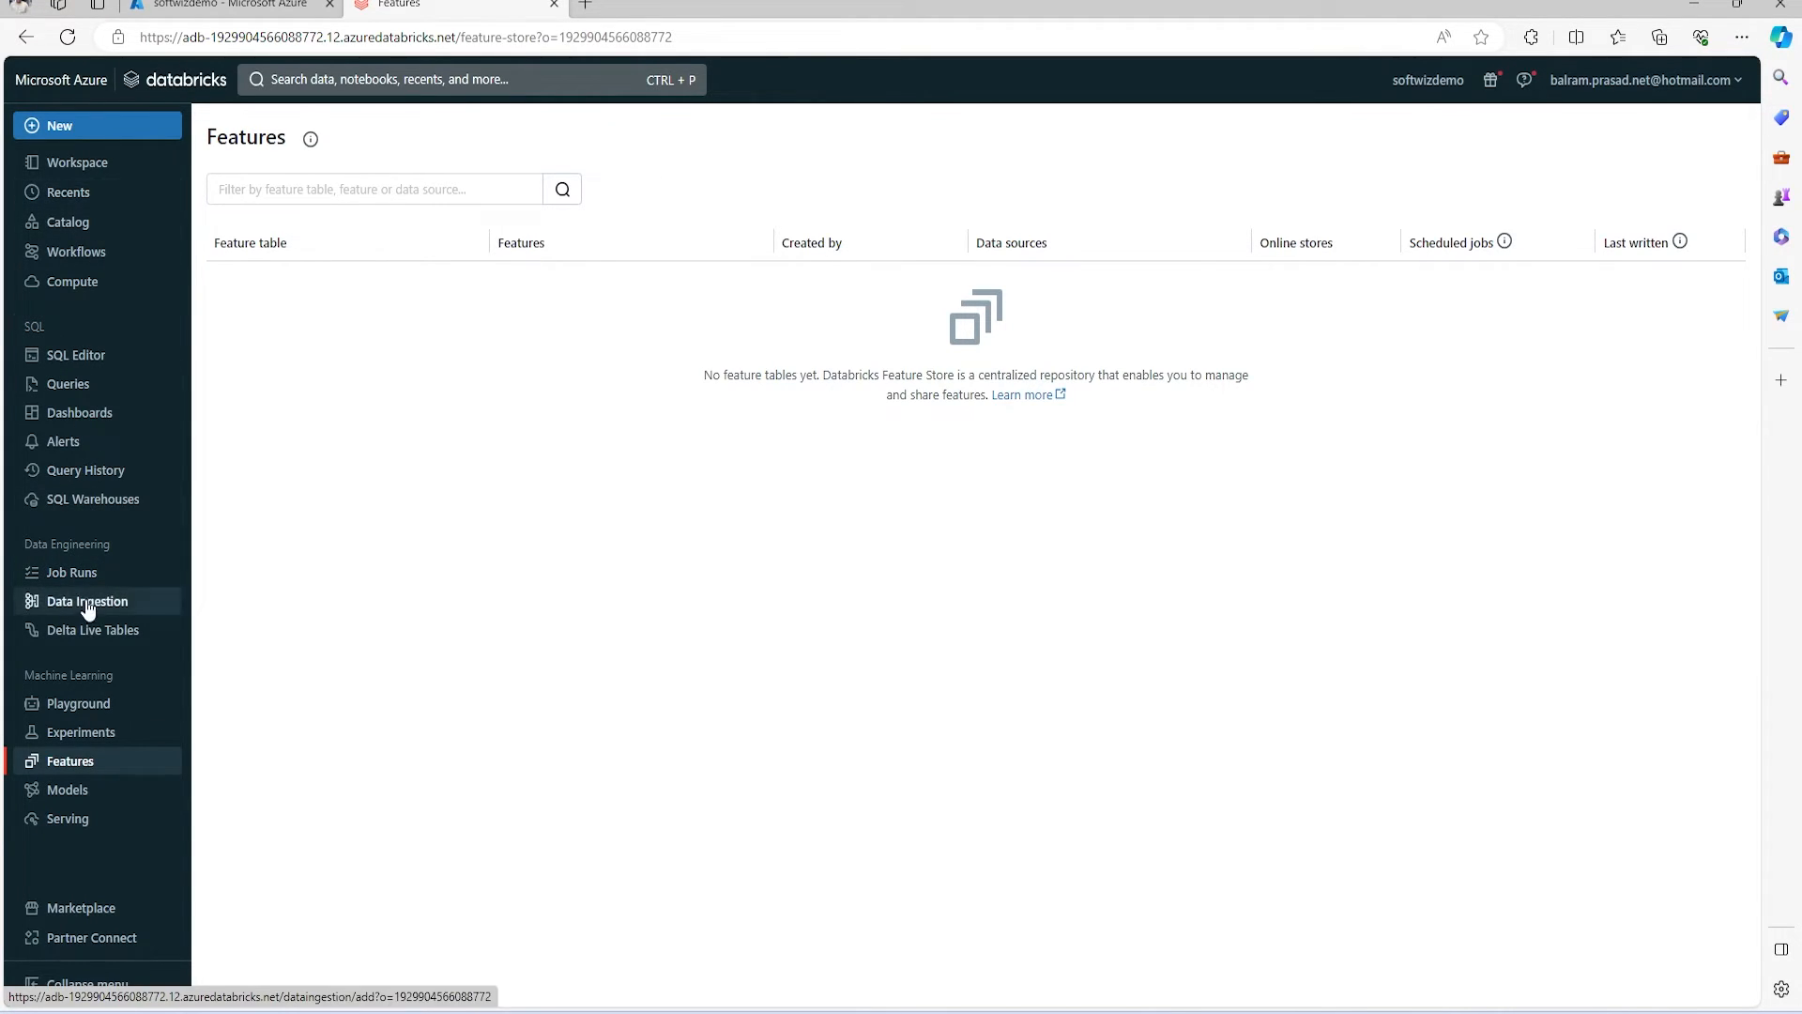
{"action": "mouse_move", "coordinate": [135, 604]}
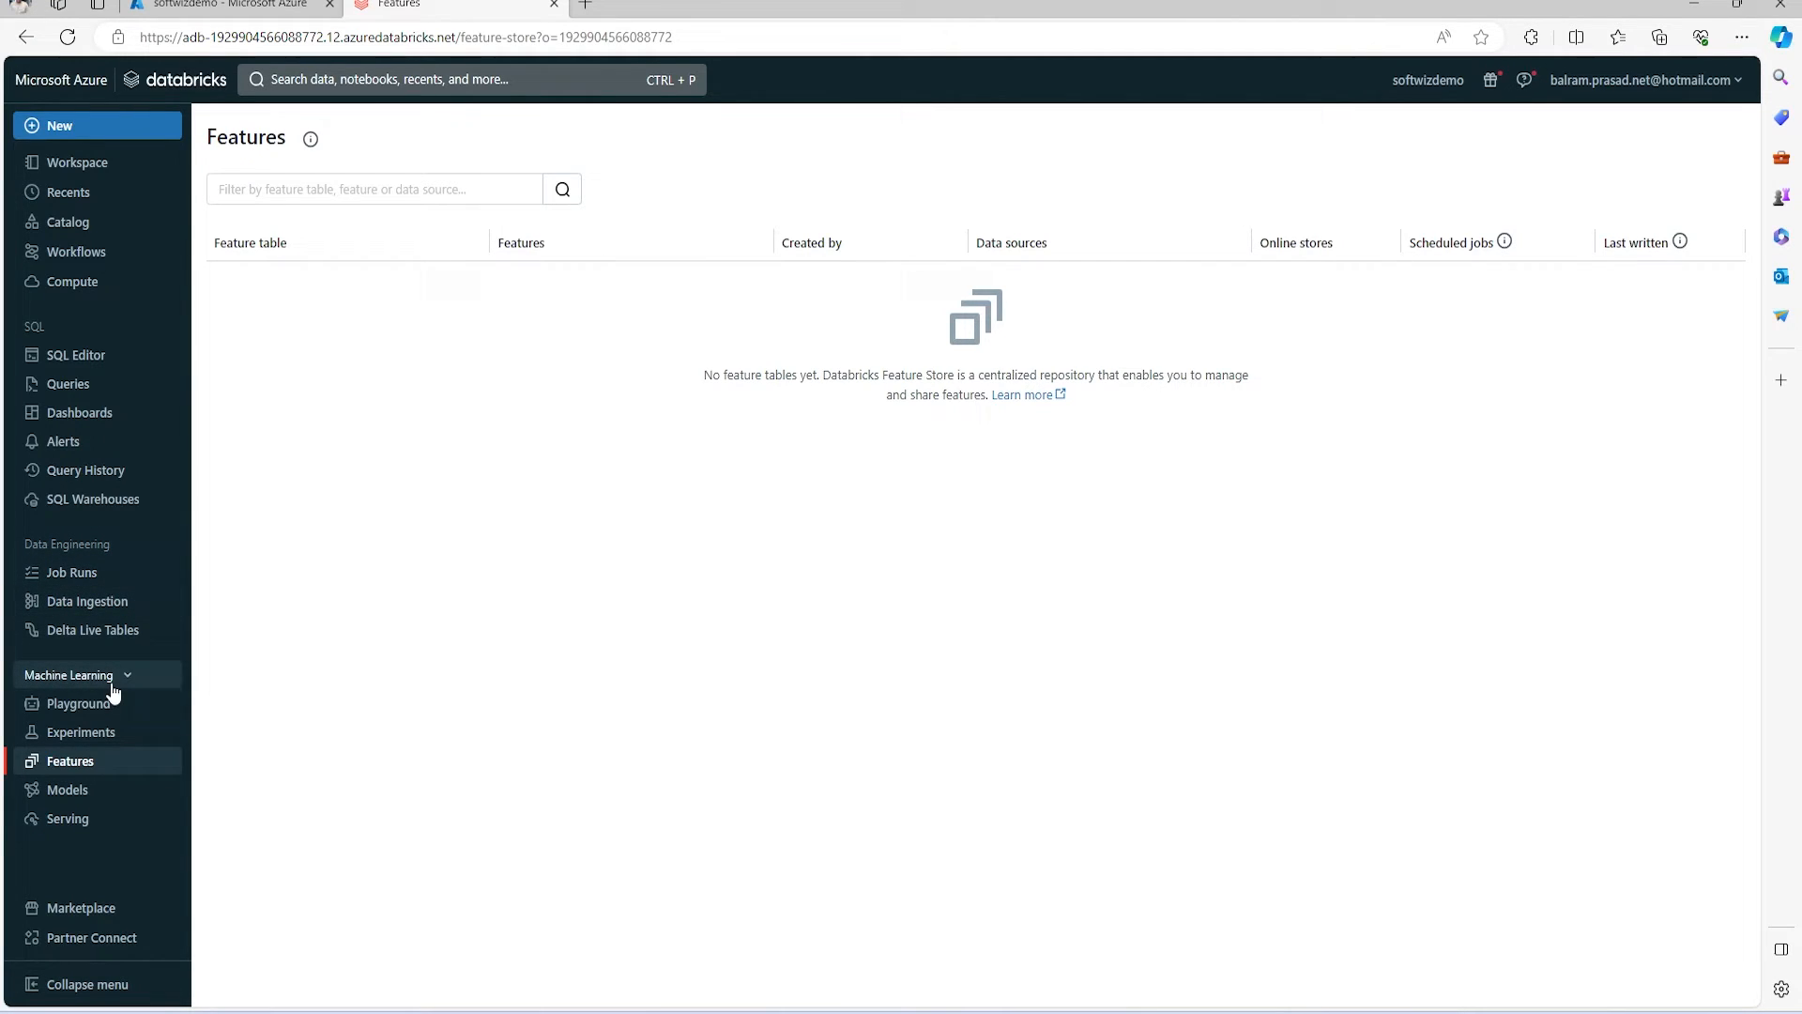
{"action": "mouse_move", "coordinate": [134, 676]}
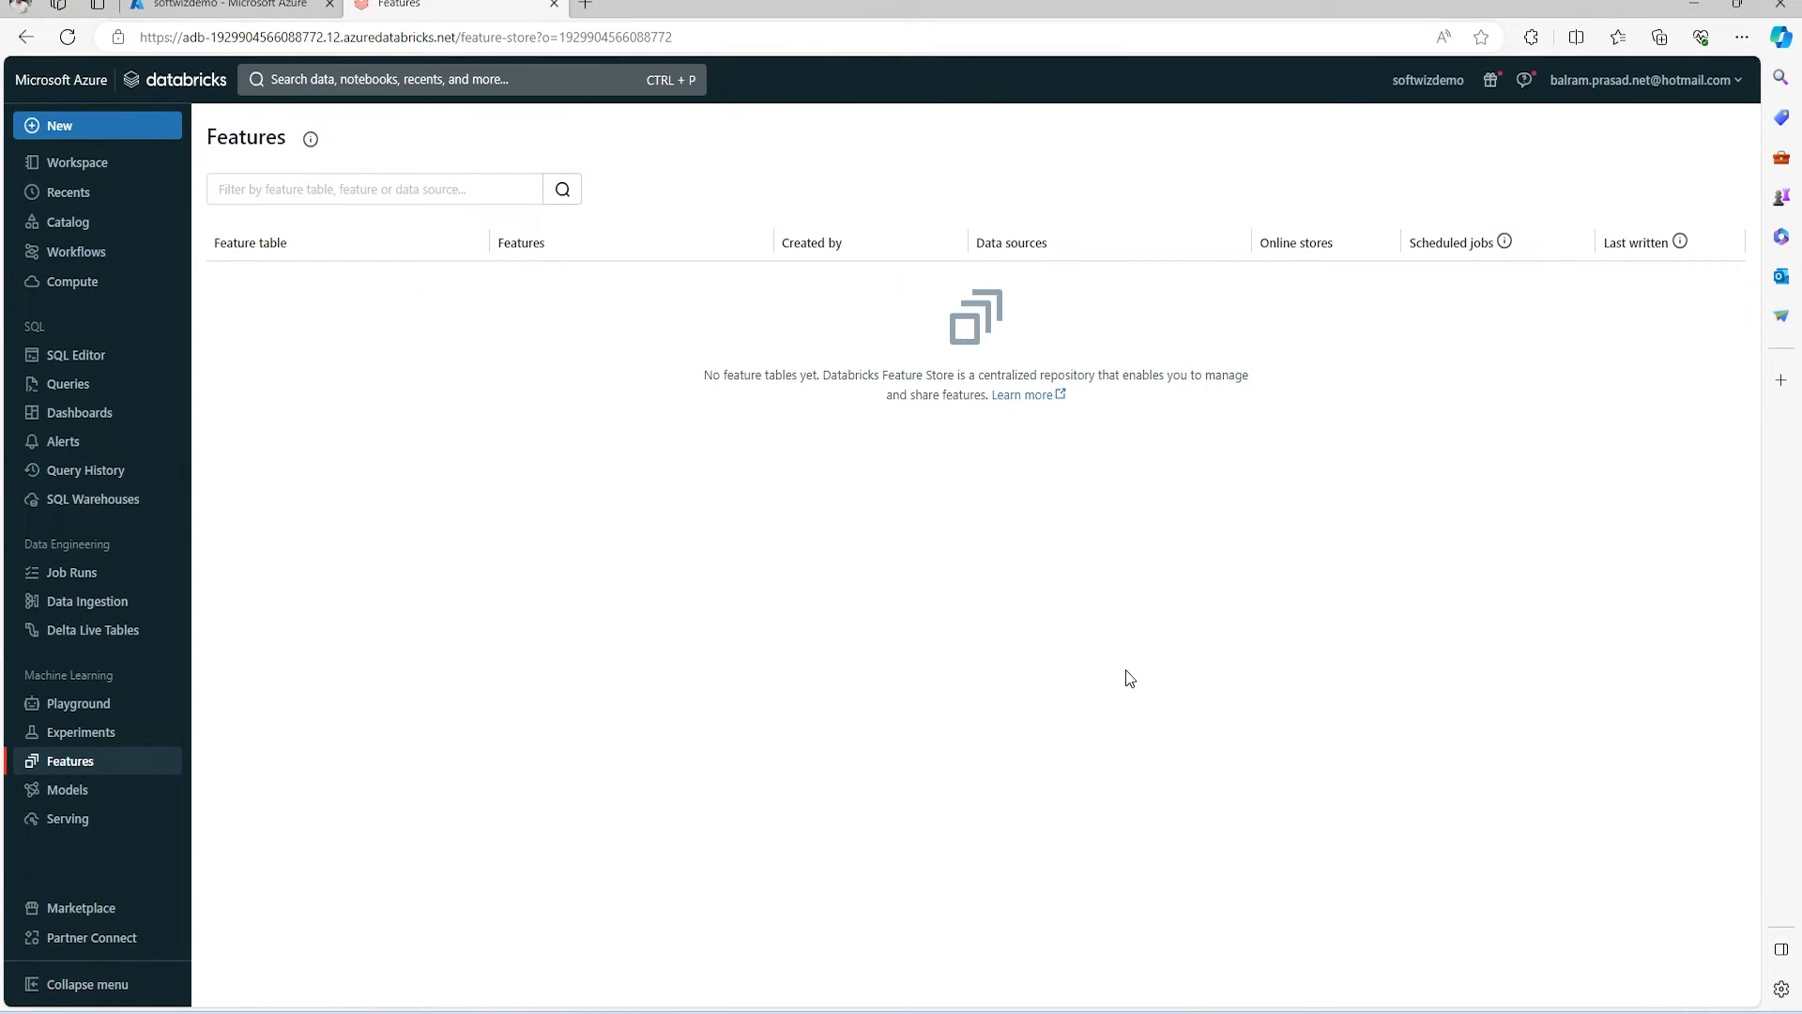
{"action": "mouse_move", "coordinate": [149, 976]}
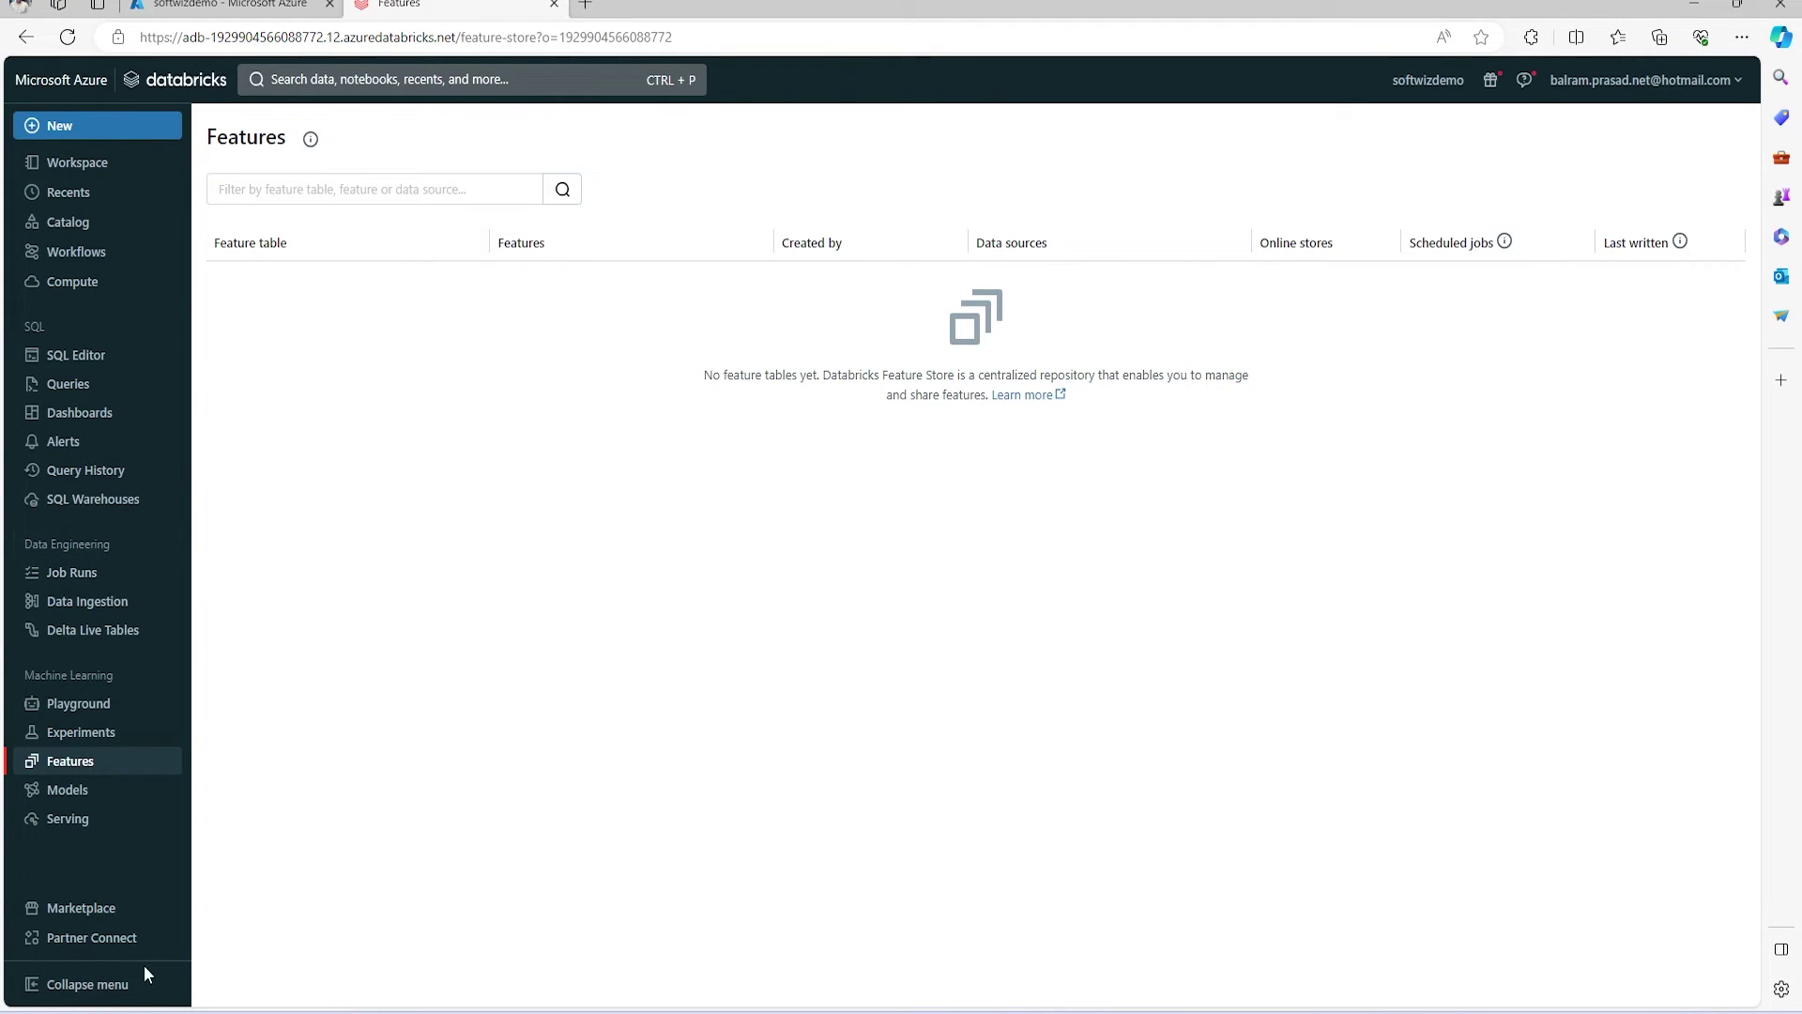
{"action": "left_click", "coordinate": [80, 908]}
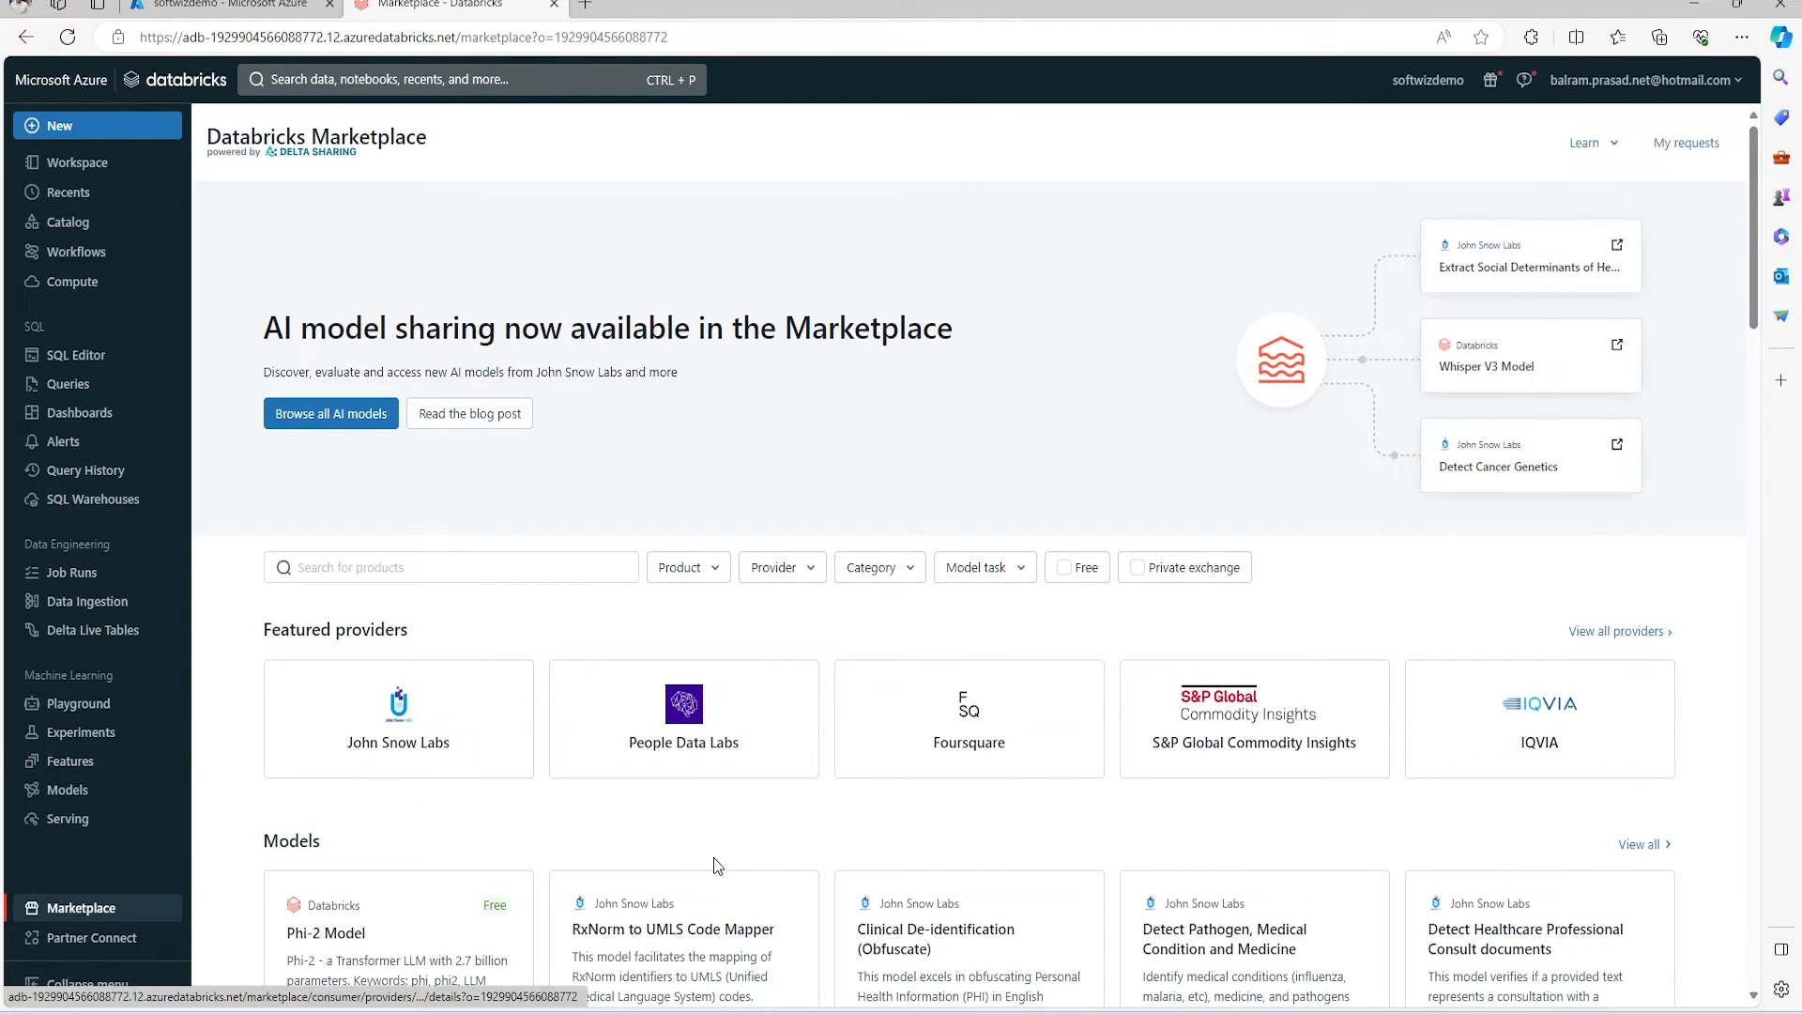
Scroll through the Marketplace's featured providers, AI models and free datasets, then go to Partner Connect.
{"action": "scroll", "scroll_direction": "down", "scroll_amount": 3}
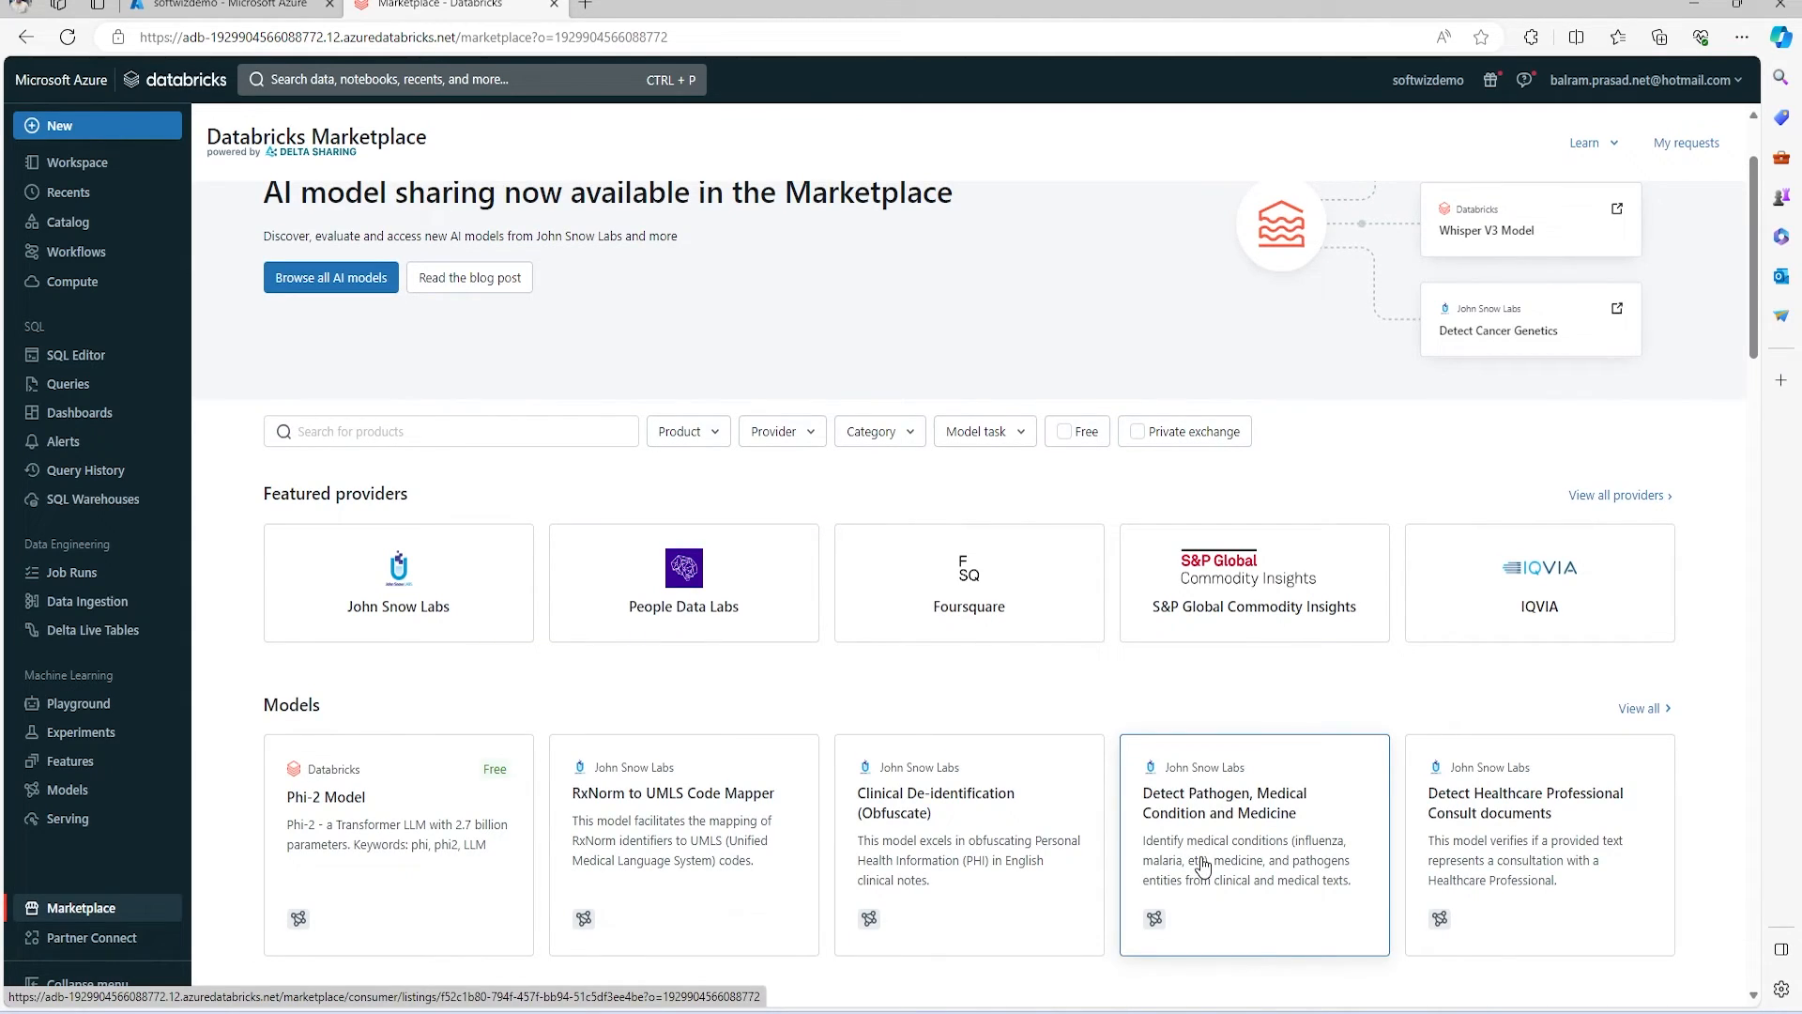
{"action": "scroll", "scroll_direction": "down", "scroll_amount": 3}
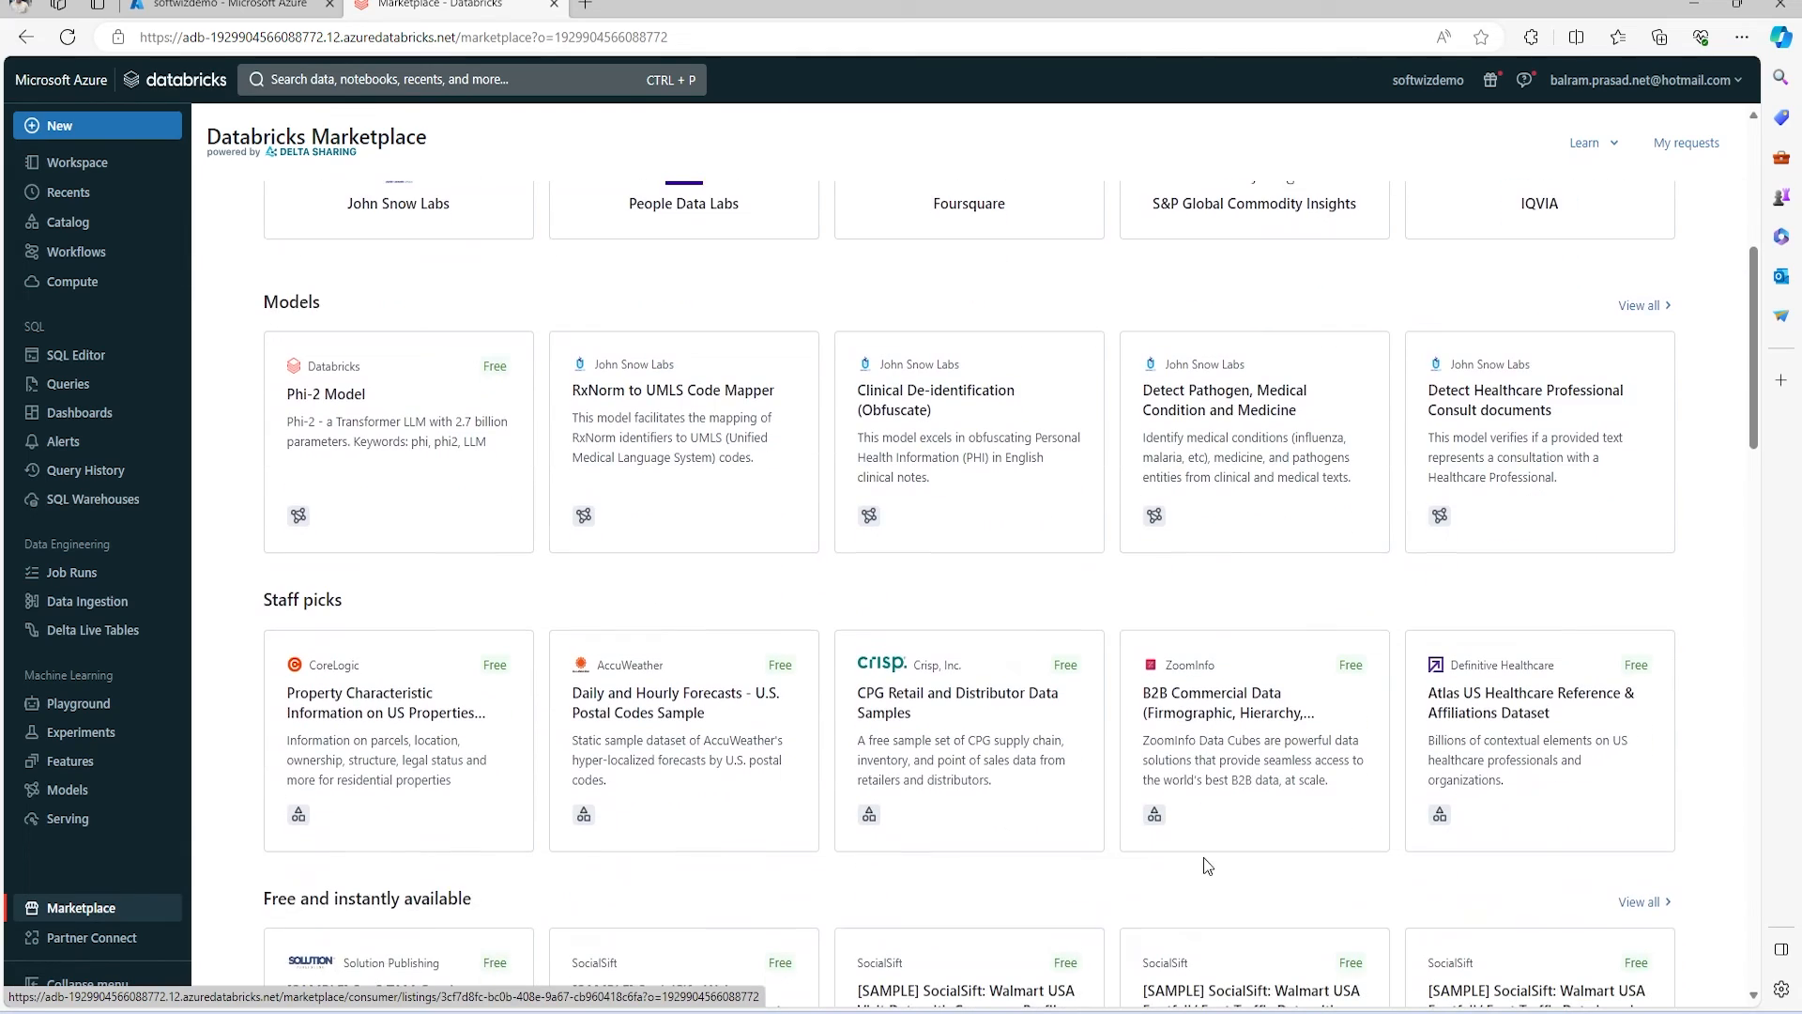
{"action": "scroll", "scroll_direction": "down", "scroll_amount": 3}
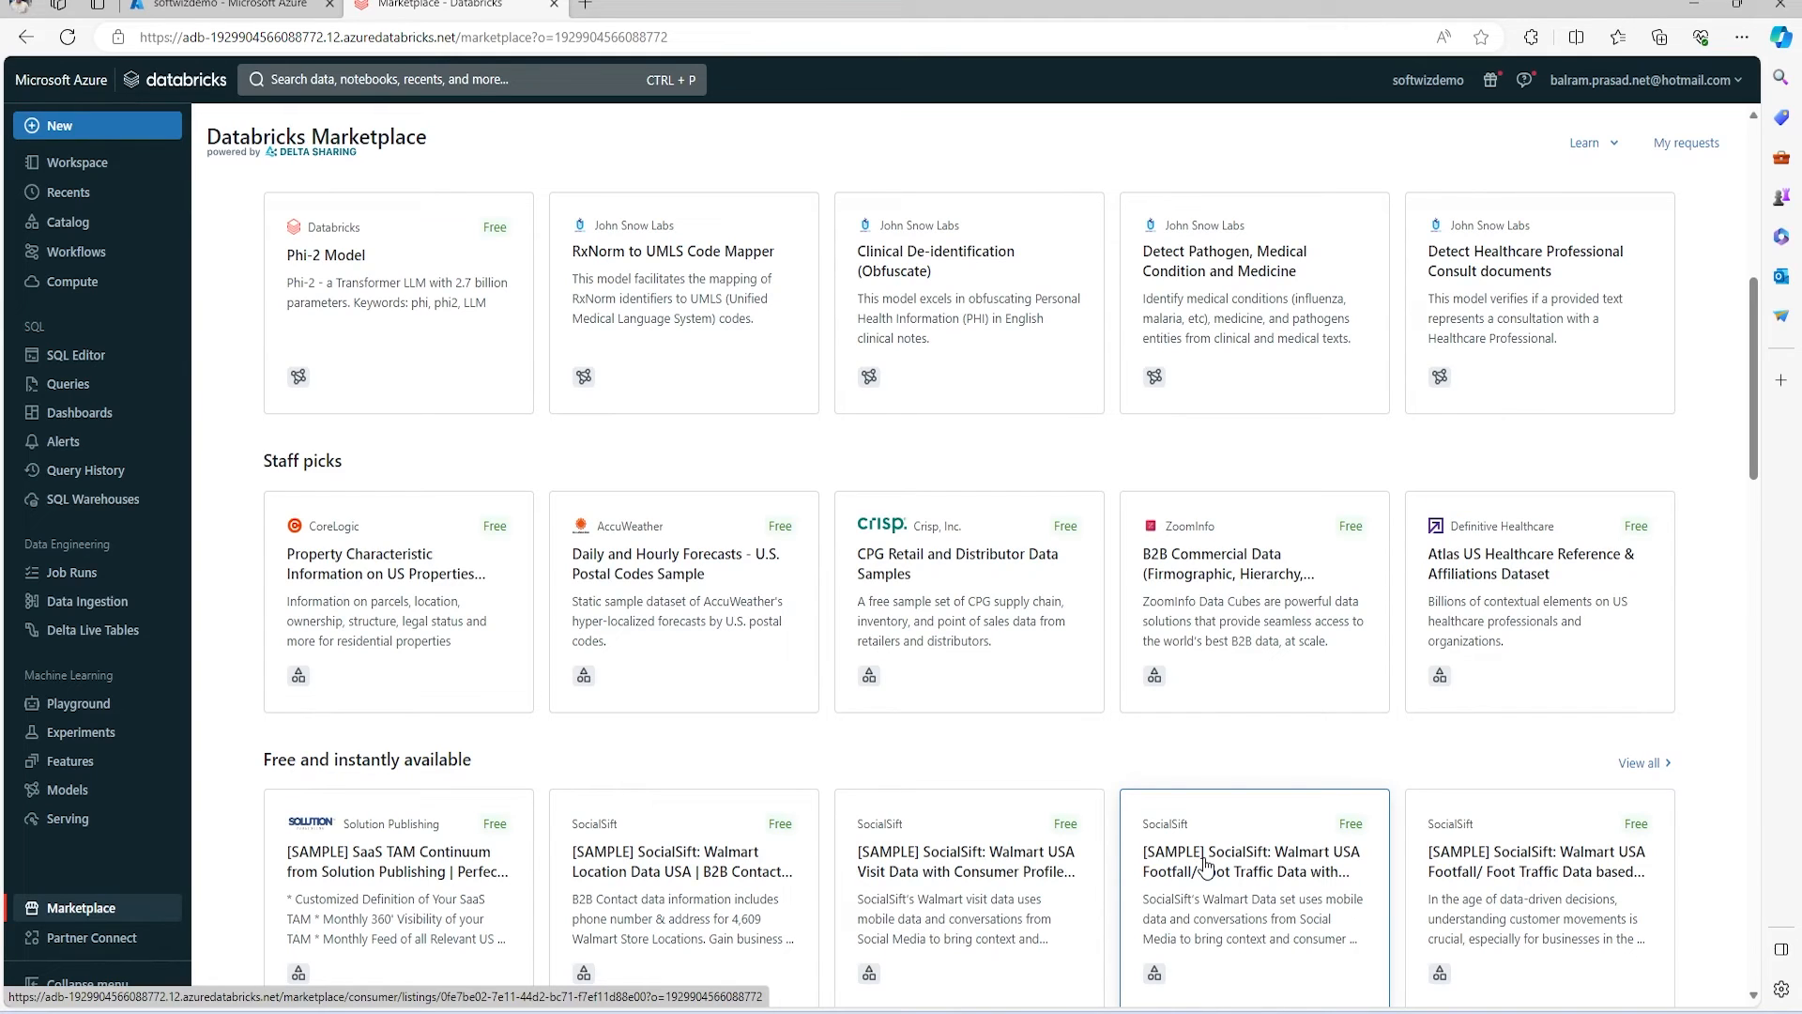
{"action": "scroll", "scroll_direction": "down", "scroll_amount": 3}
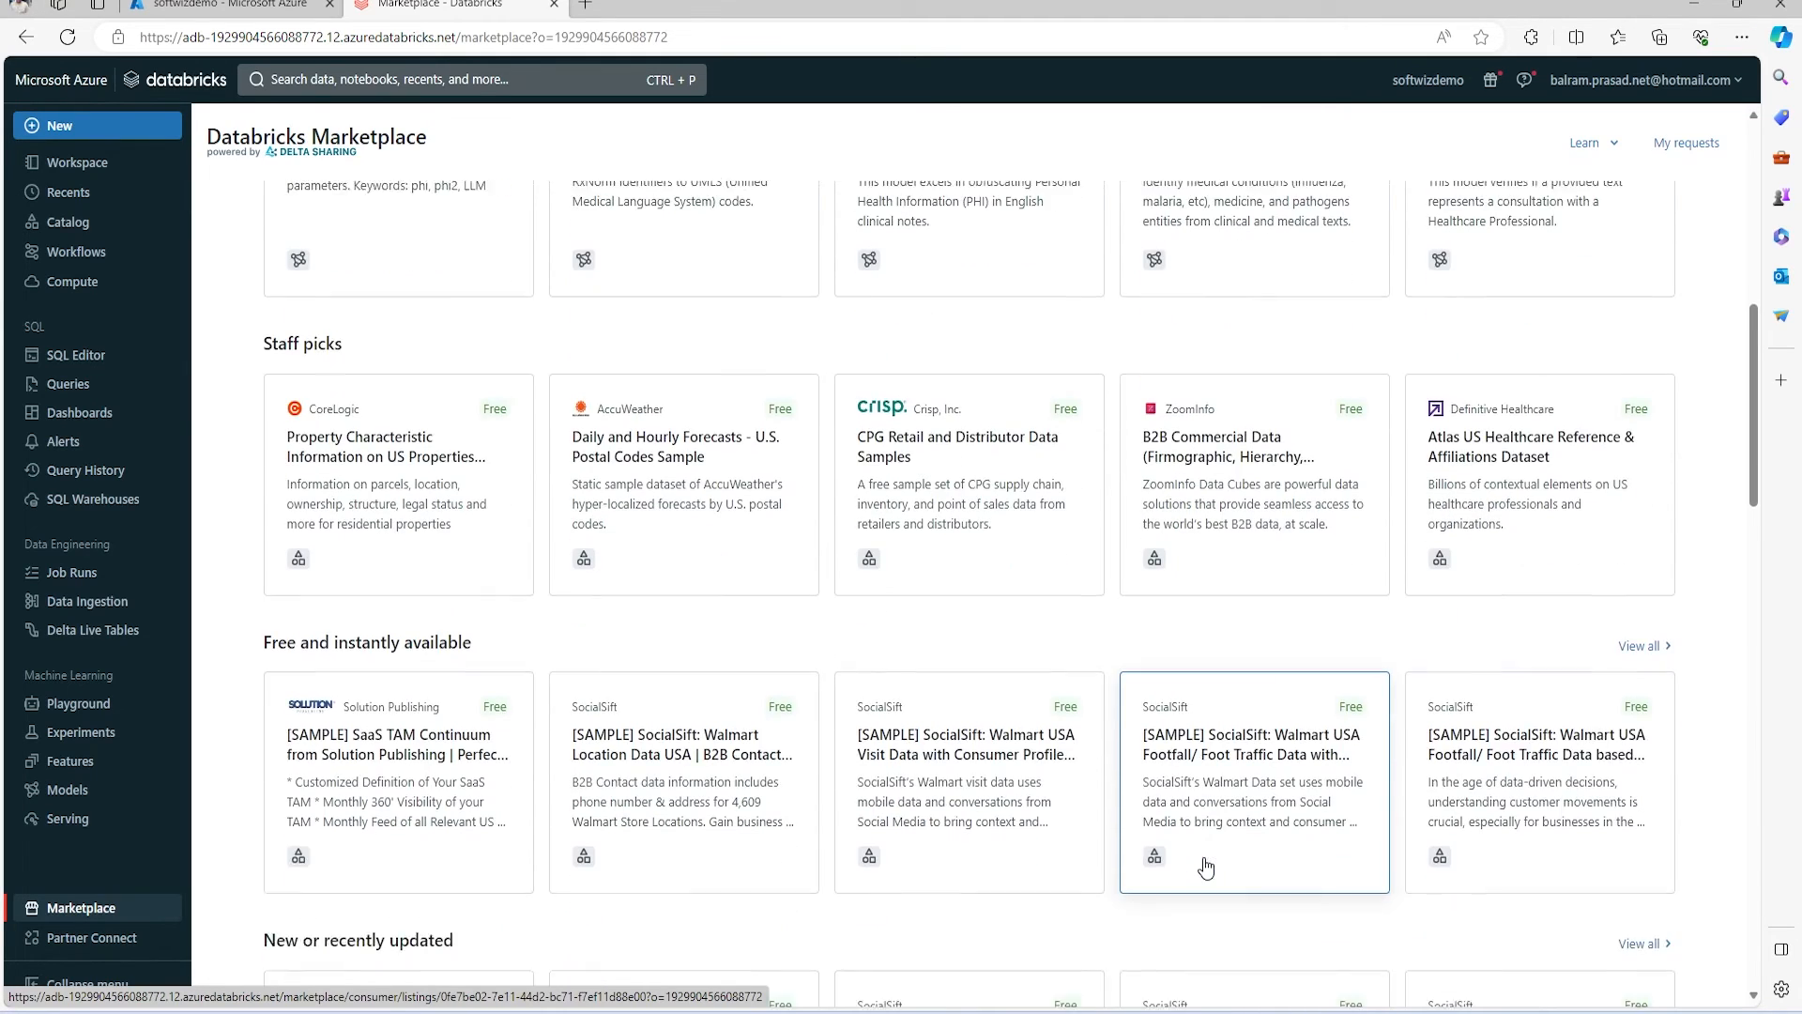
{"action": "scroll", "scroll_direction": "down", "scroll_amount": 3}
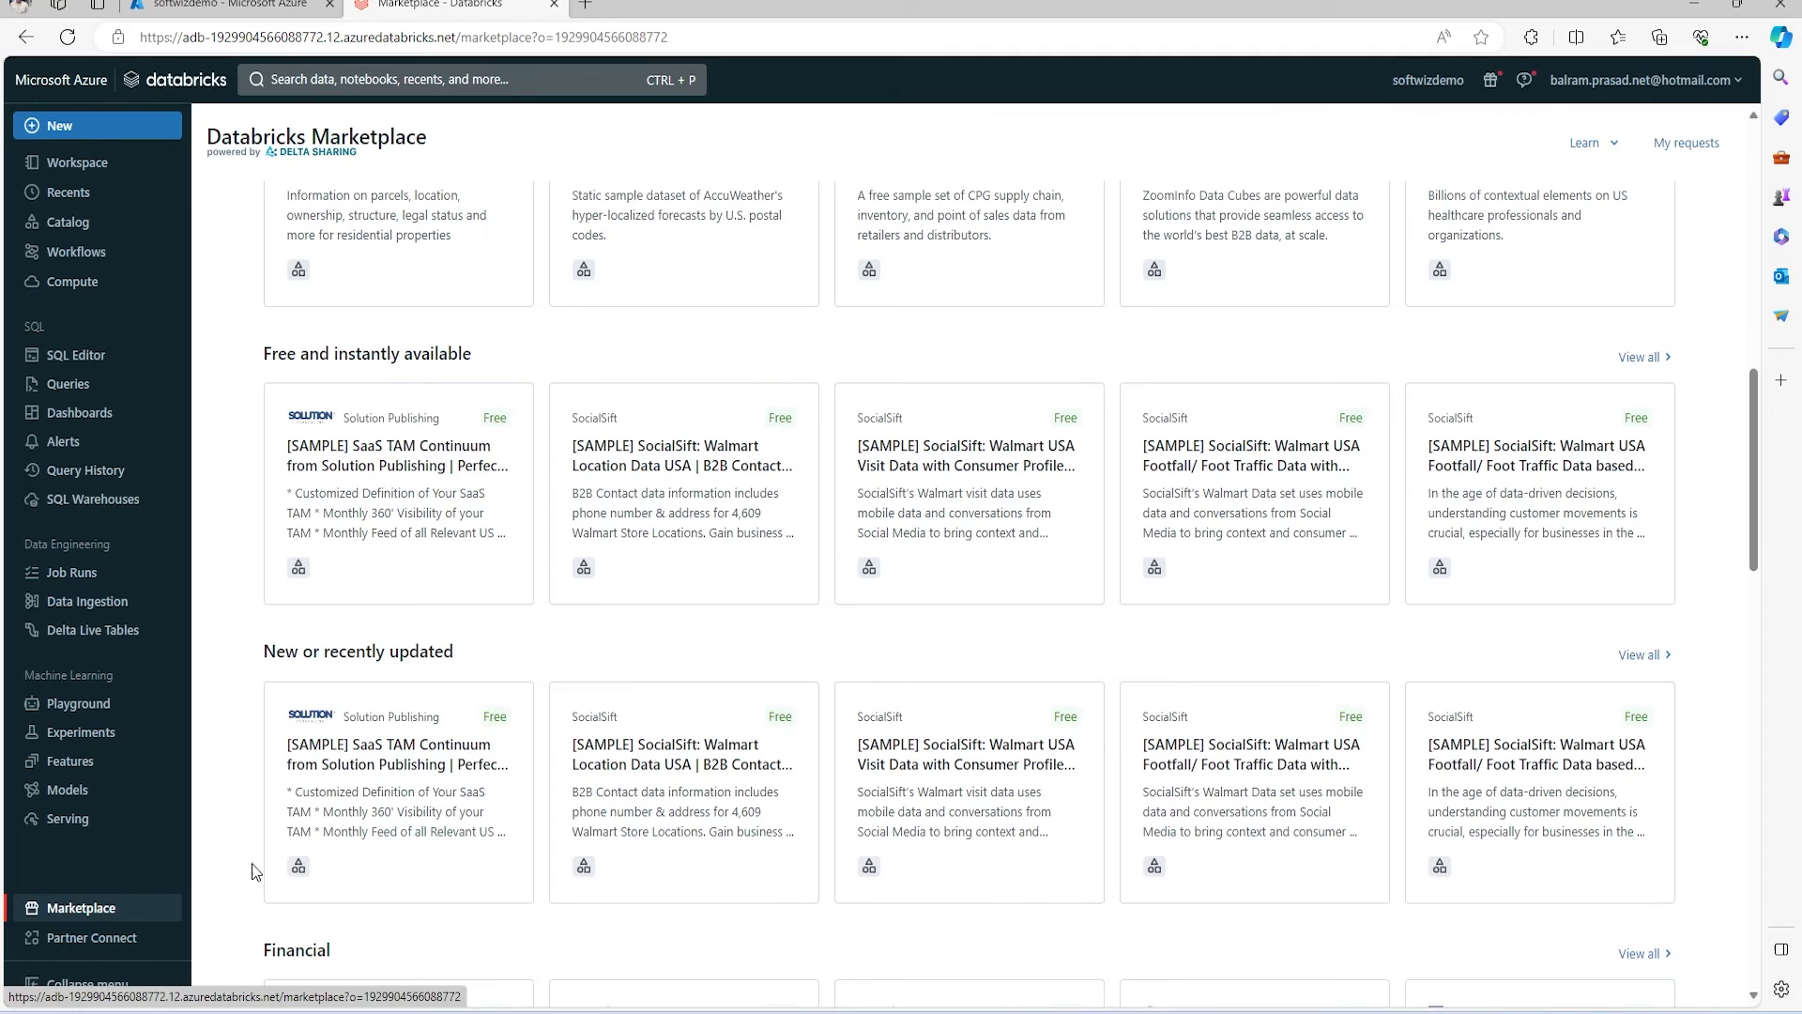
{"action": "left_click", "coordinate": [92, 937]}
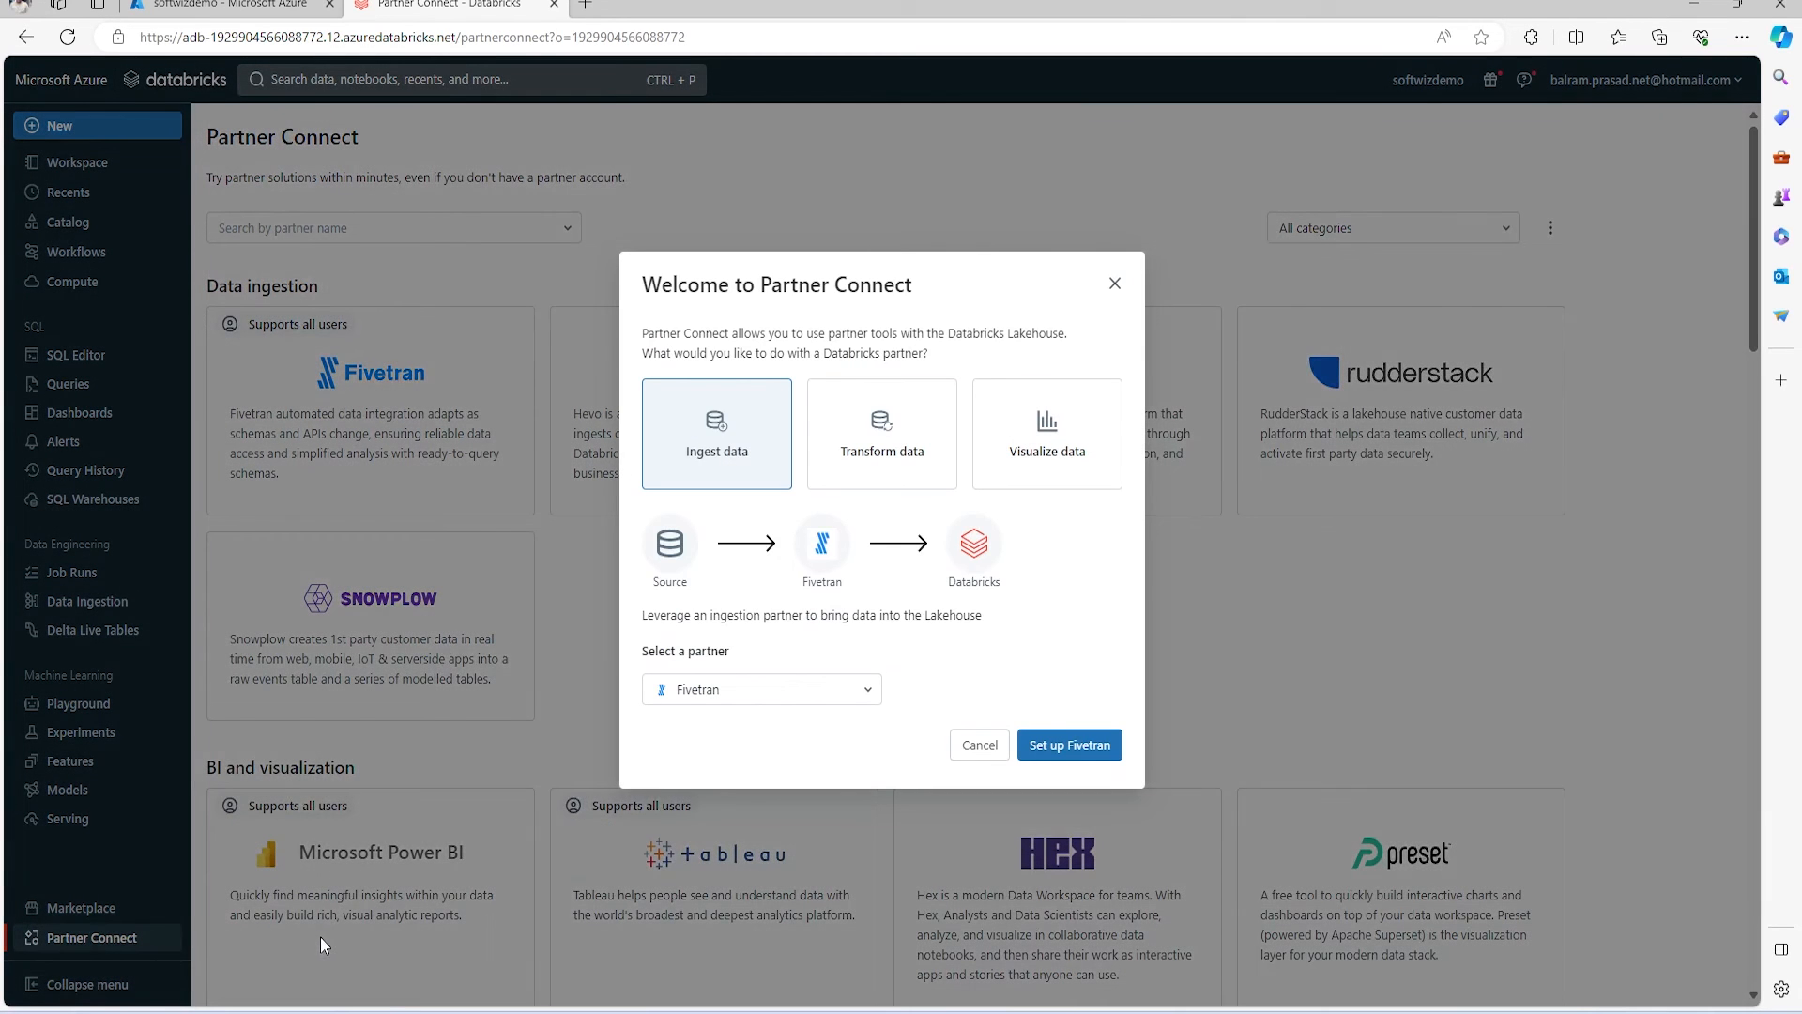
{"action": "mouse_move", "coordinate": [1115, 283]}
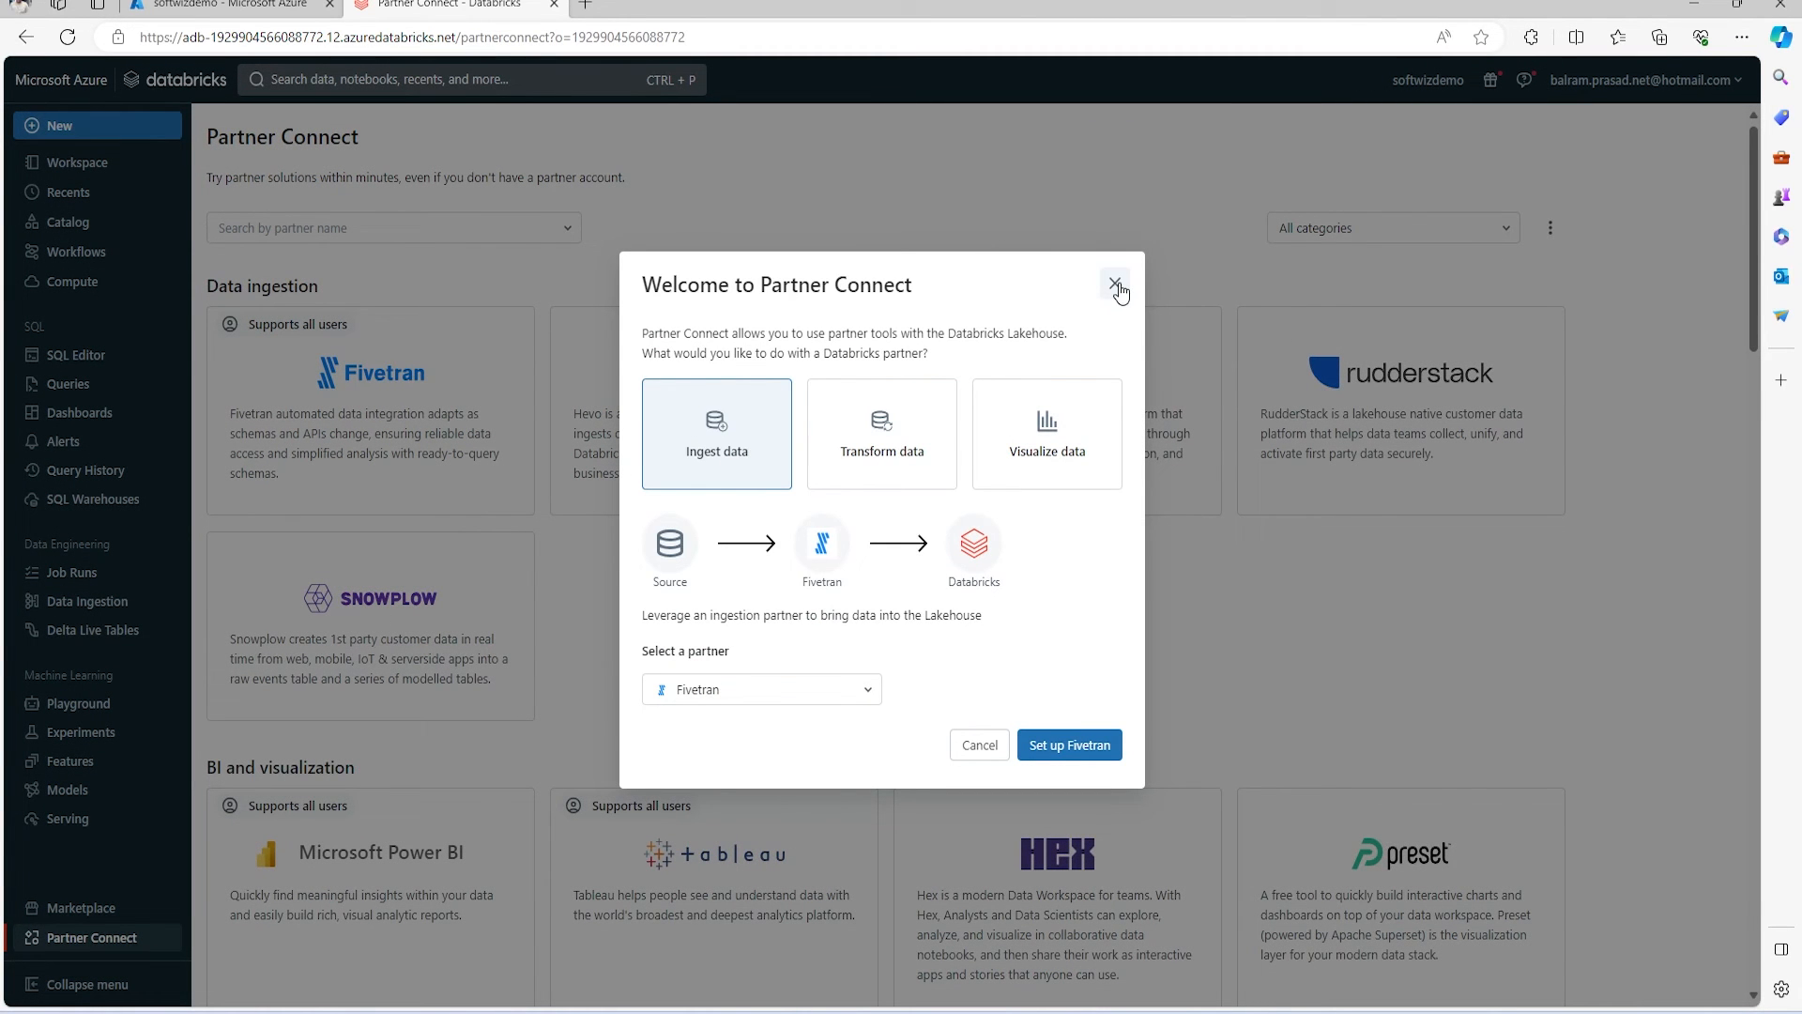
Dismiss the Welcome to Partner Connect dialog.
{"action": "left_click", "coordinate": [1116, 283]}
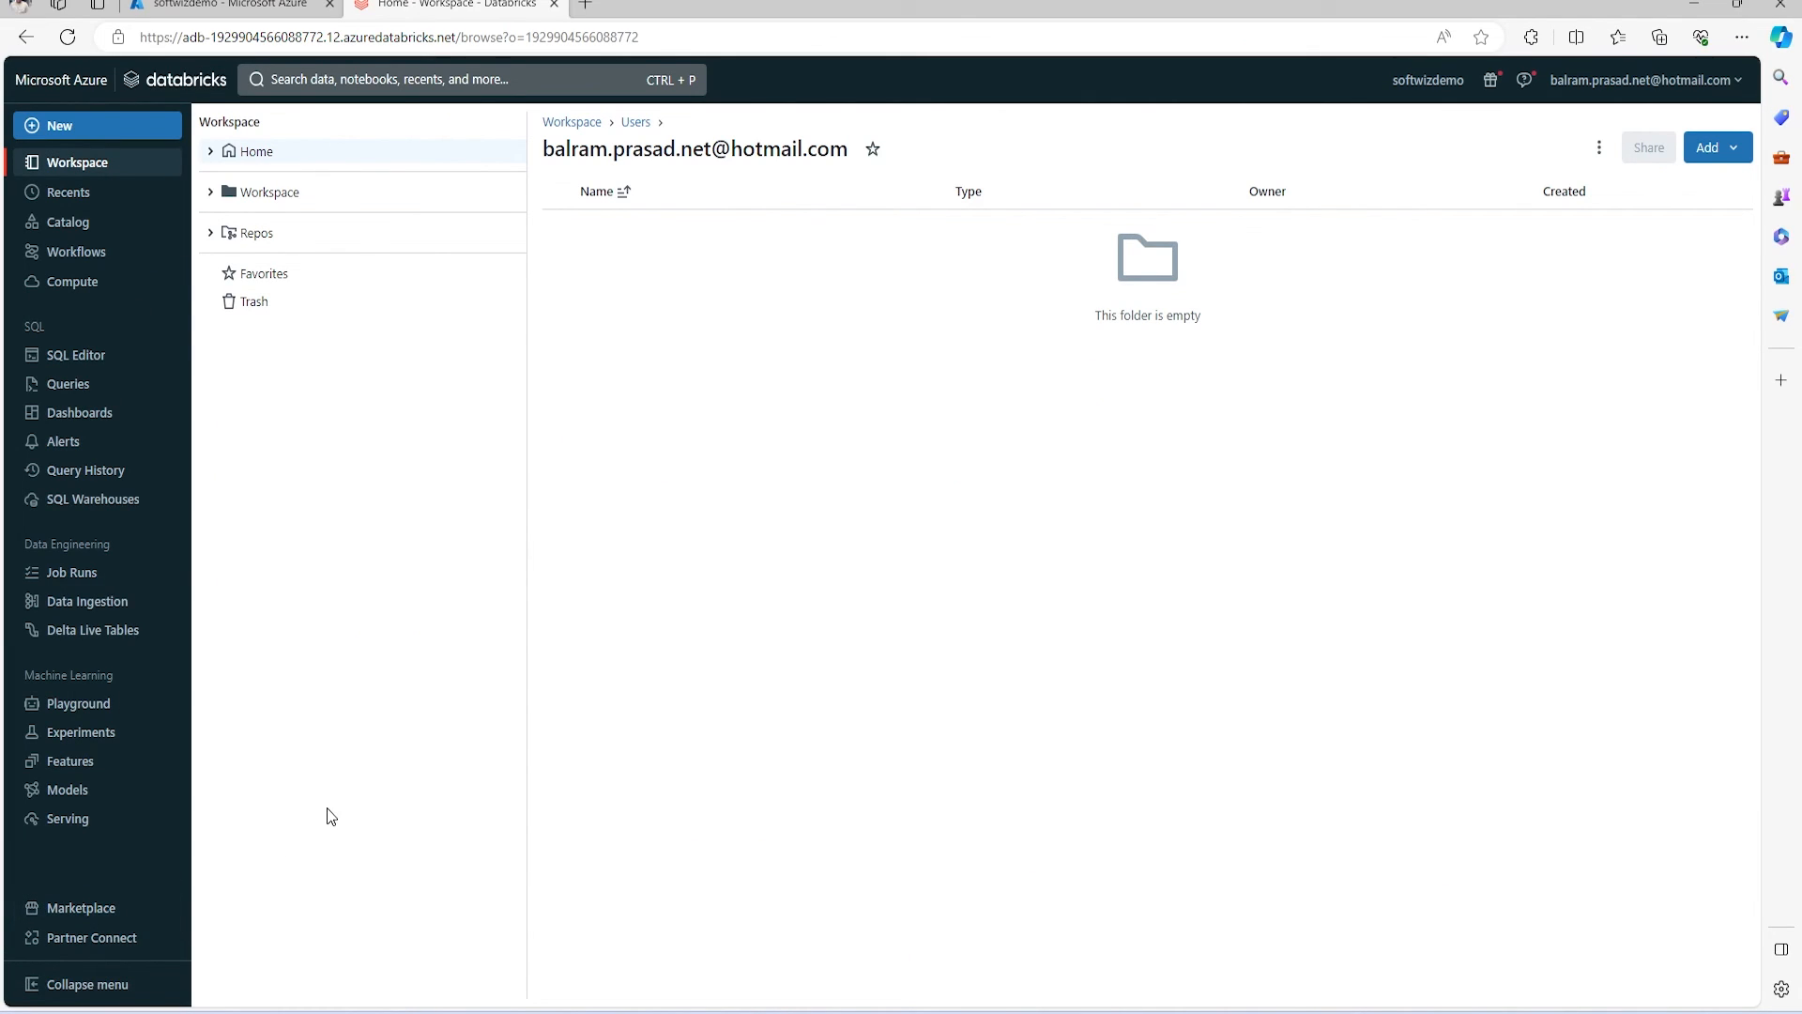
{"action": "mouse_move", "coordinate": [86, 867]}
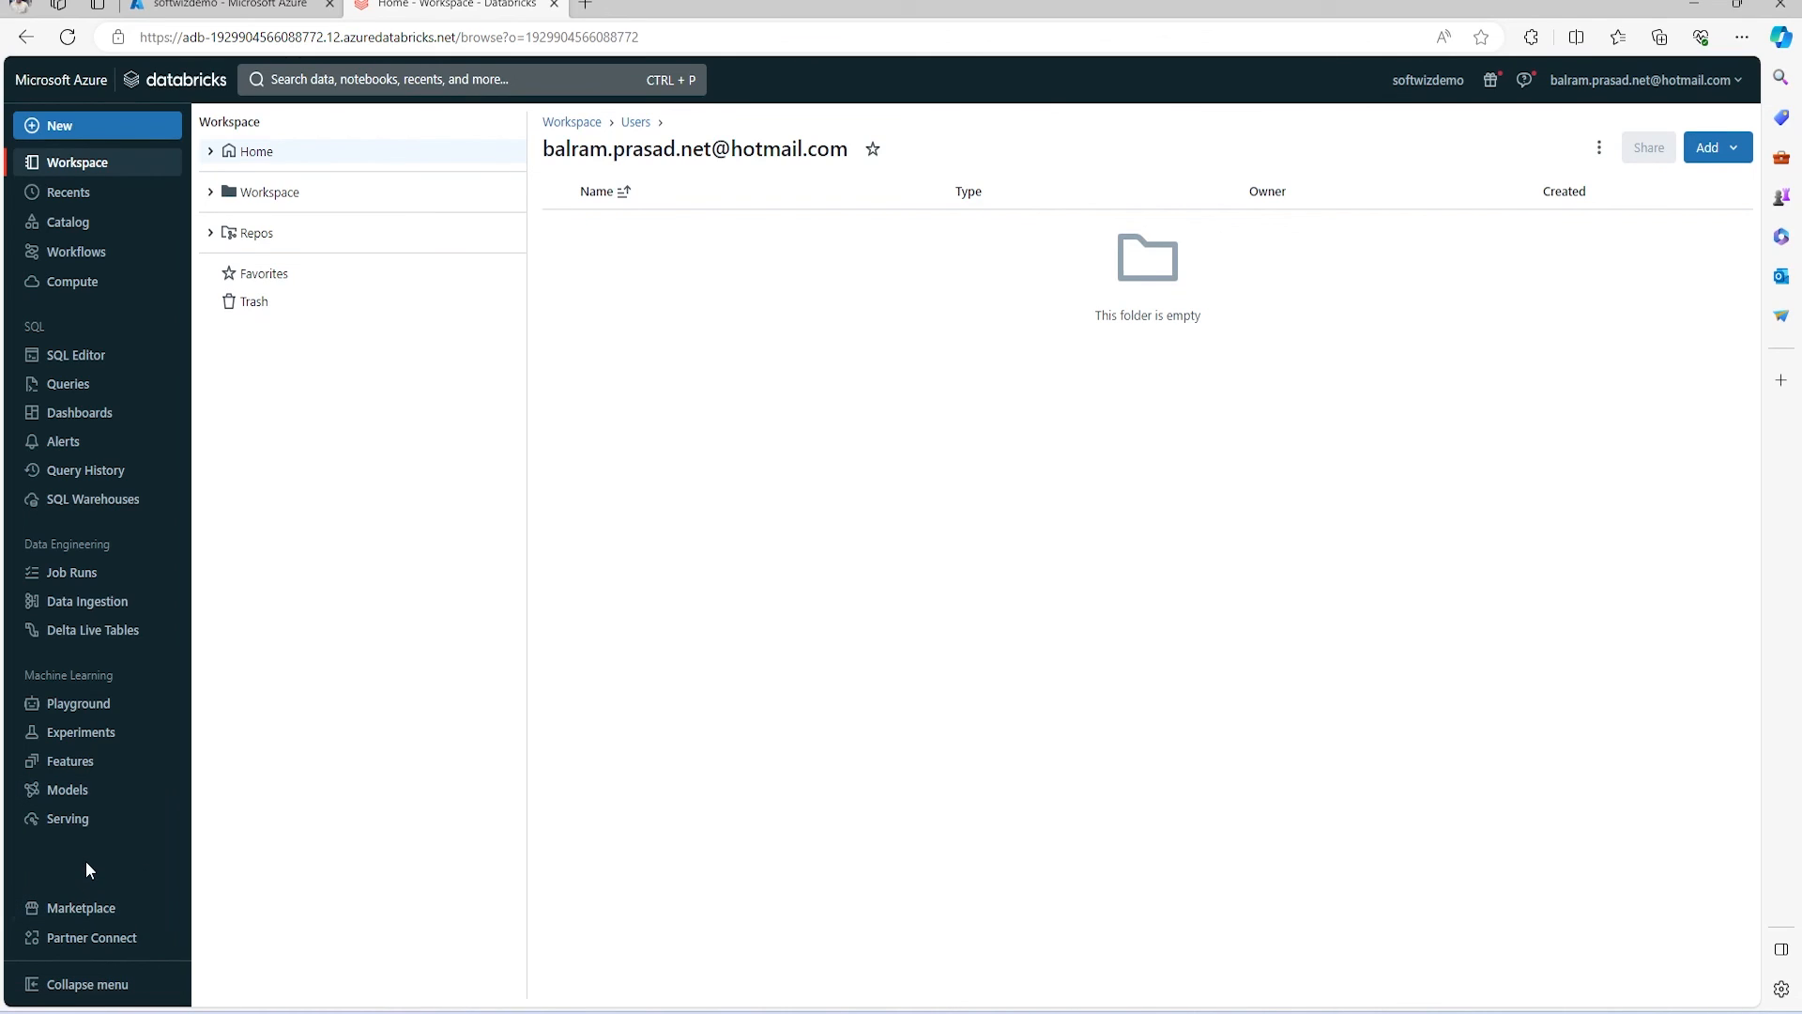